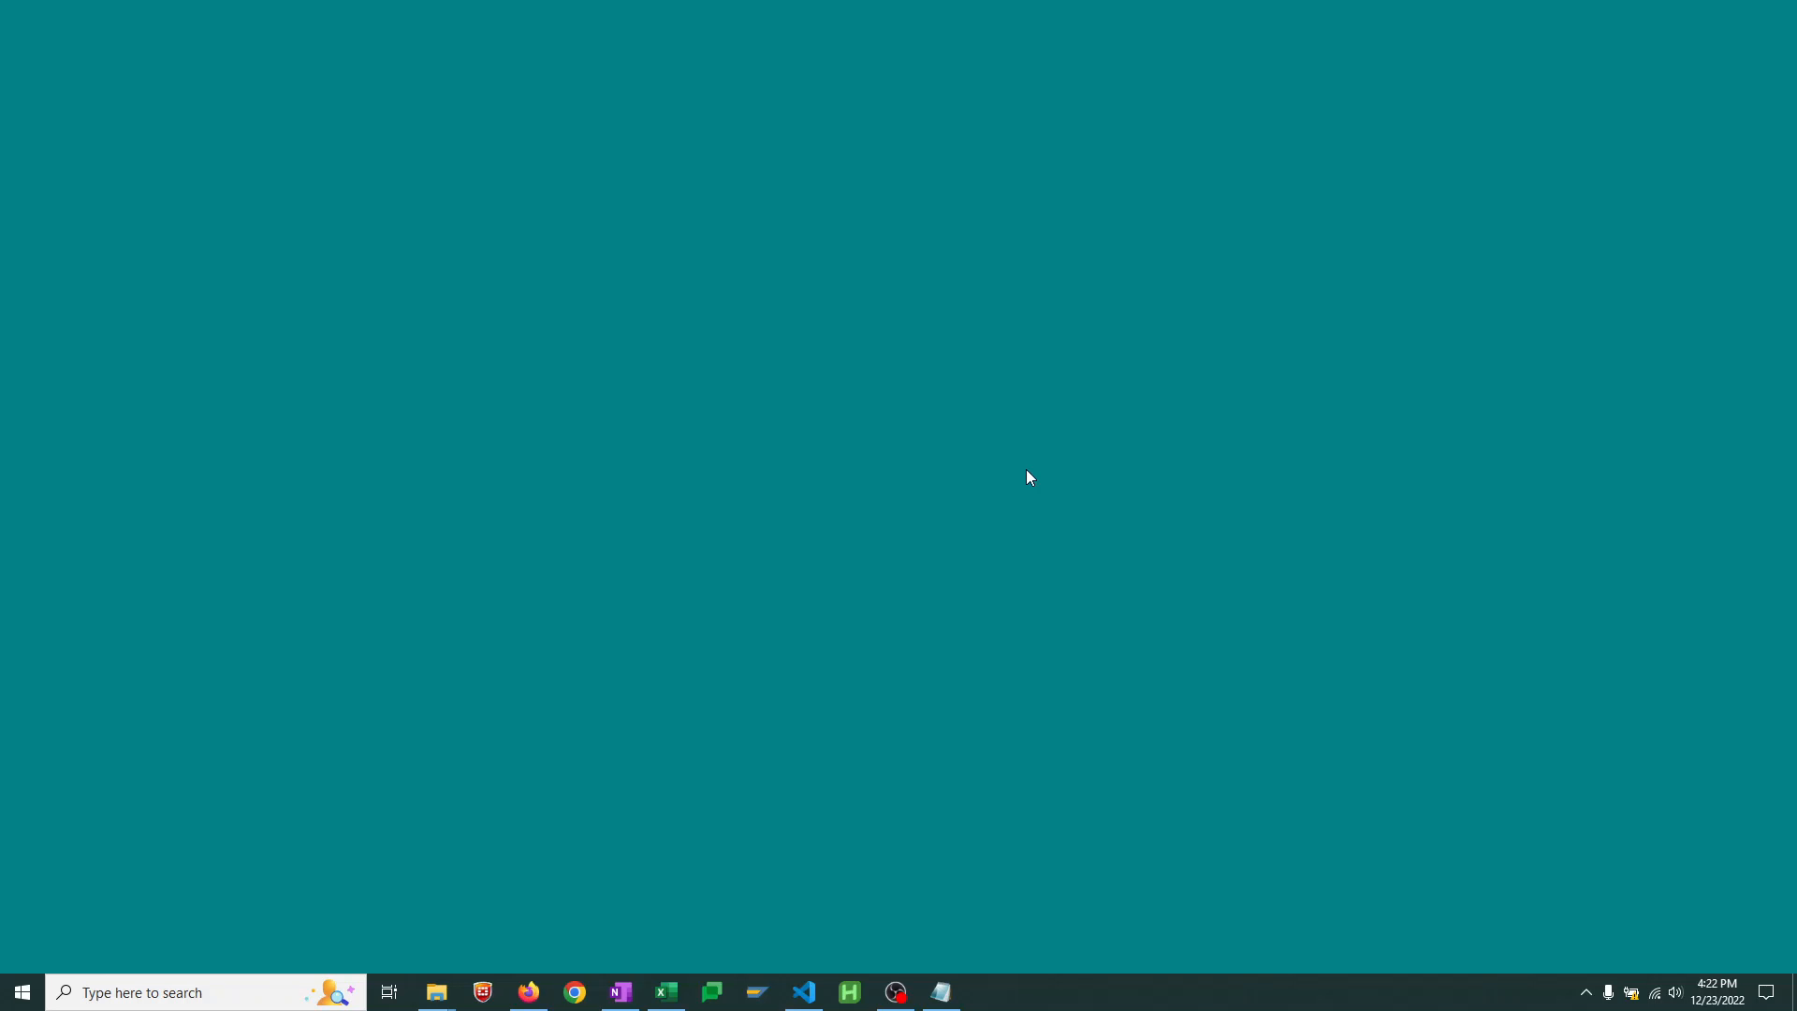
Insert the current time and date (4:23 PM 12/23/2022) into a new Notepad note with F5
left_click(938, 992)
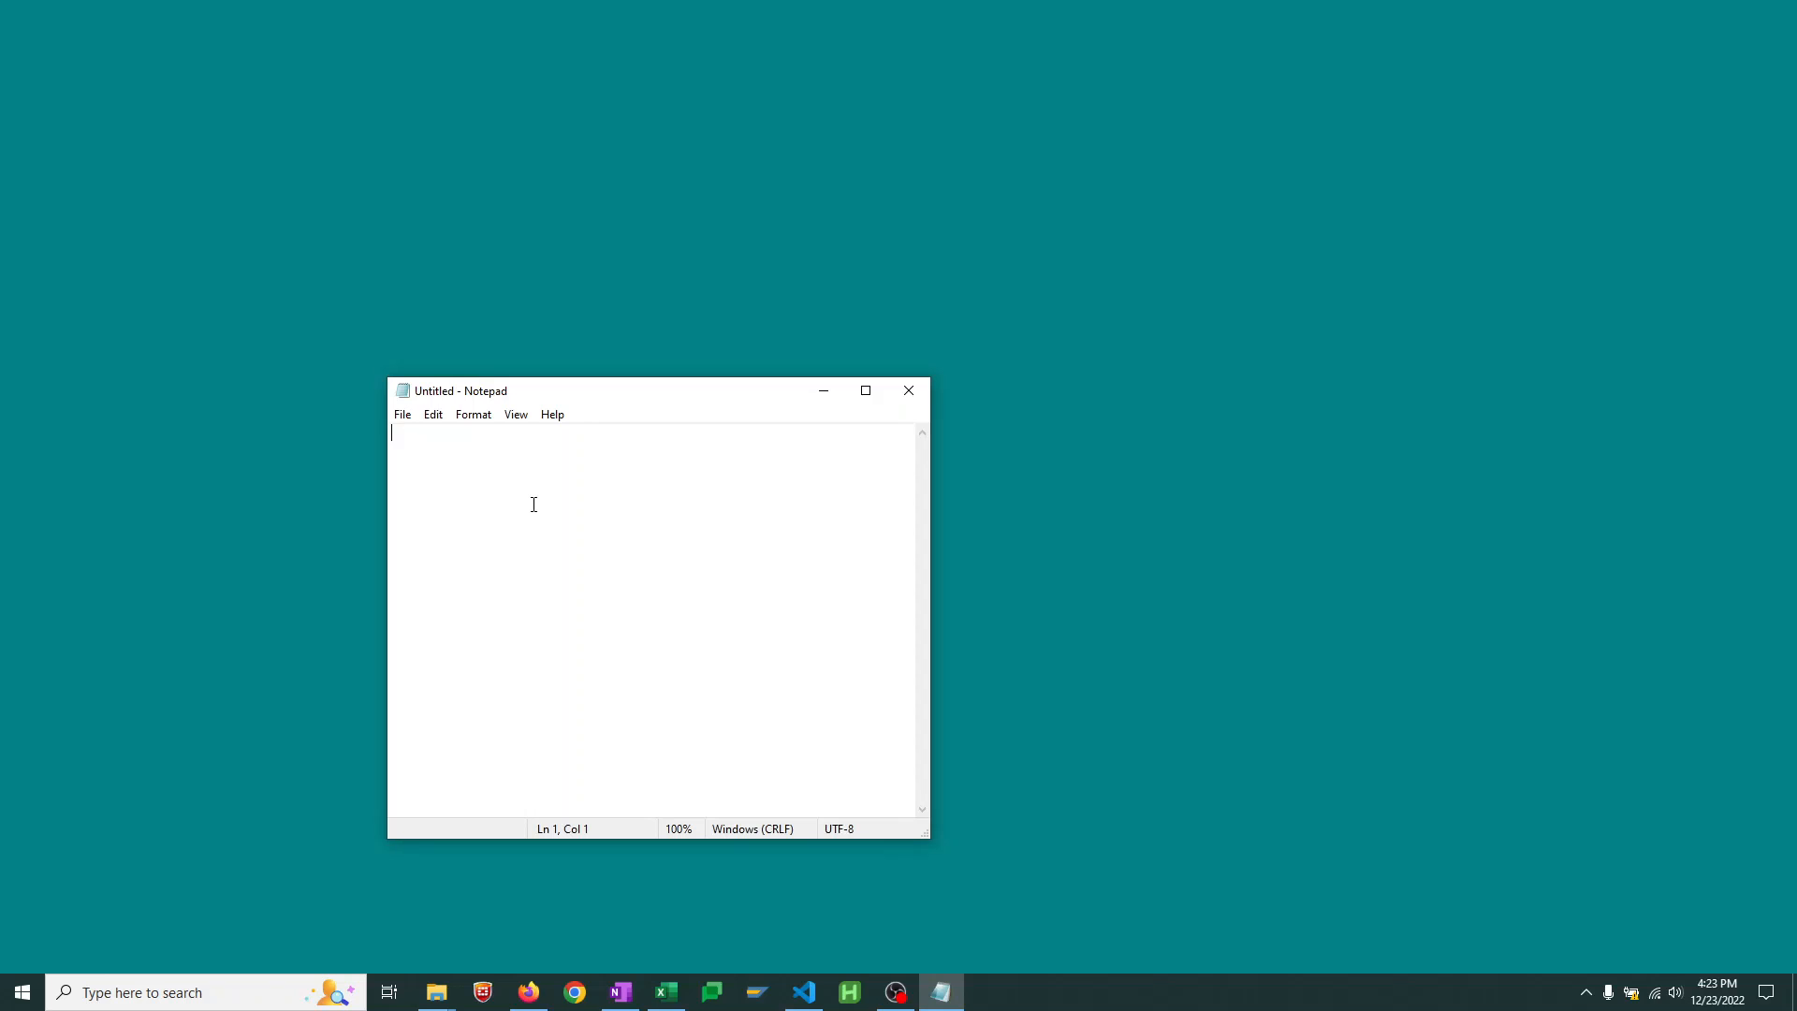
key("f5")
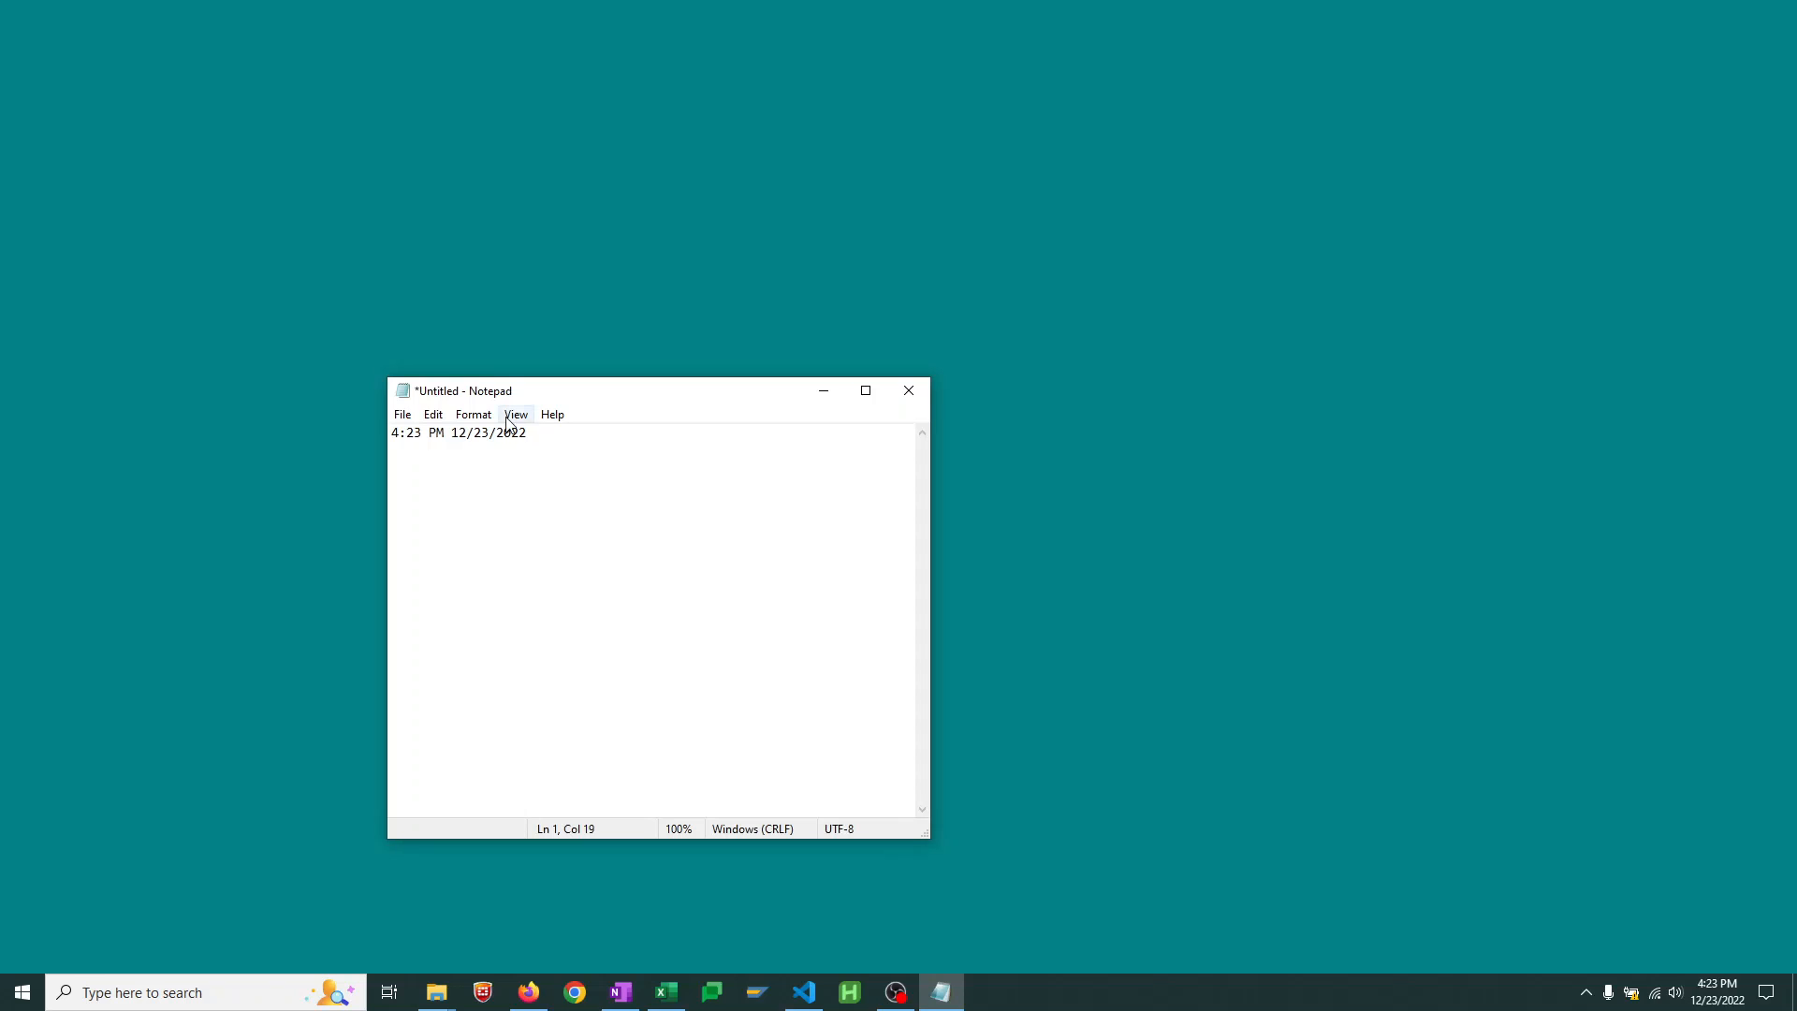
left_click(664, 991)
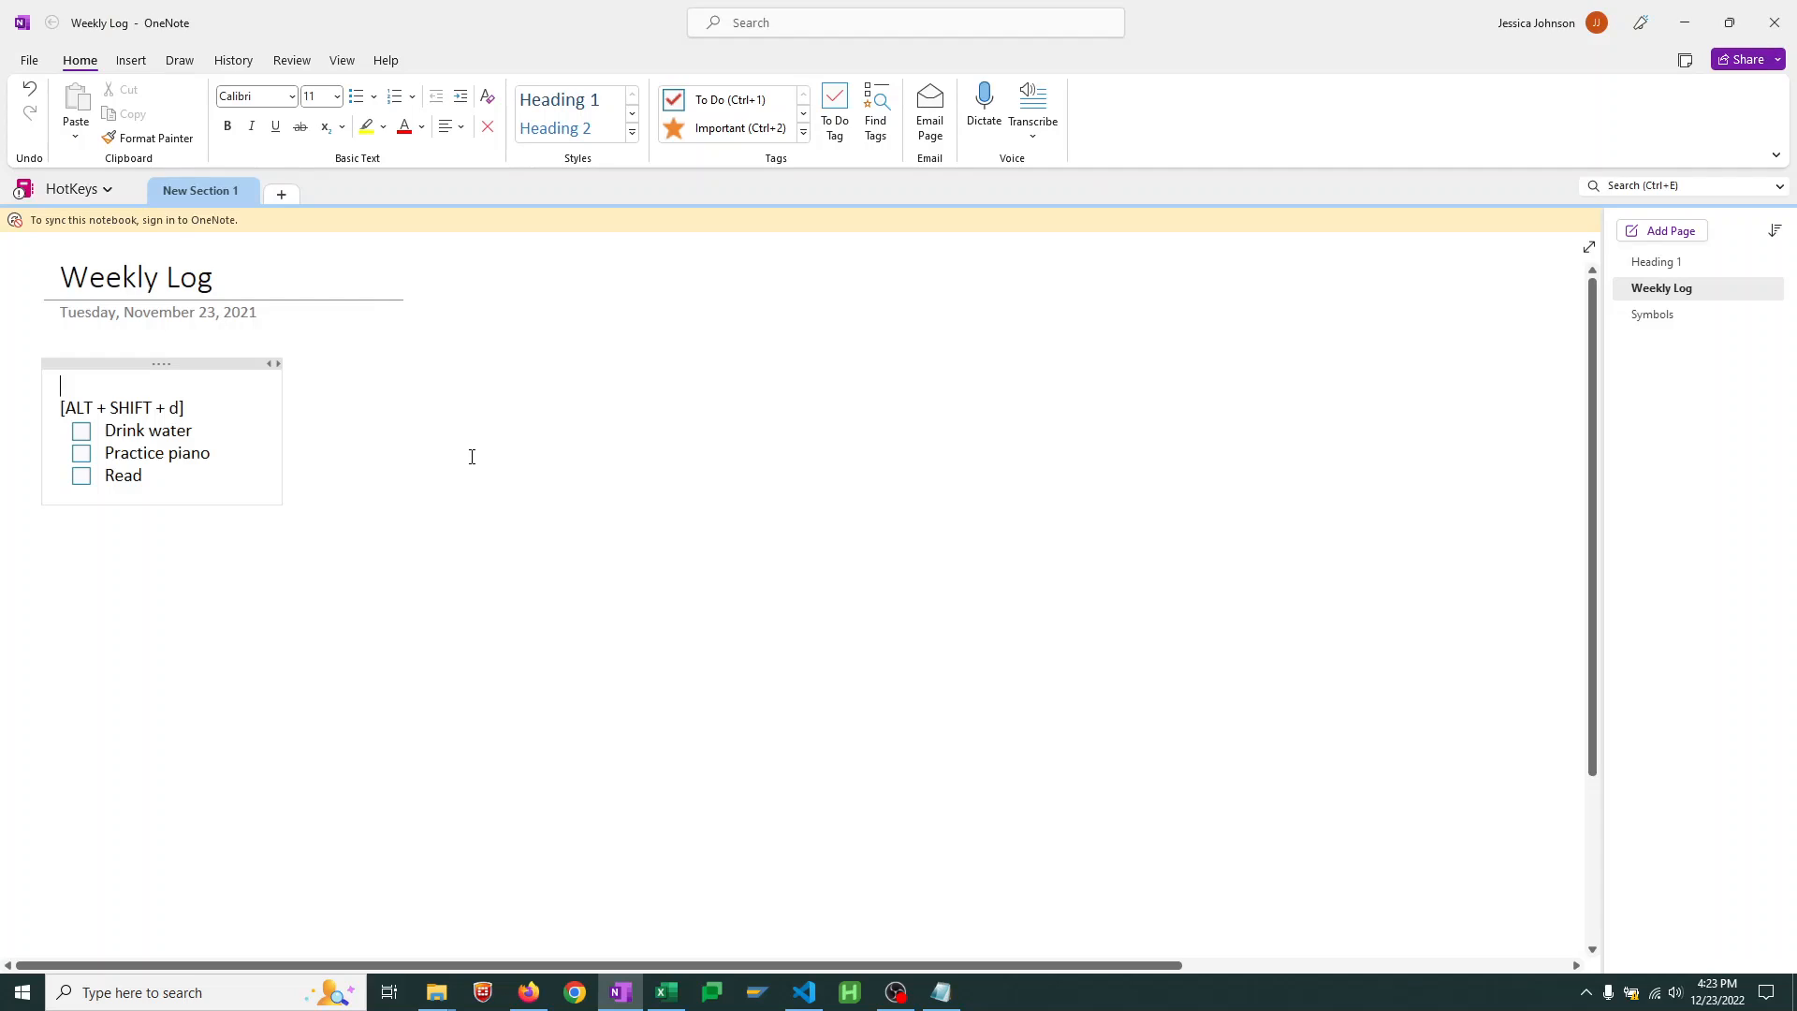
Type 12/23/2022 on the top line of the OneNote Weekly Log page
type("12/23/2022")
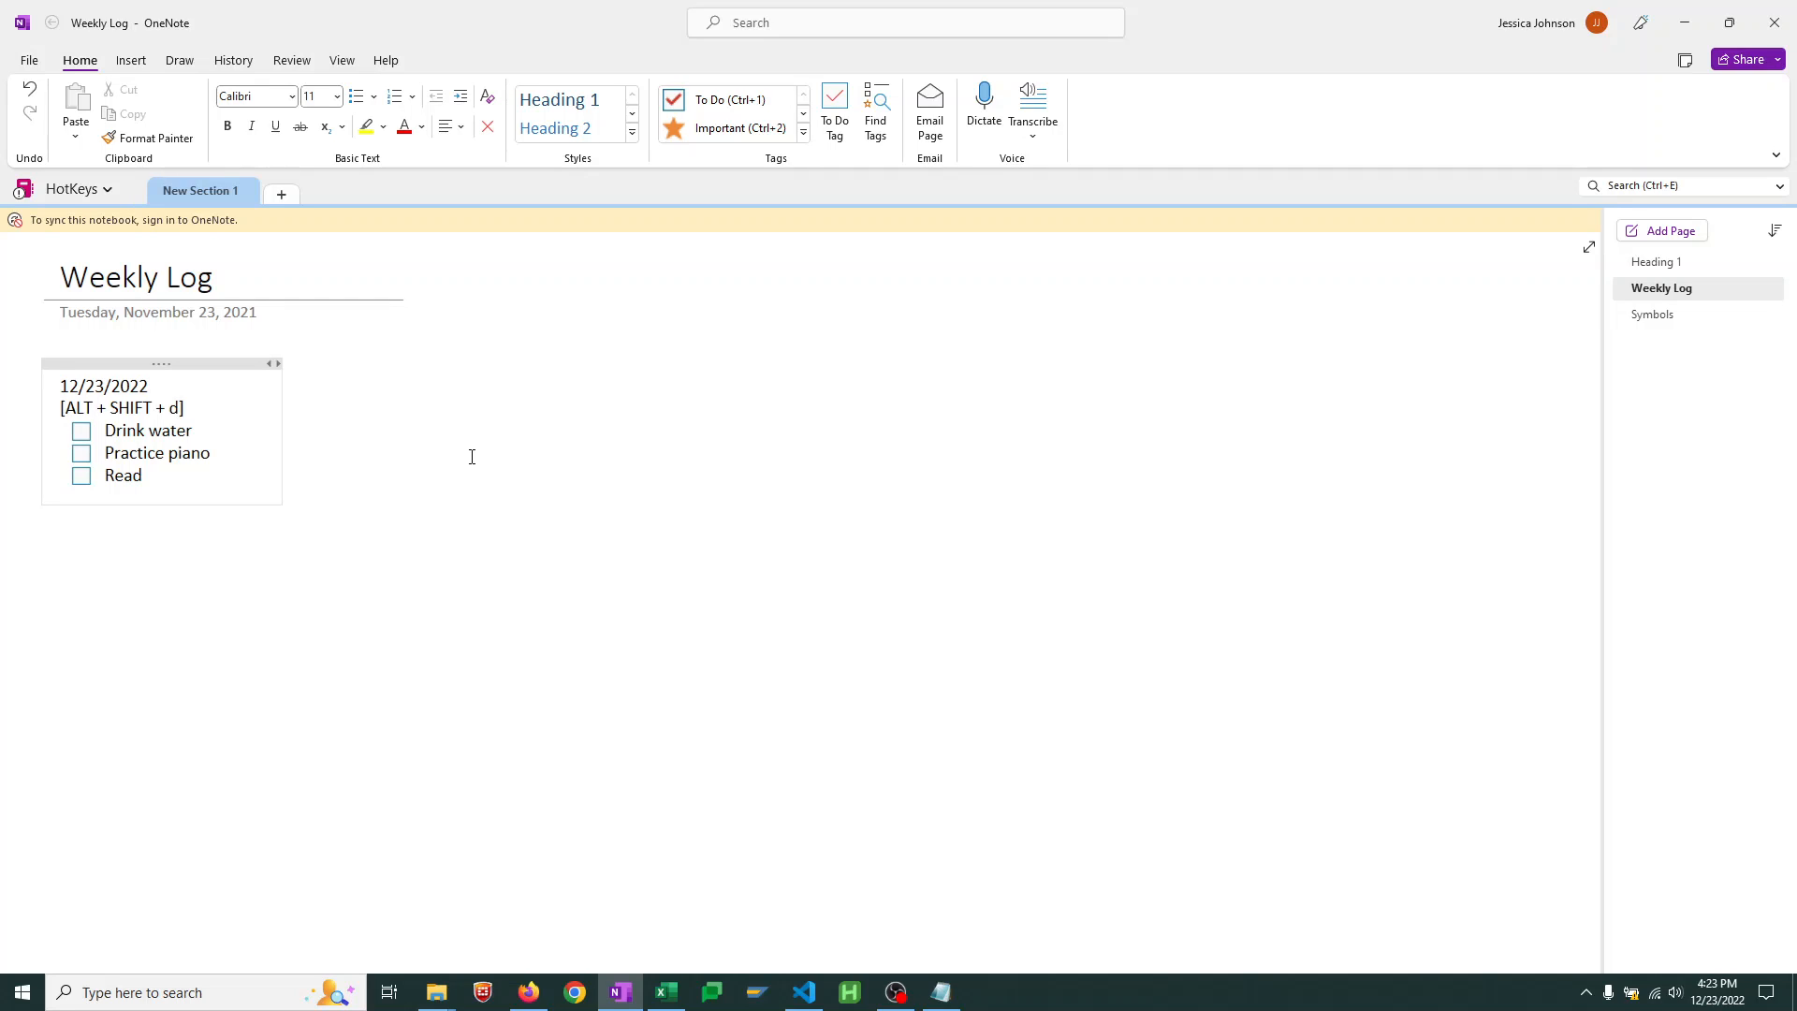
left_click(149, 387)
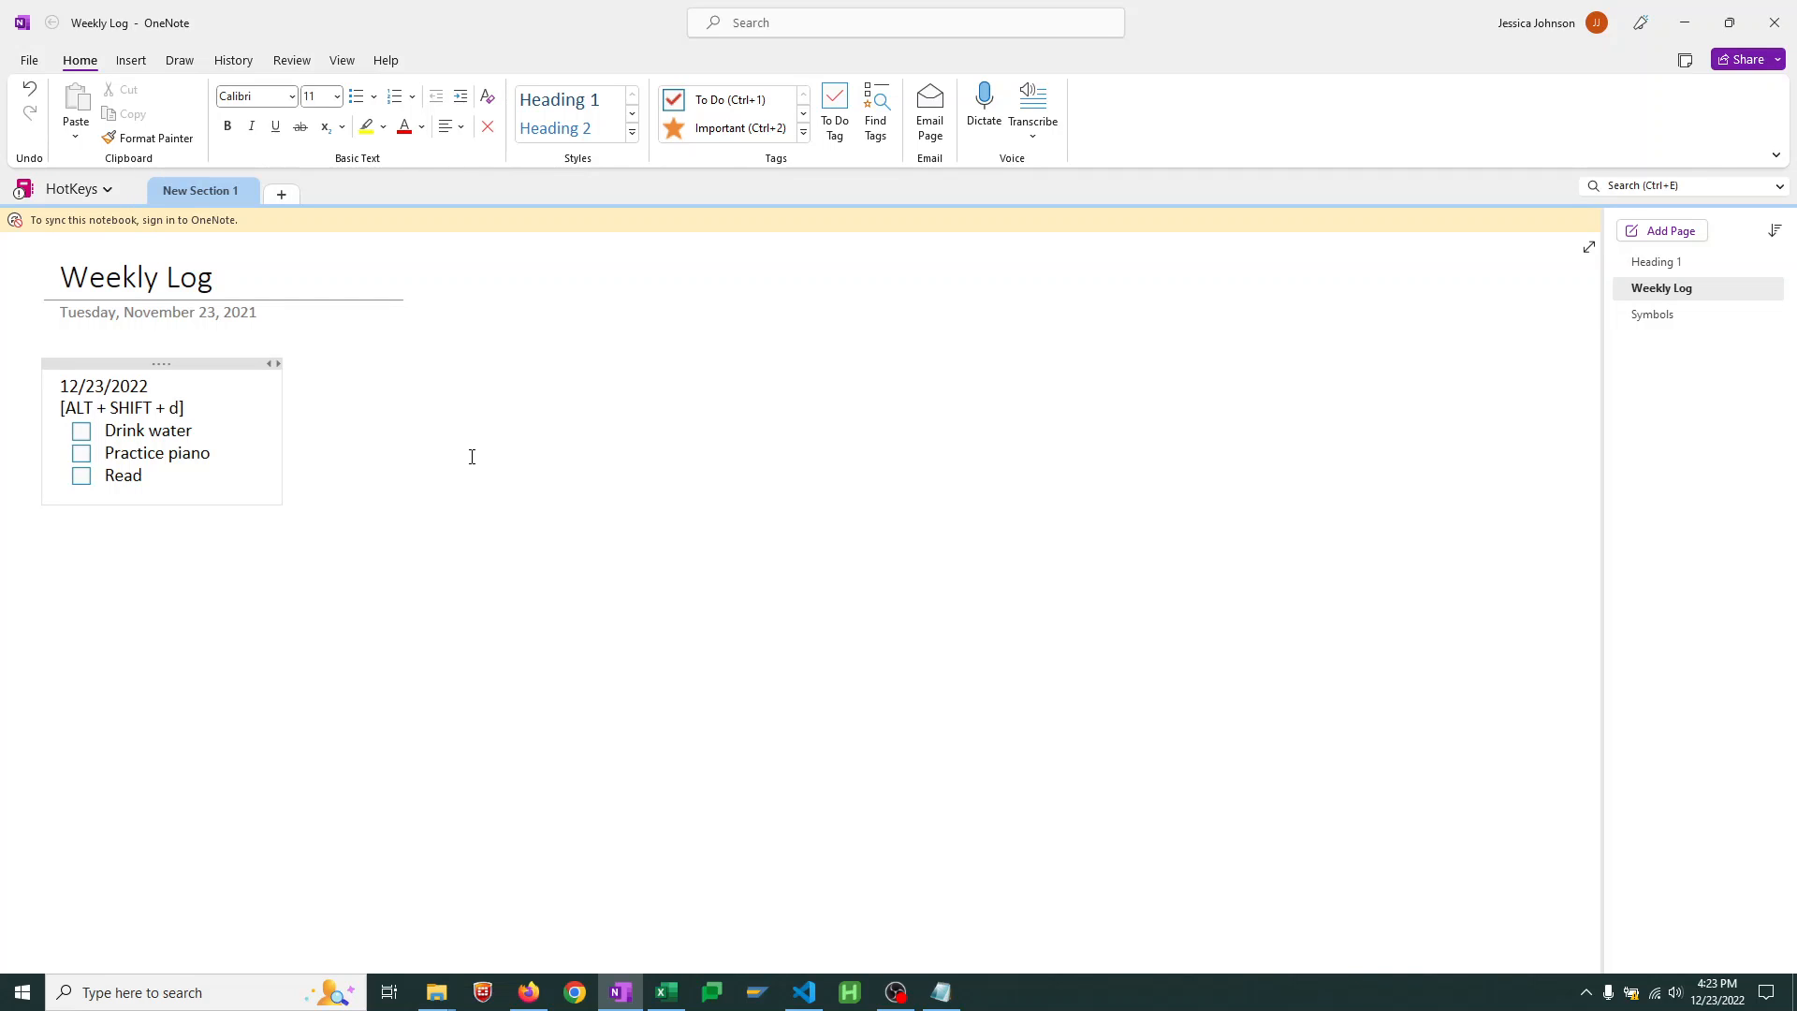
left_click(527, 992)
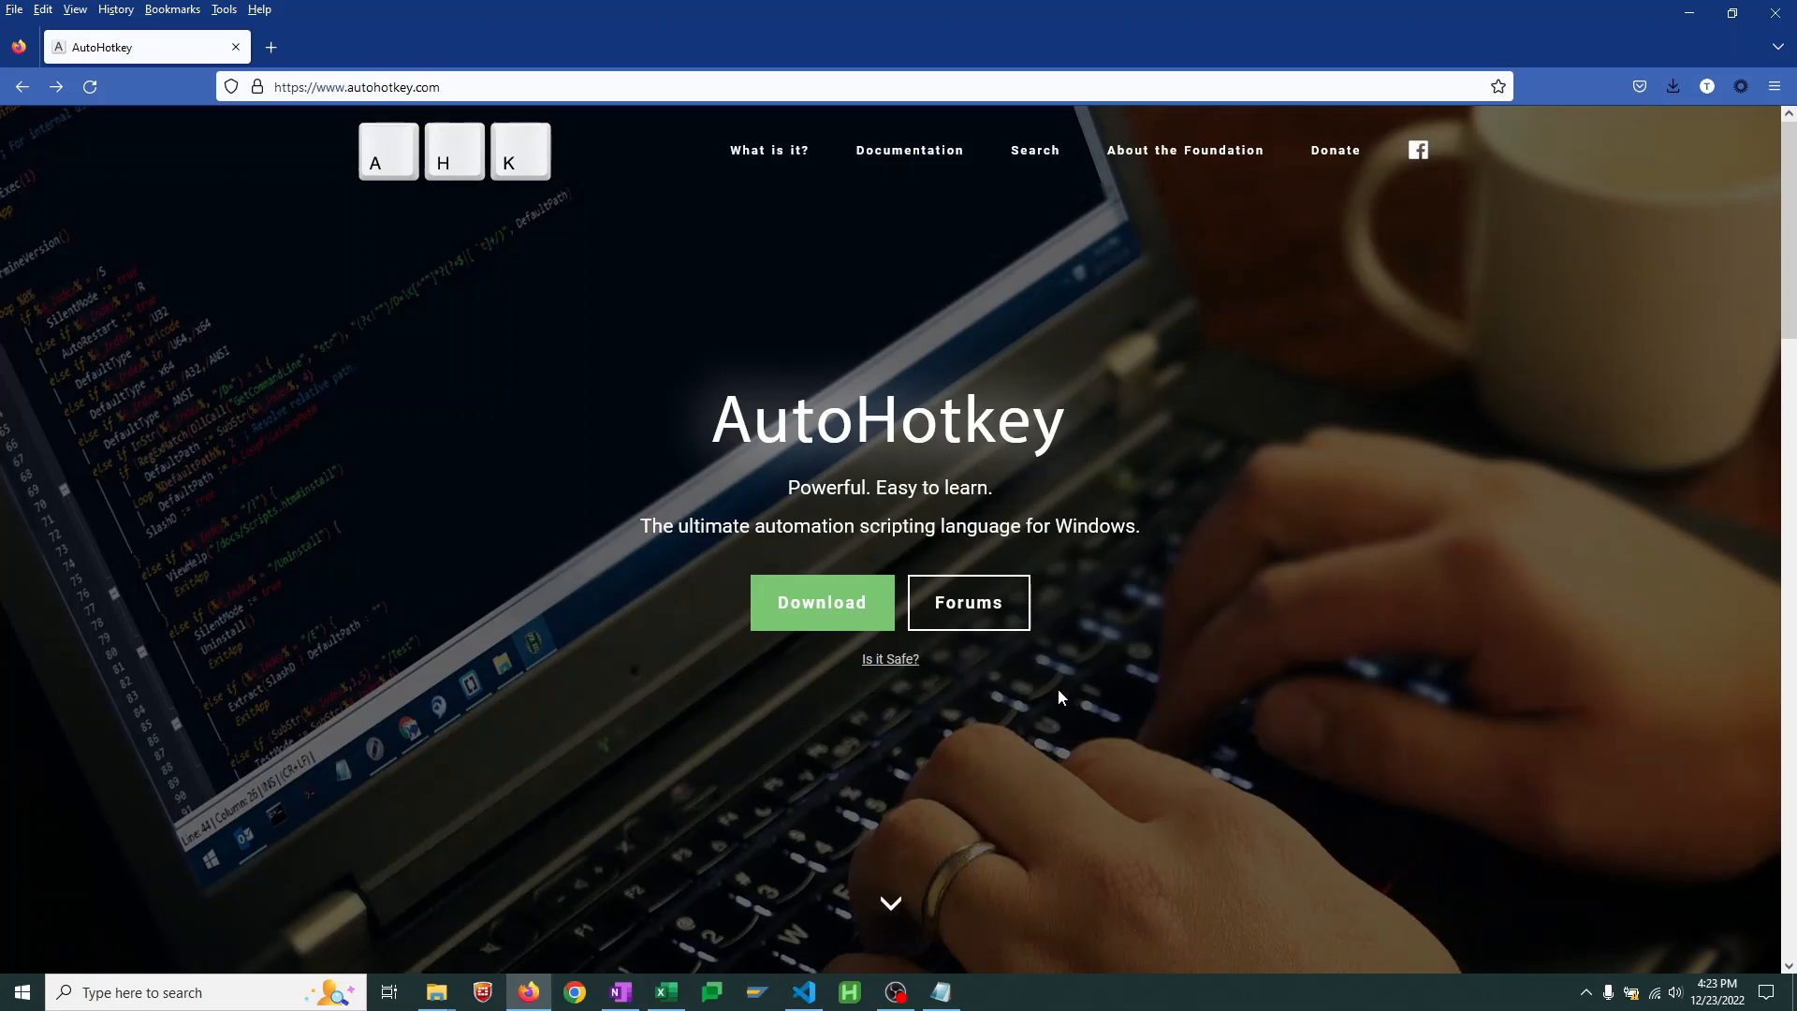
mouse_move(1160, 708)
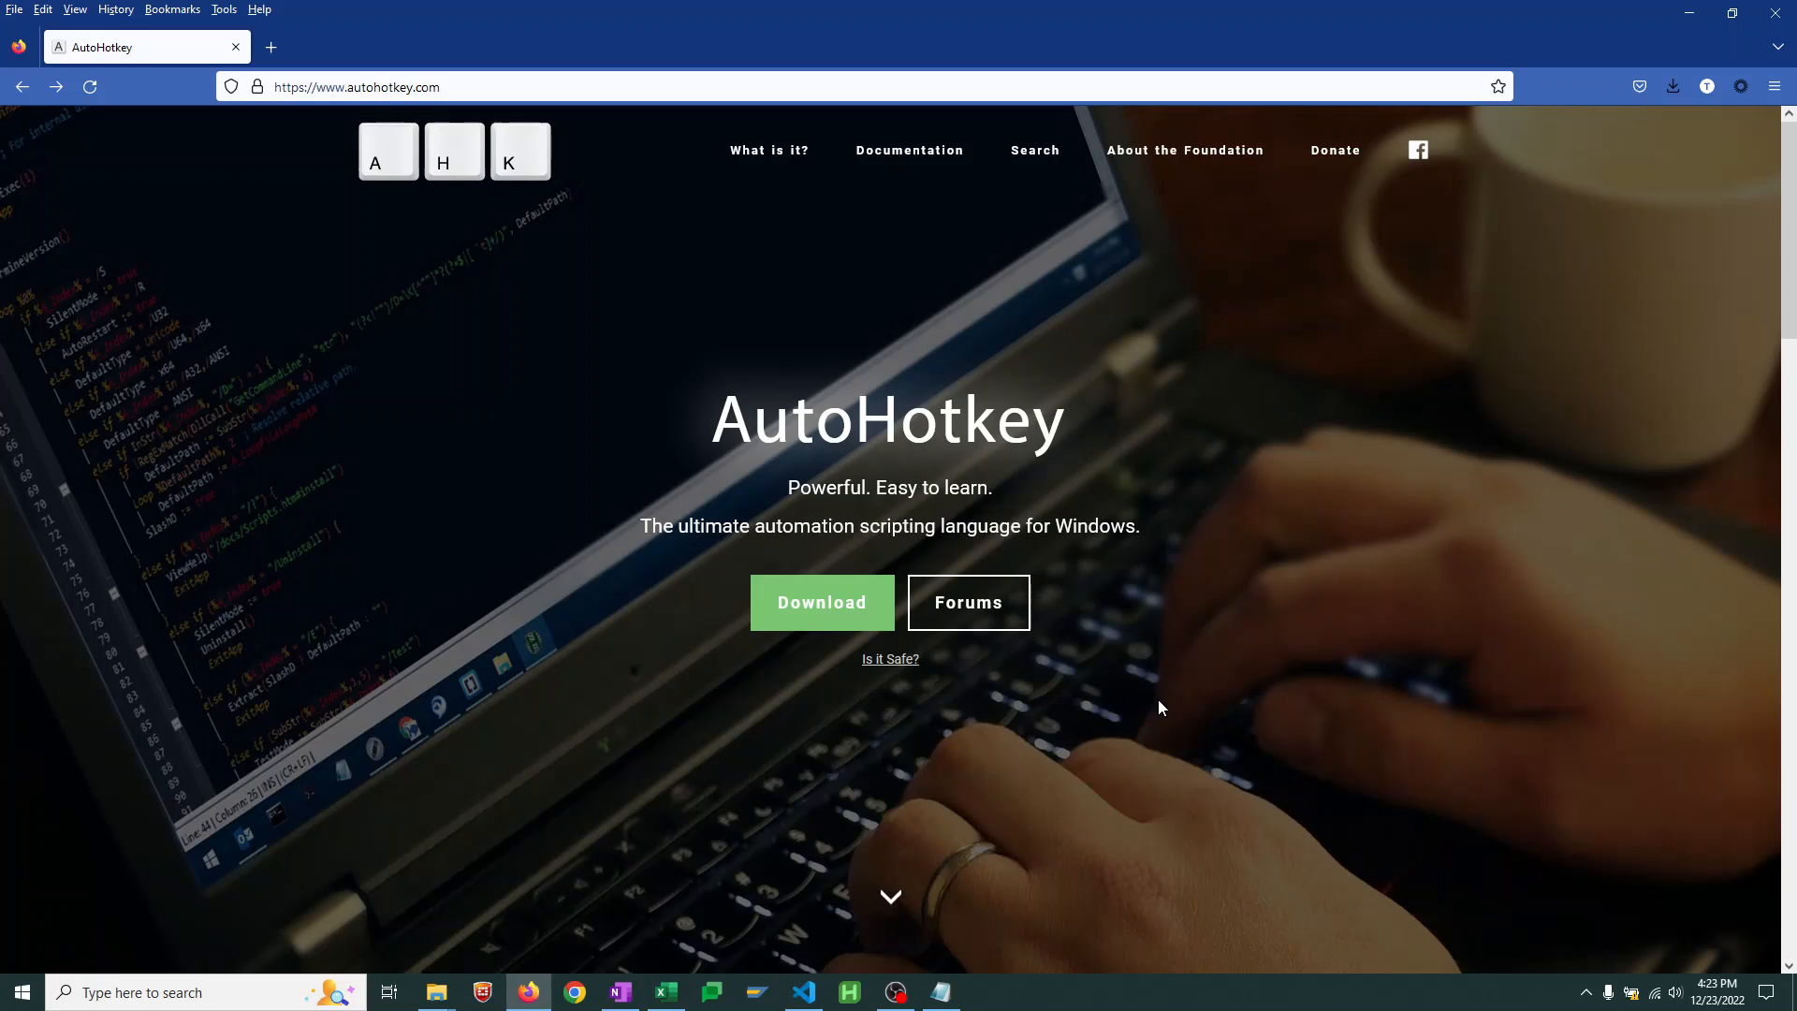
mouse_move(1184, 703)
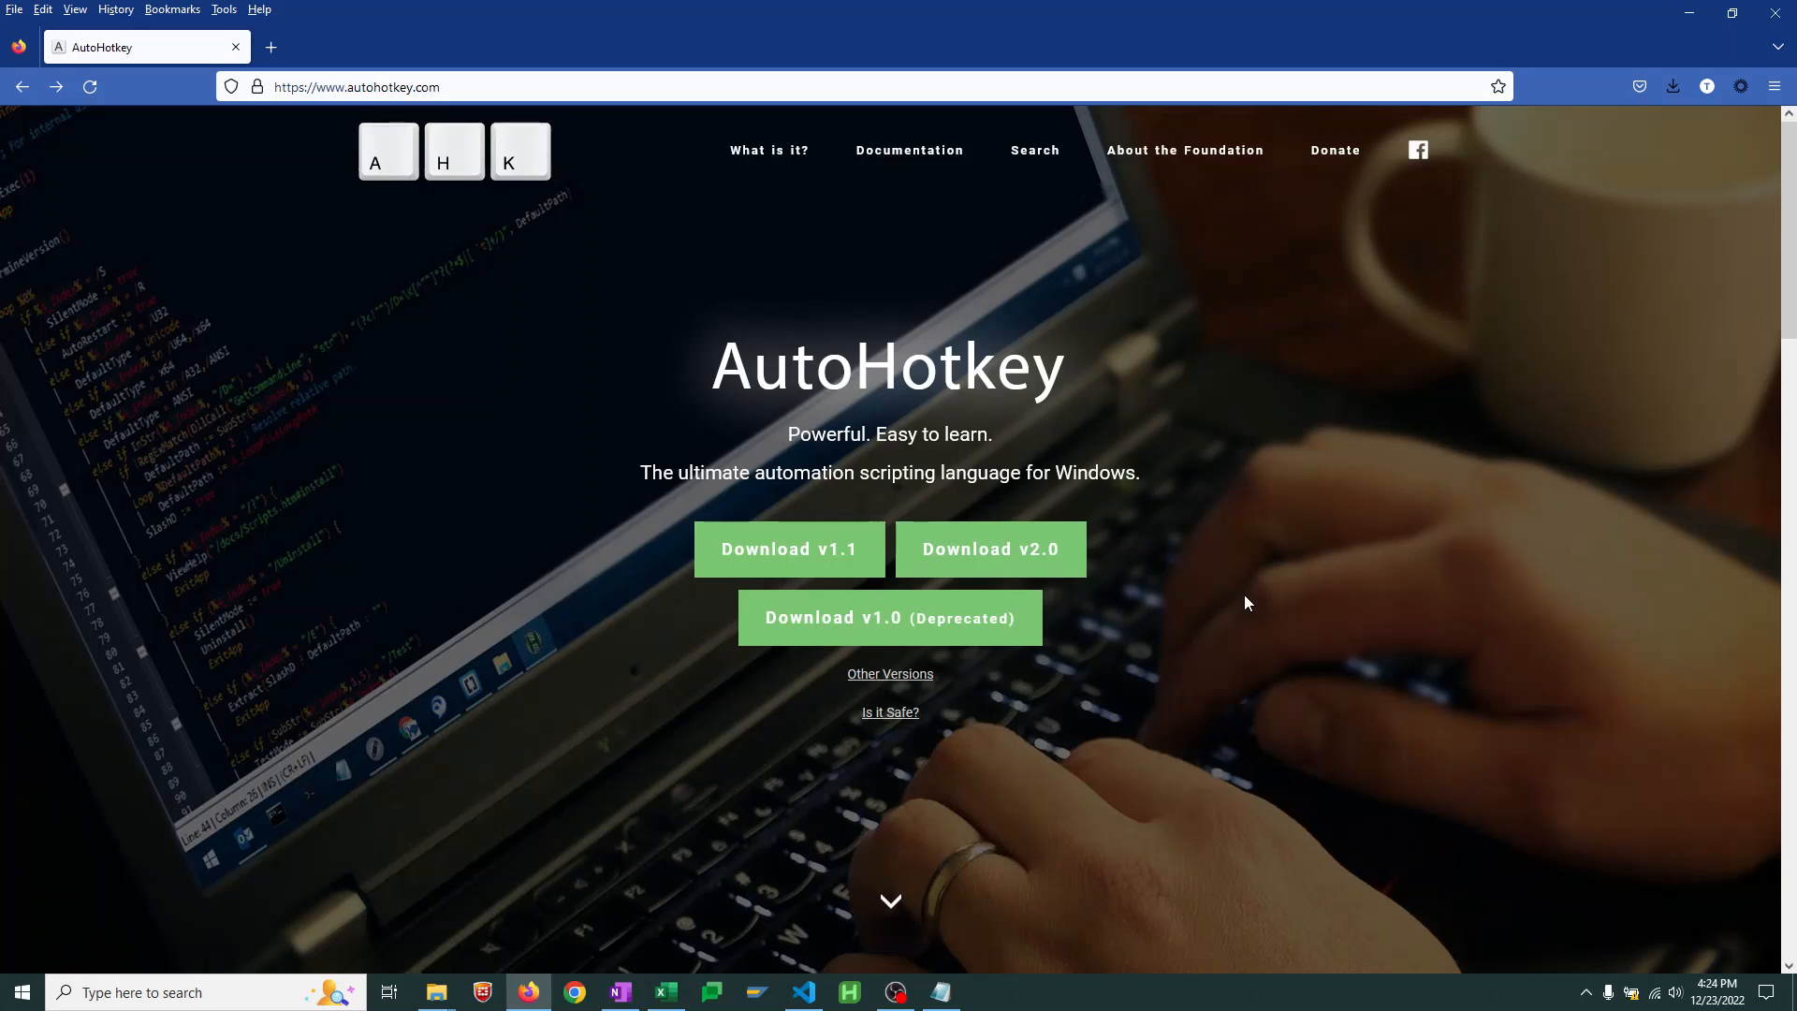
mouse_move(1229, 688)
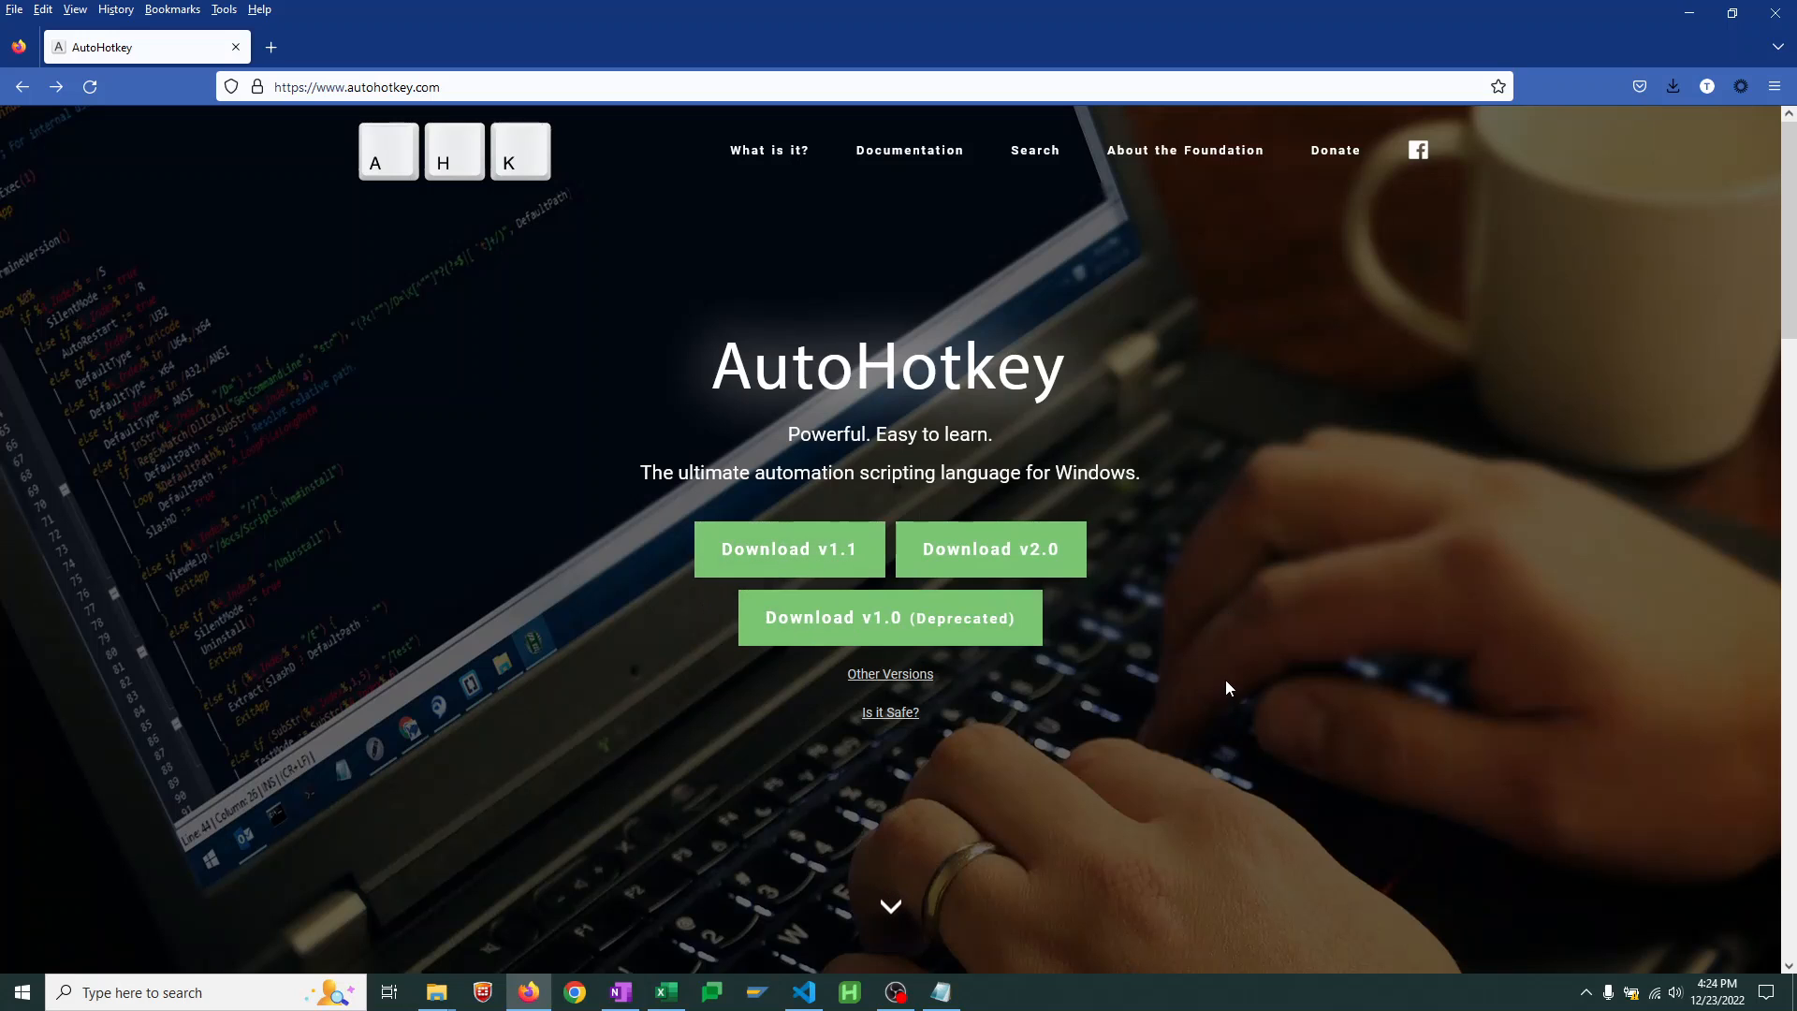
mouse_move(1418, 229)
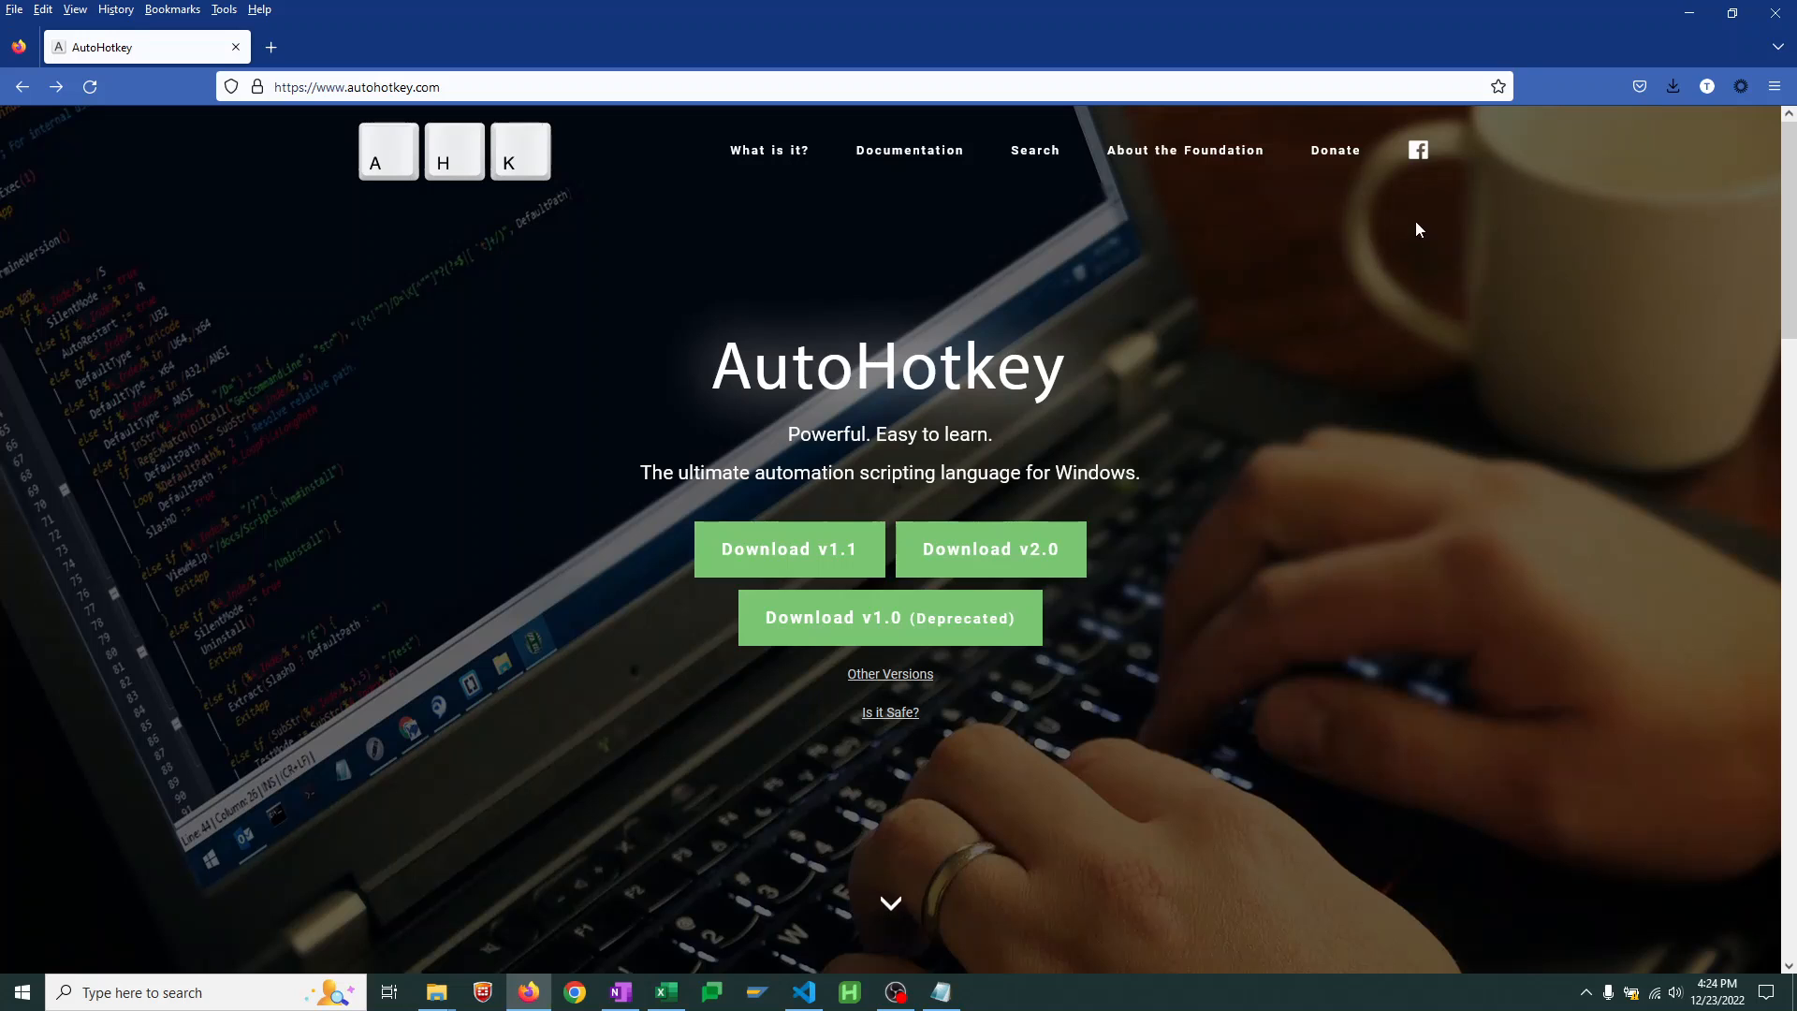
mouse_move(1687, 14)
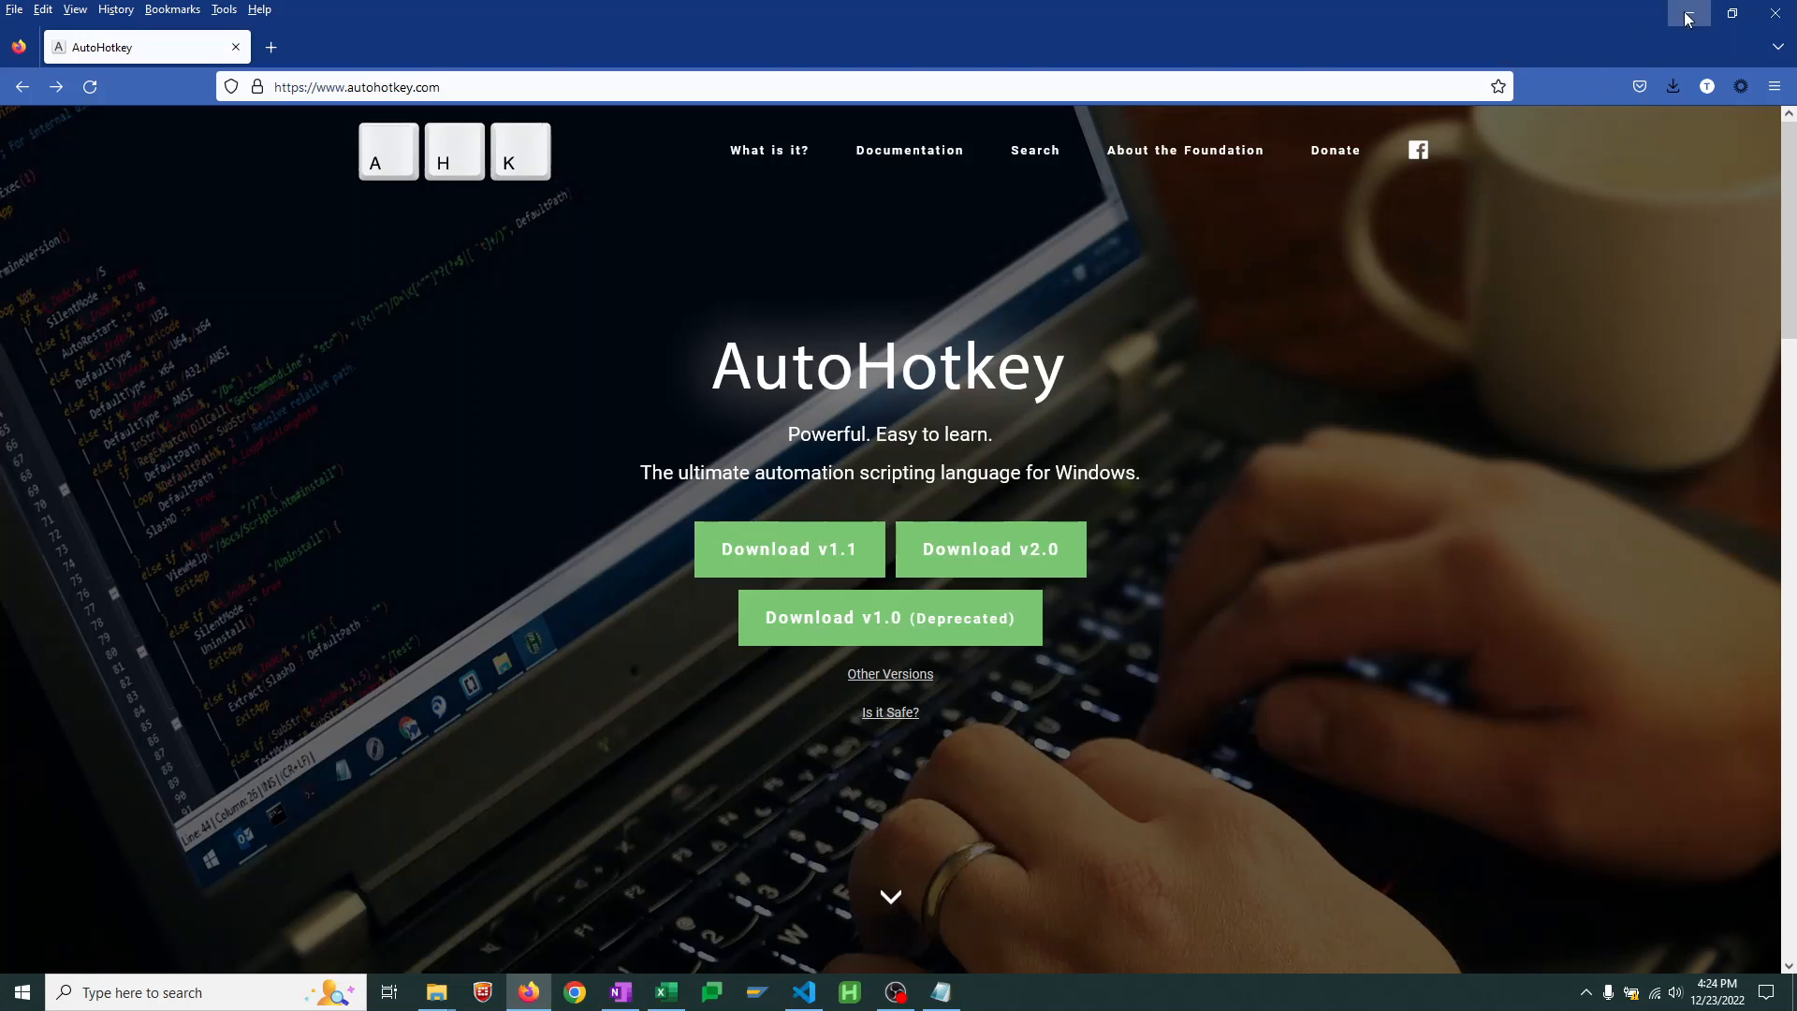
Minimize Firefox to reveal the empty desktop
left_click(663, 992)
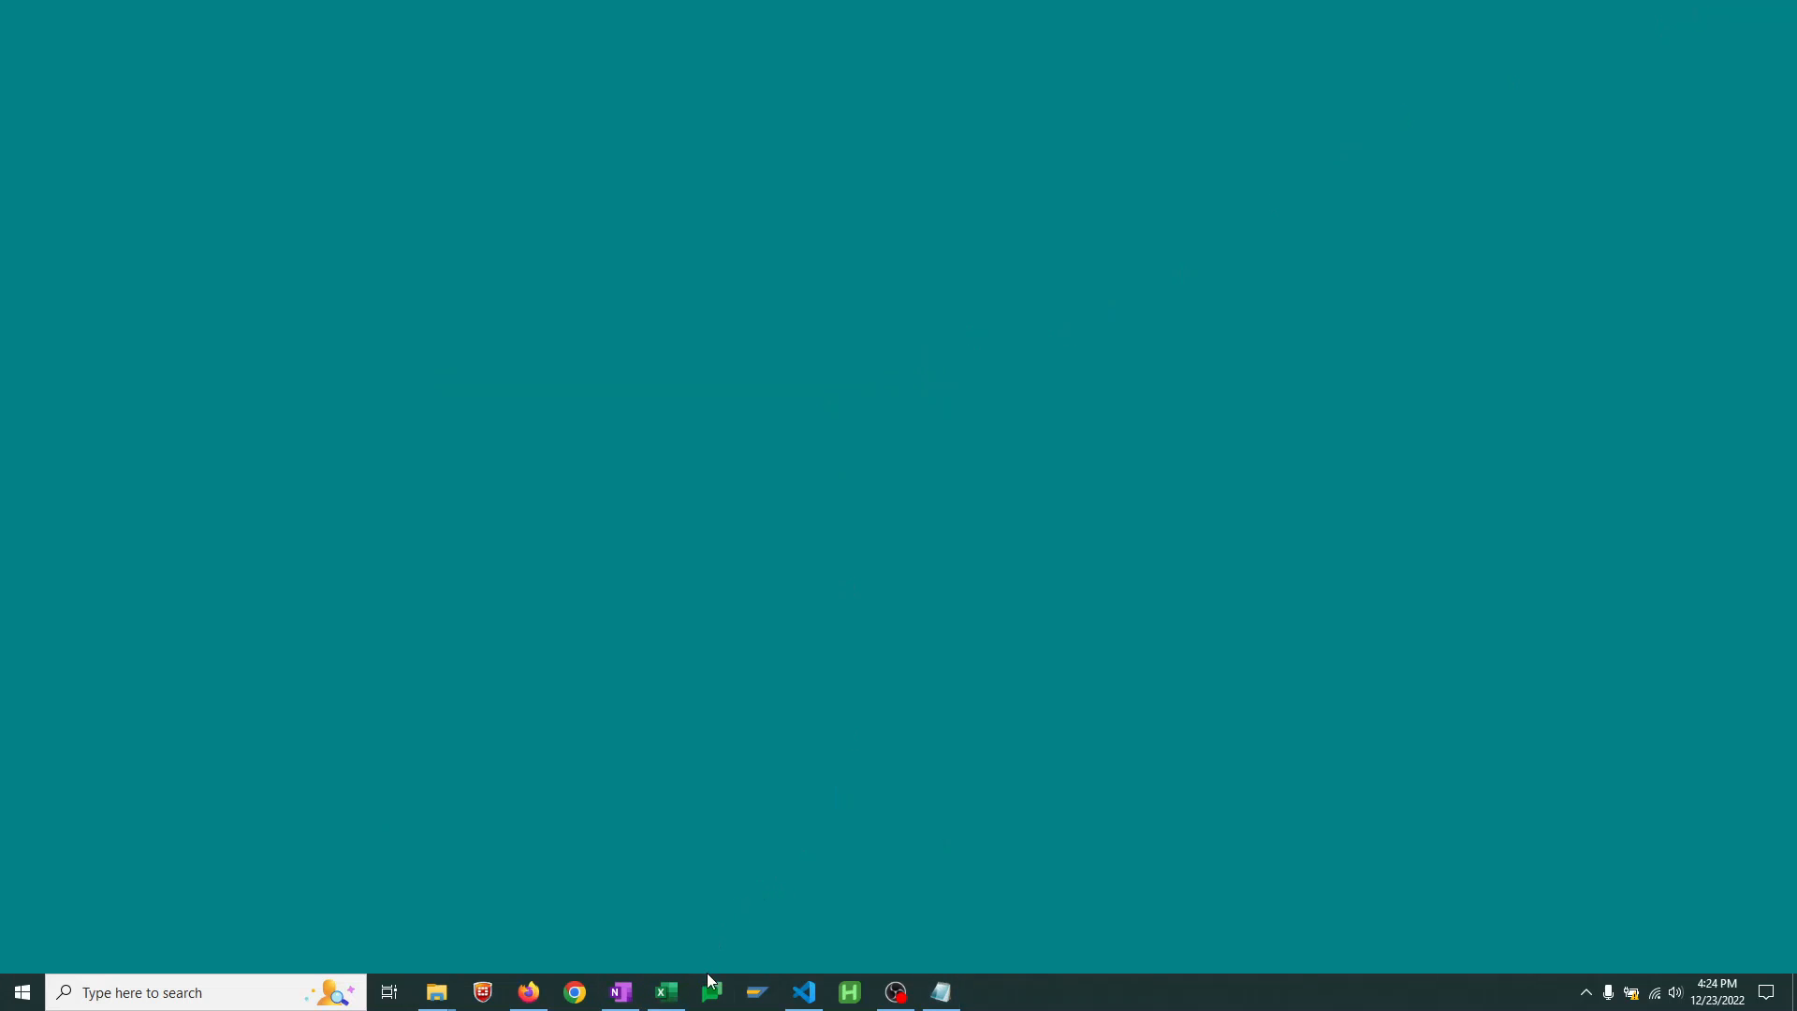
Launch AutoHotkey Dash from its taskbar icon
left_click(848, 992)
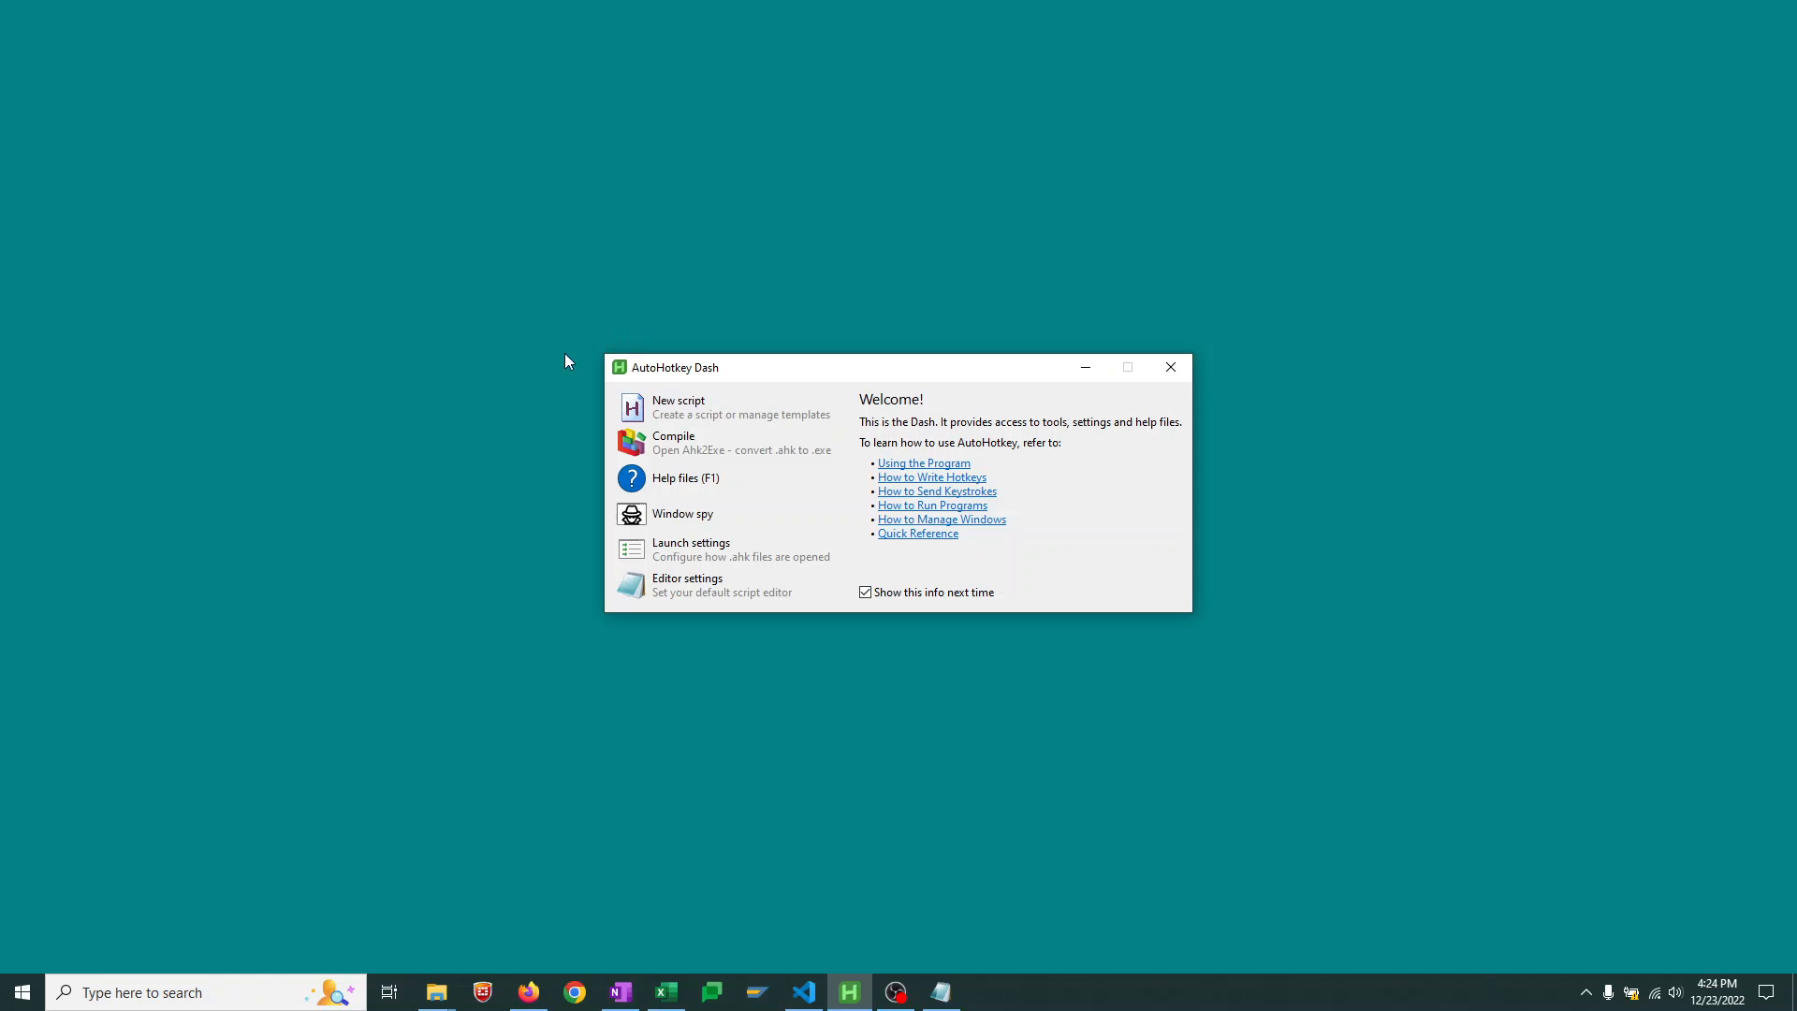
mouse_move(1466, 617)
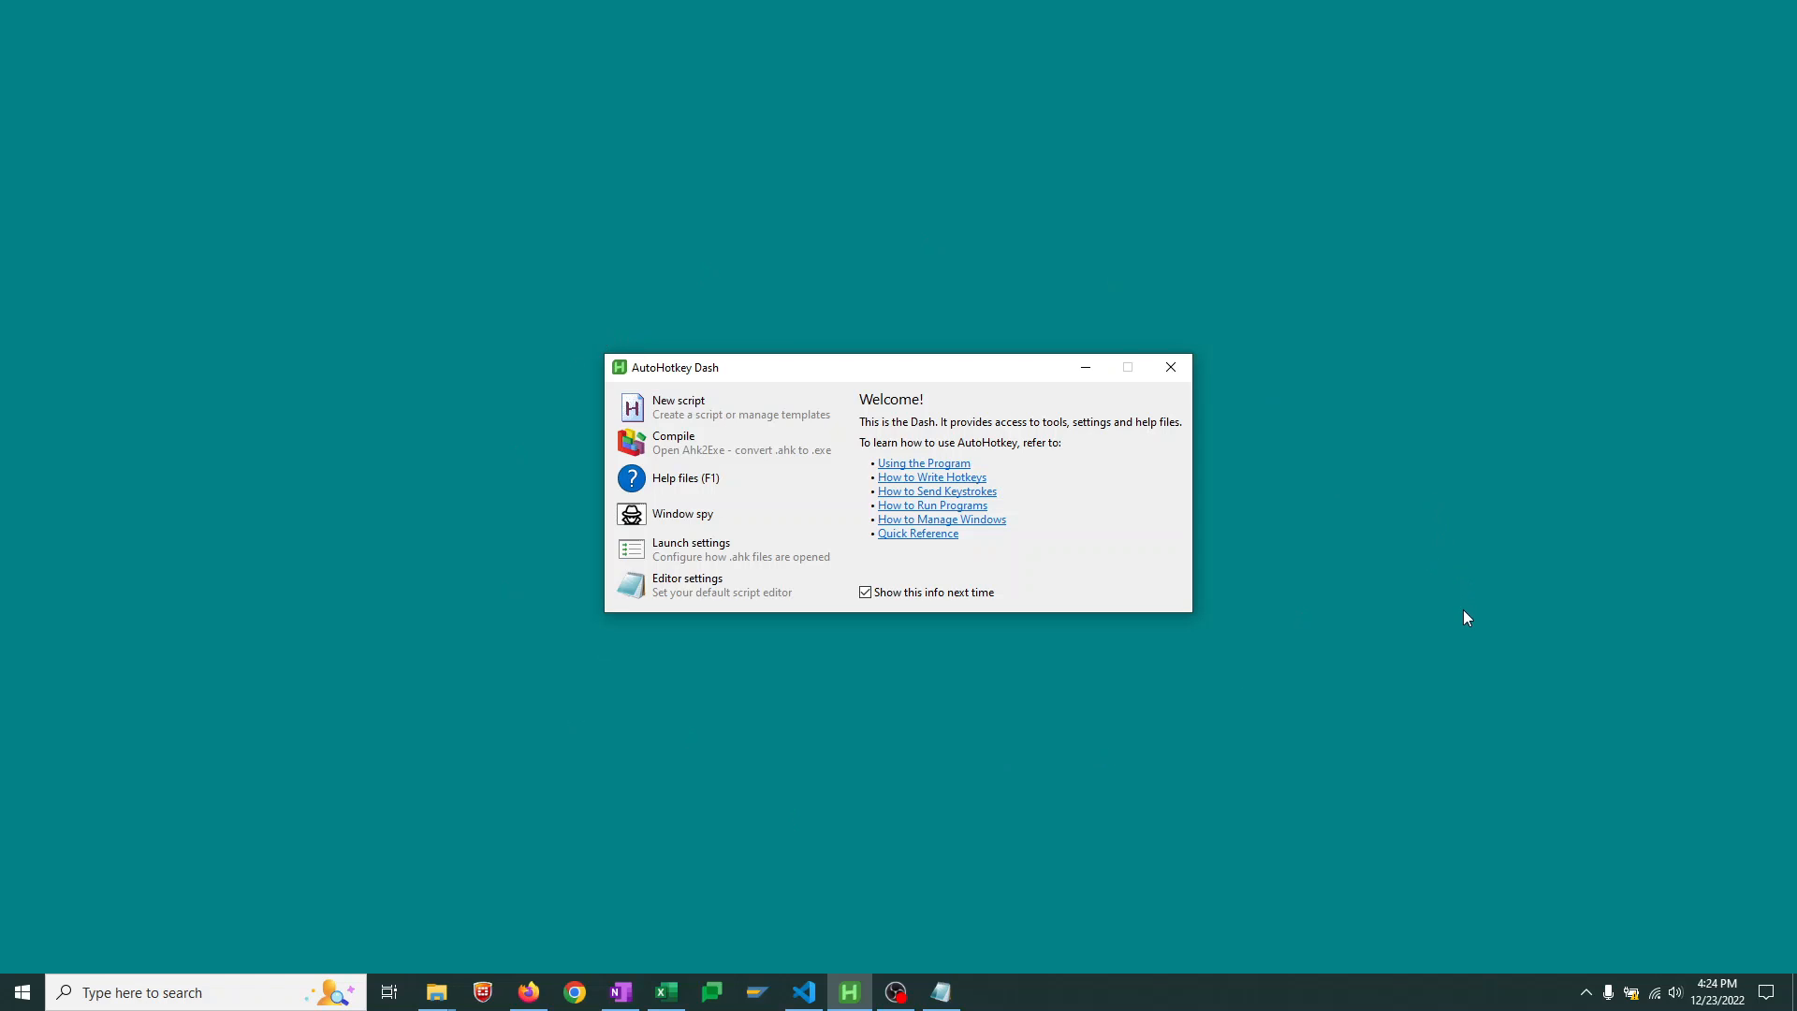
mouse_move(620, 260)
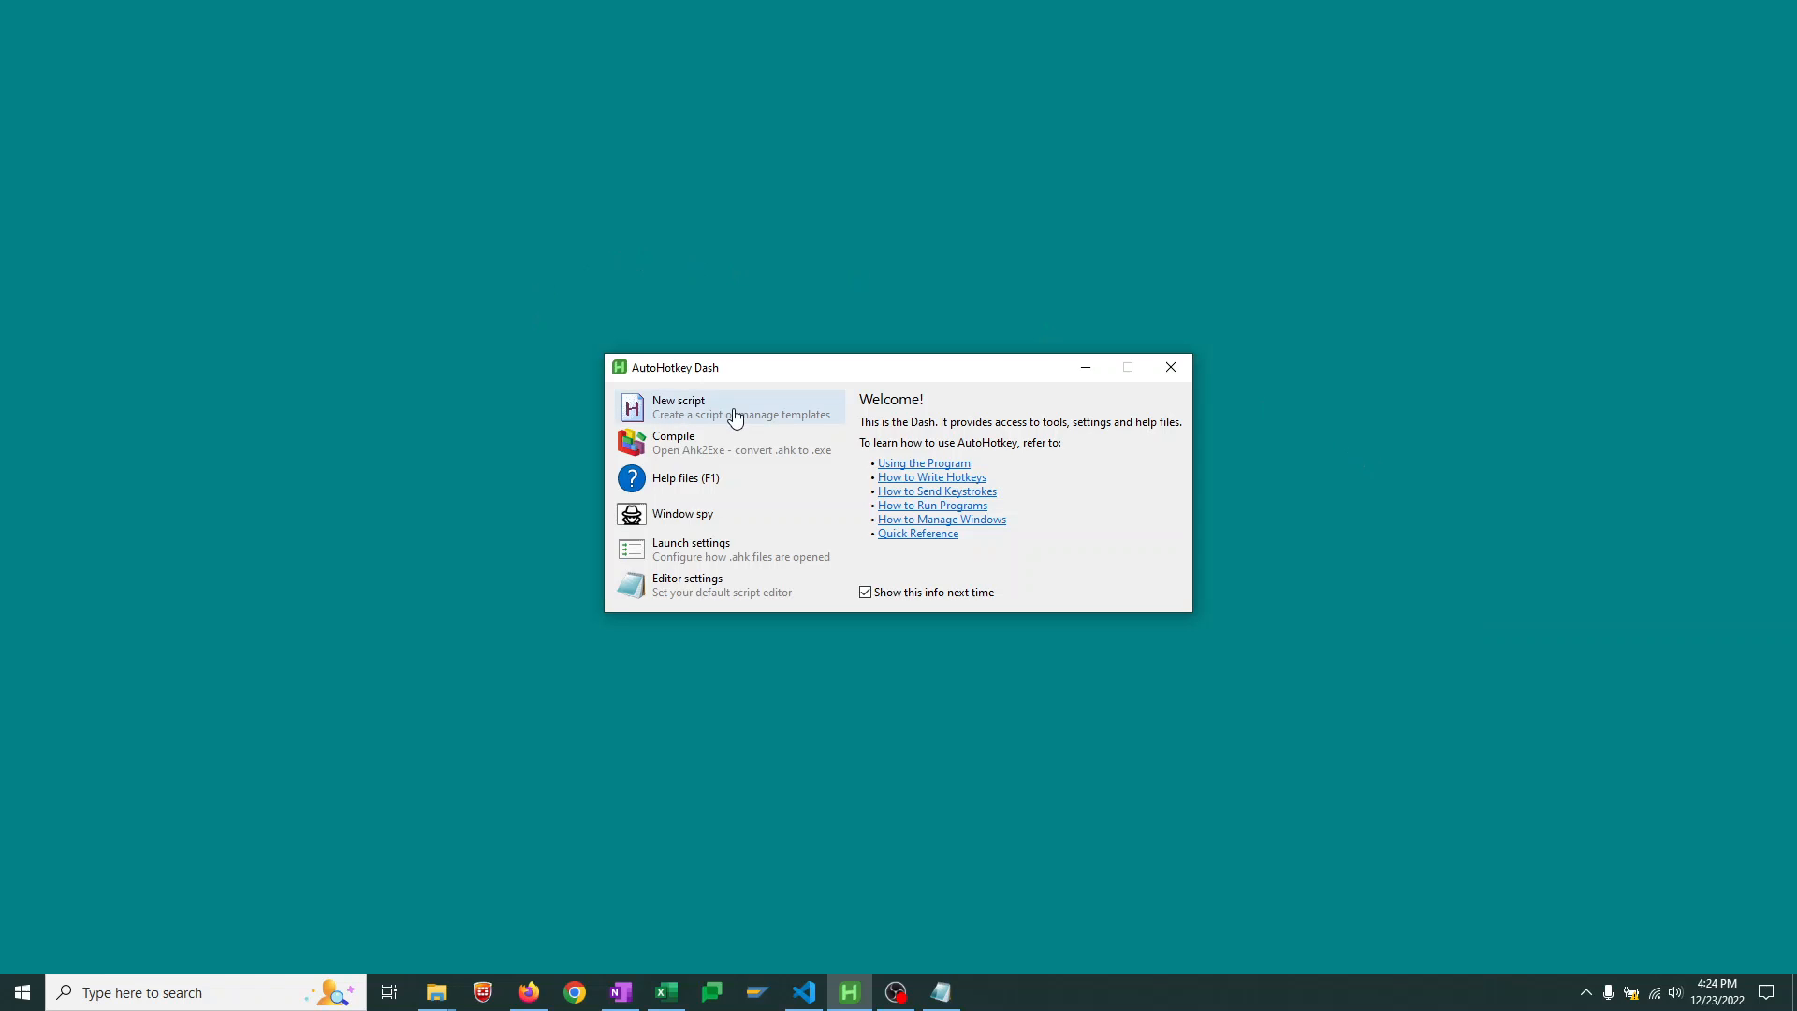
mouse_move(1009, 445)
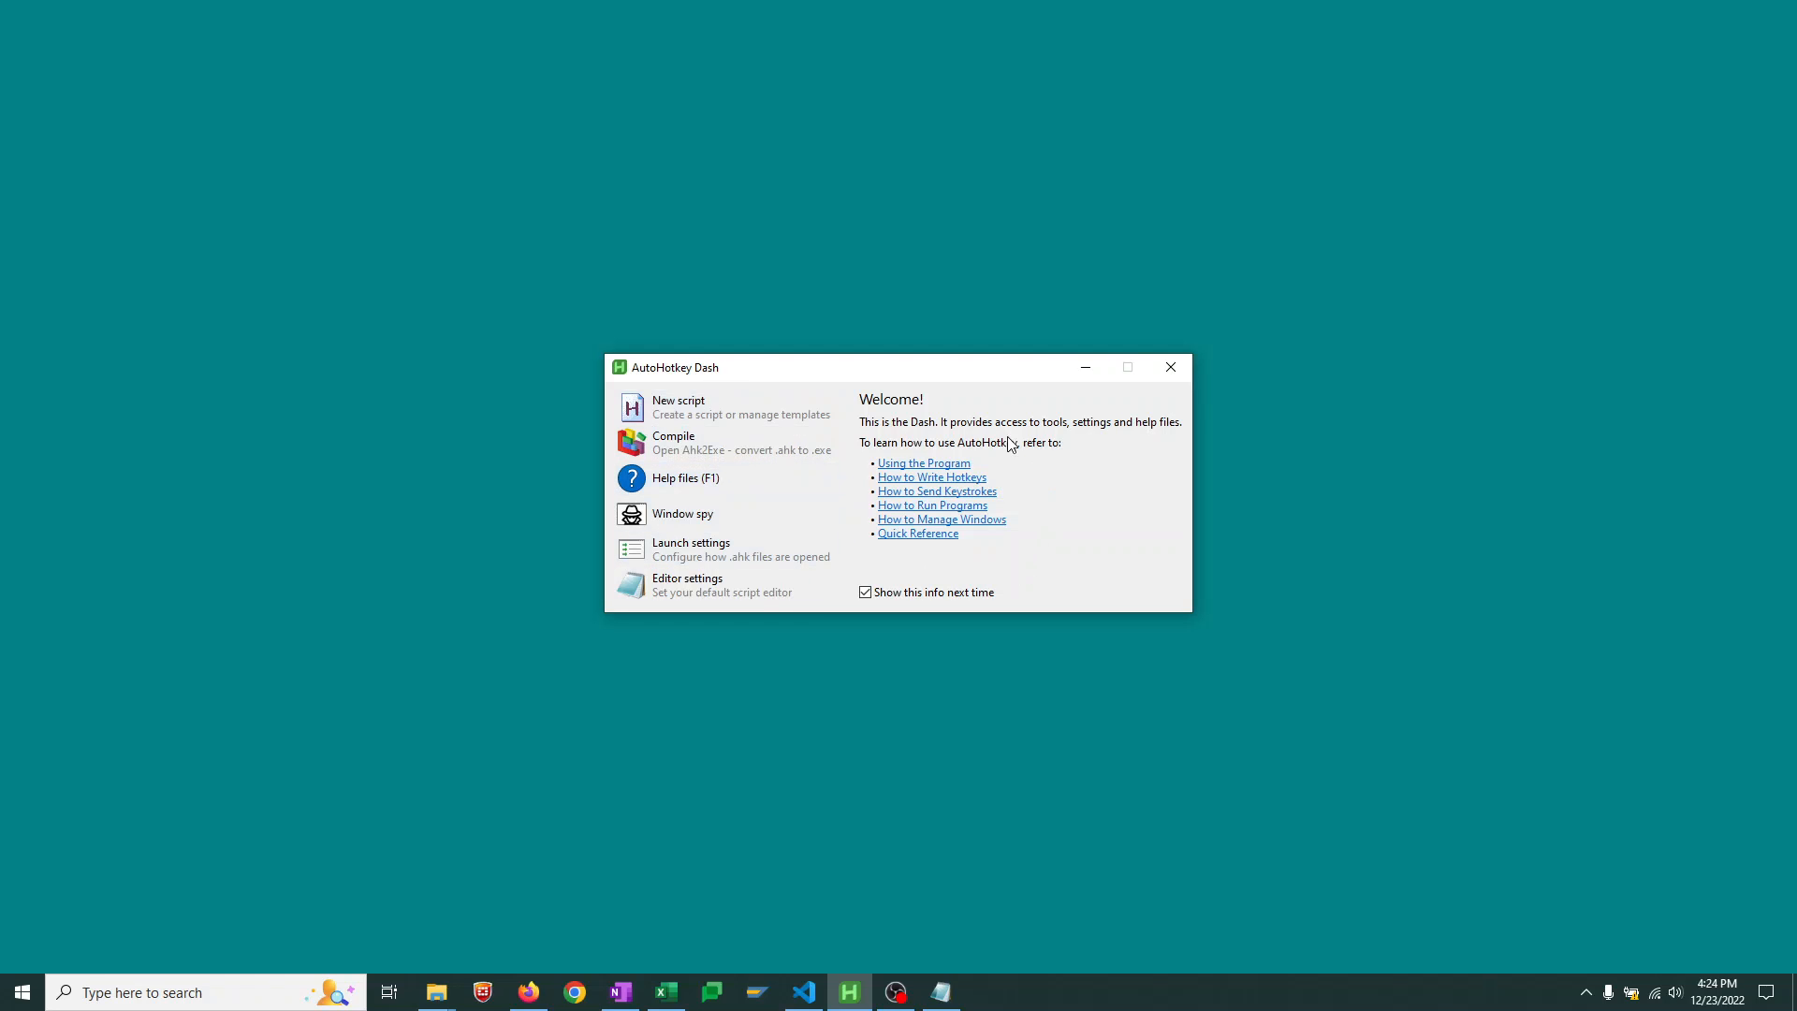
mouse_move(1094, 546)
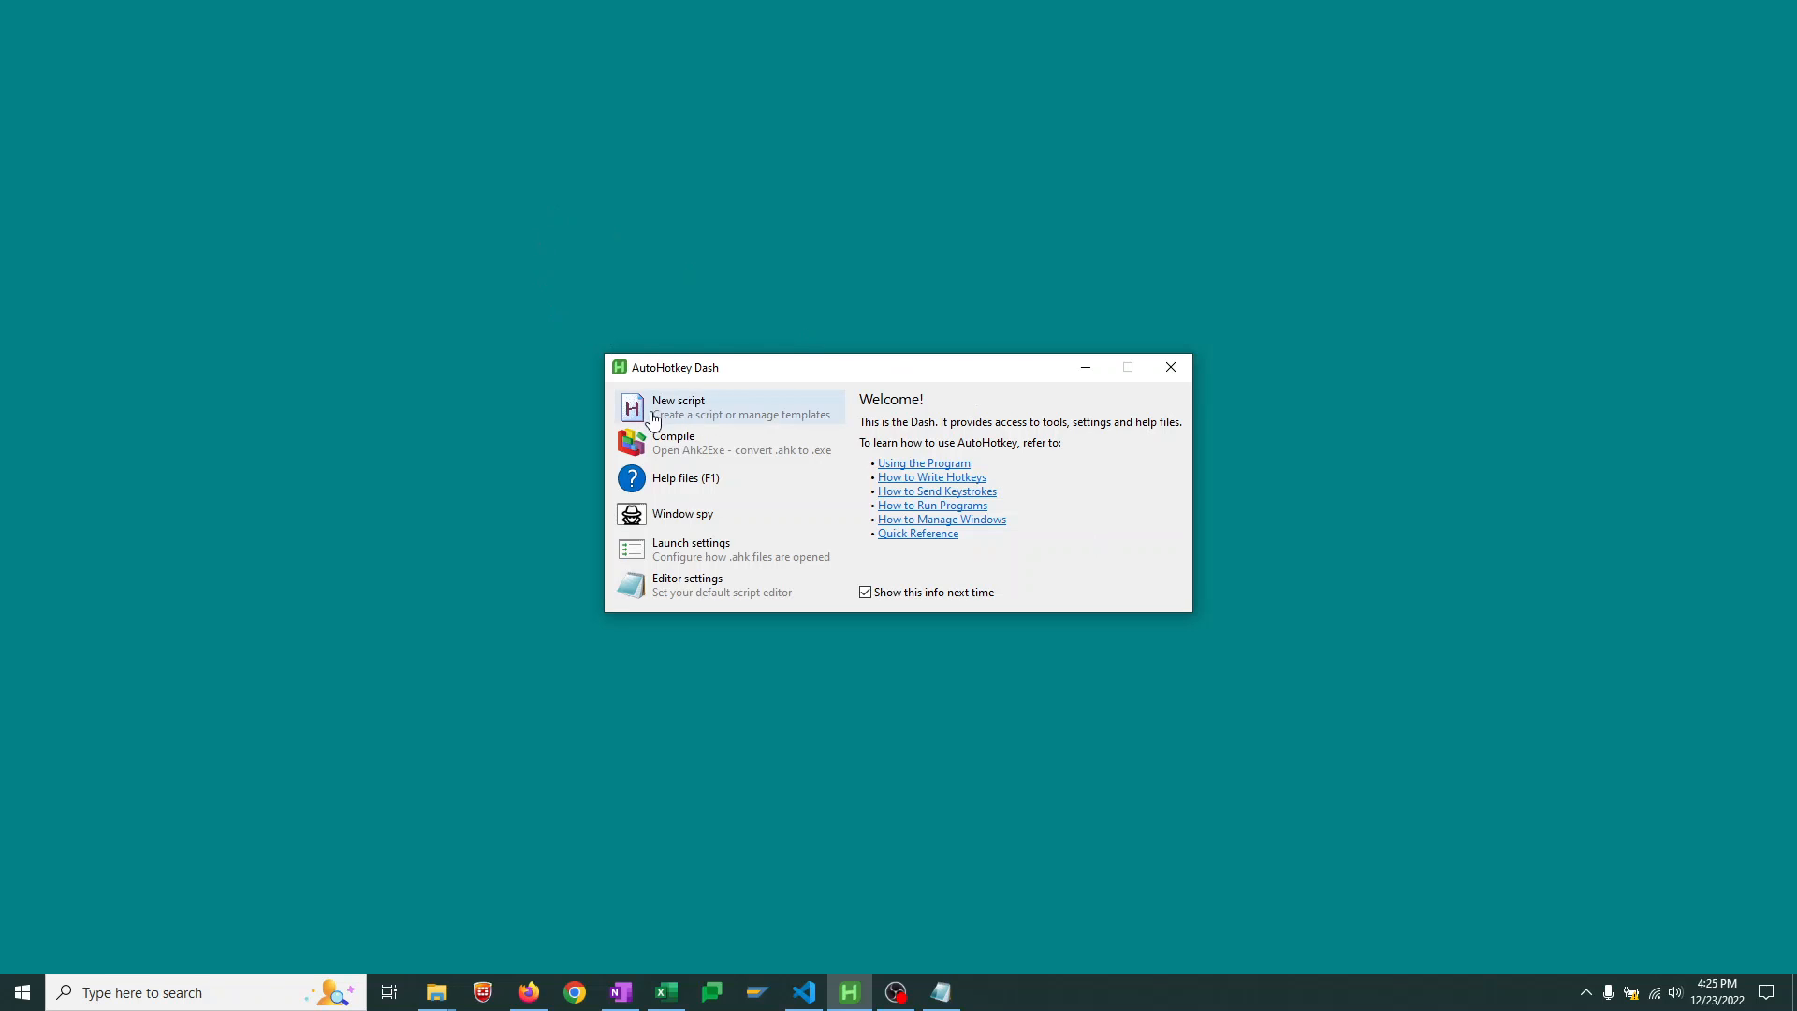
Create a new v2 script named DateOutput from Dash
left_click(678, 406)
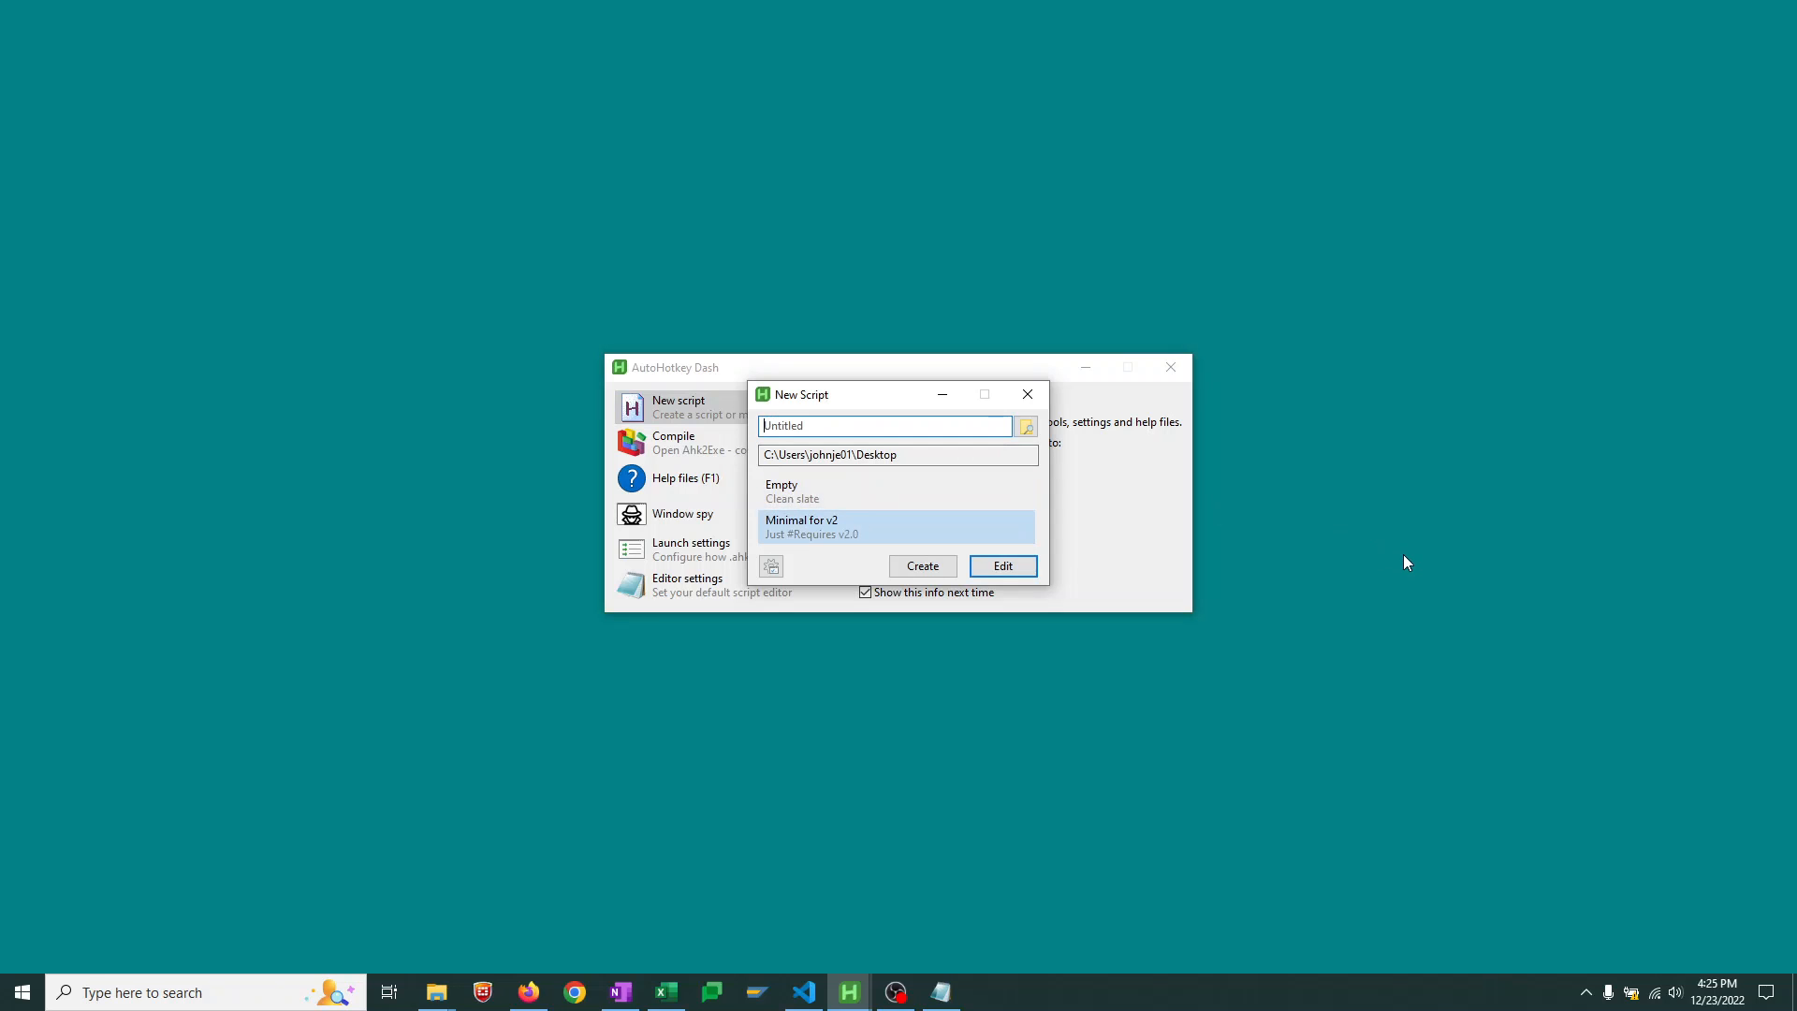
type("DateOut")
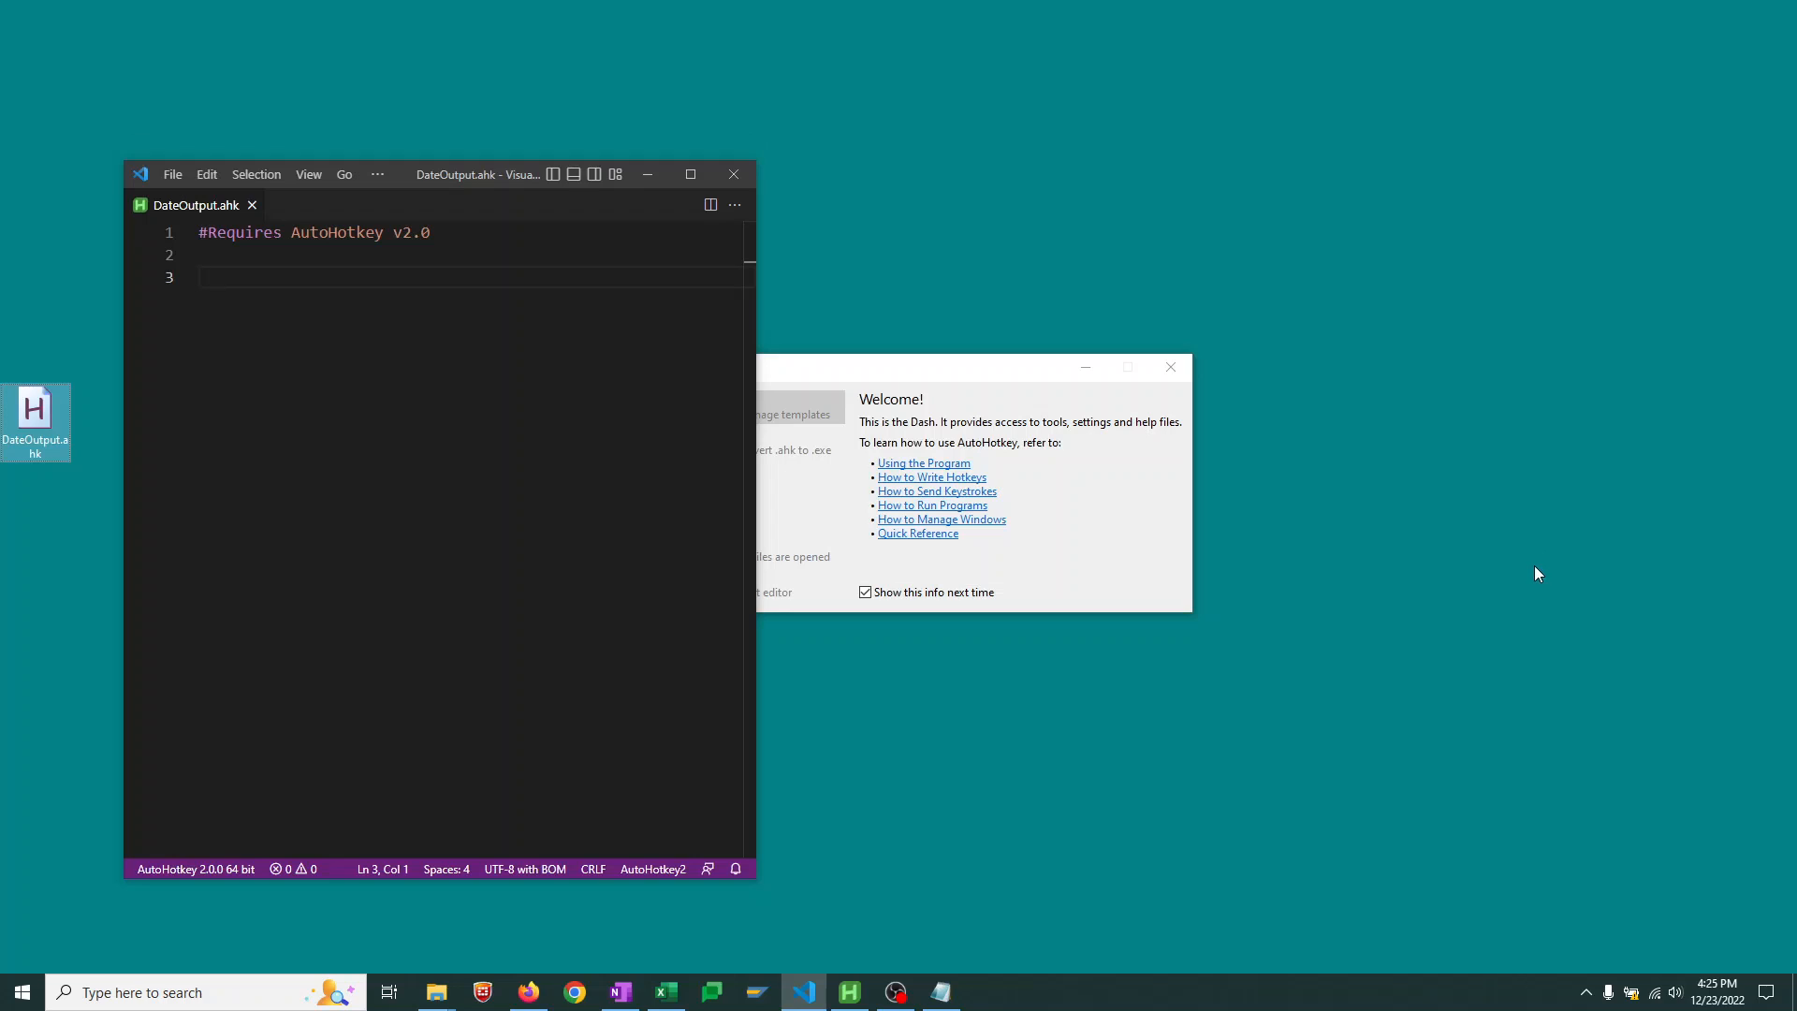
mouse_move(1545, 597)
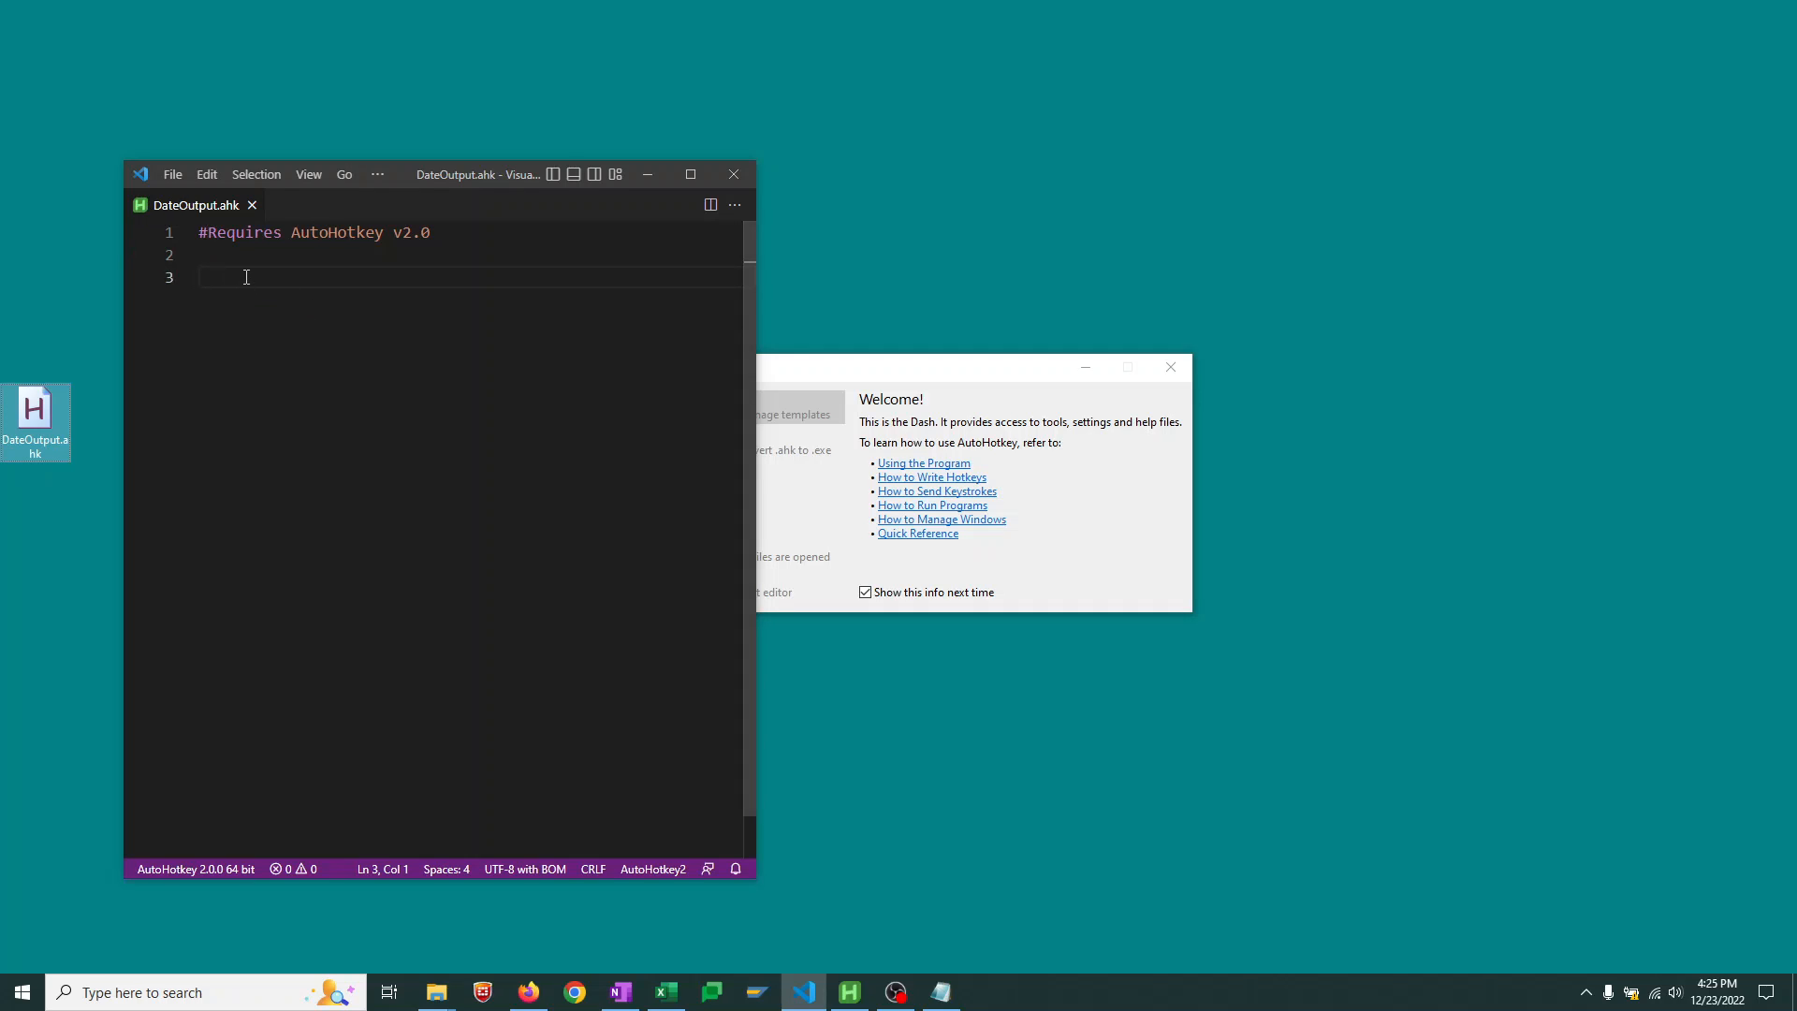
mouse_move(327, 613)
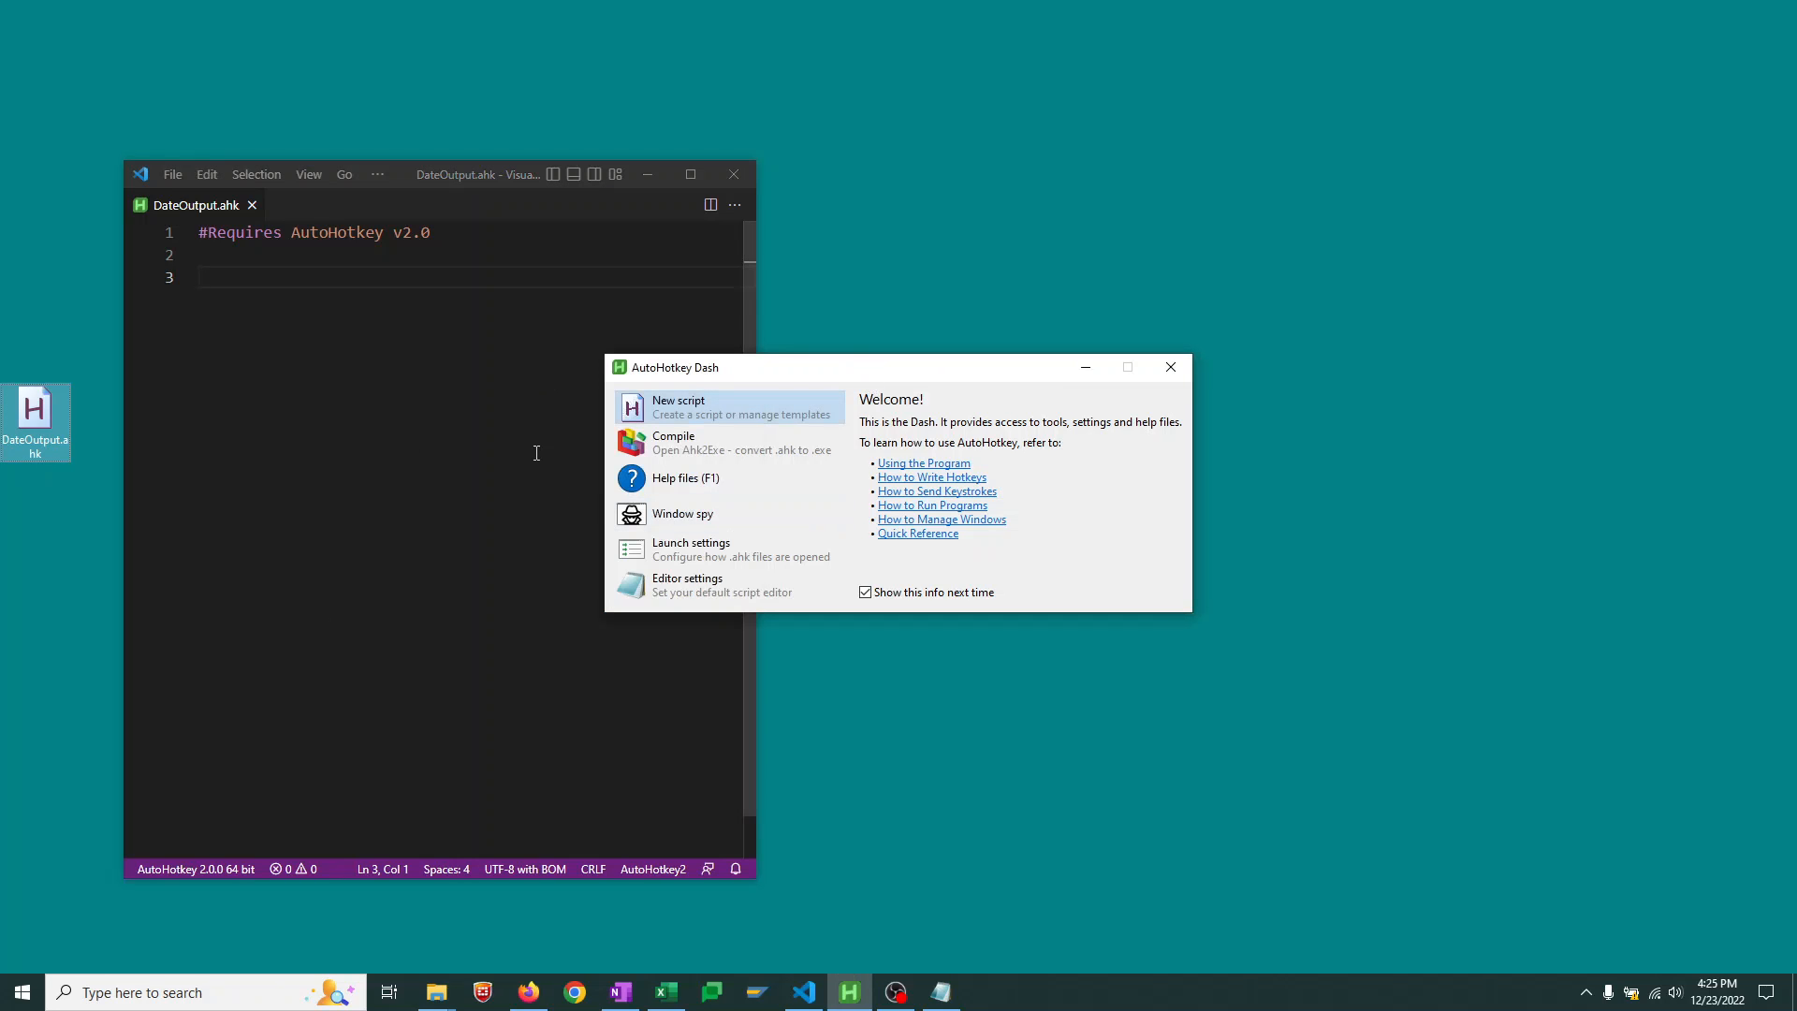
Open the v2.0 help documentation from Dash and close the Dash window
left_click(678, 478)
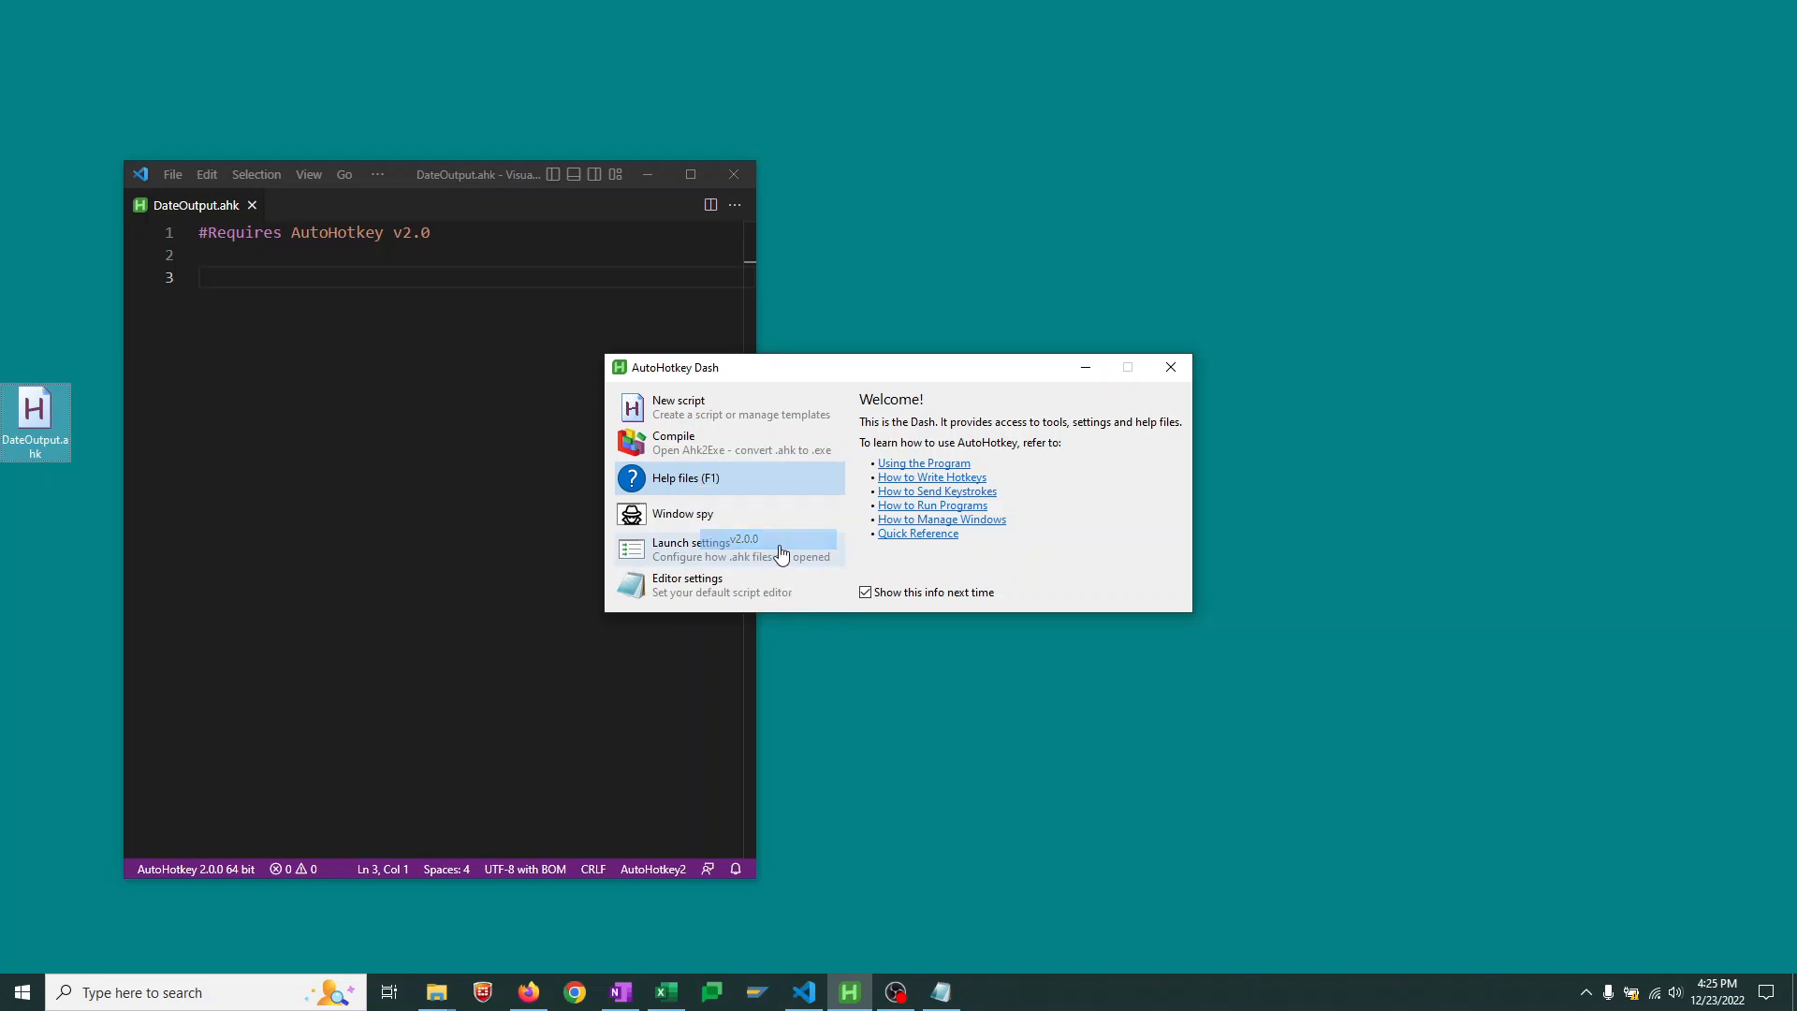
left_click(677, 478)
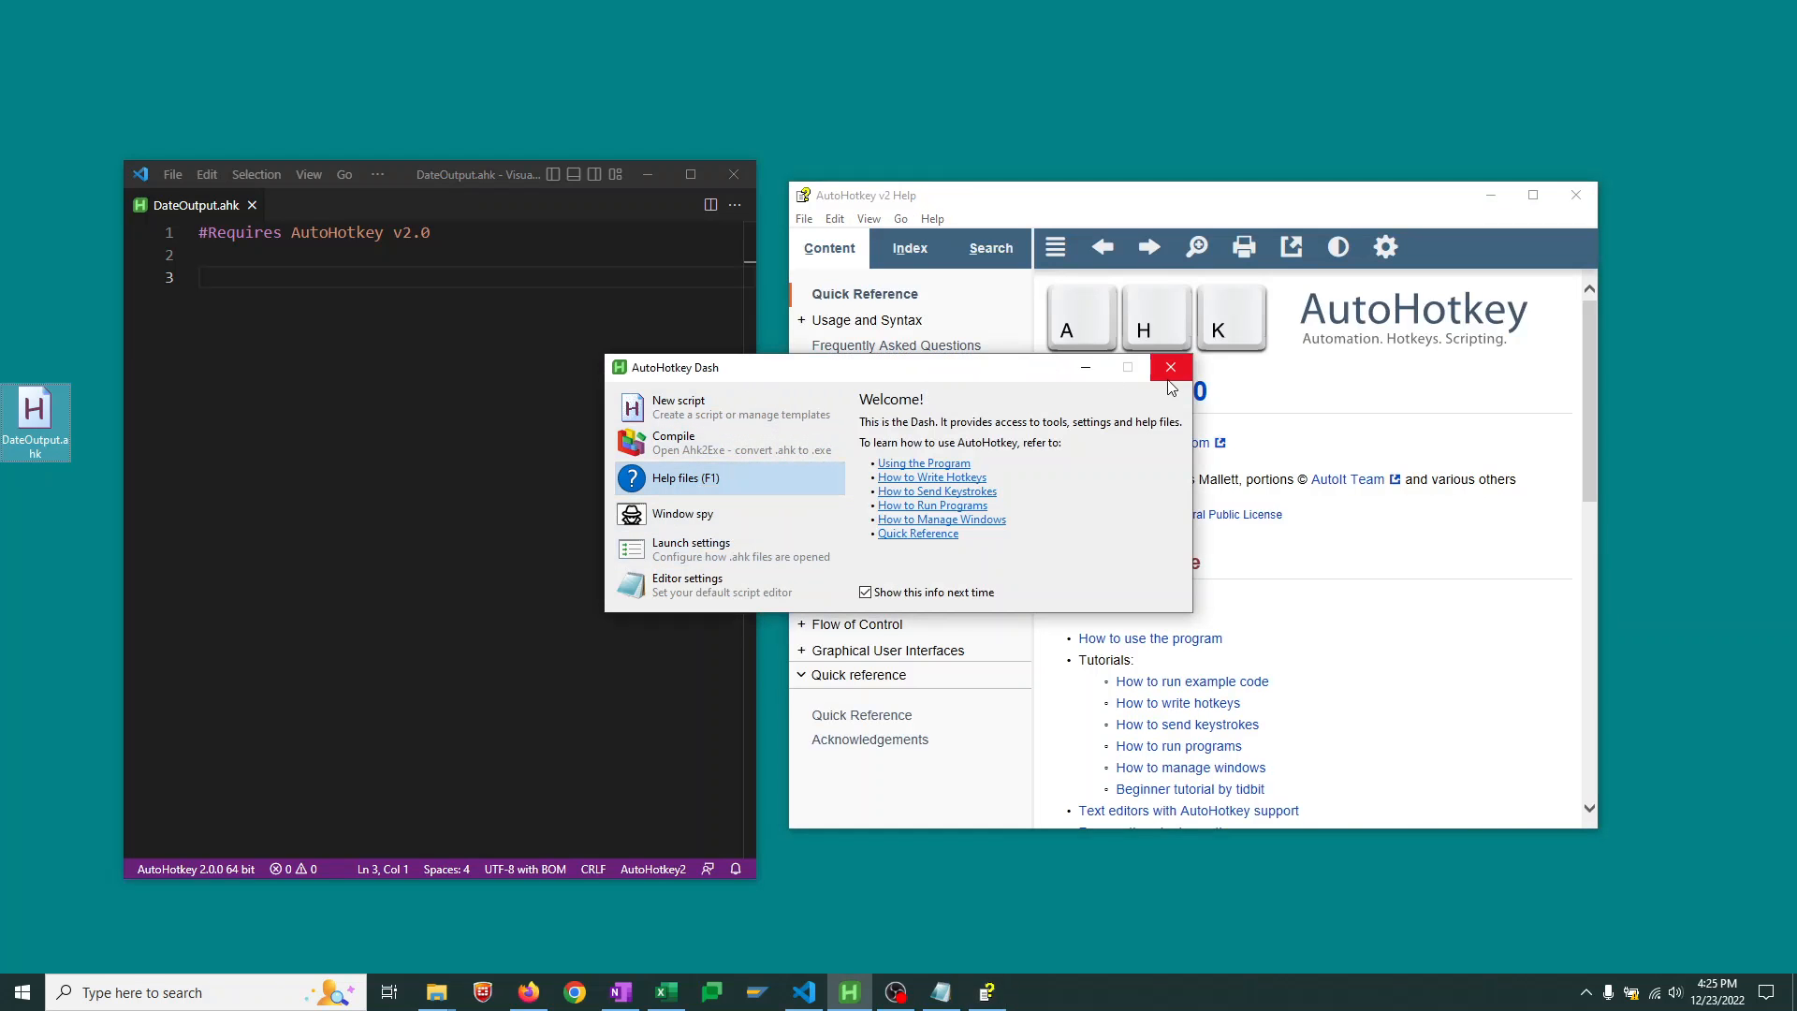
left_click(1169, 367)
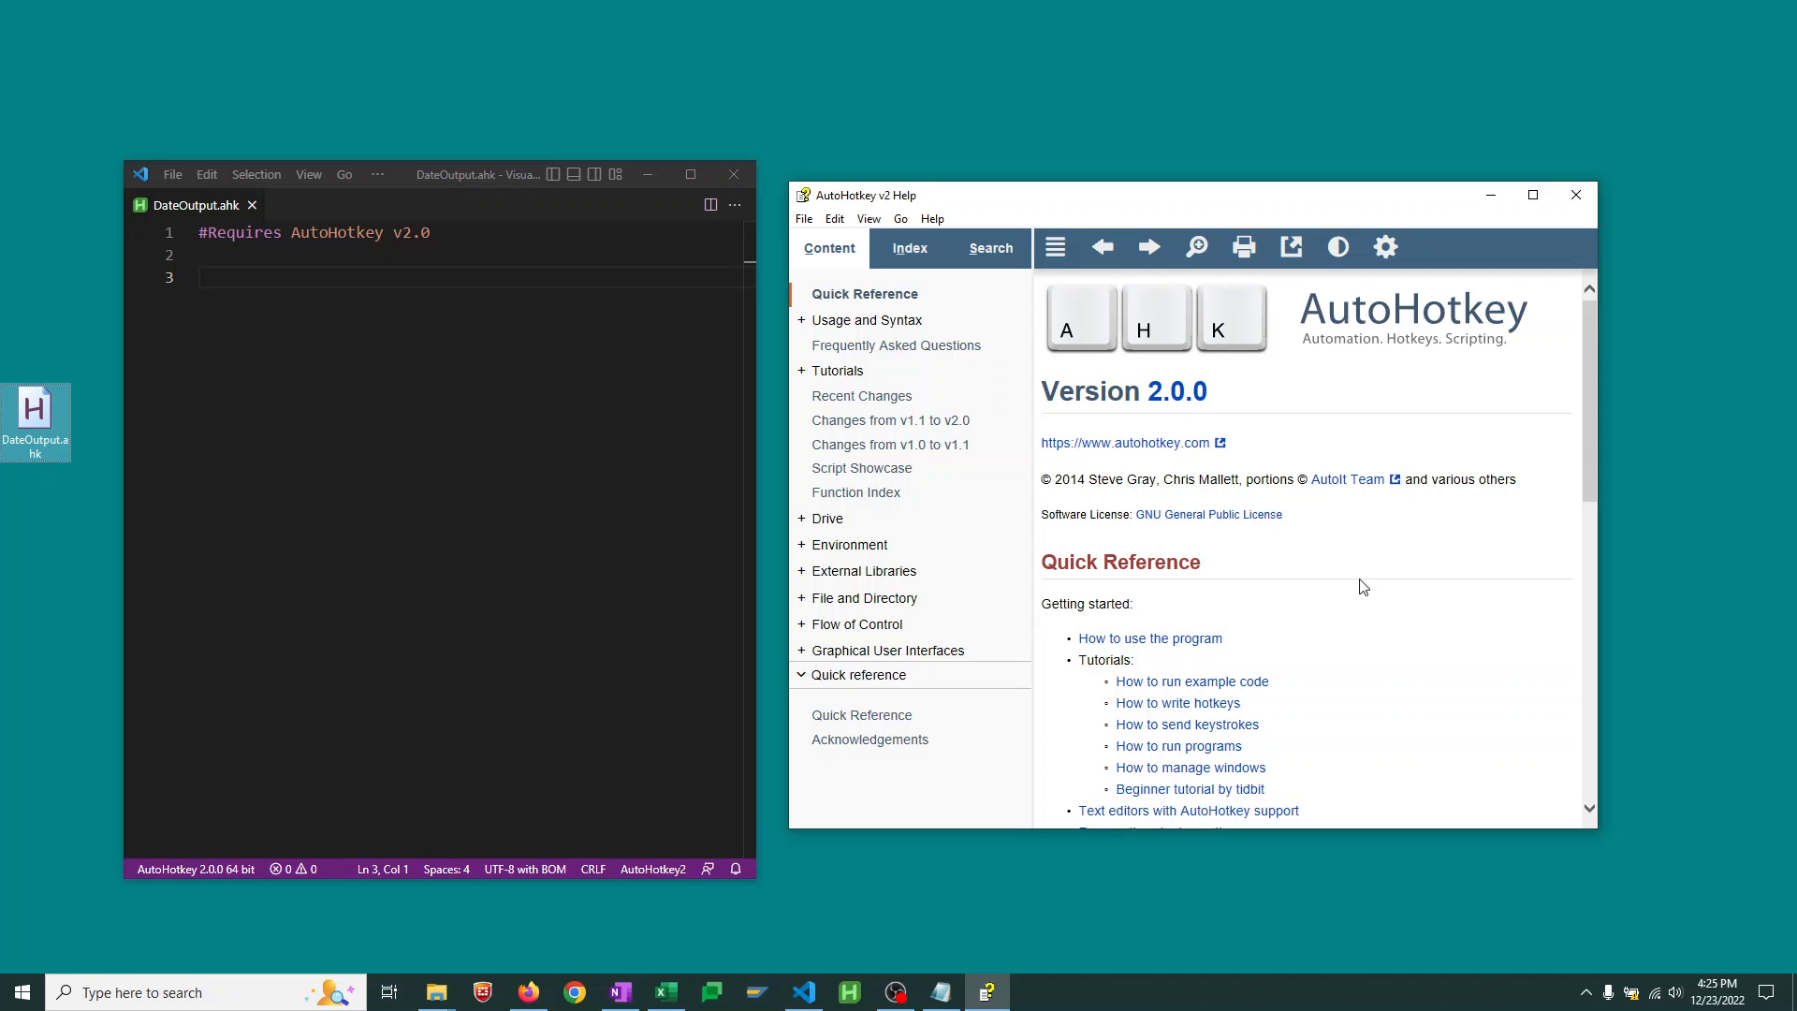
Open Usage and Syntax > Hotkeys and select the #n example hotkey
left_click(803, 320)
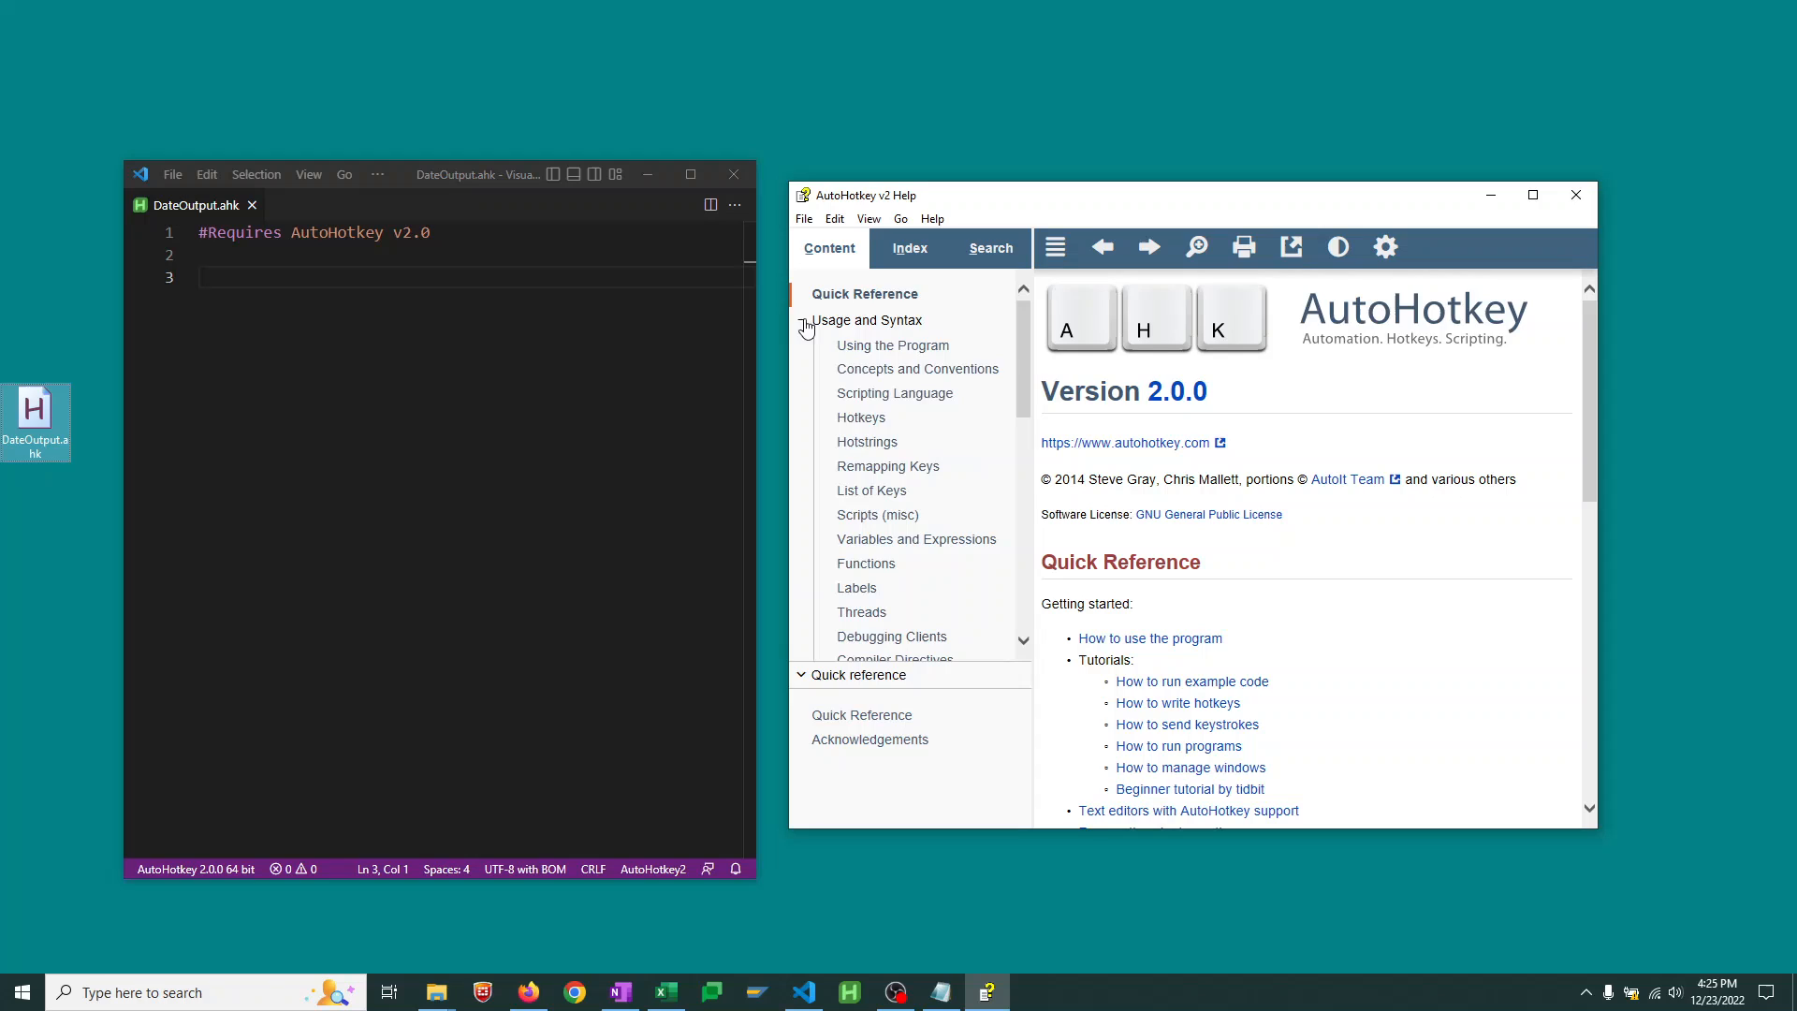
left_click(861, 417)
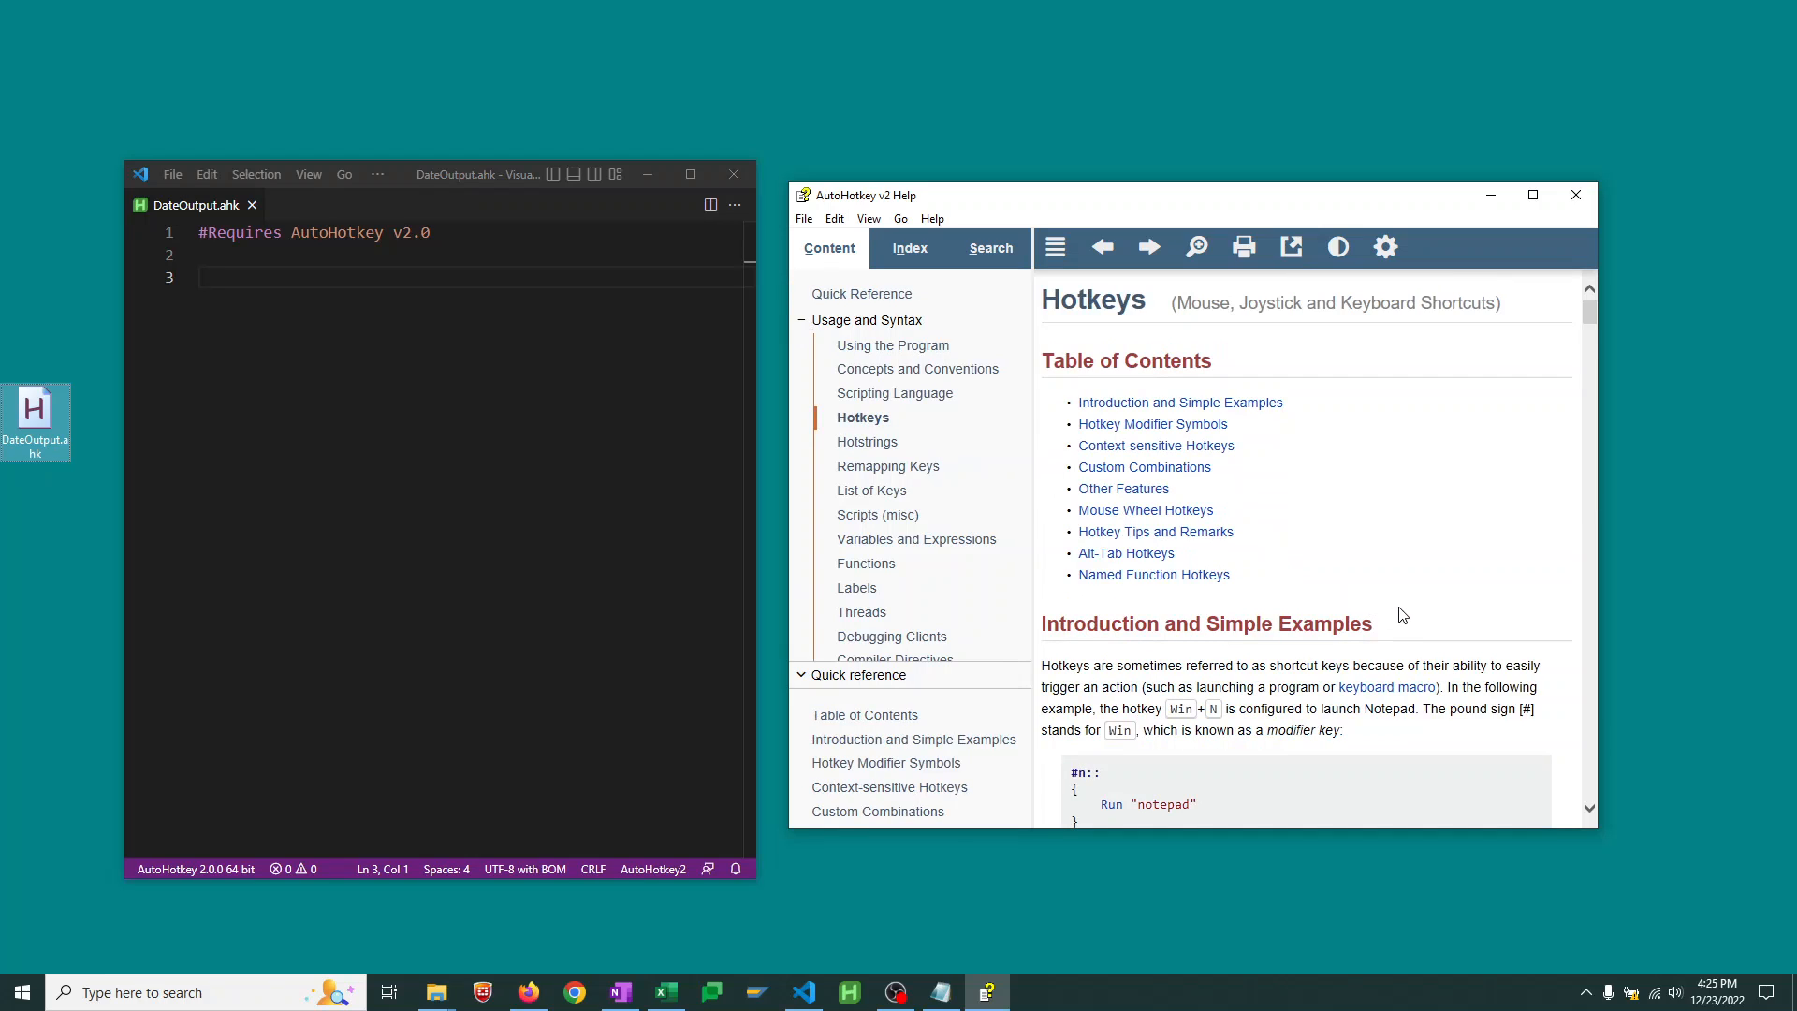
scroll("down", 3)
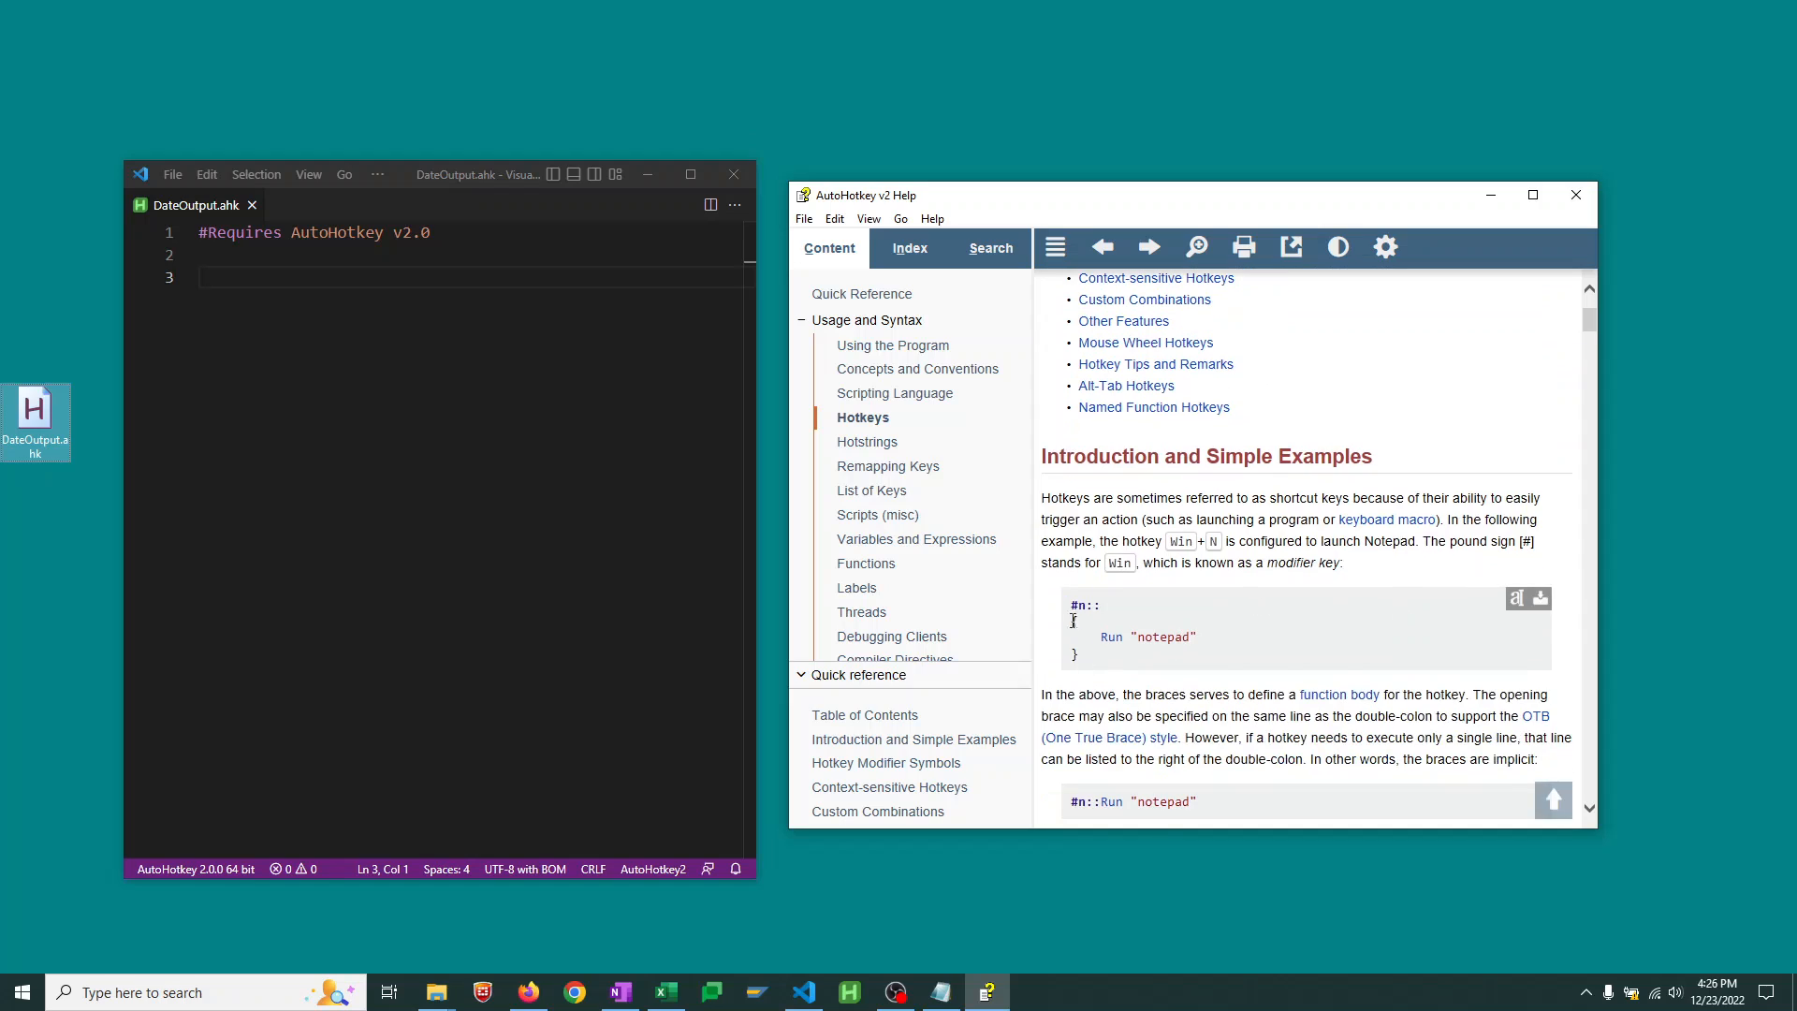
mouse_move(1098, 668)
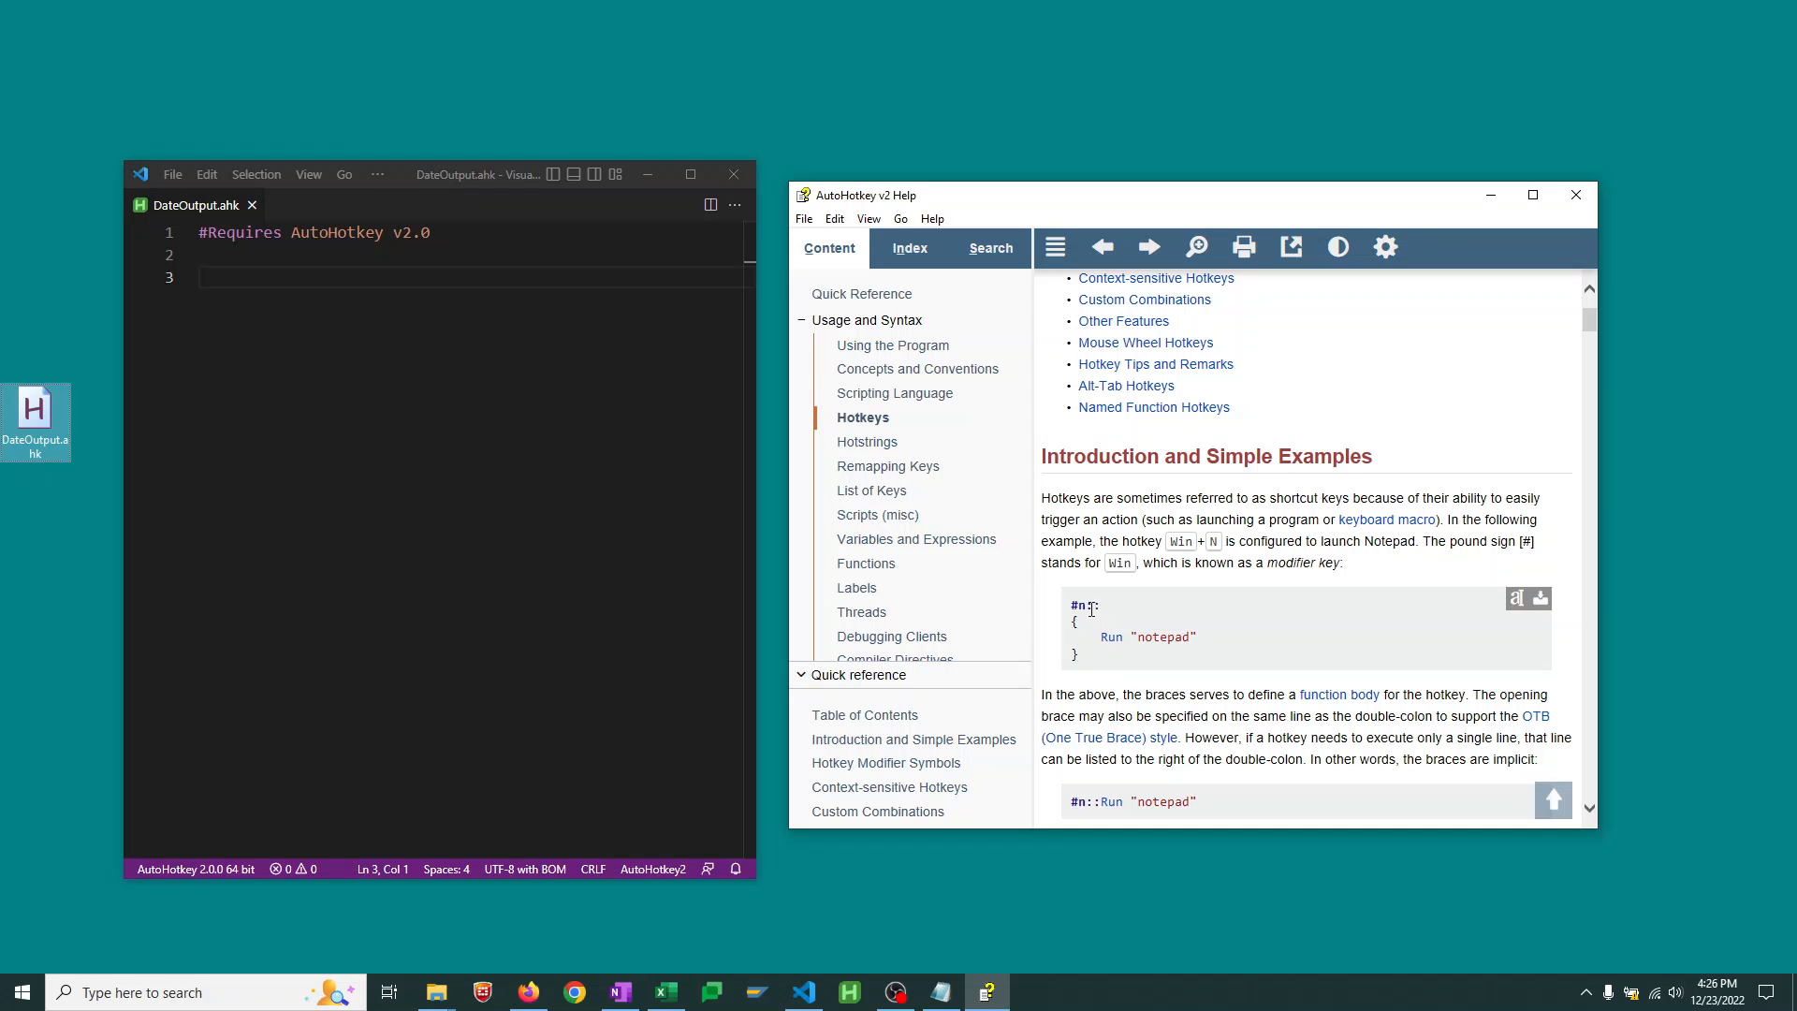
double_click(1088, 603)
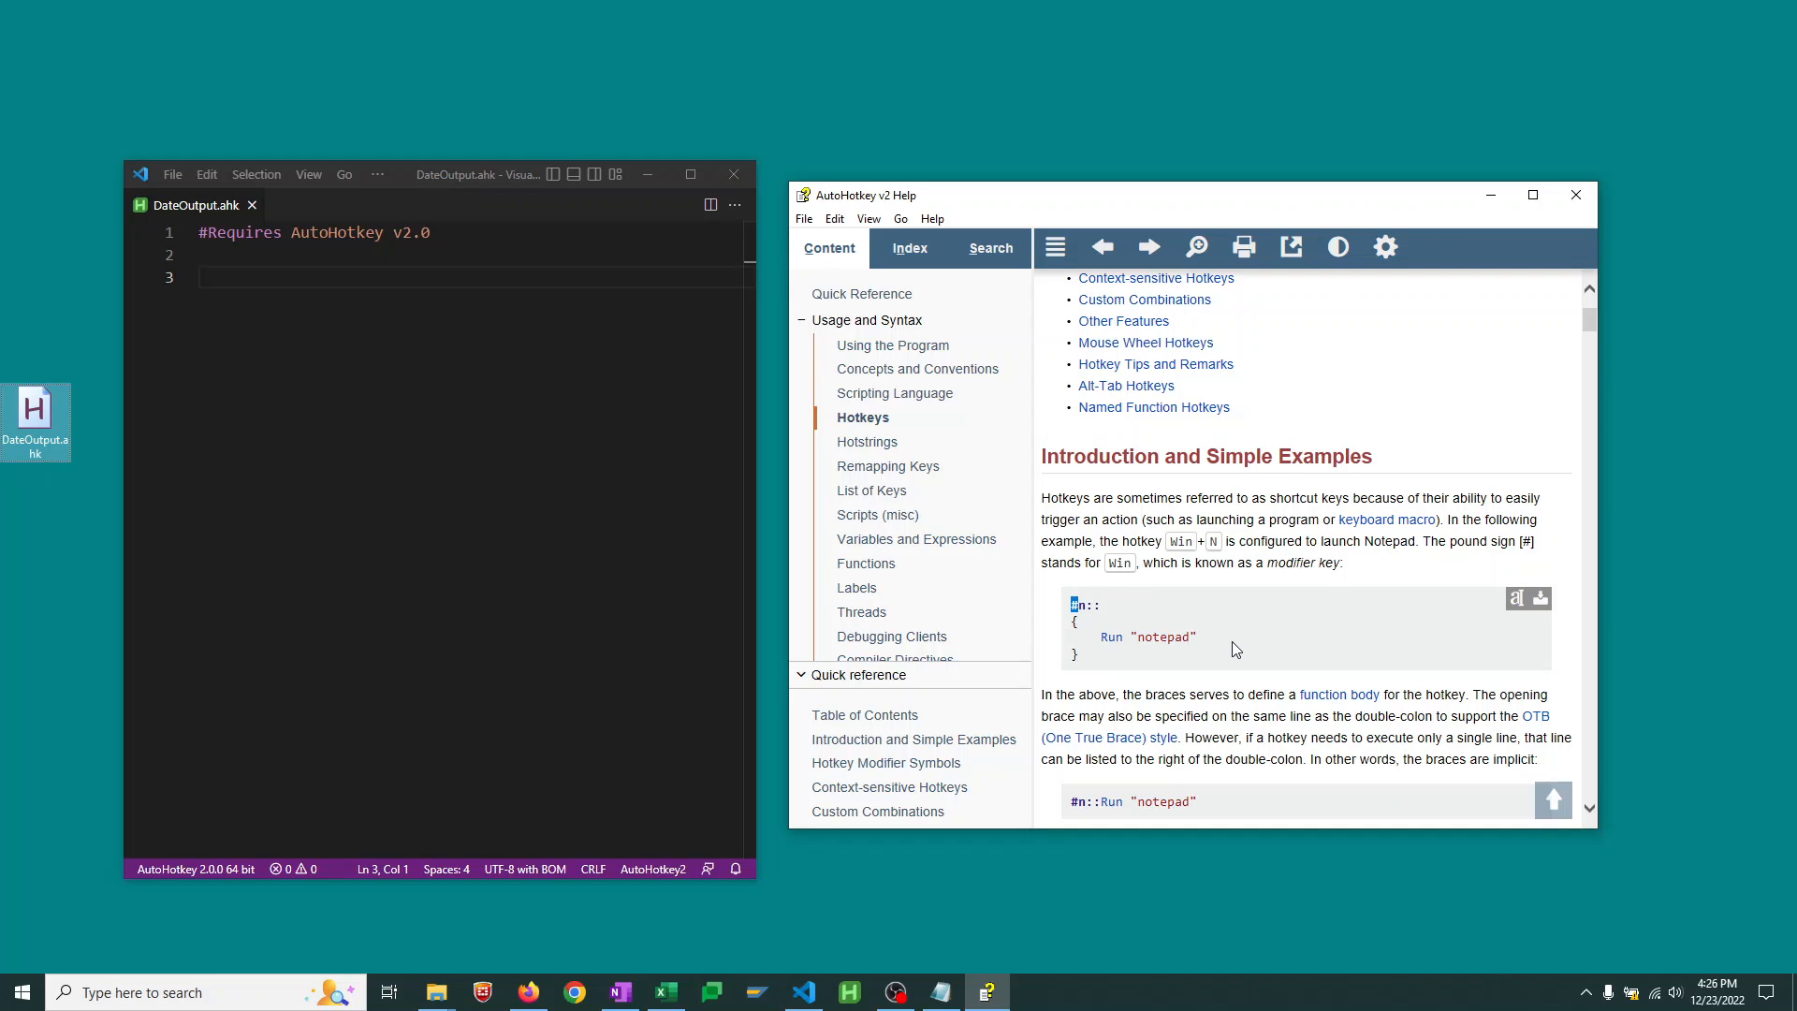
mouse_move(1125, 618)
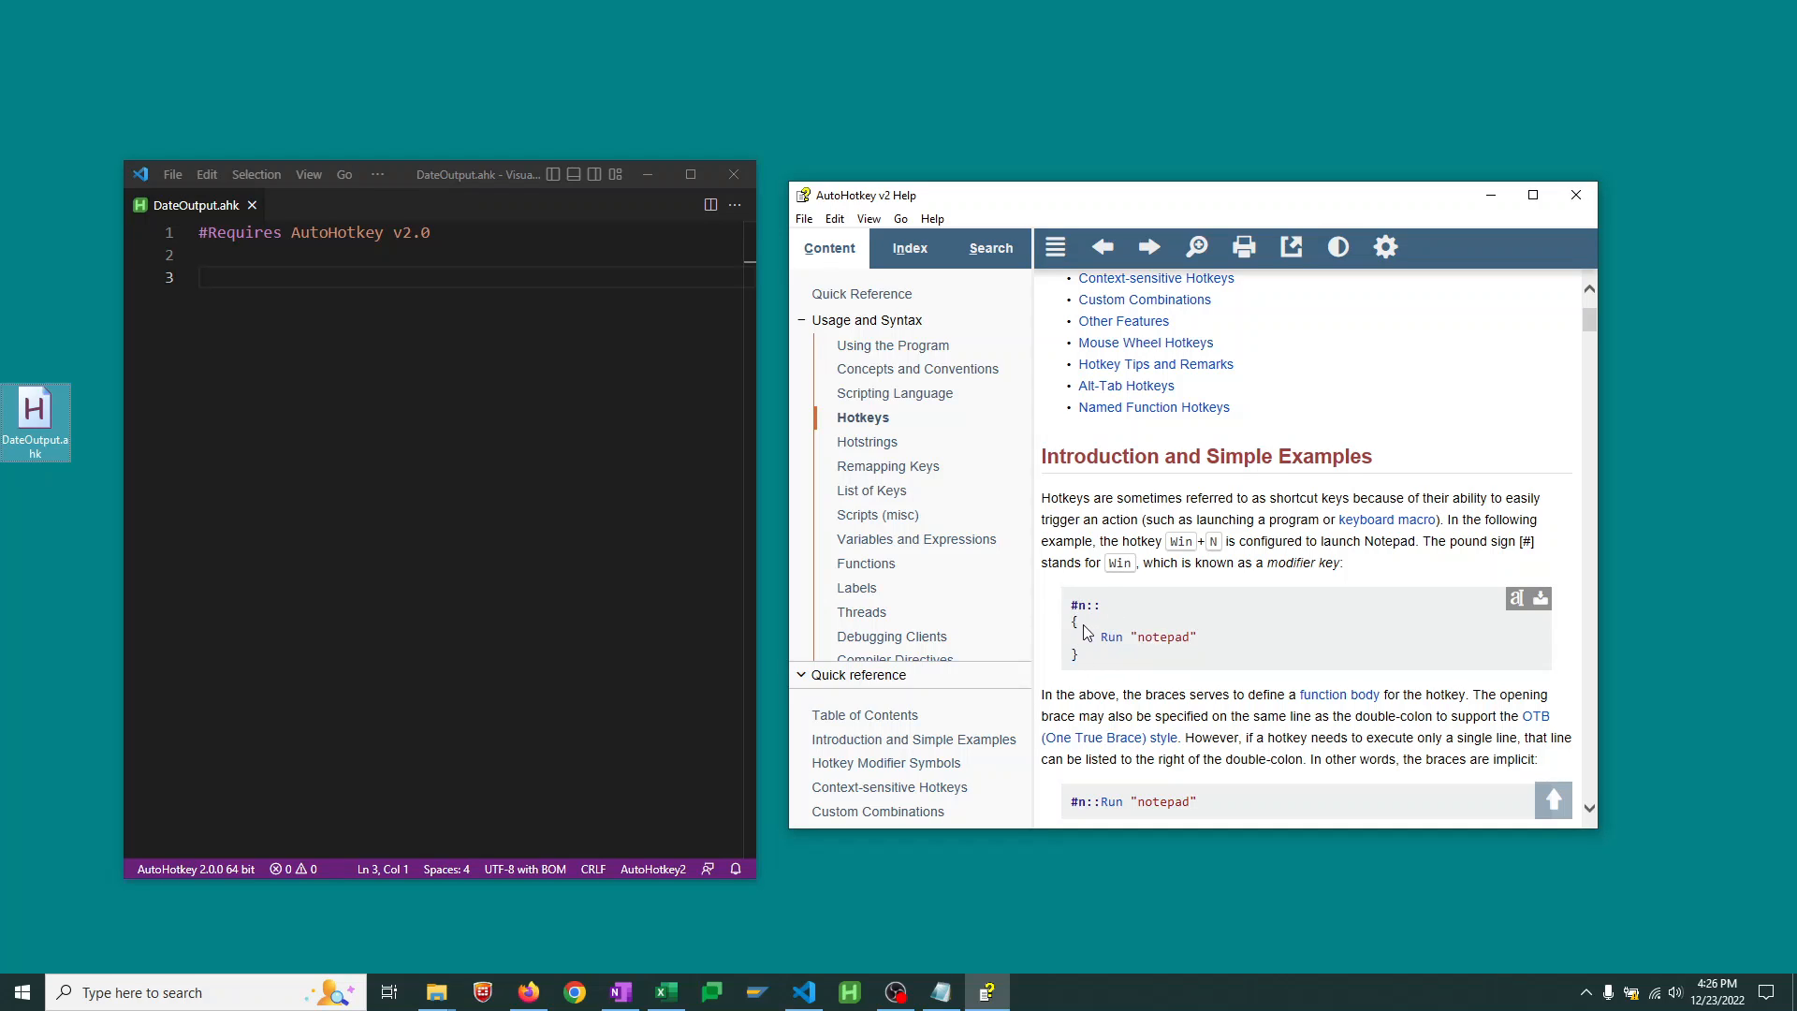
mouse_move(1097, 664)
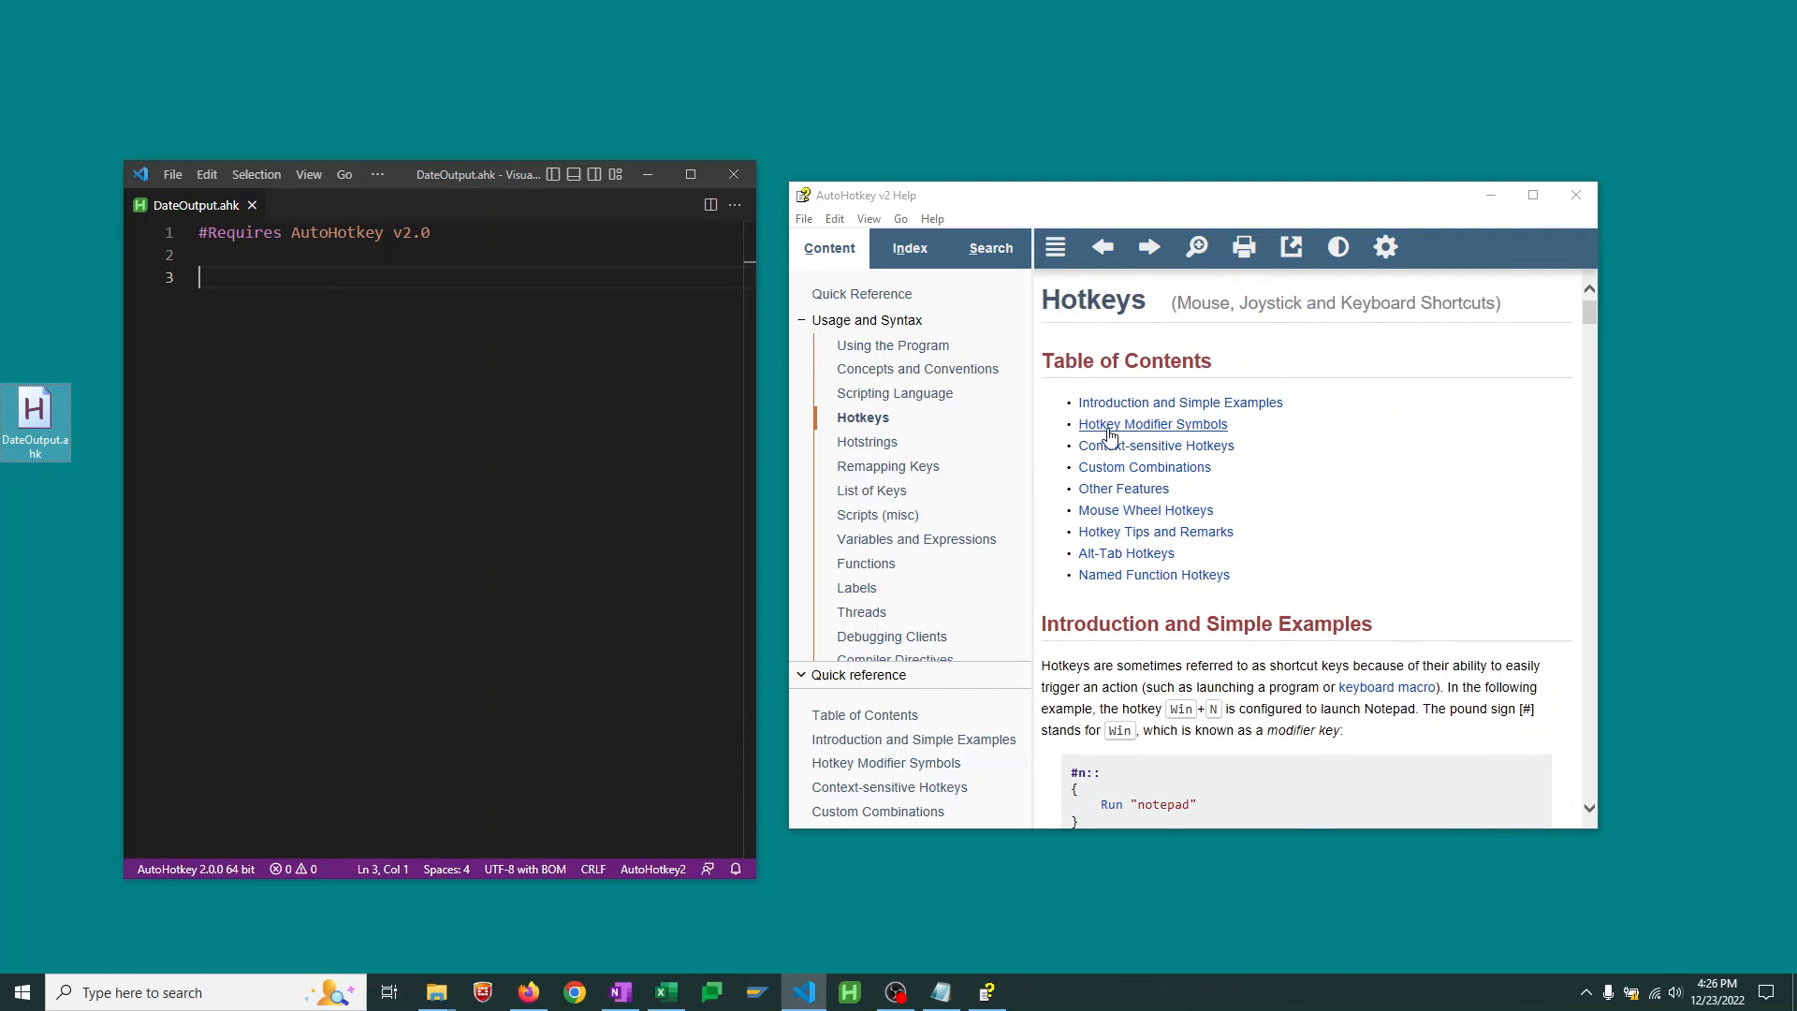
Check Hotkey Modifier Symbols and type the ^;:: hotkey on line 3
left_click(1152, 424)
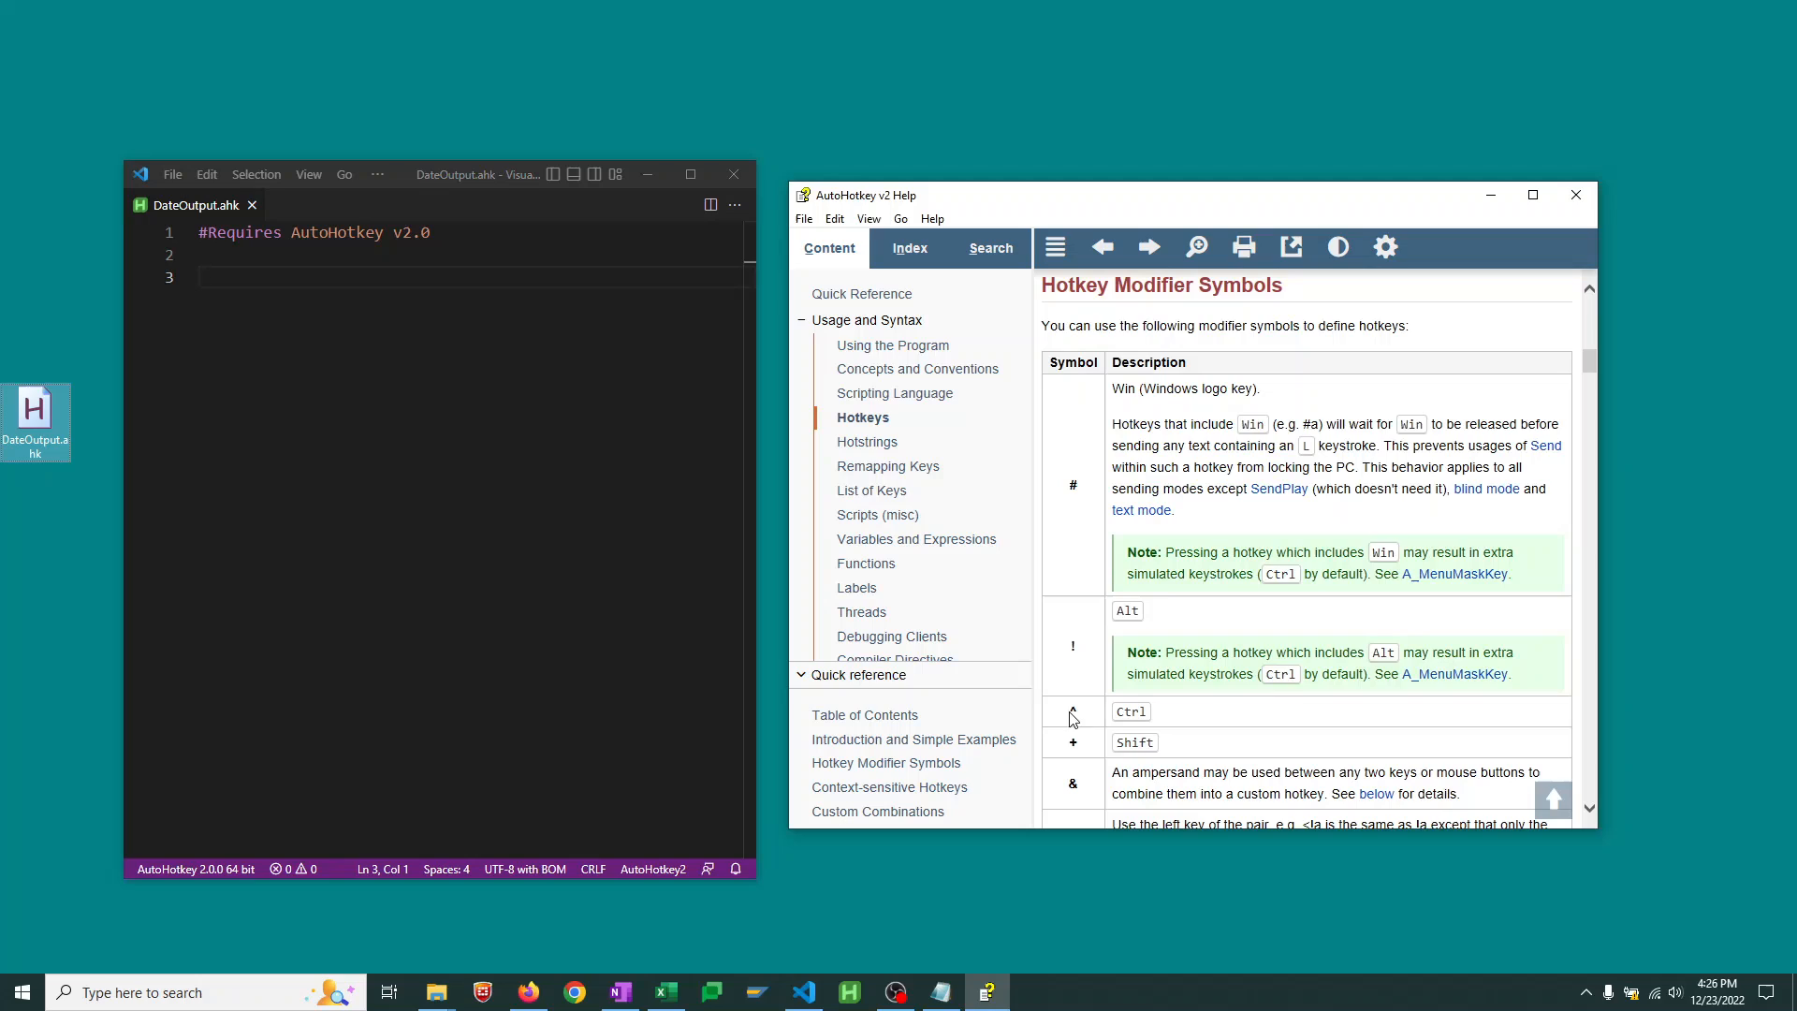
mouse_move(1165, 721)
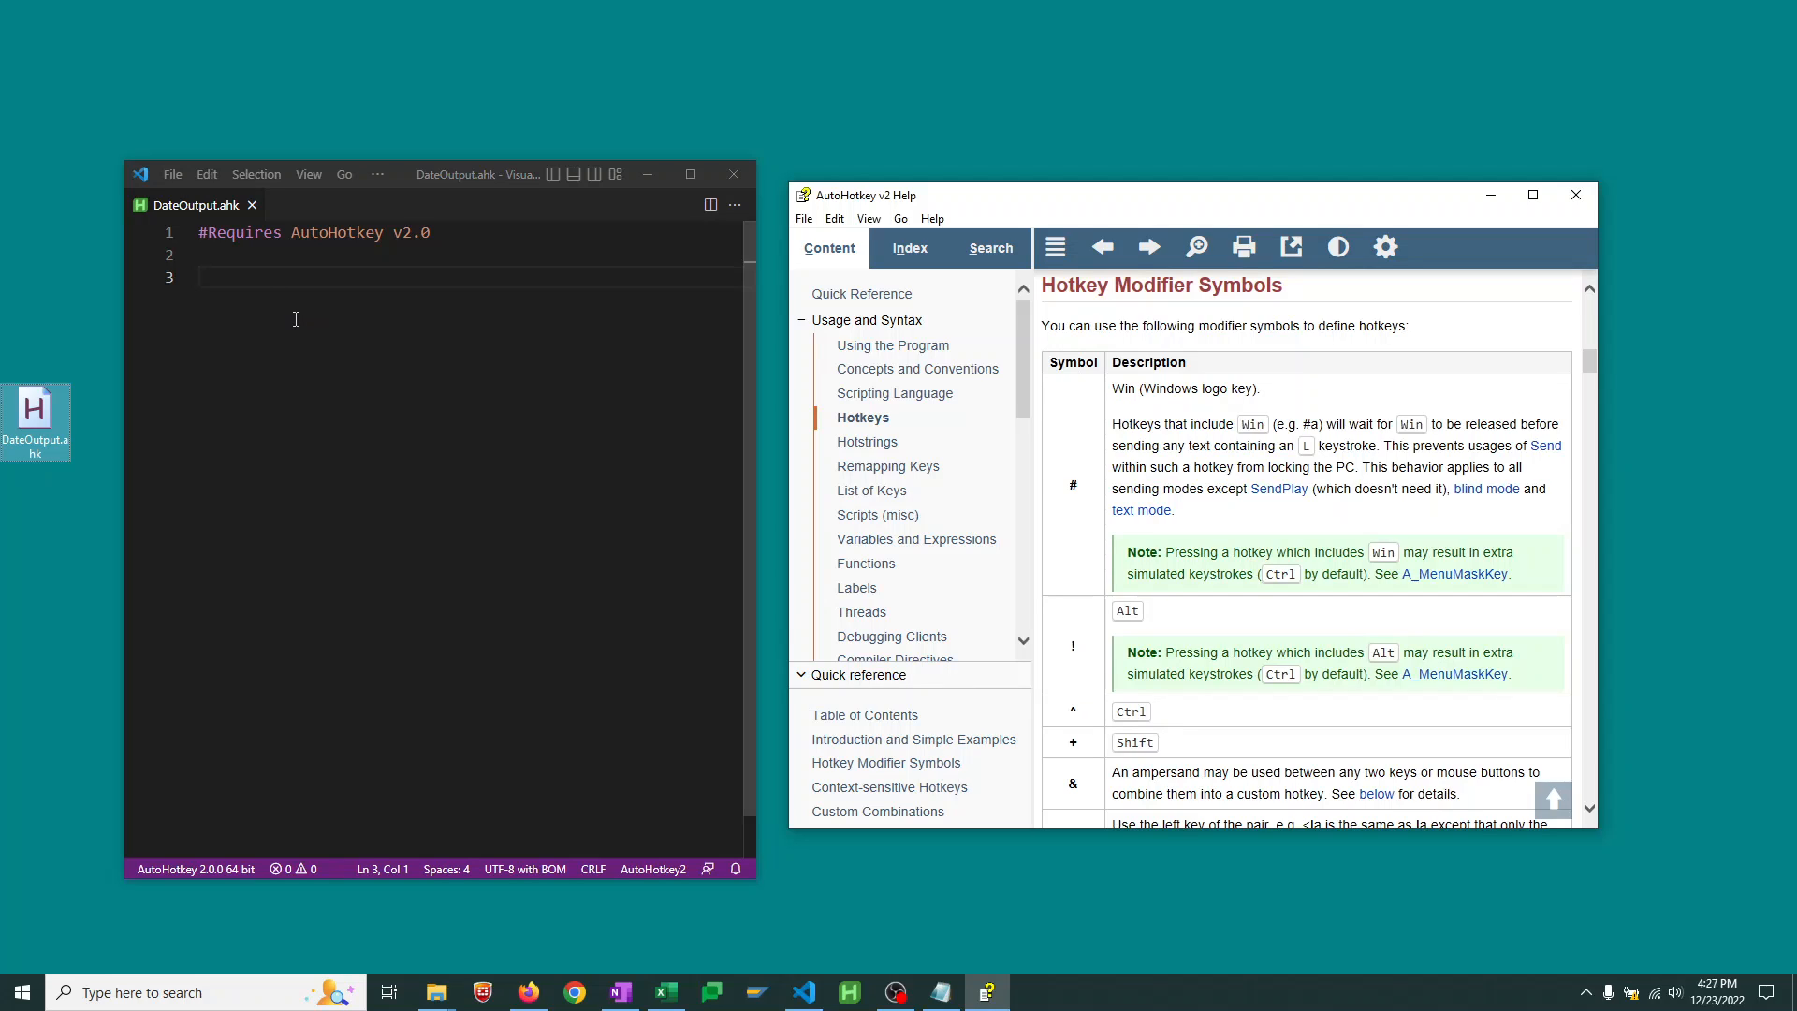
type("^")
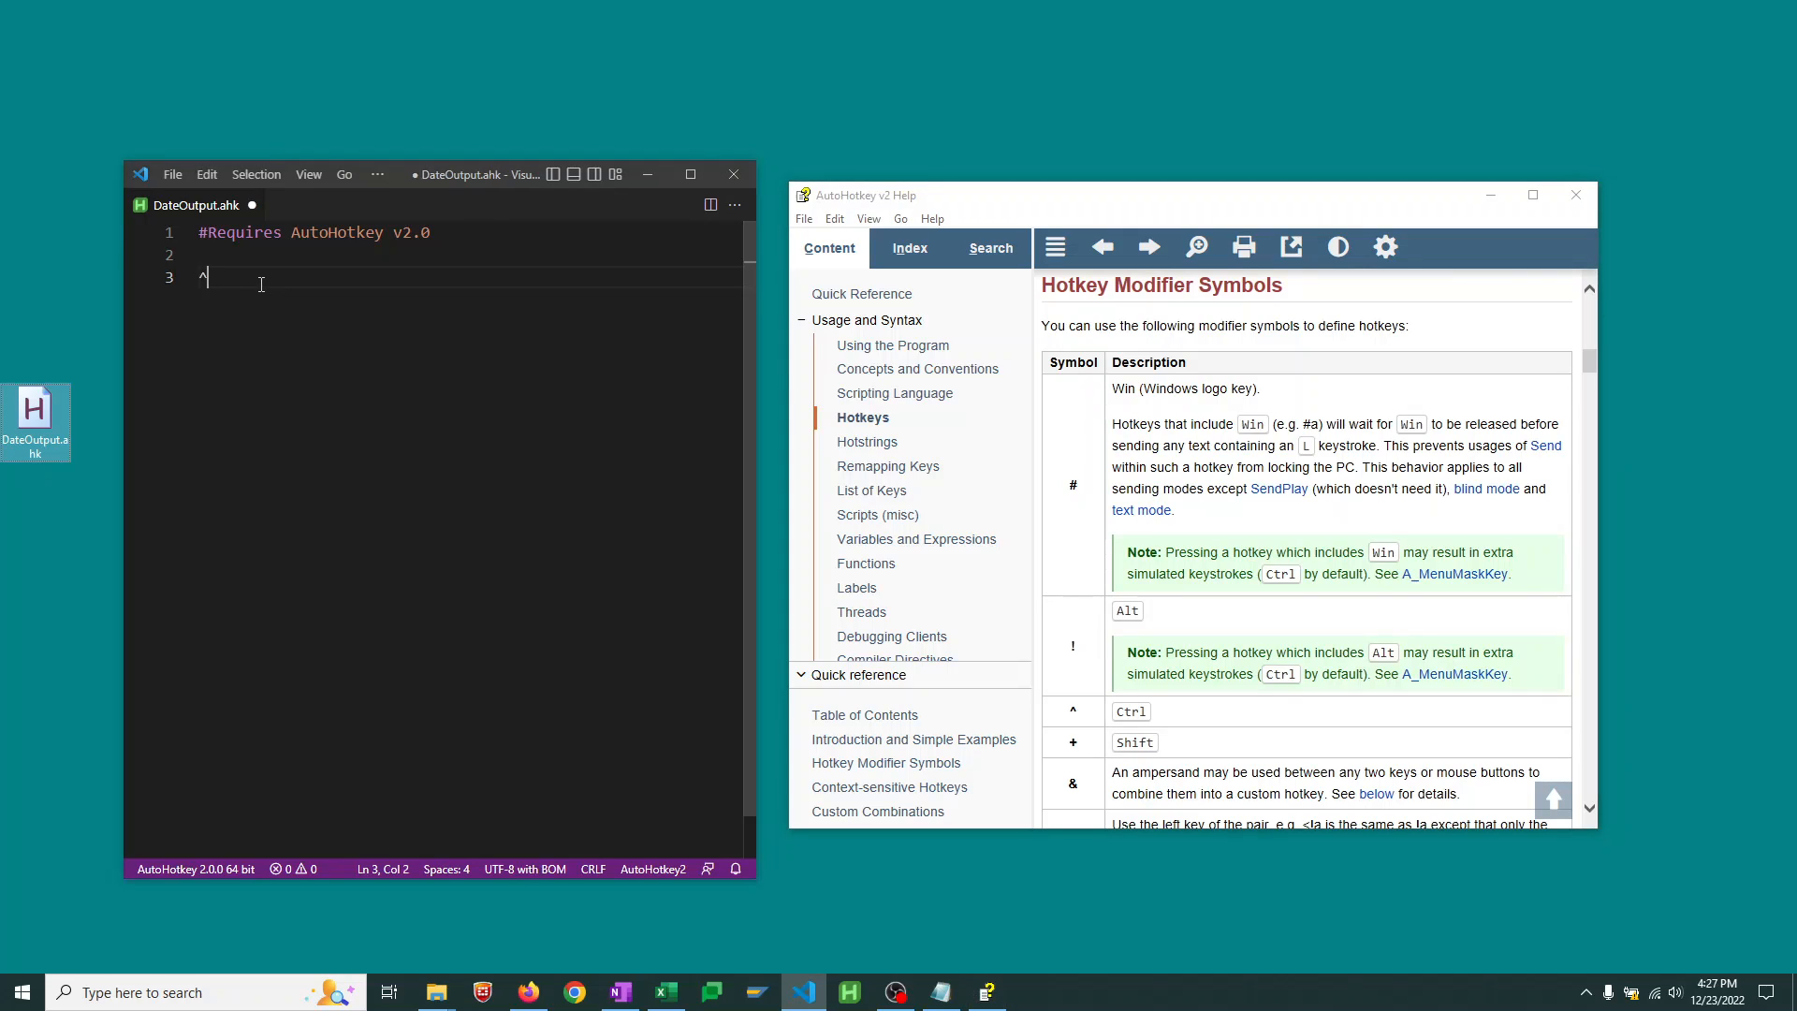
type(";")
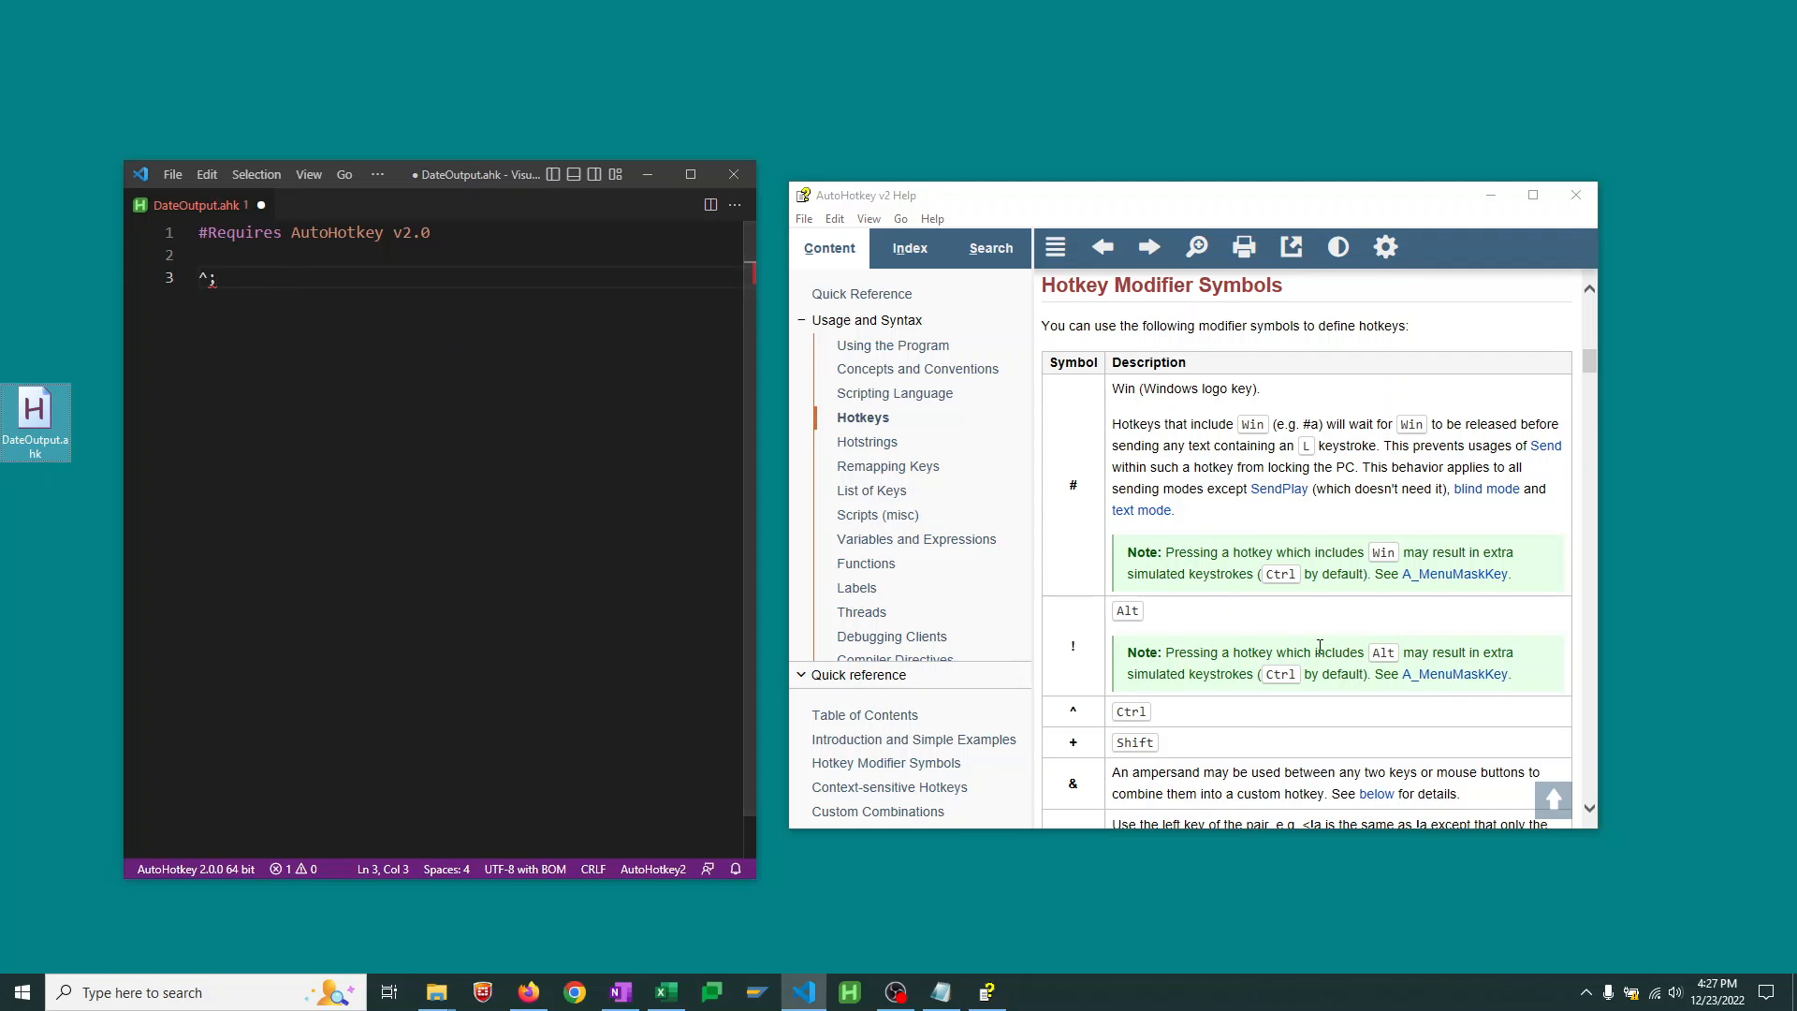
Add a { } block under the hotkey and begin a FormatTime call
scroll("down", 3)
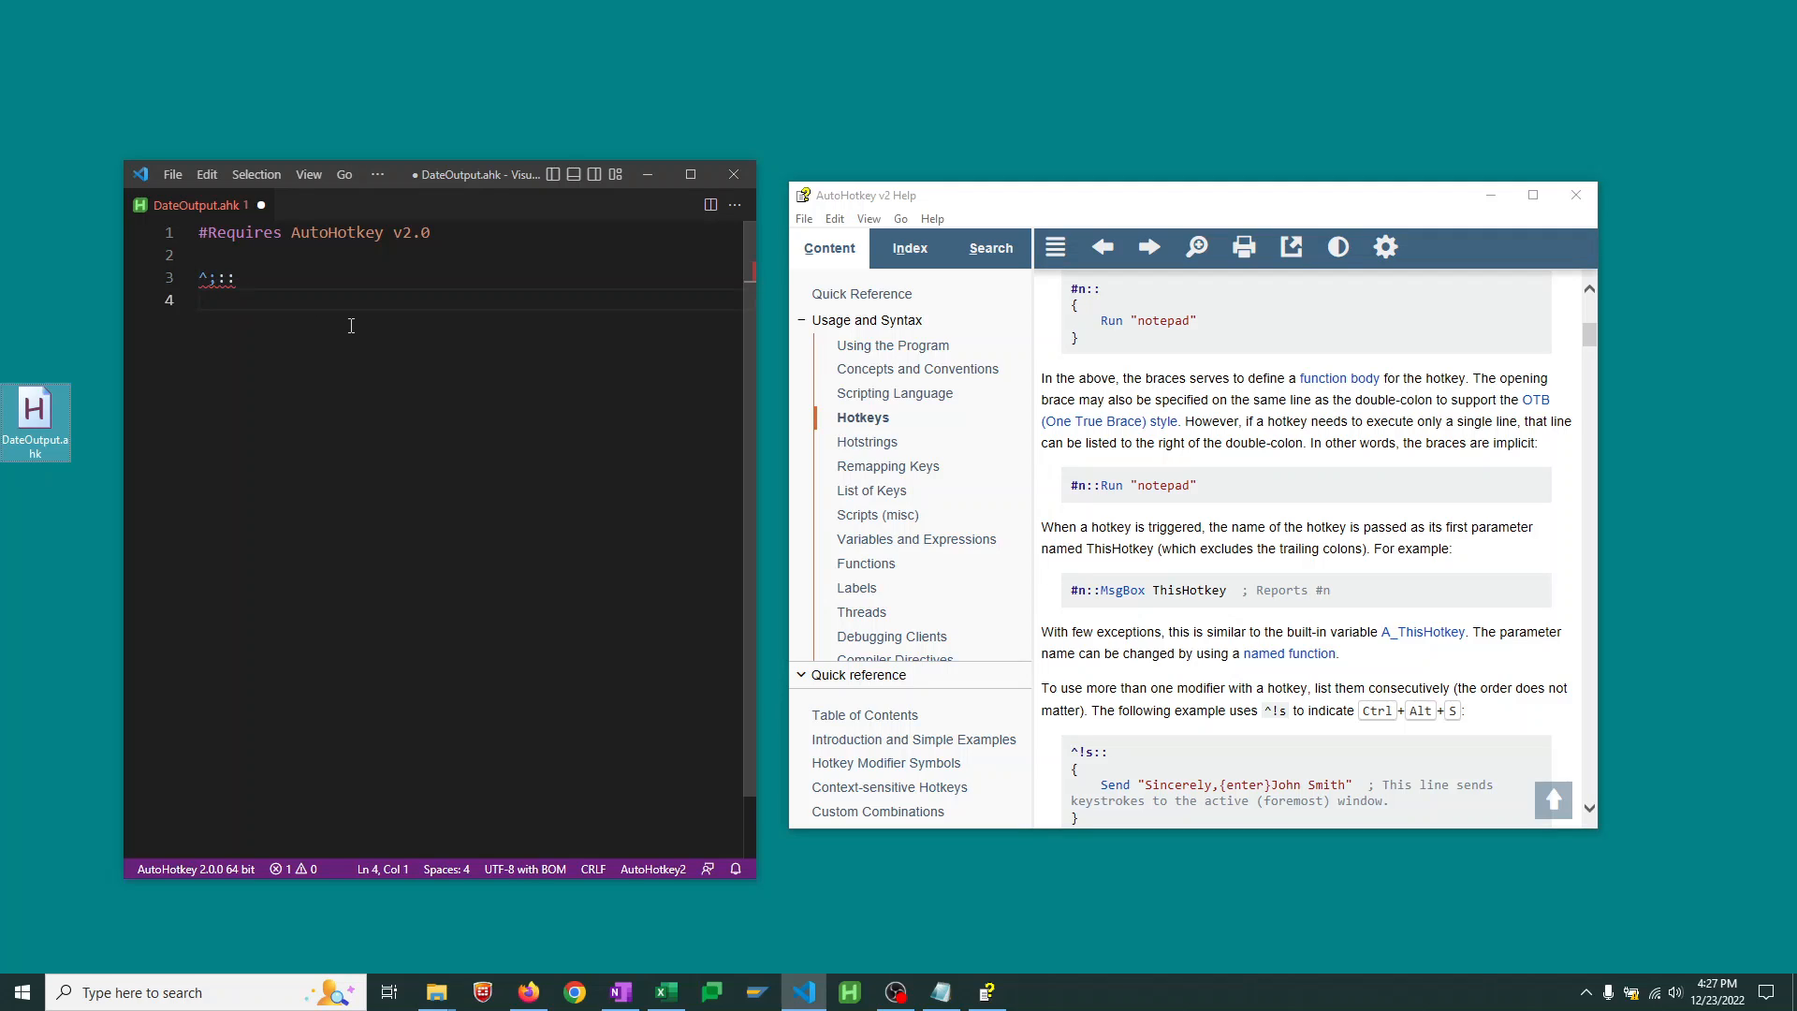
type("{")
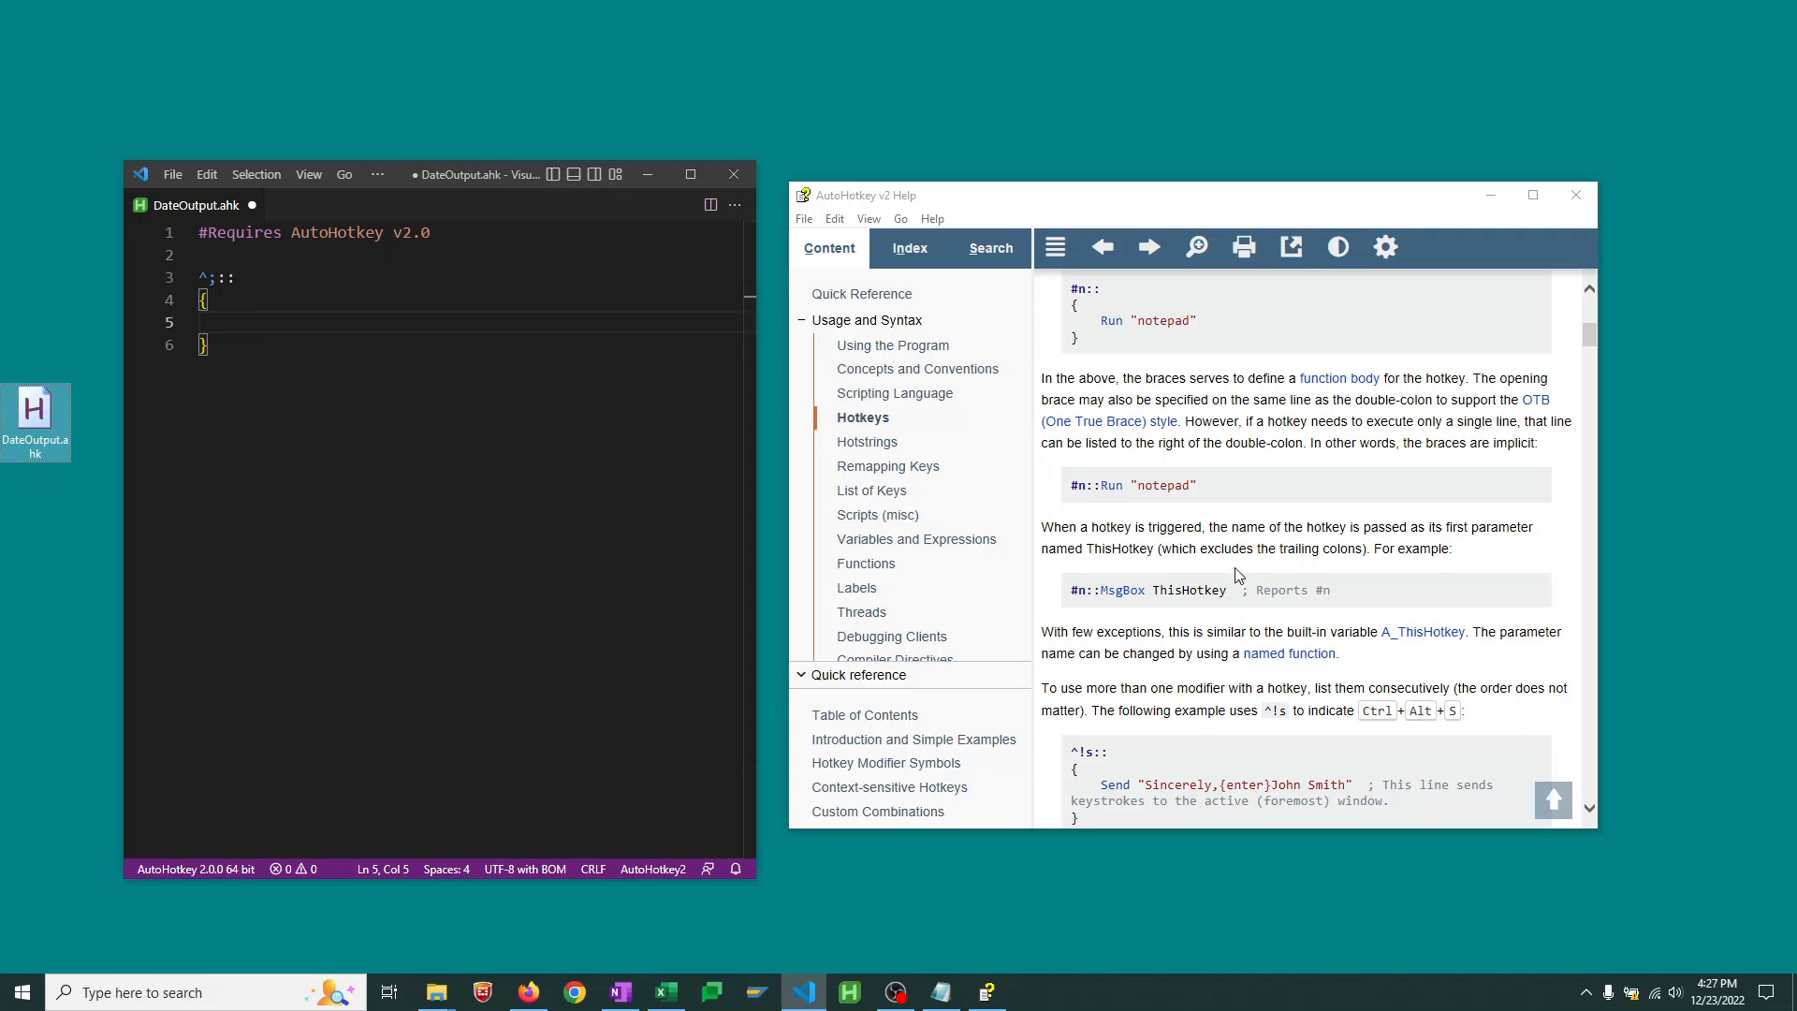
type("F")
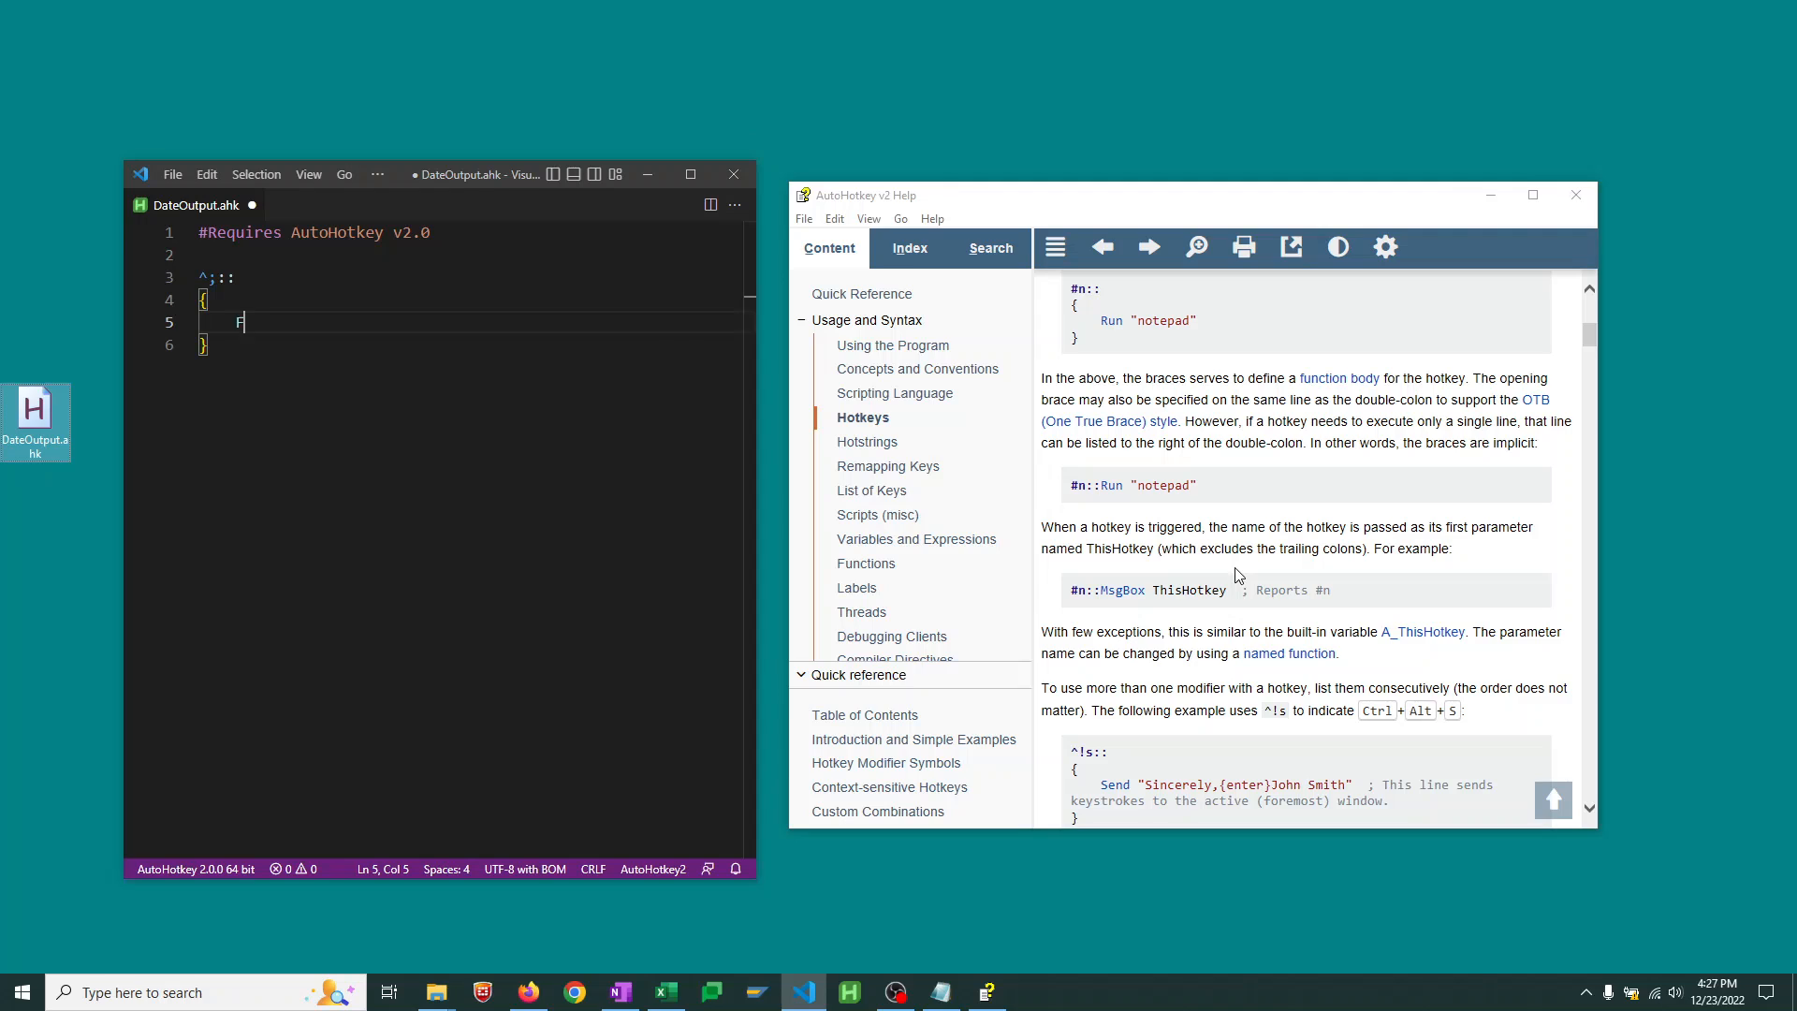
type("FormatTime(")
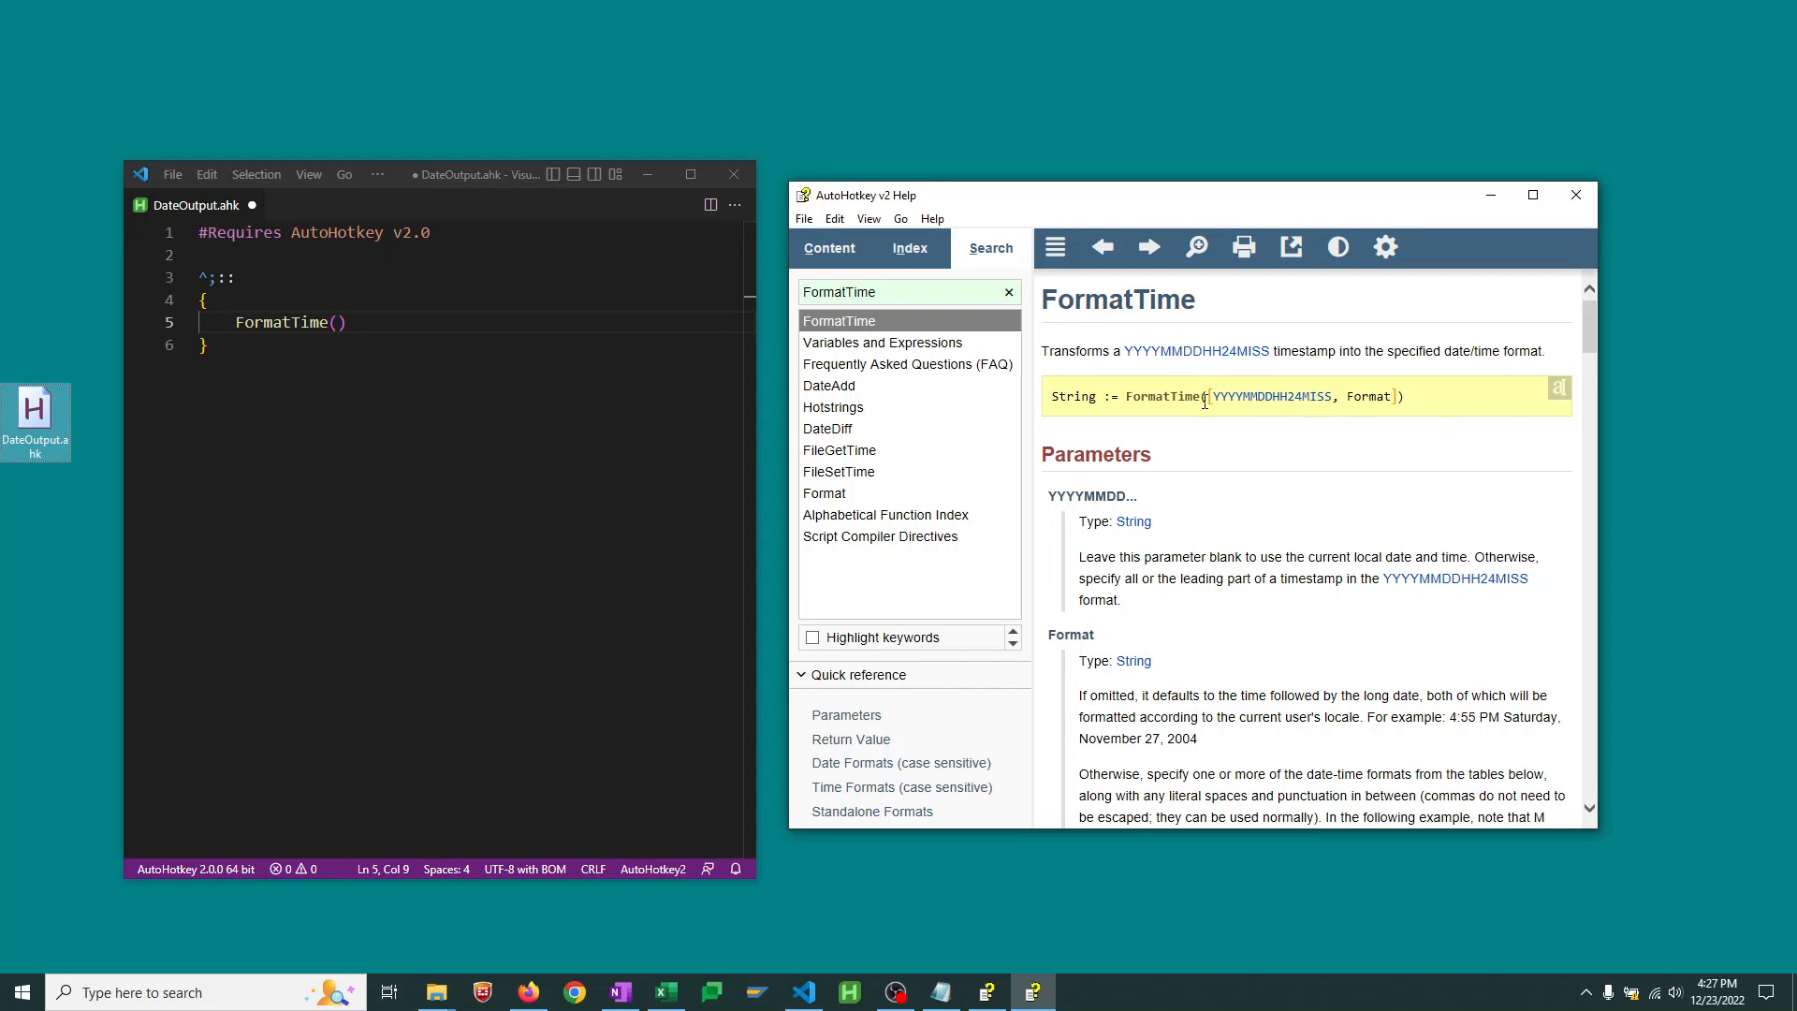
mouse_move(1420, 413)
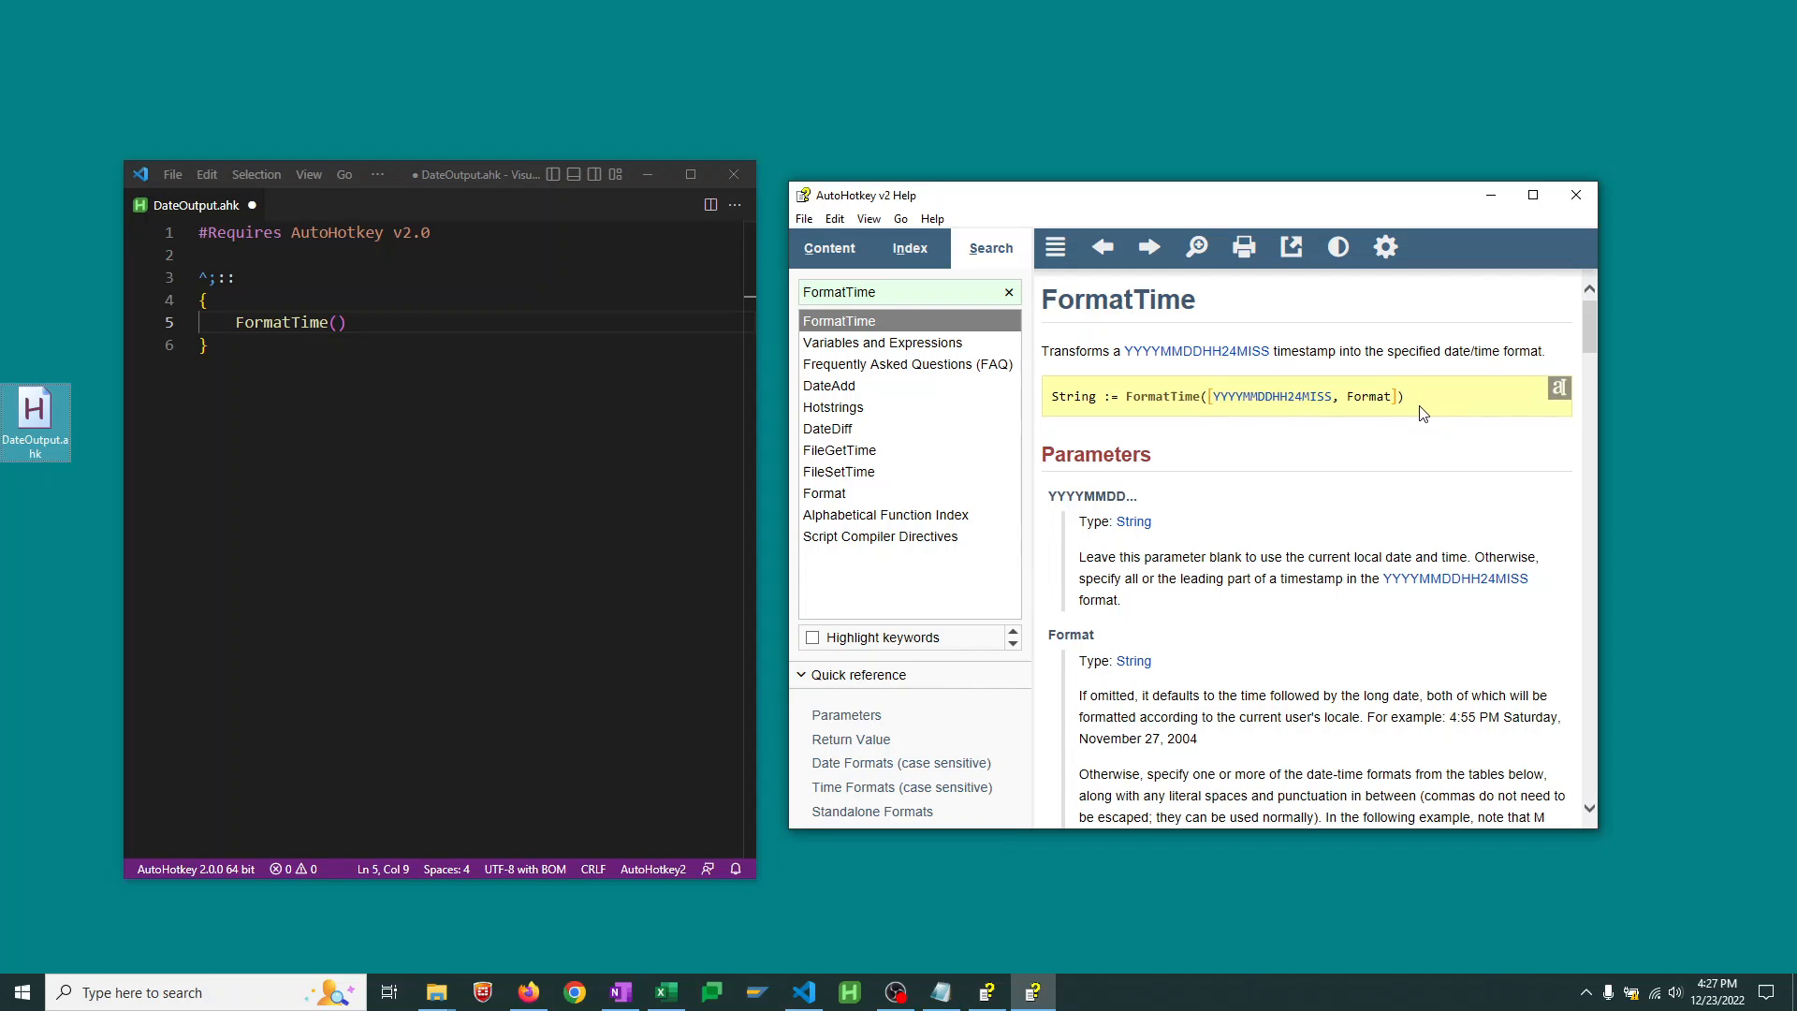
Scroll Help to FormatTime's Parameters and write the call as FormatTime(,)
scroll("down", 3)
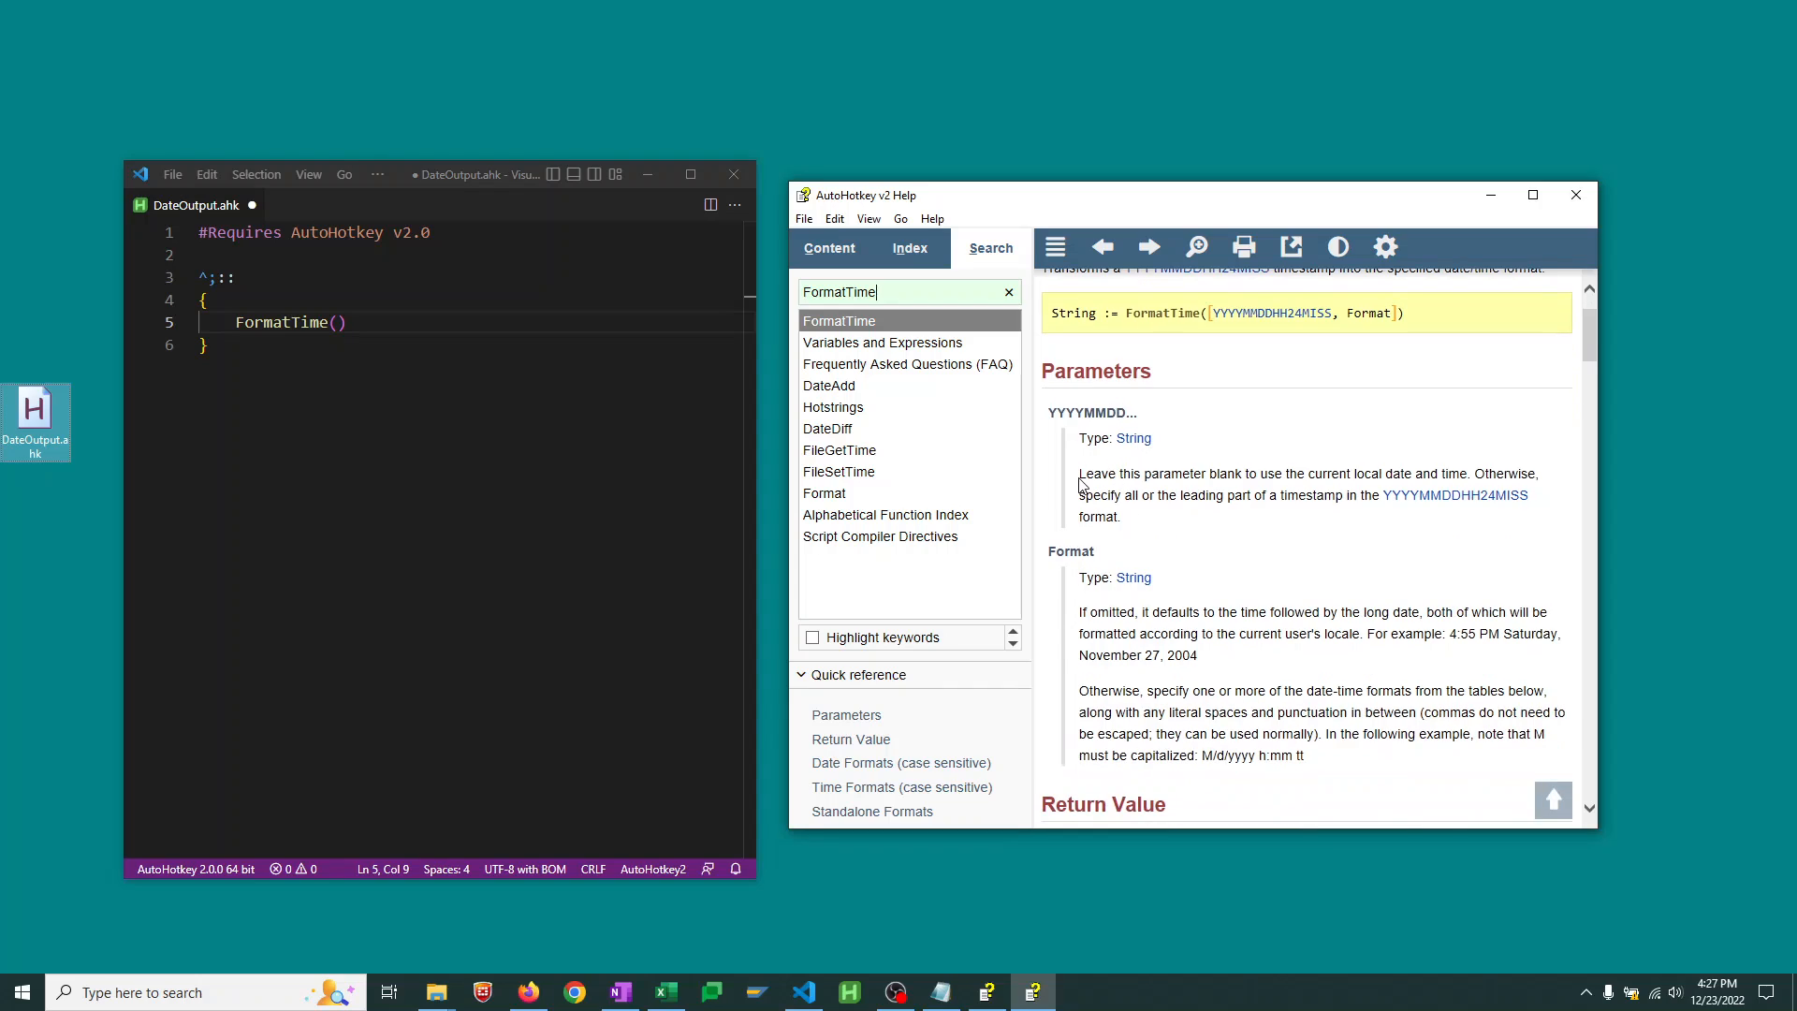
left_click_drag(1078, 474, 1255, 494)
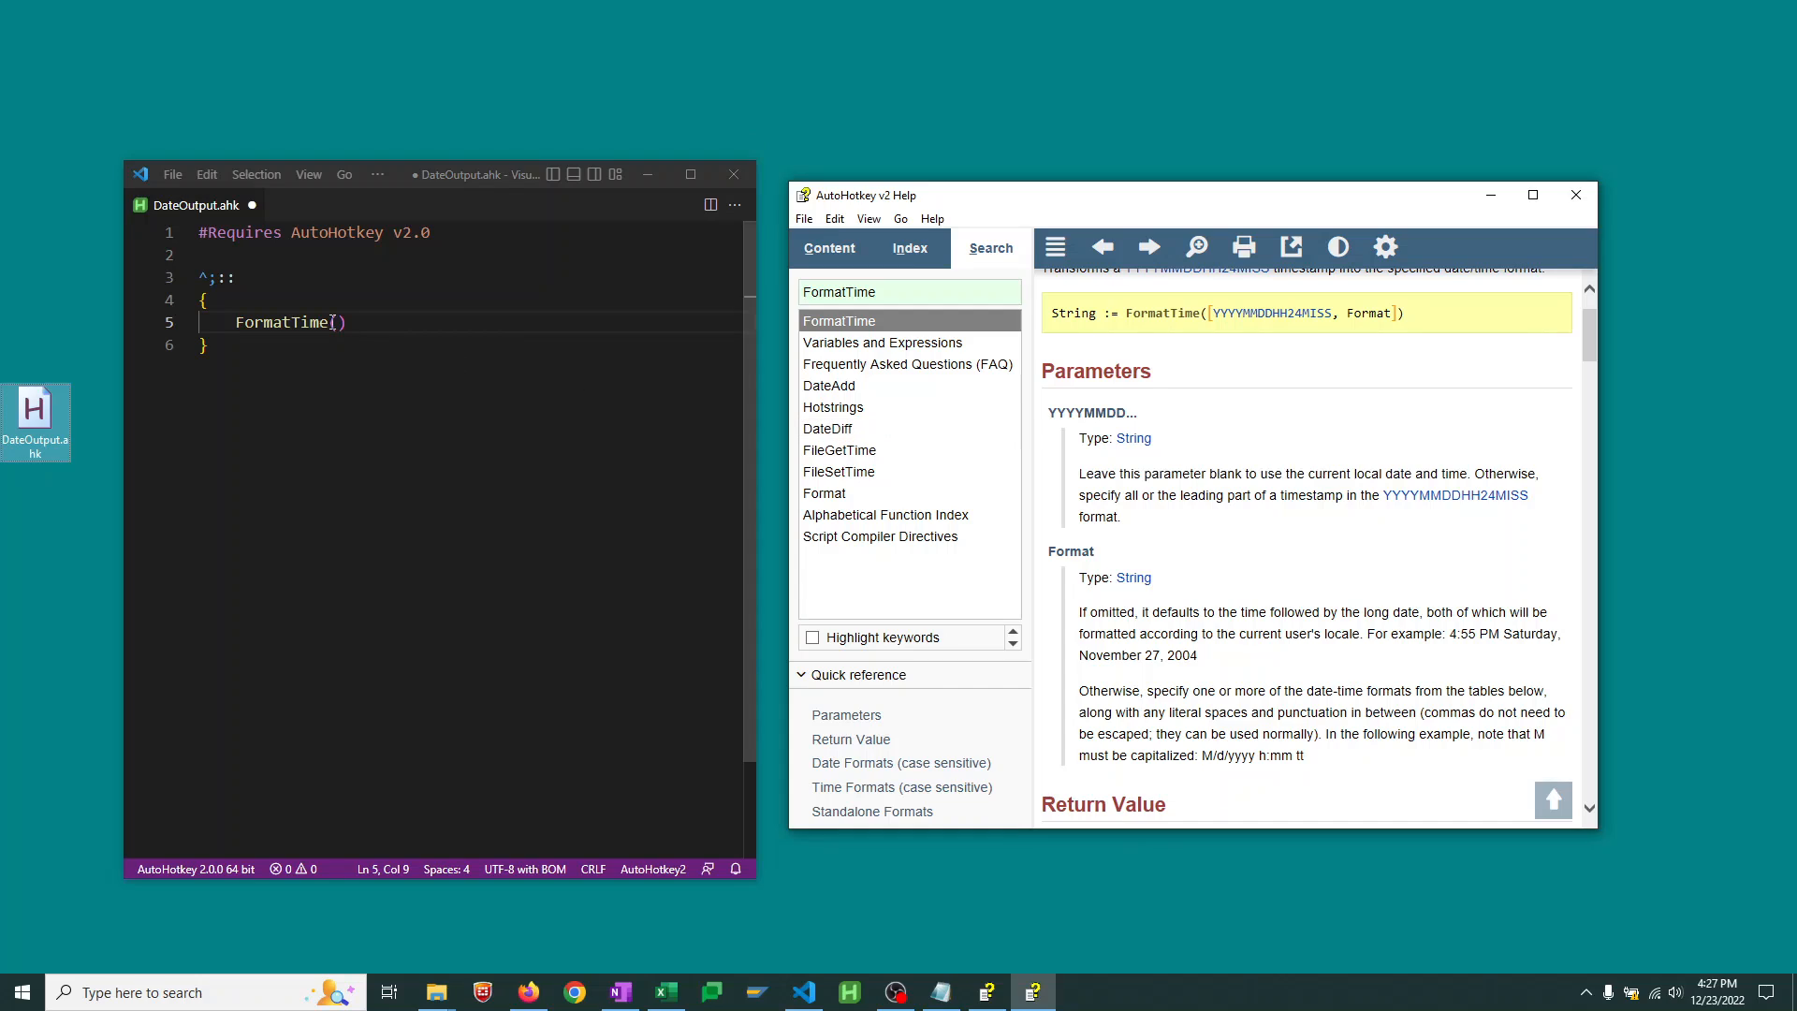
type(",")
type(";")
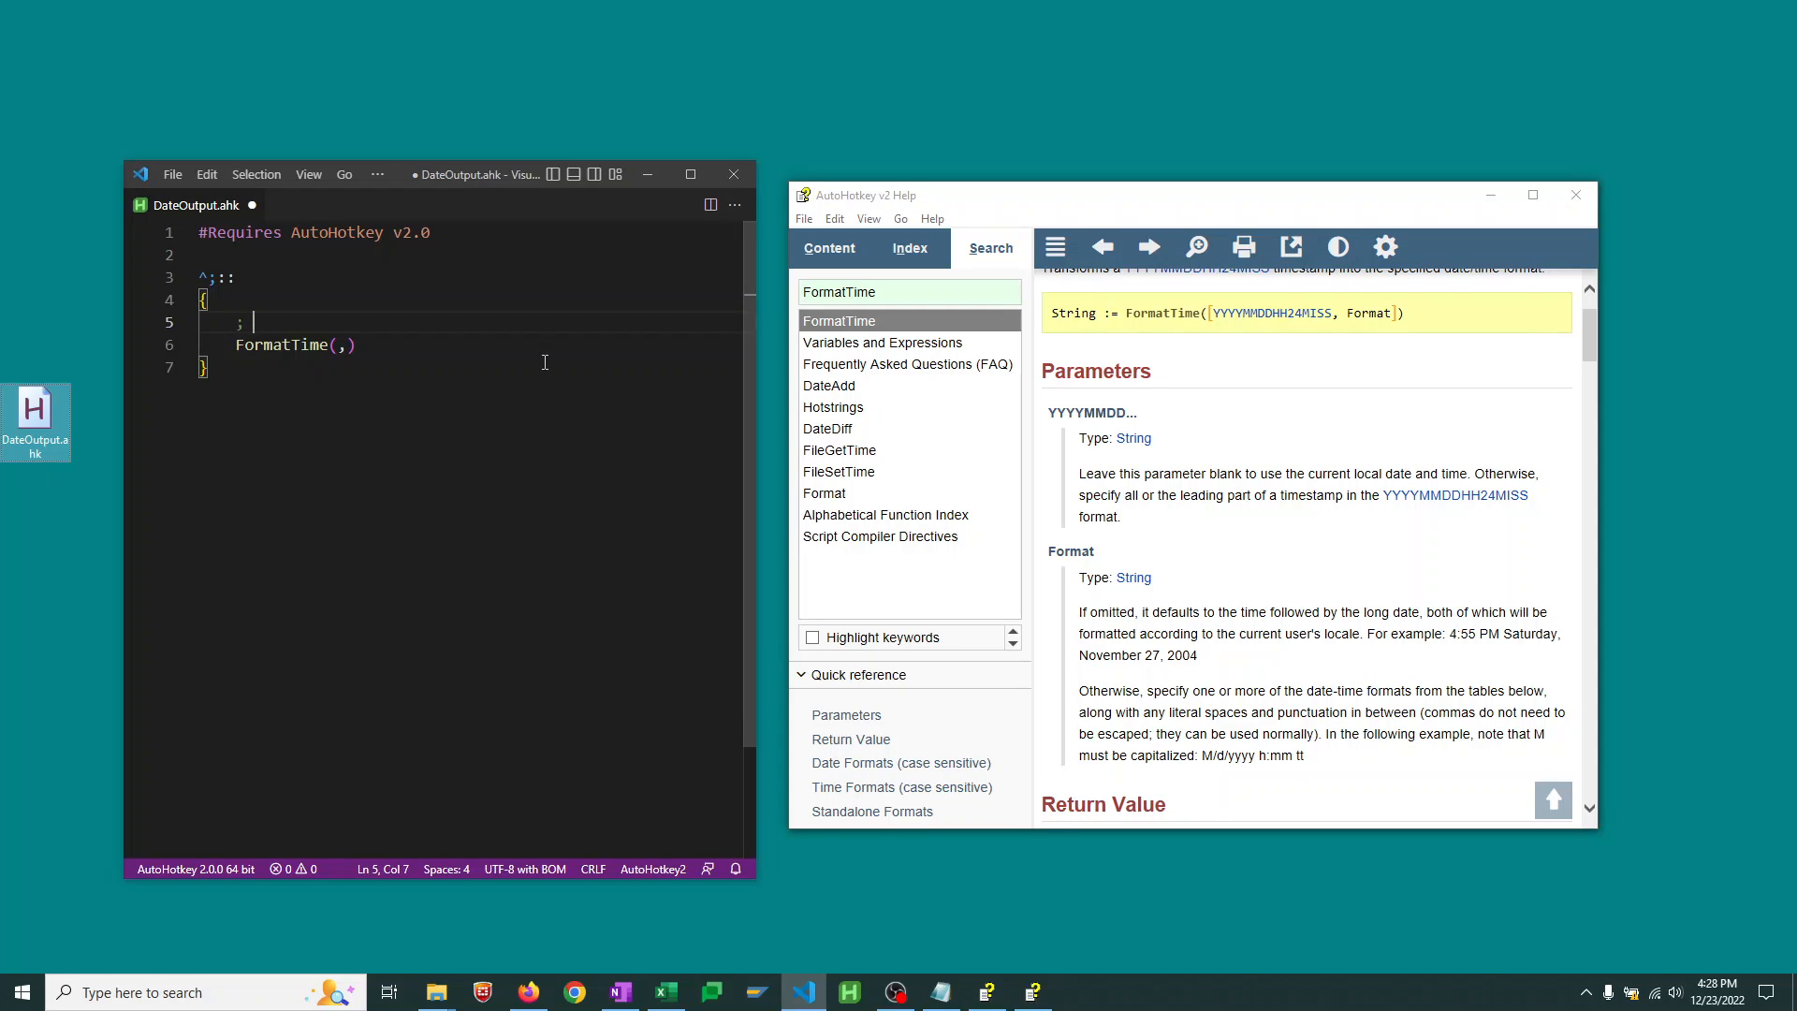
Write the comment ; 12/23/22 and open the Date Formats table in Help
type("12")
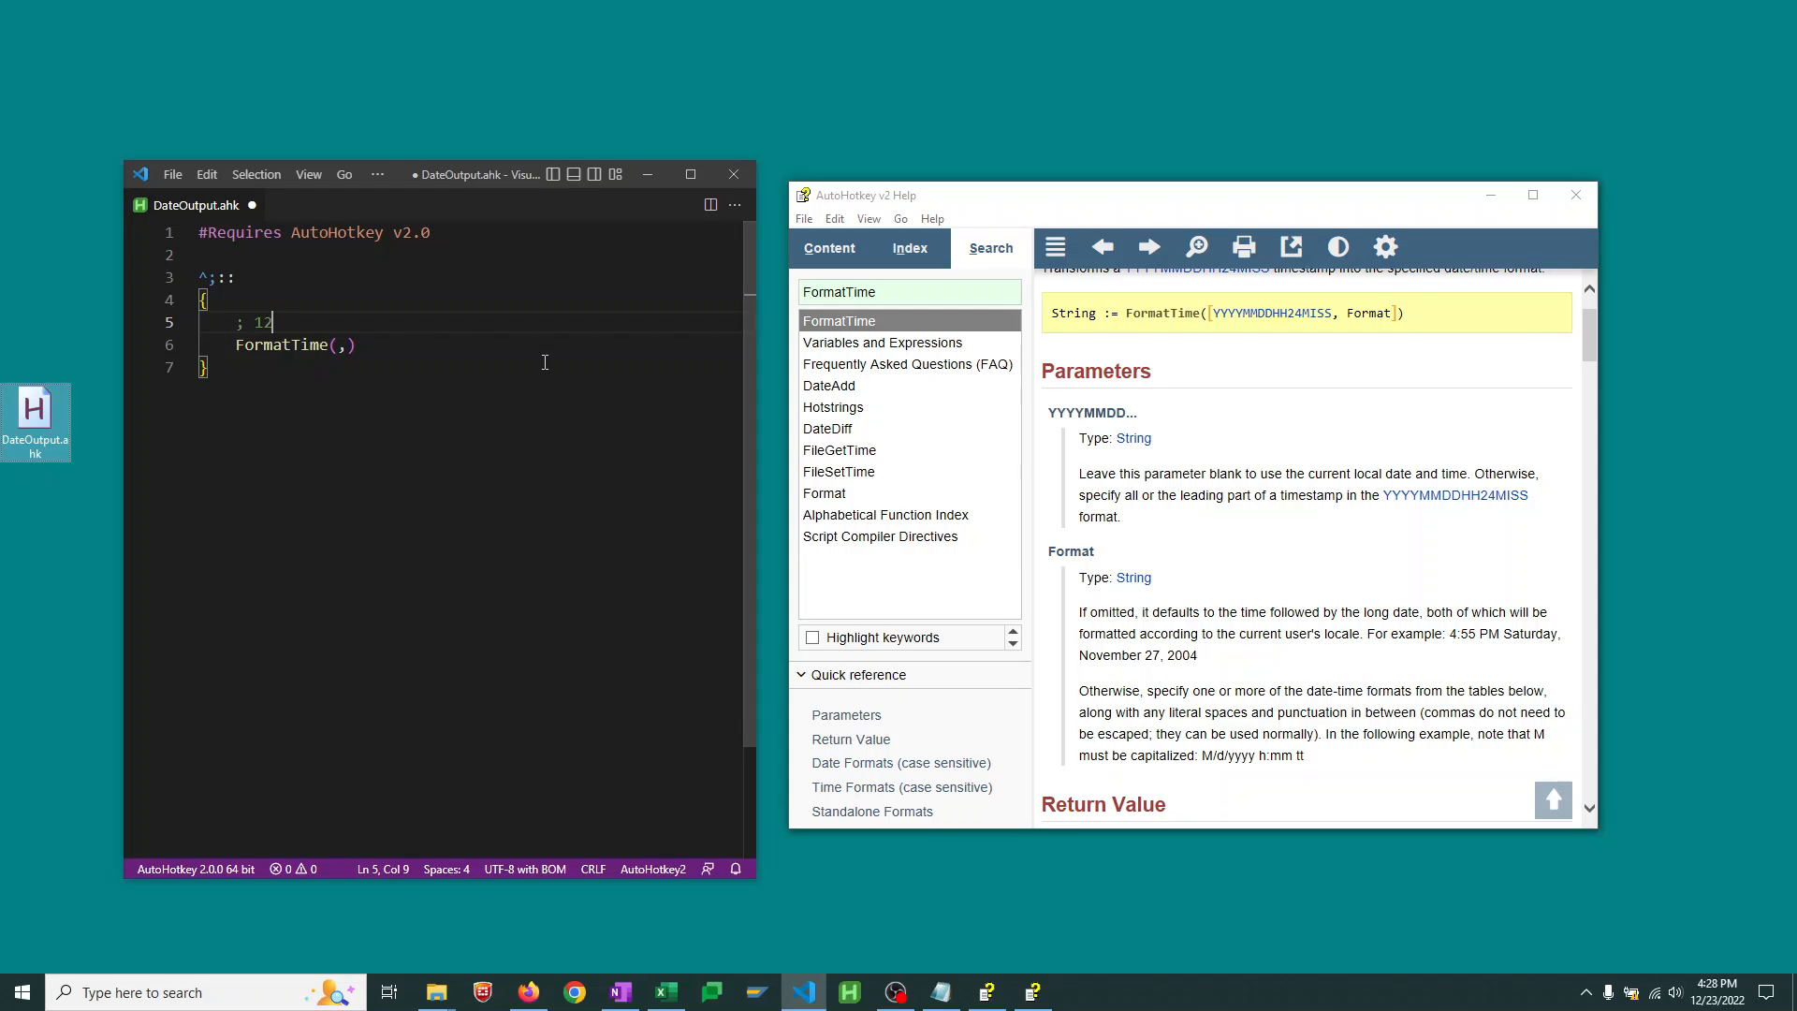
type("/23/22")
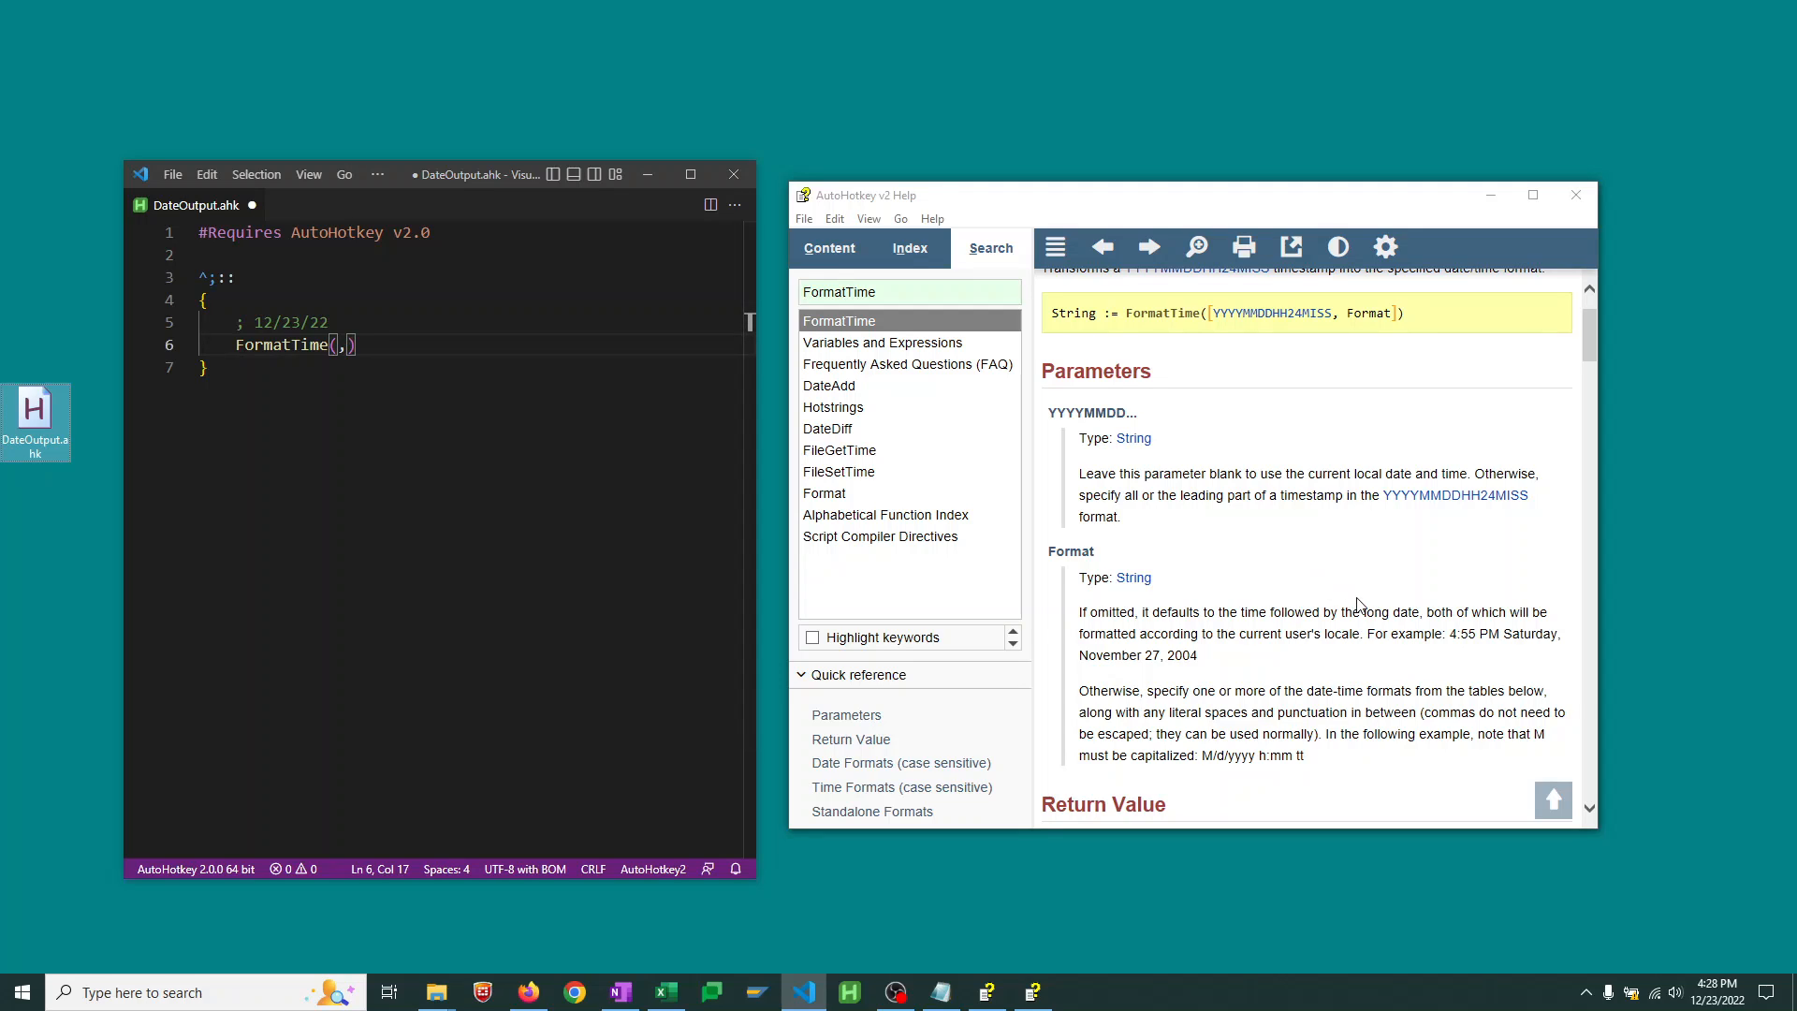
double_click(1070, 551)
type("\"")
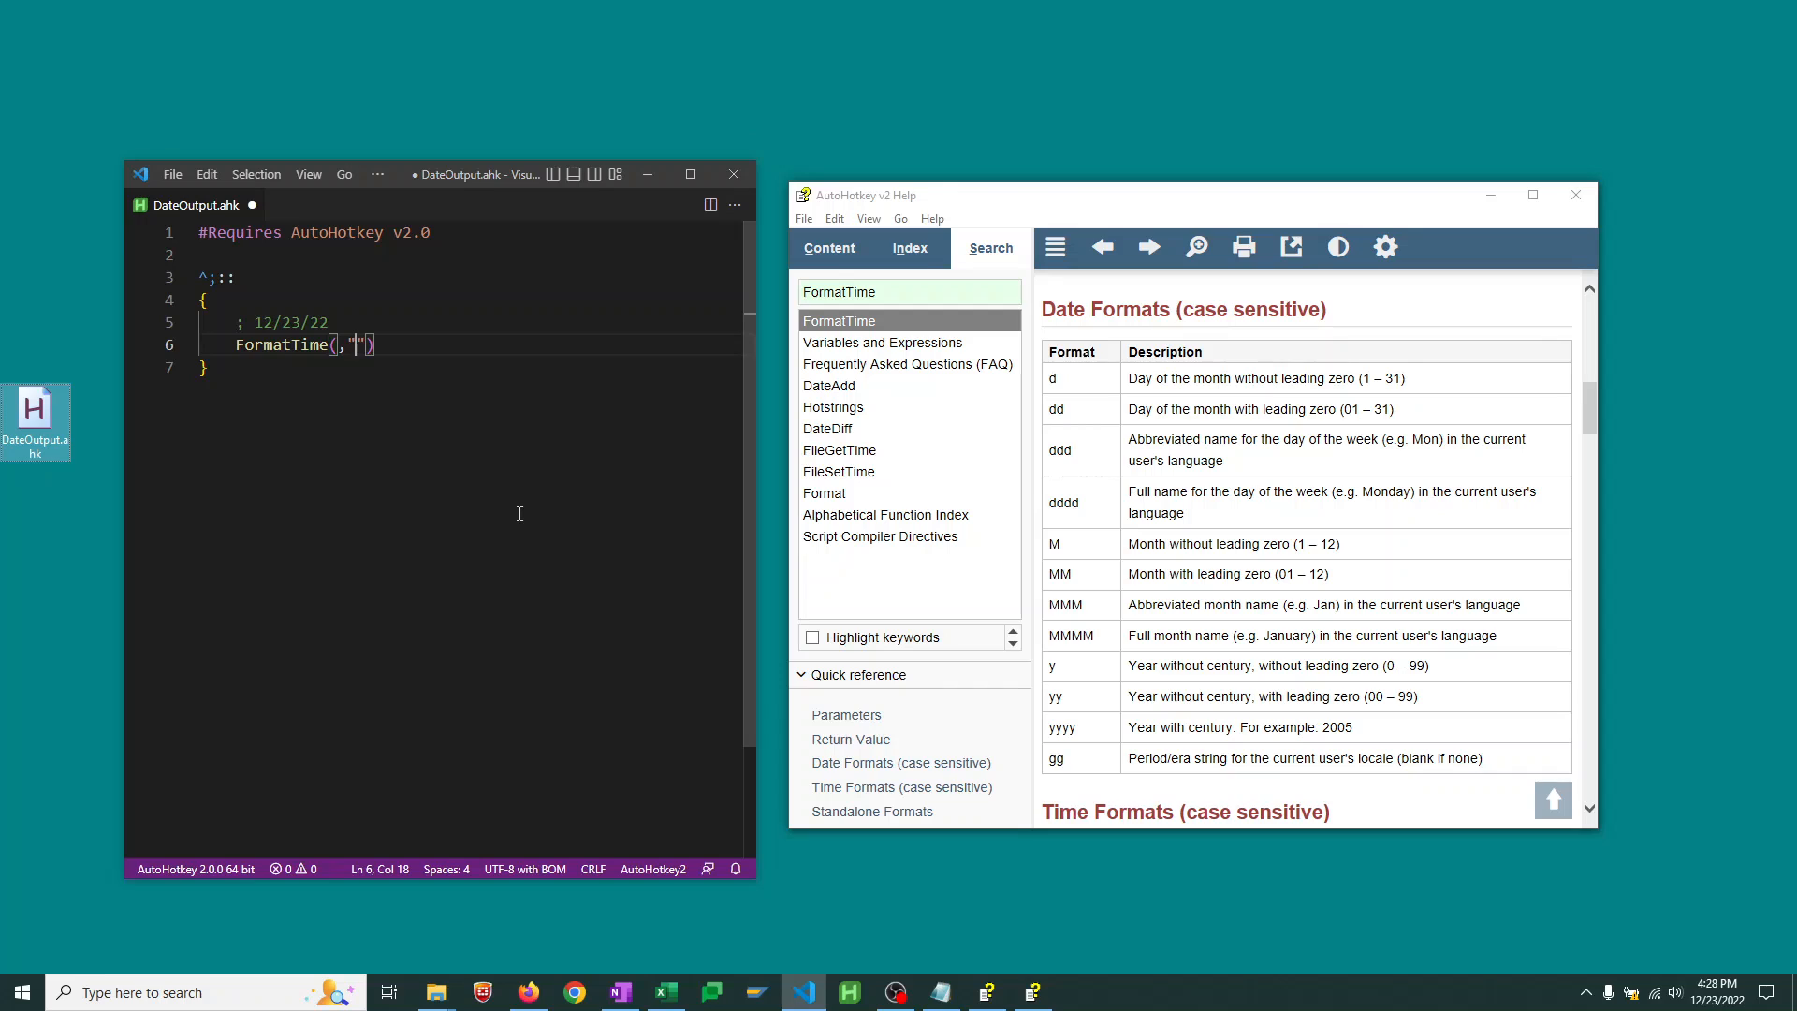
Fill in the FormatTime format string as "MM/dd/yy"
type("MM")
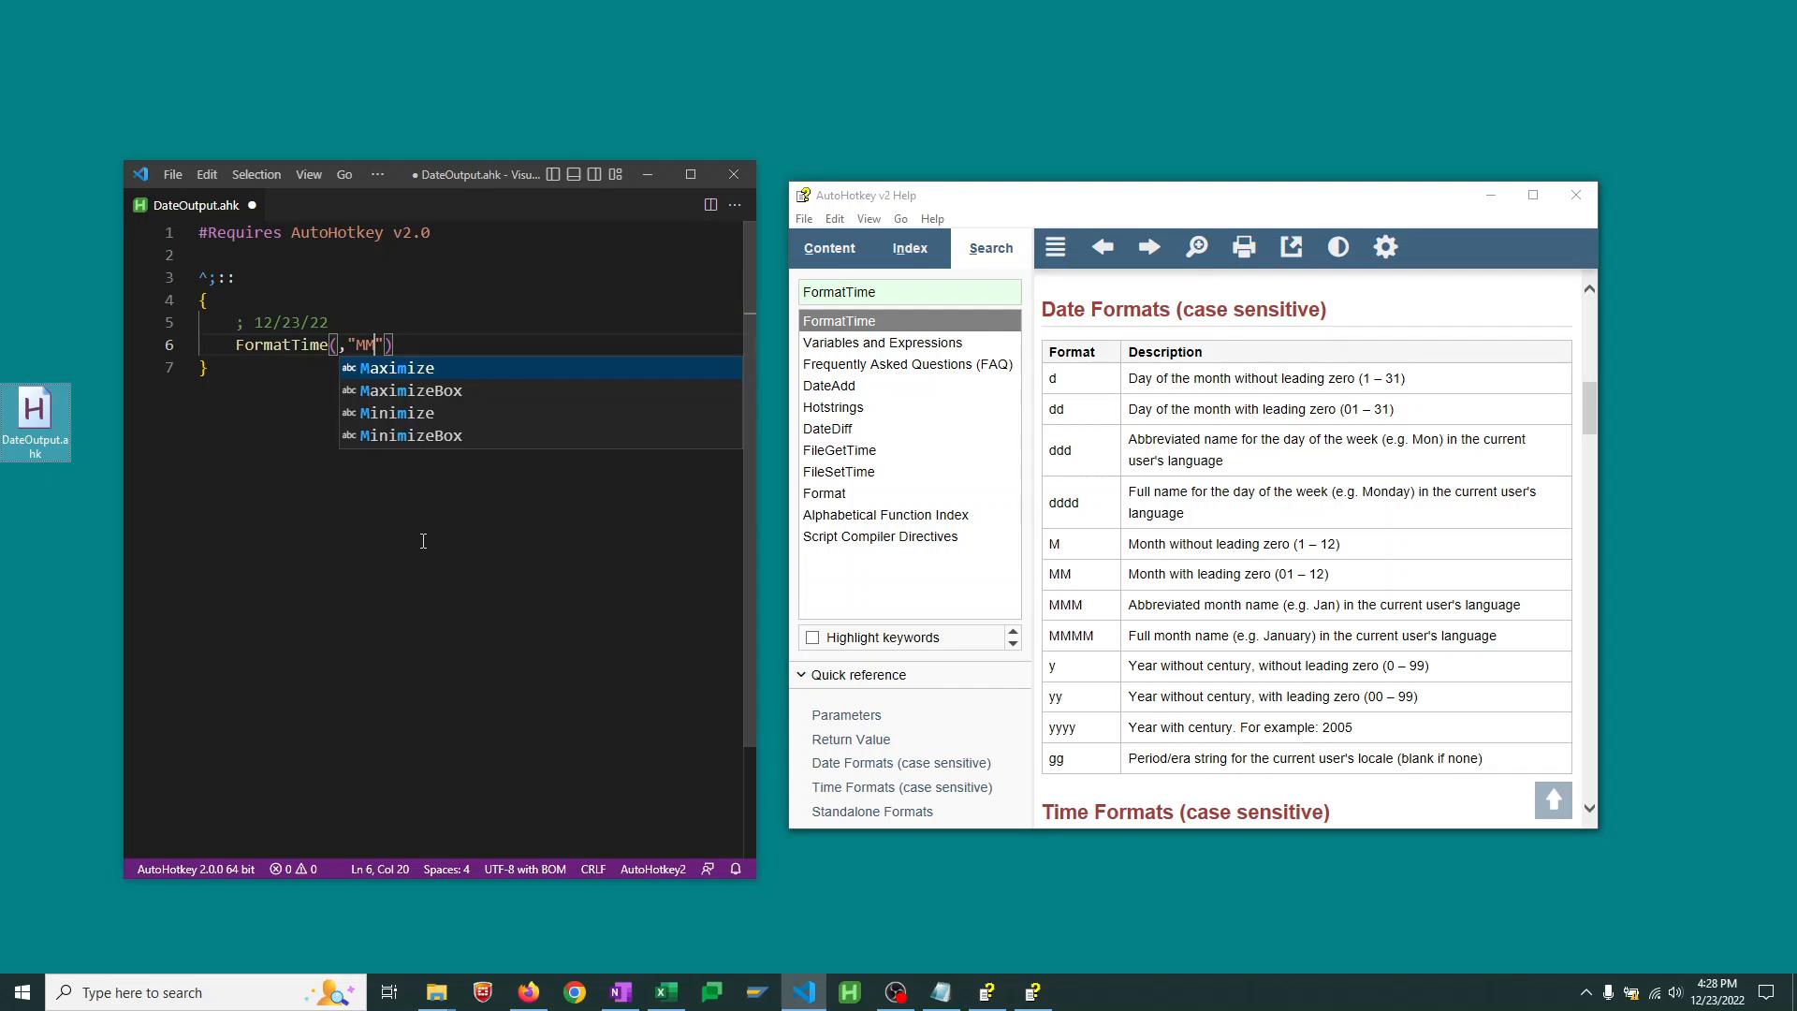
type("/d")
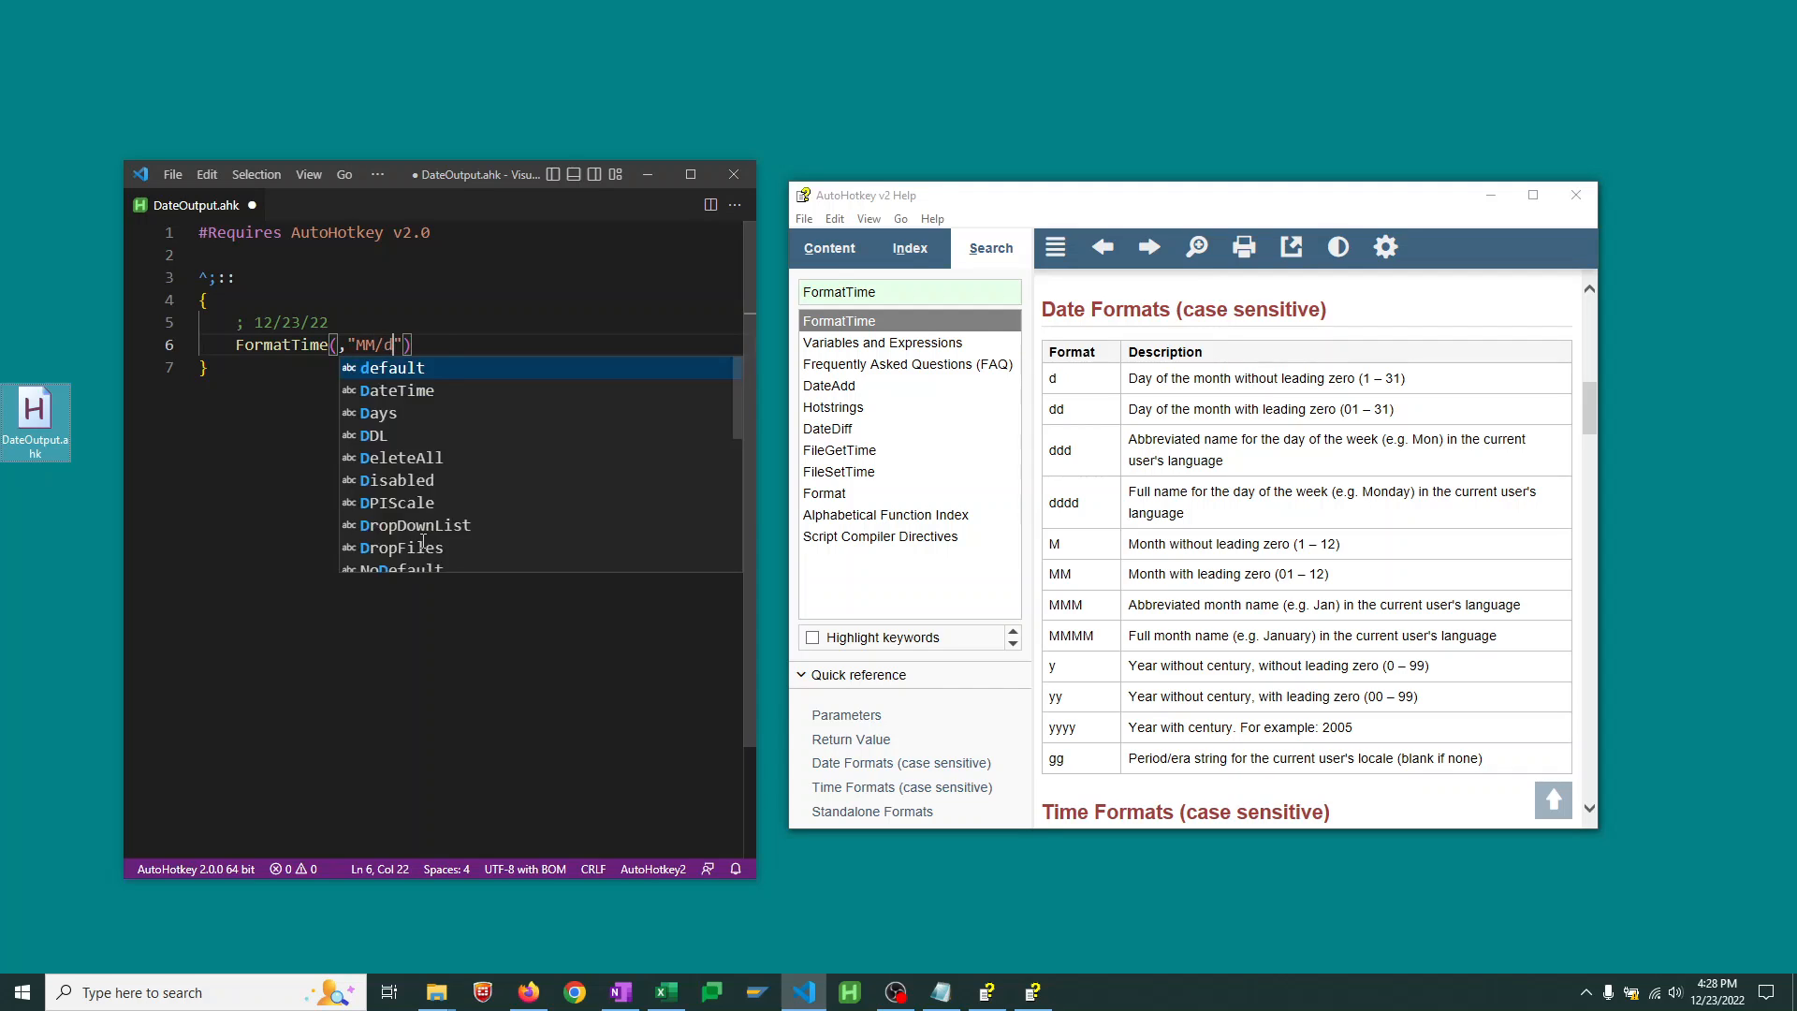
type("d/yy")
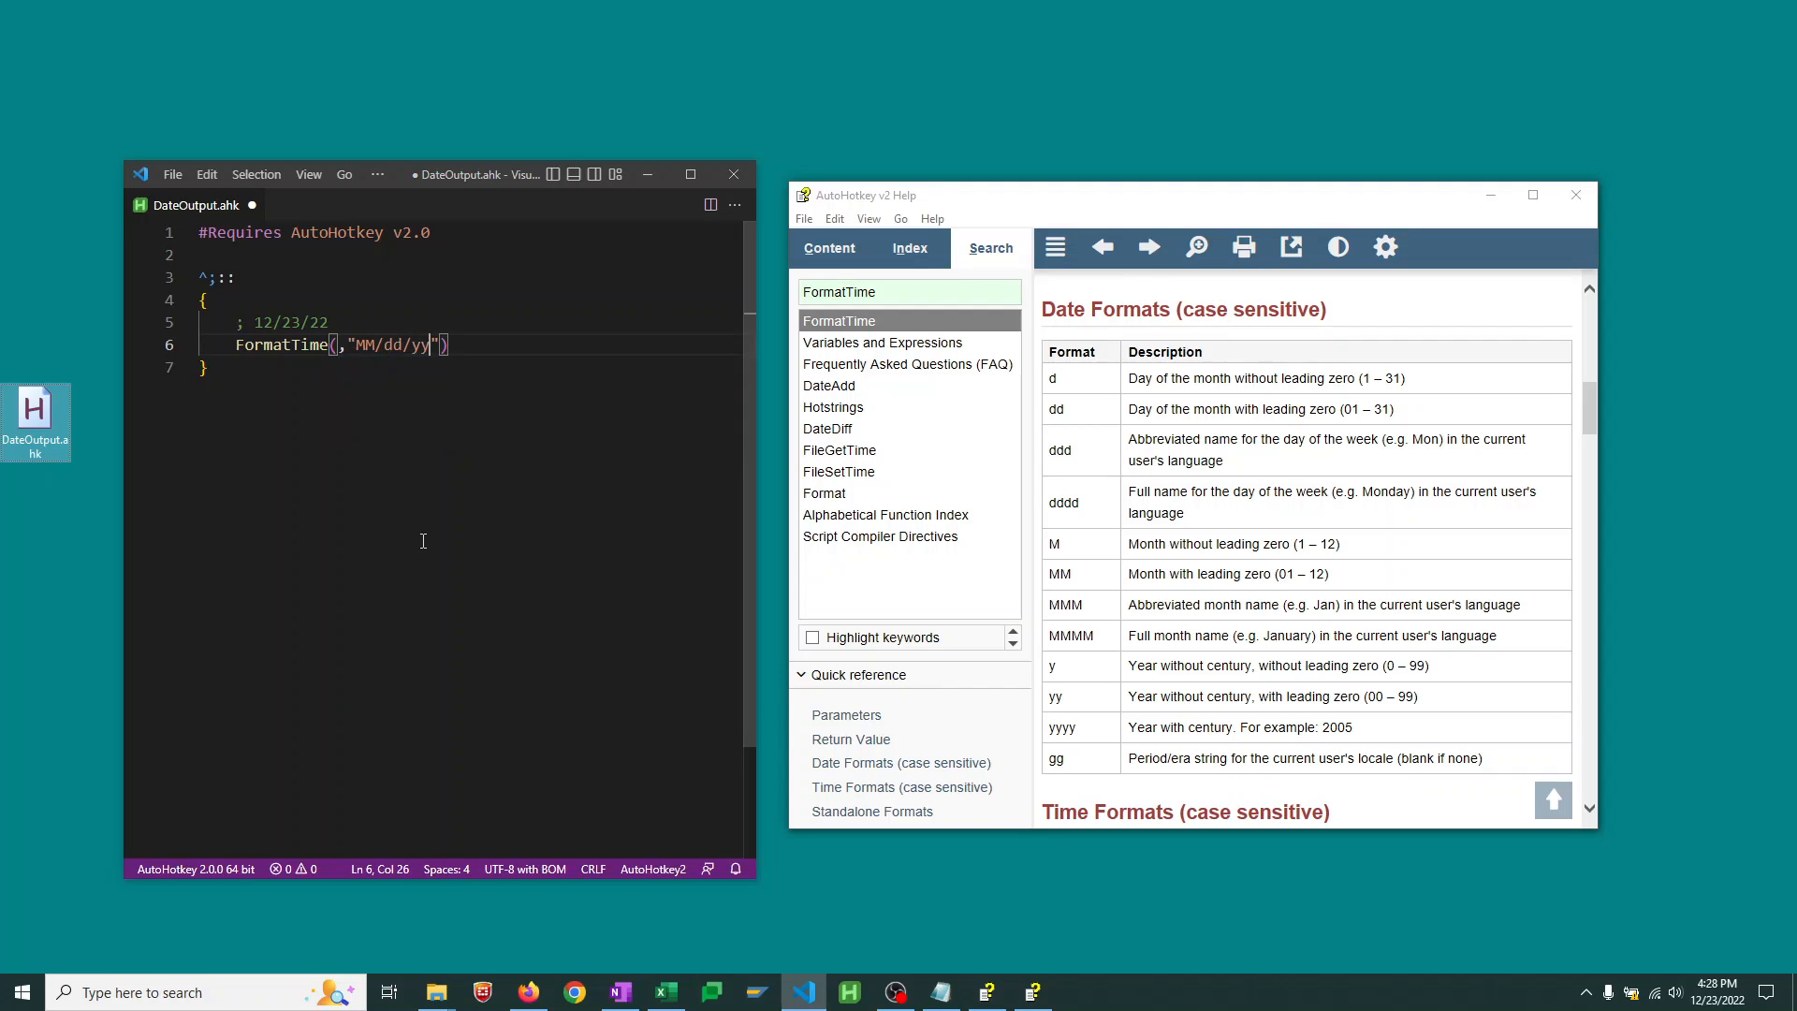
mouse_move(1121, 703)
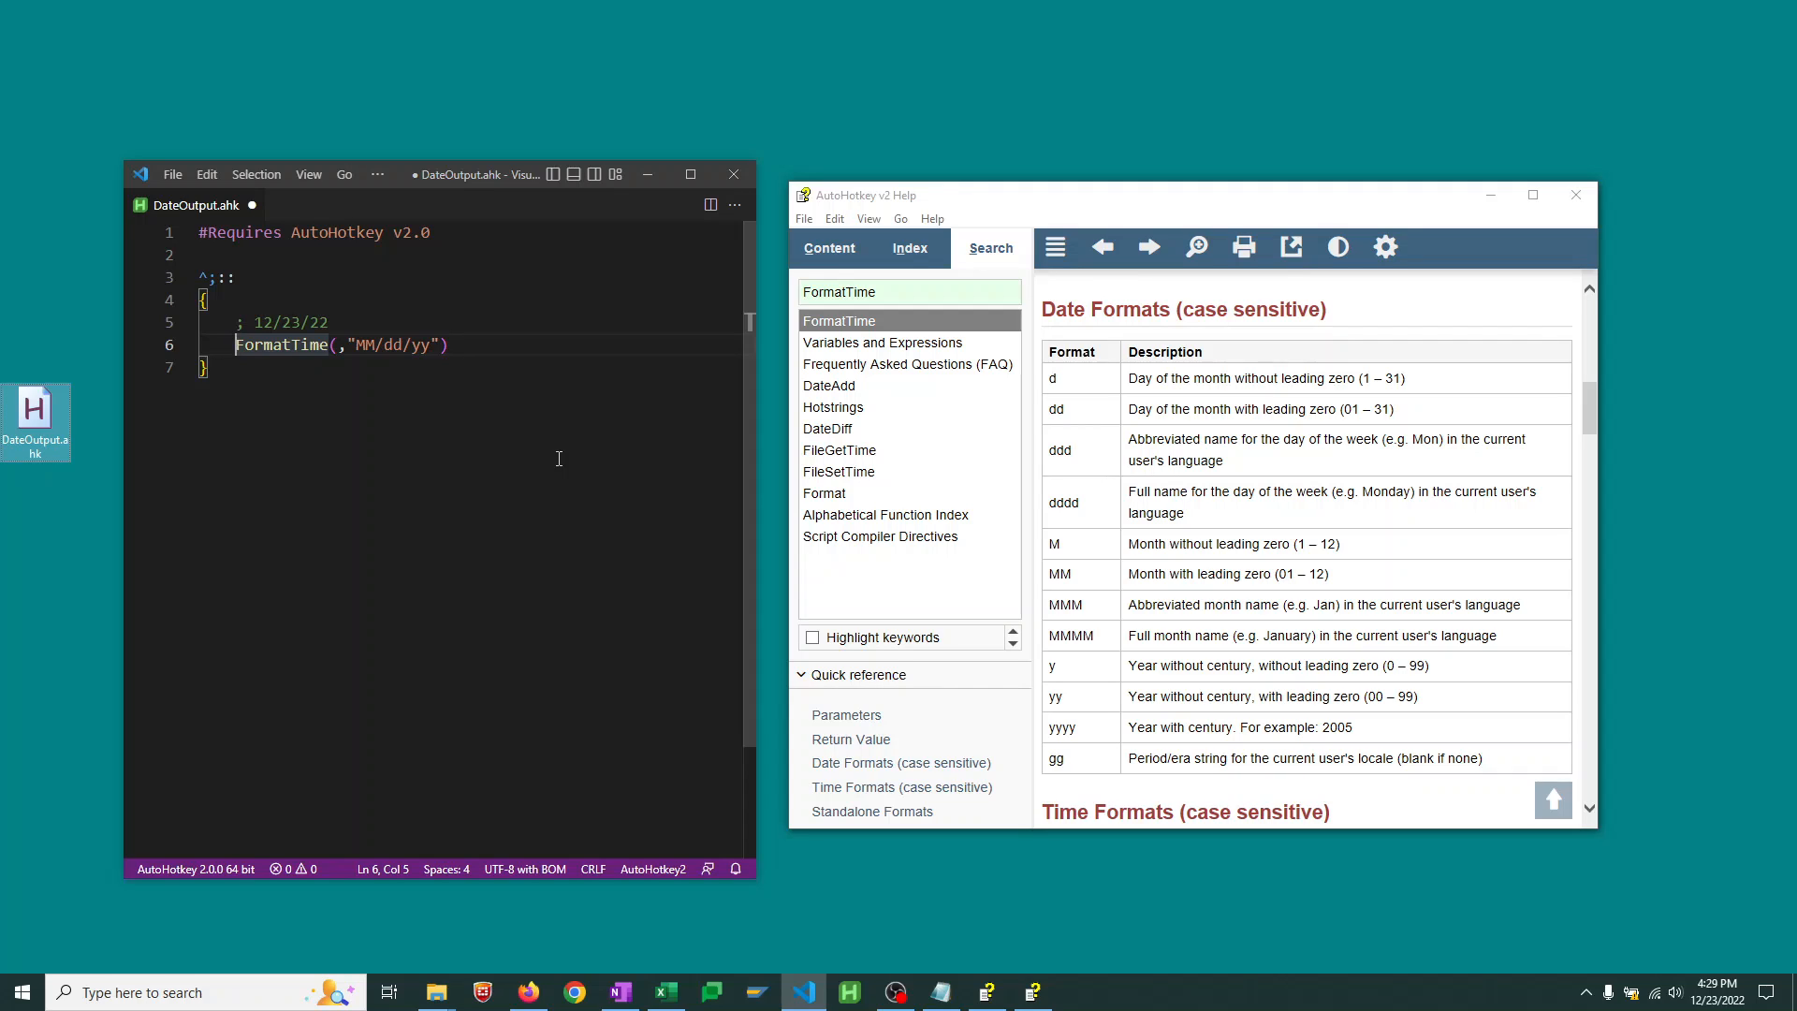
Prefix the FormatTime call with SendInput and save DateOutput.ahk
type("SendInput")
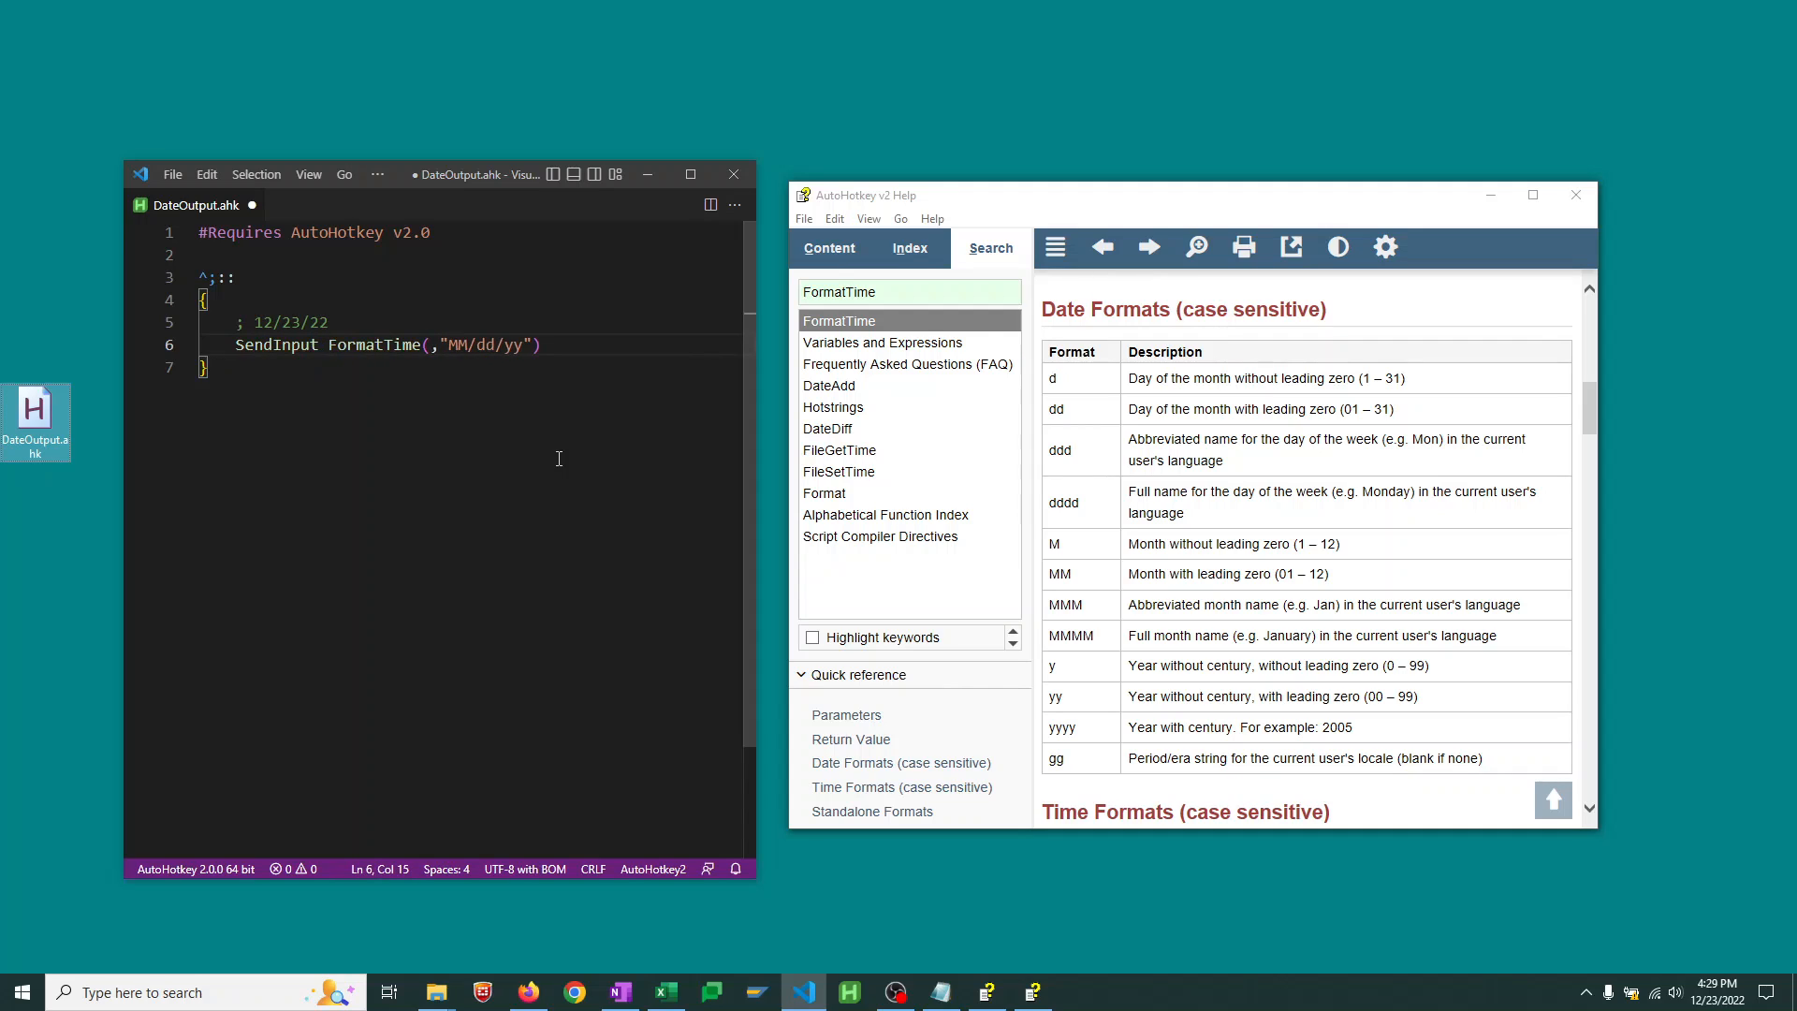
mouse_move(275, 345)
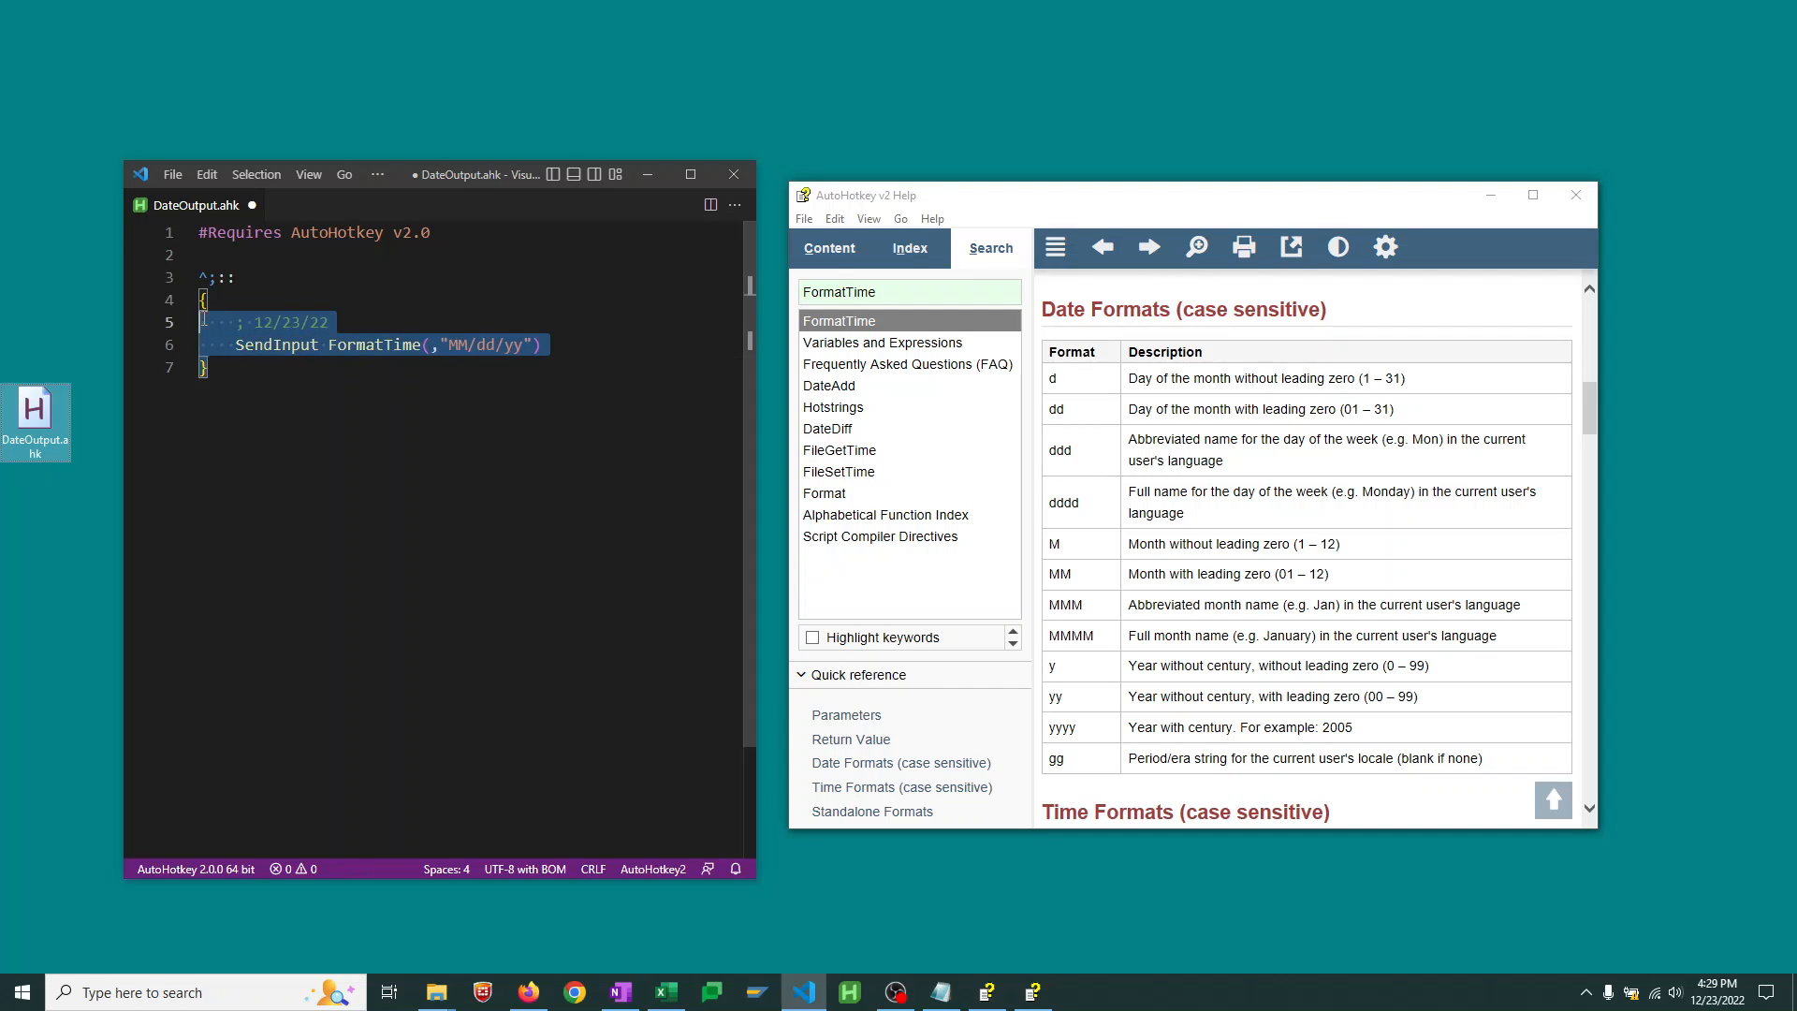
left_click(205, 366)
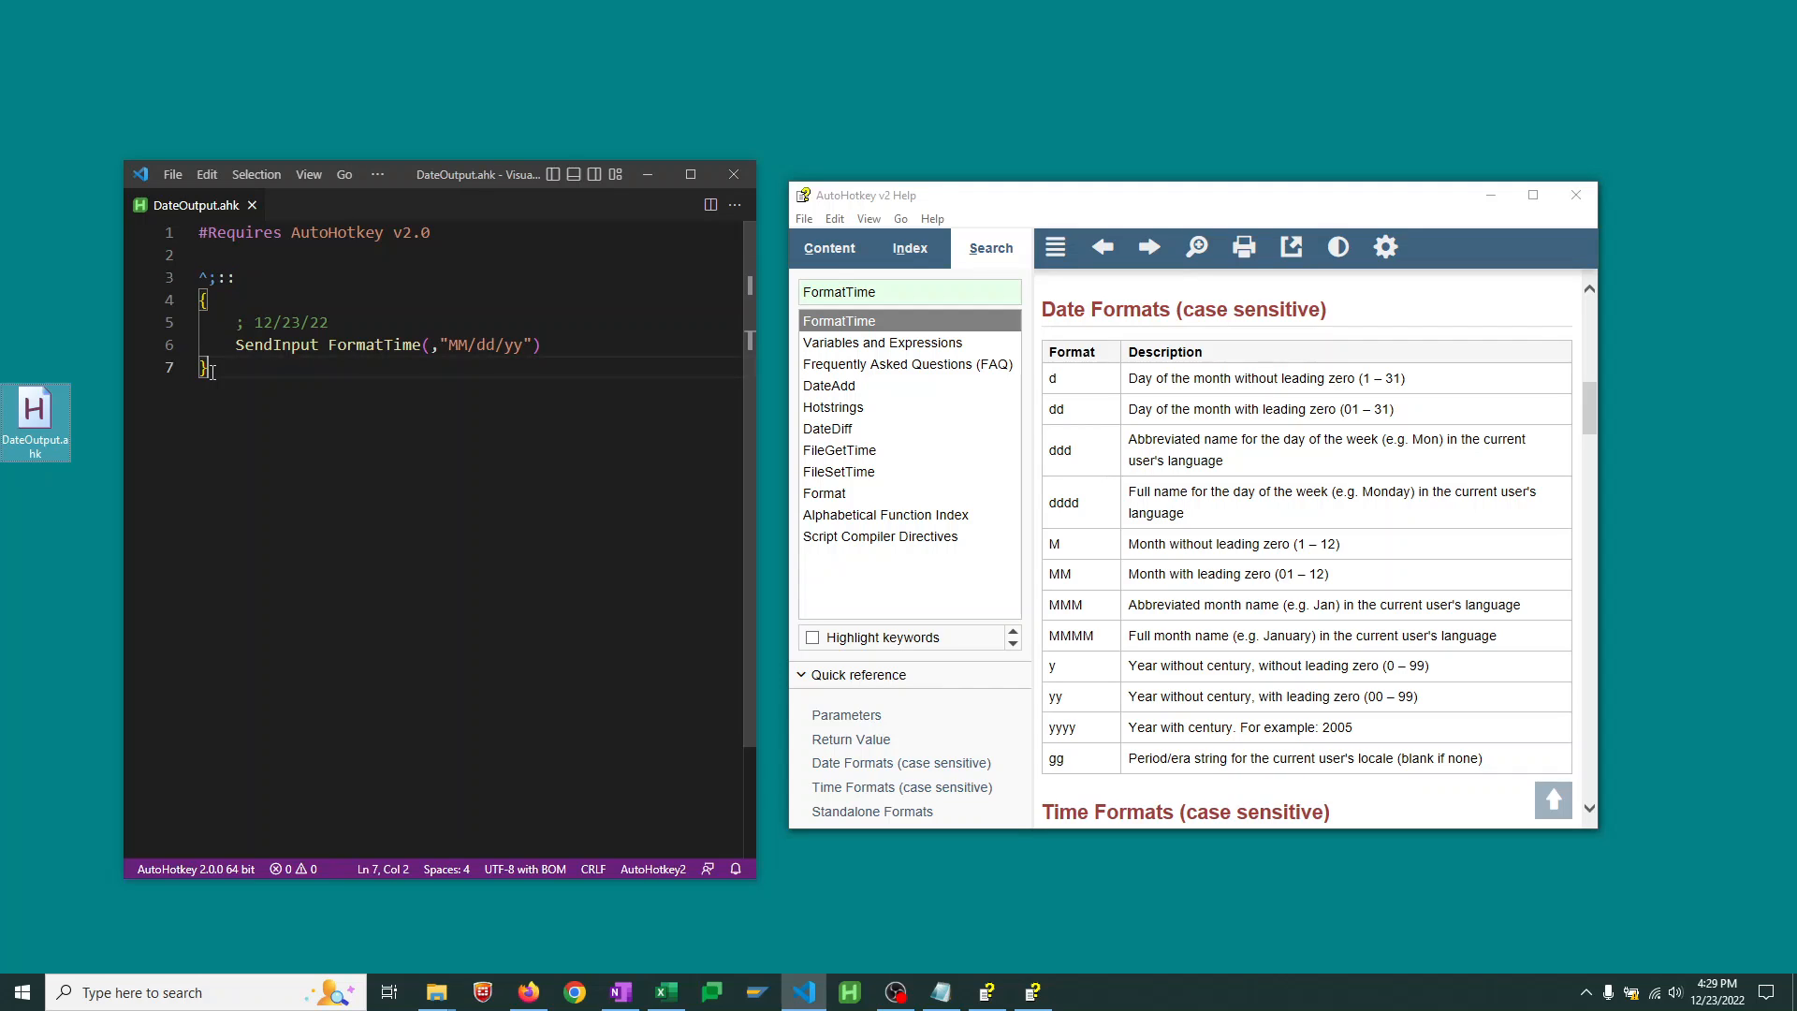
mouse_move(77, 472)
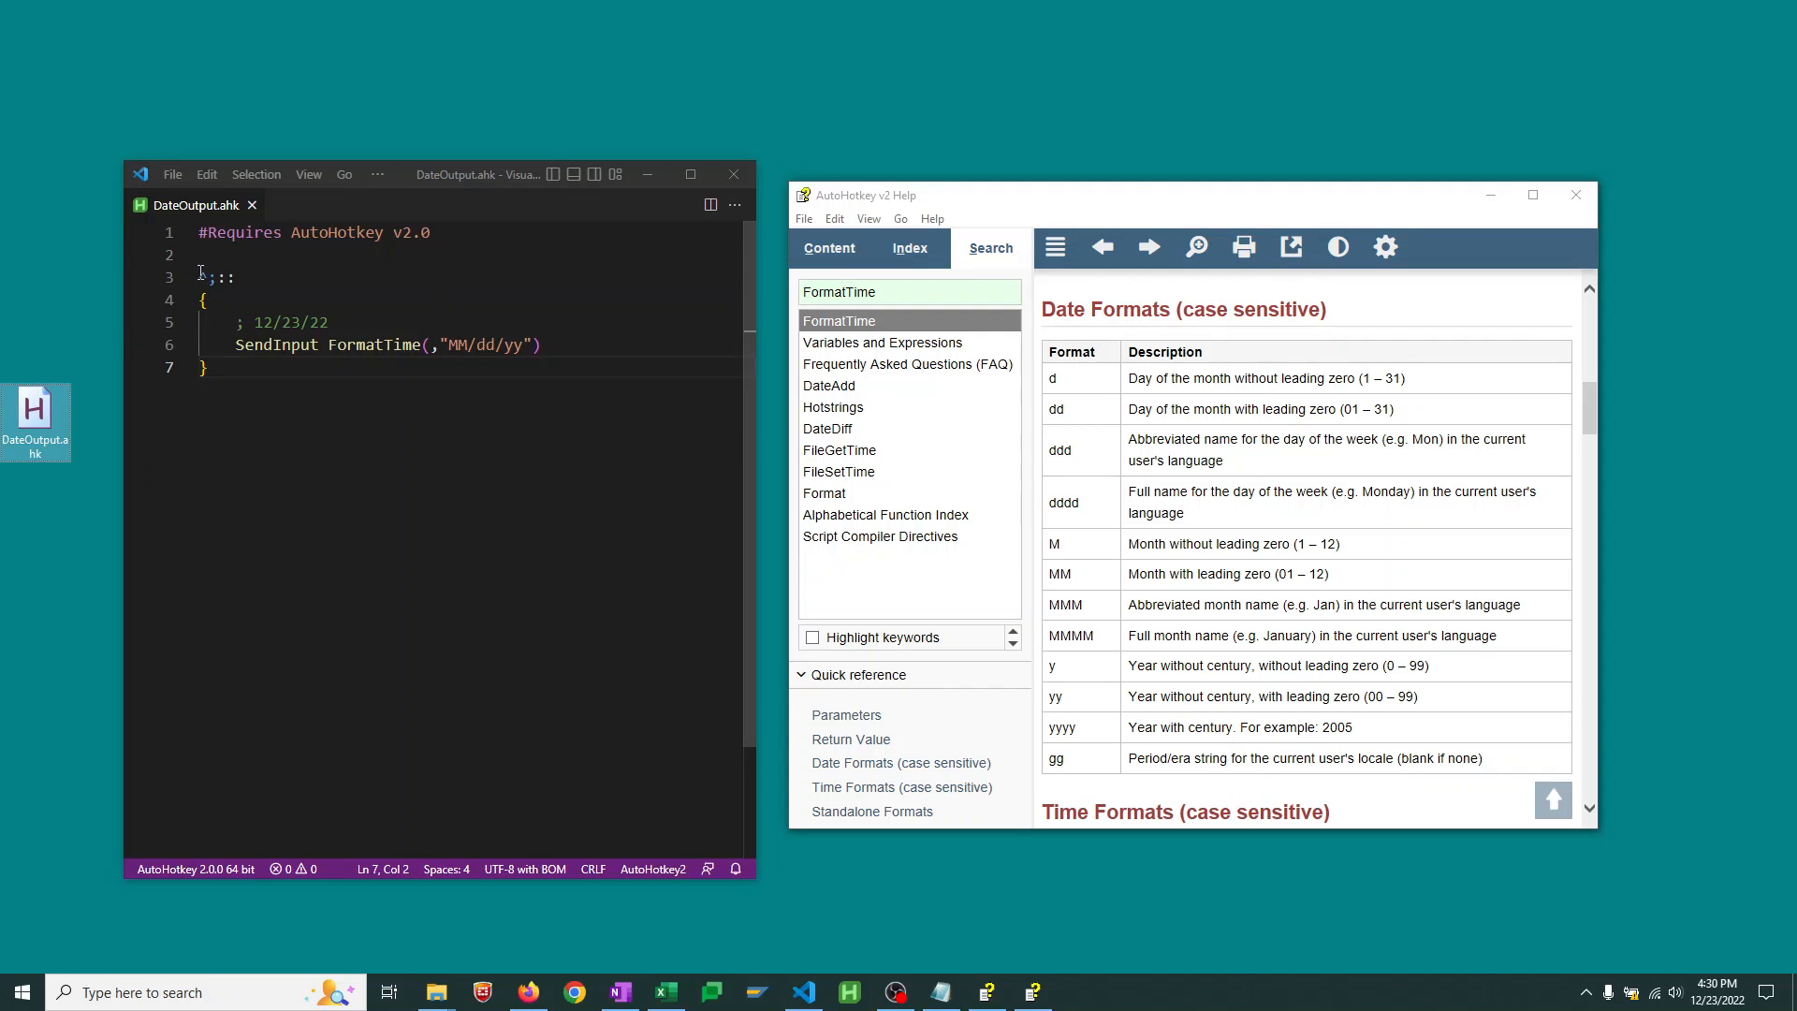
double_click(206, 276)
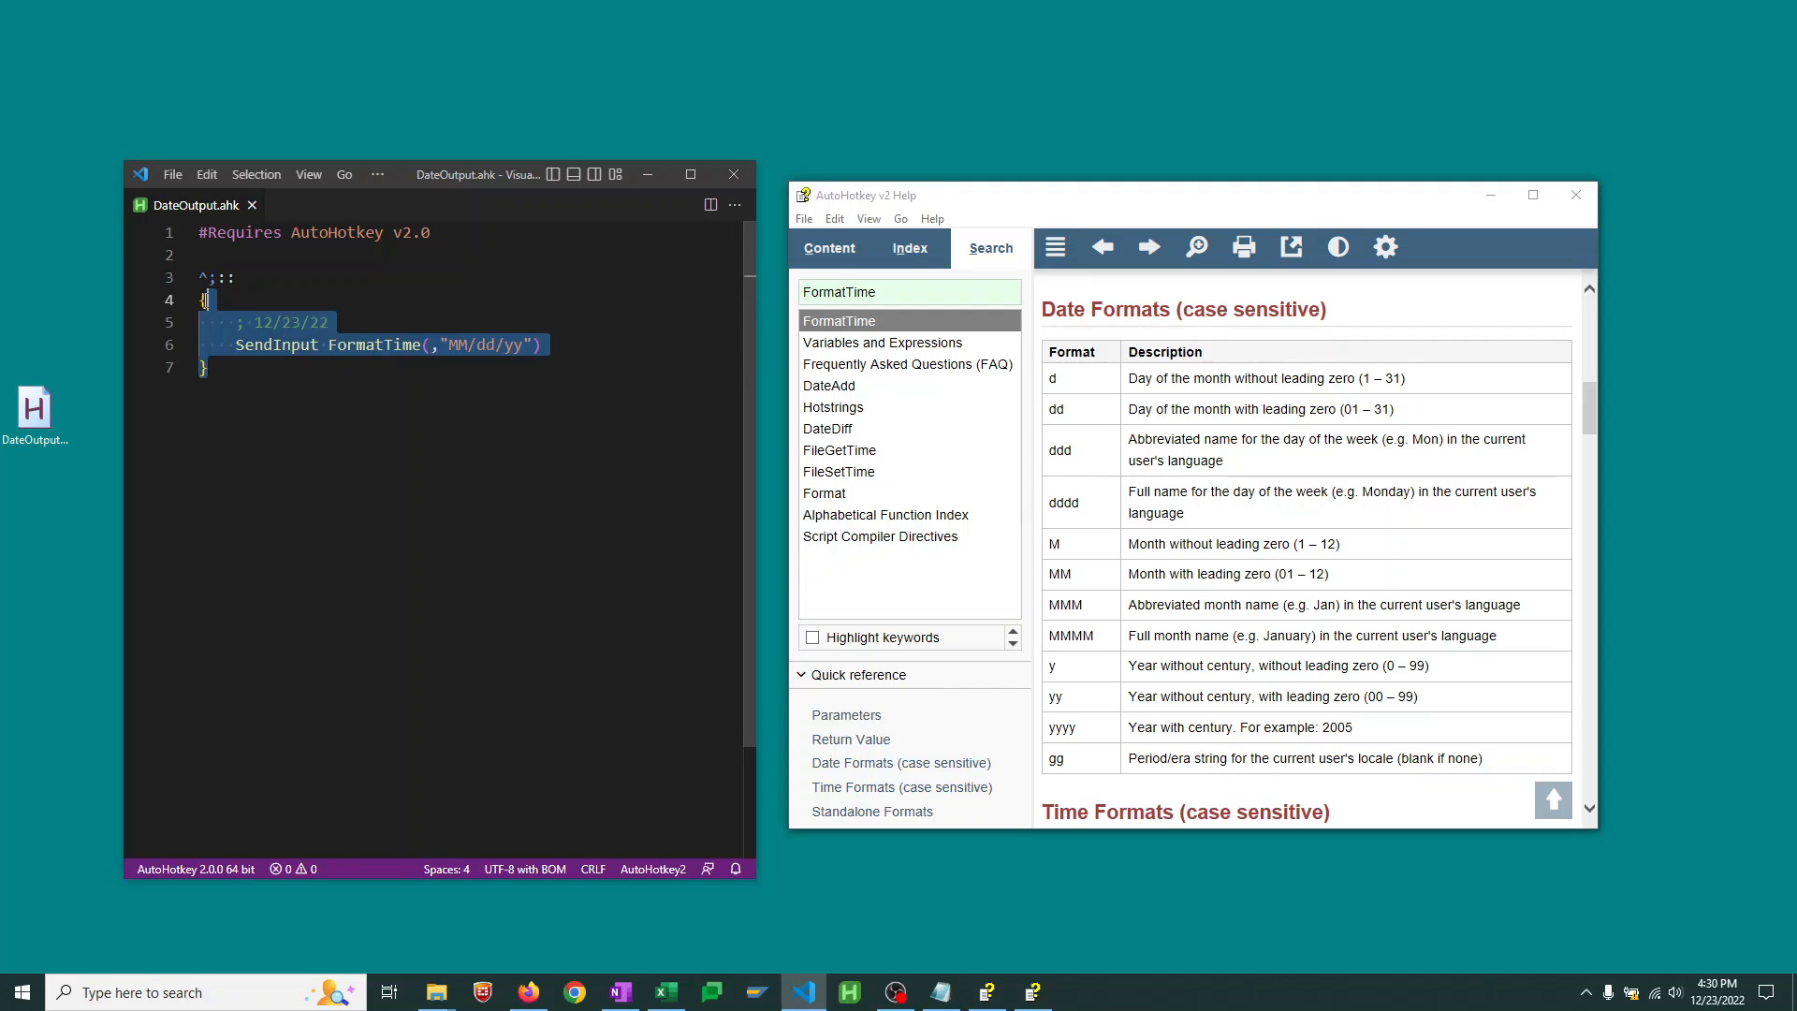
left_click(206, 367)
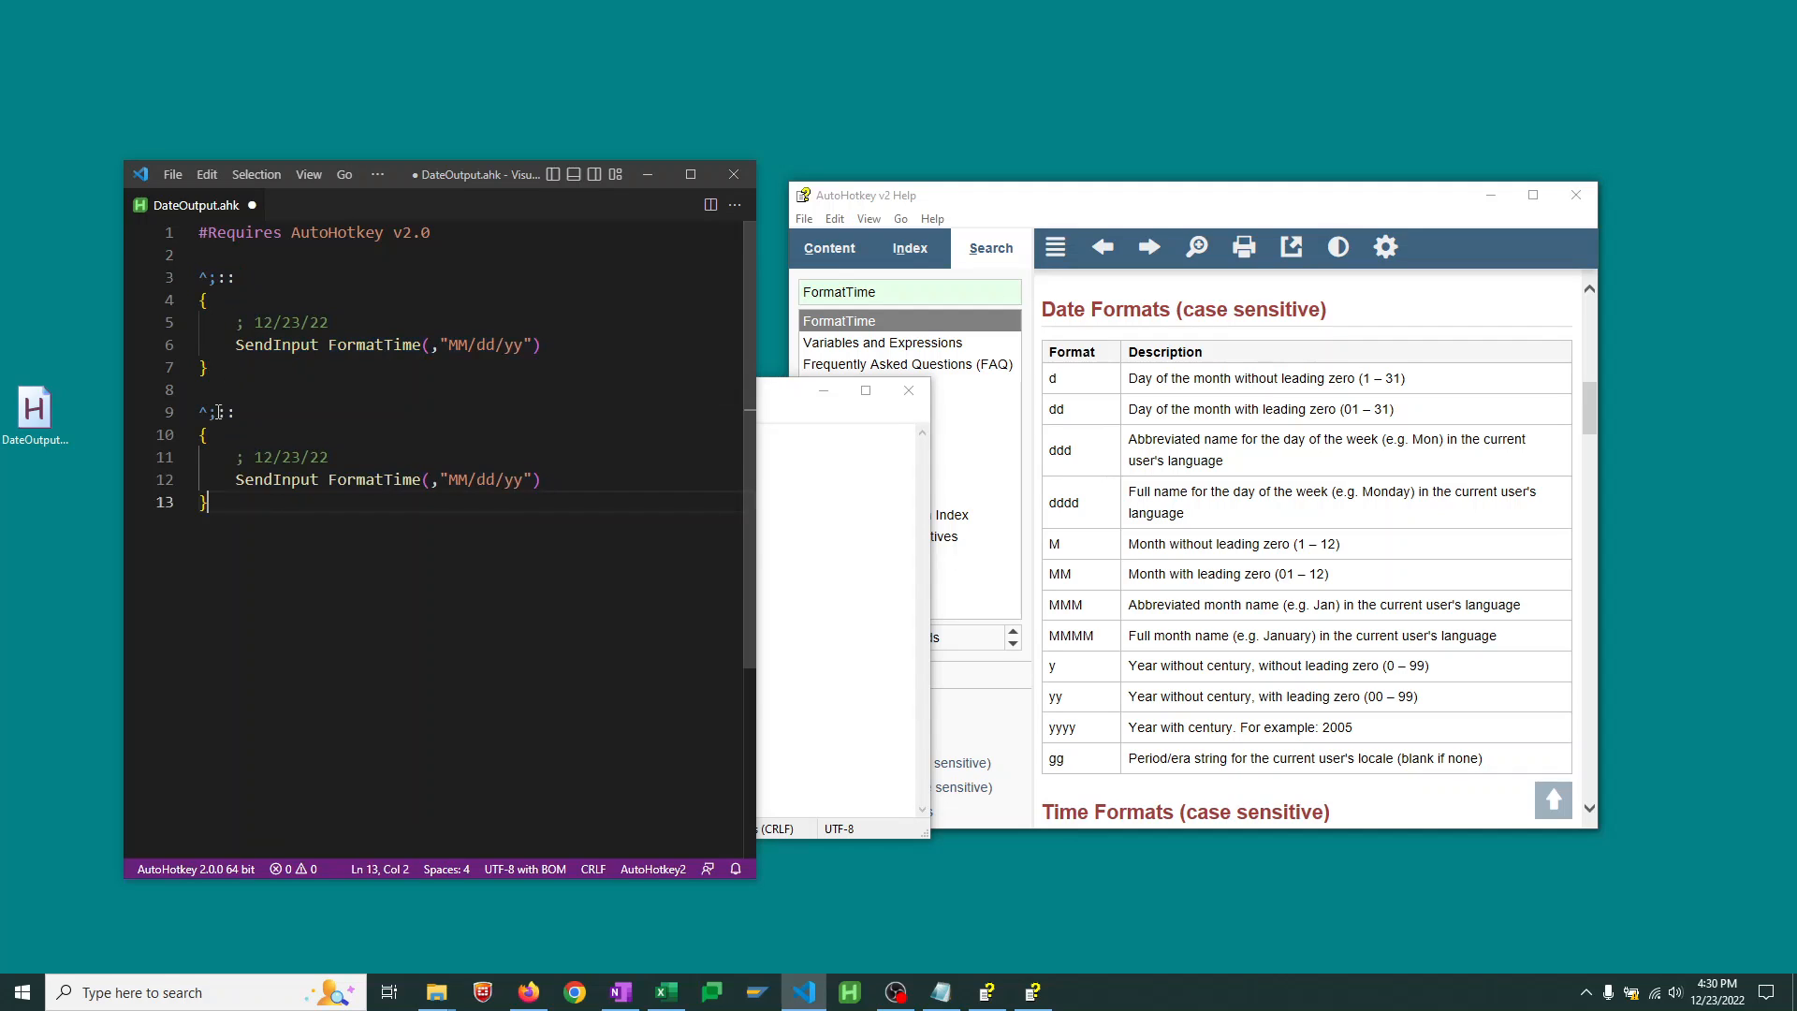
Edit the second hotkey, confirm in Help's Modifier Symbols that + means Shift, and add +
left_click(218, 412)
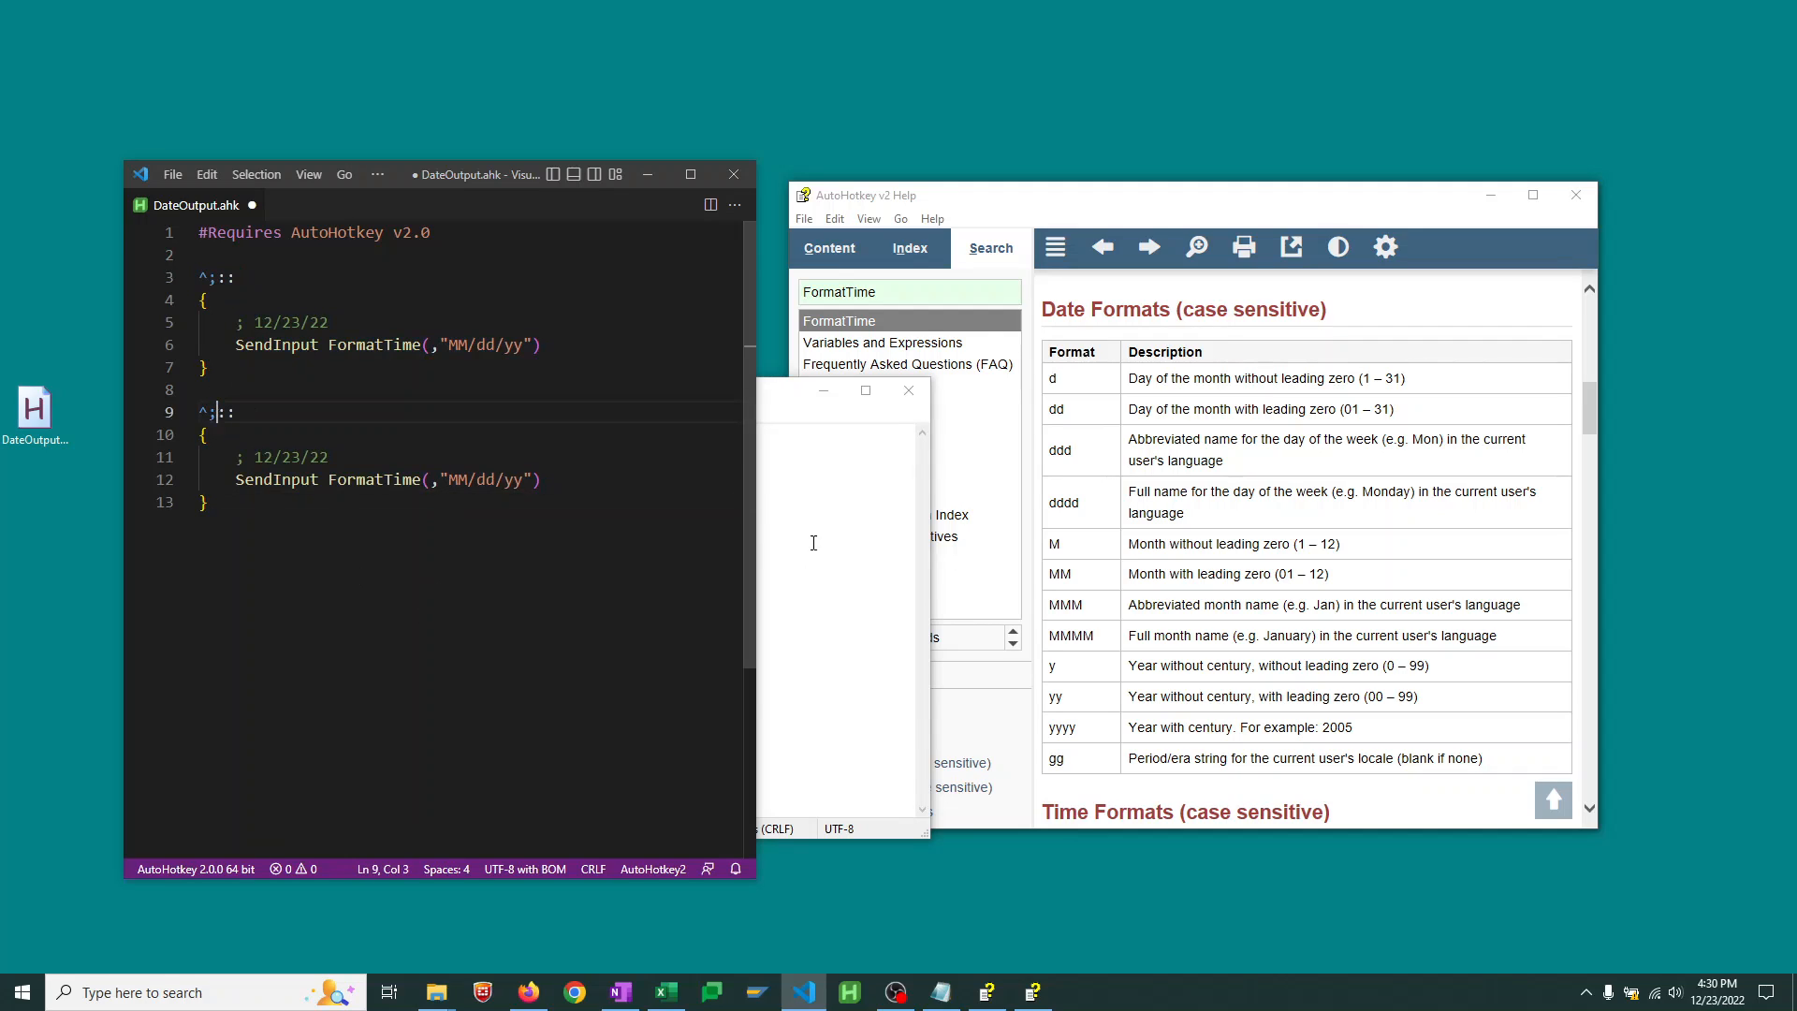
key("Backspace")
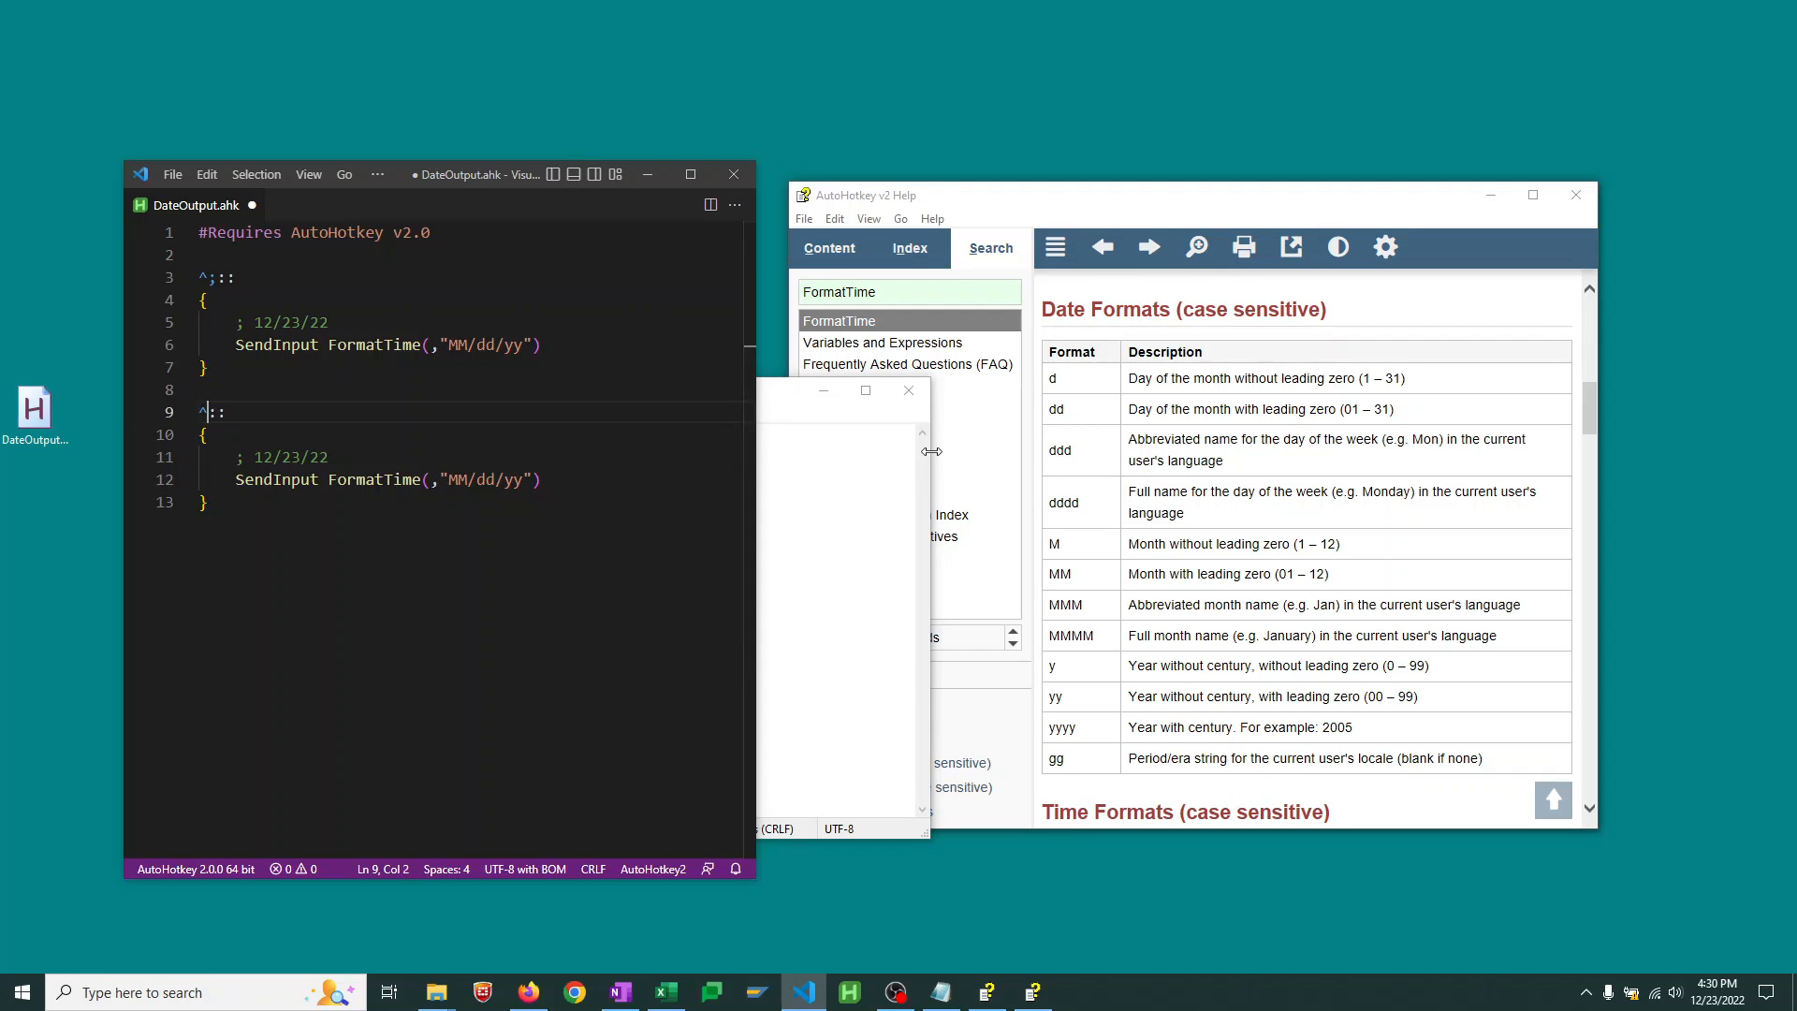
left_click(828, 247)
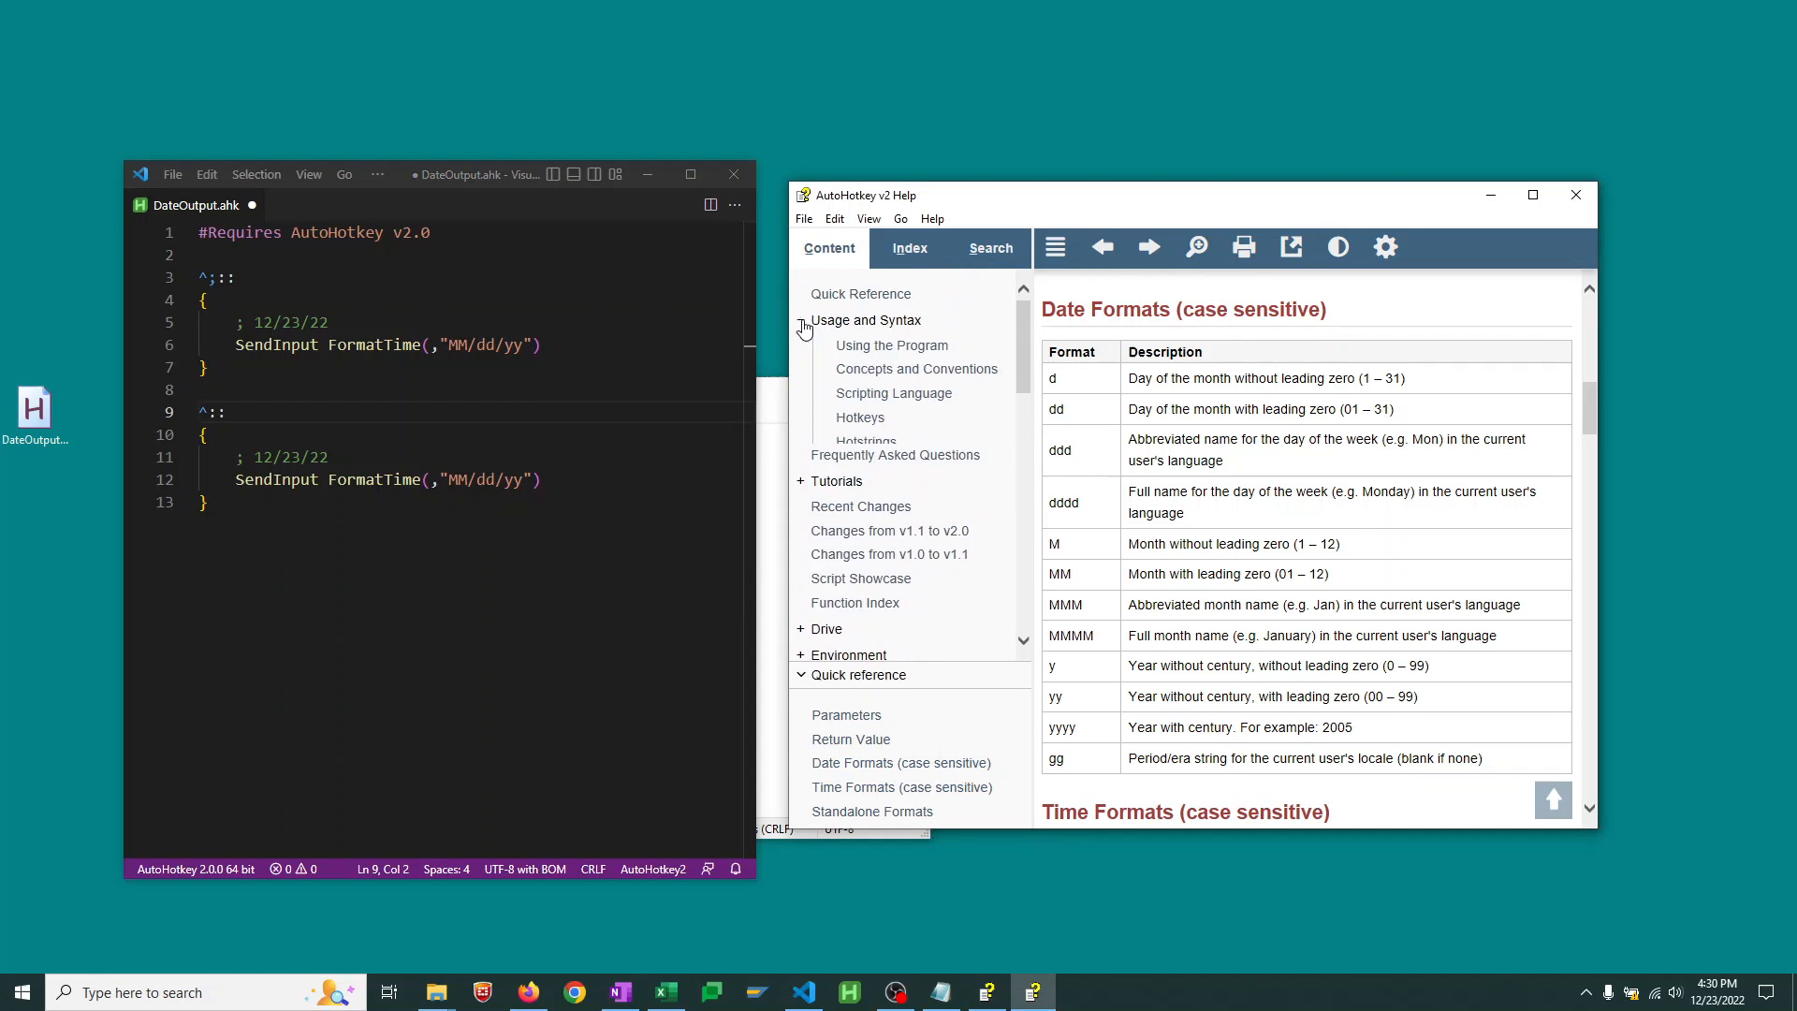
left_click(862, 418)
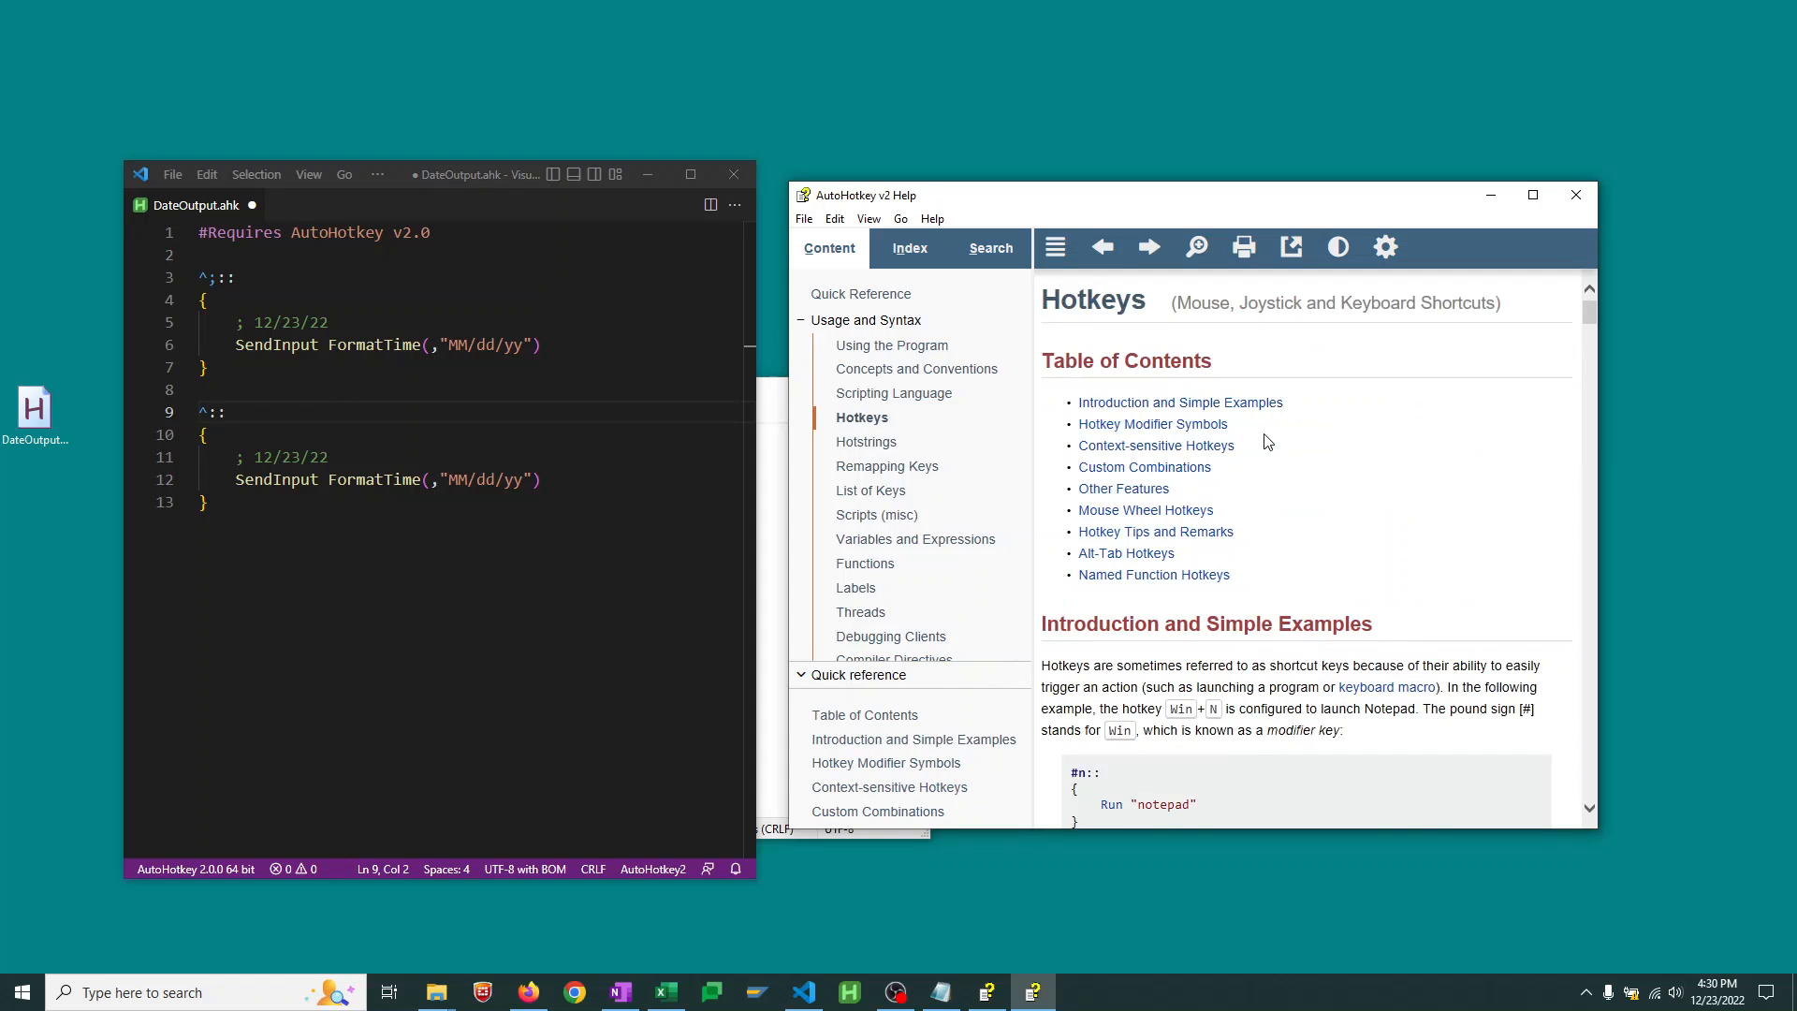
left_click(1152, 423)
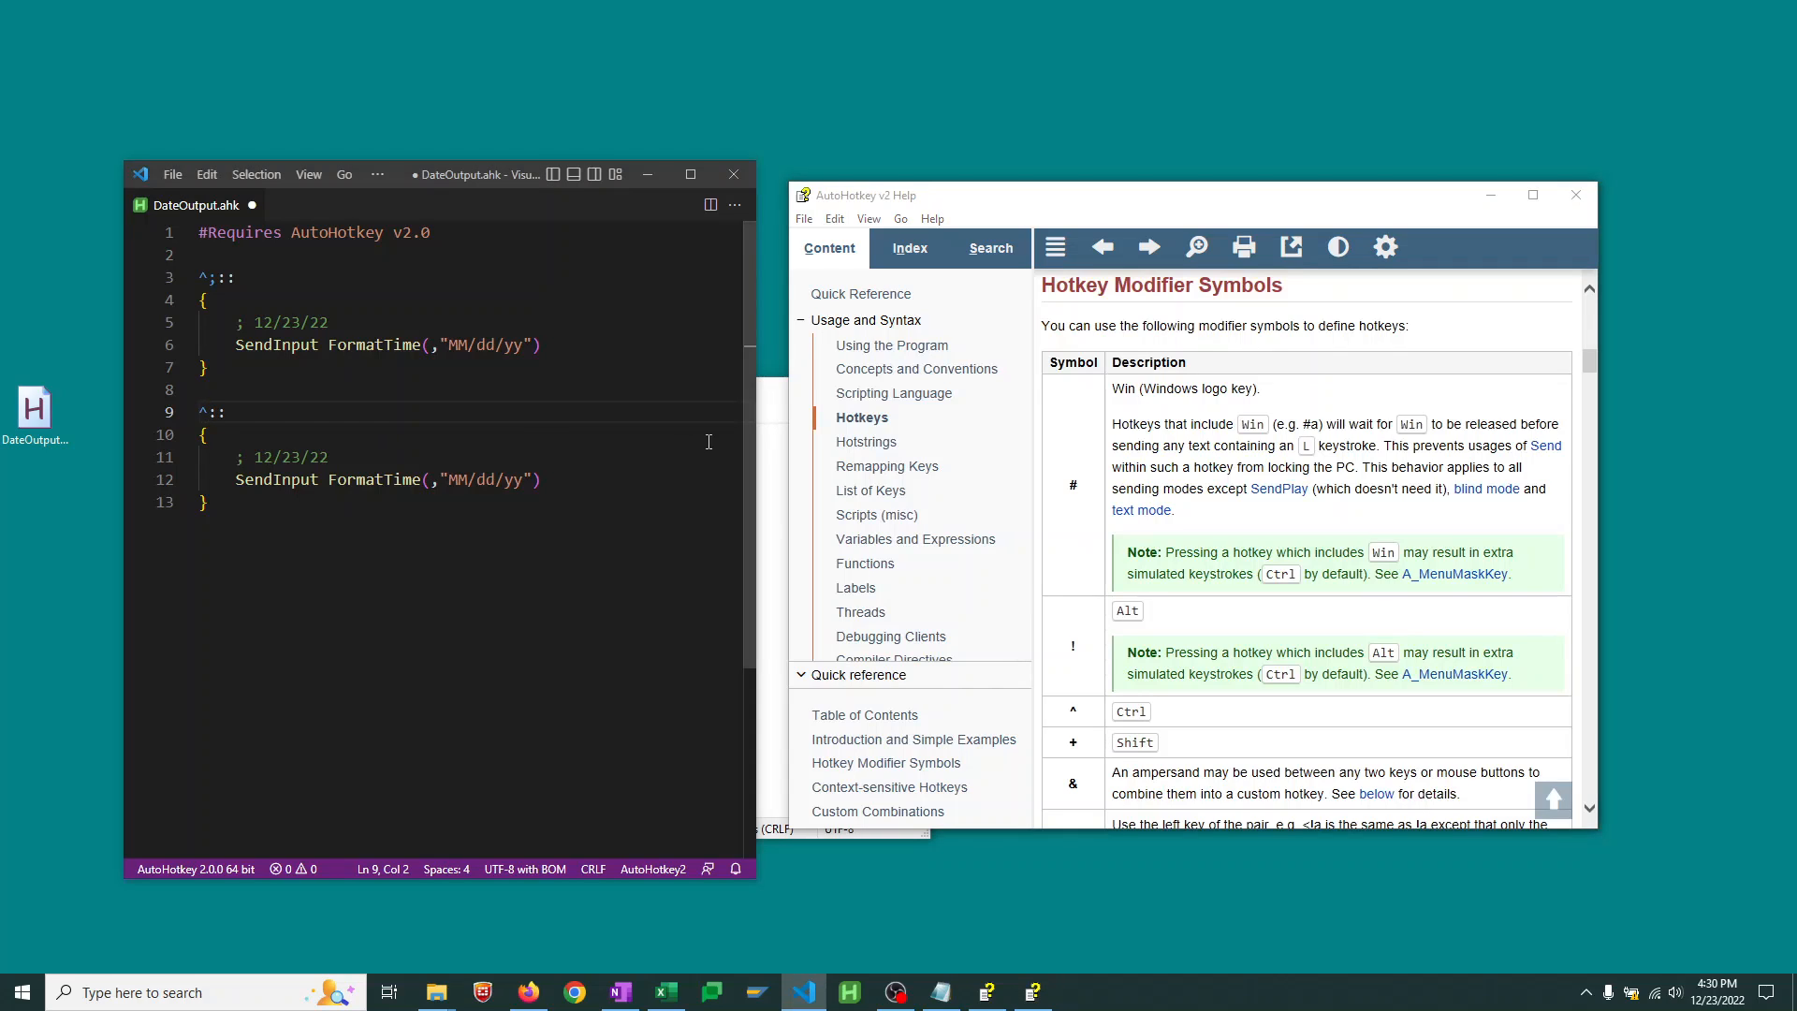
type("+;")
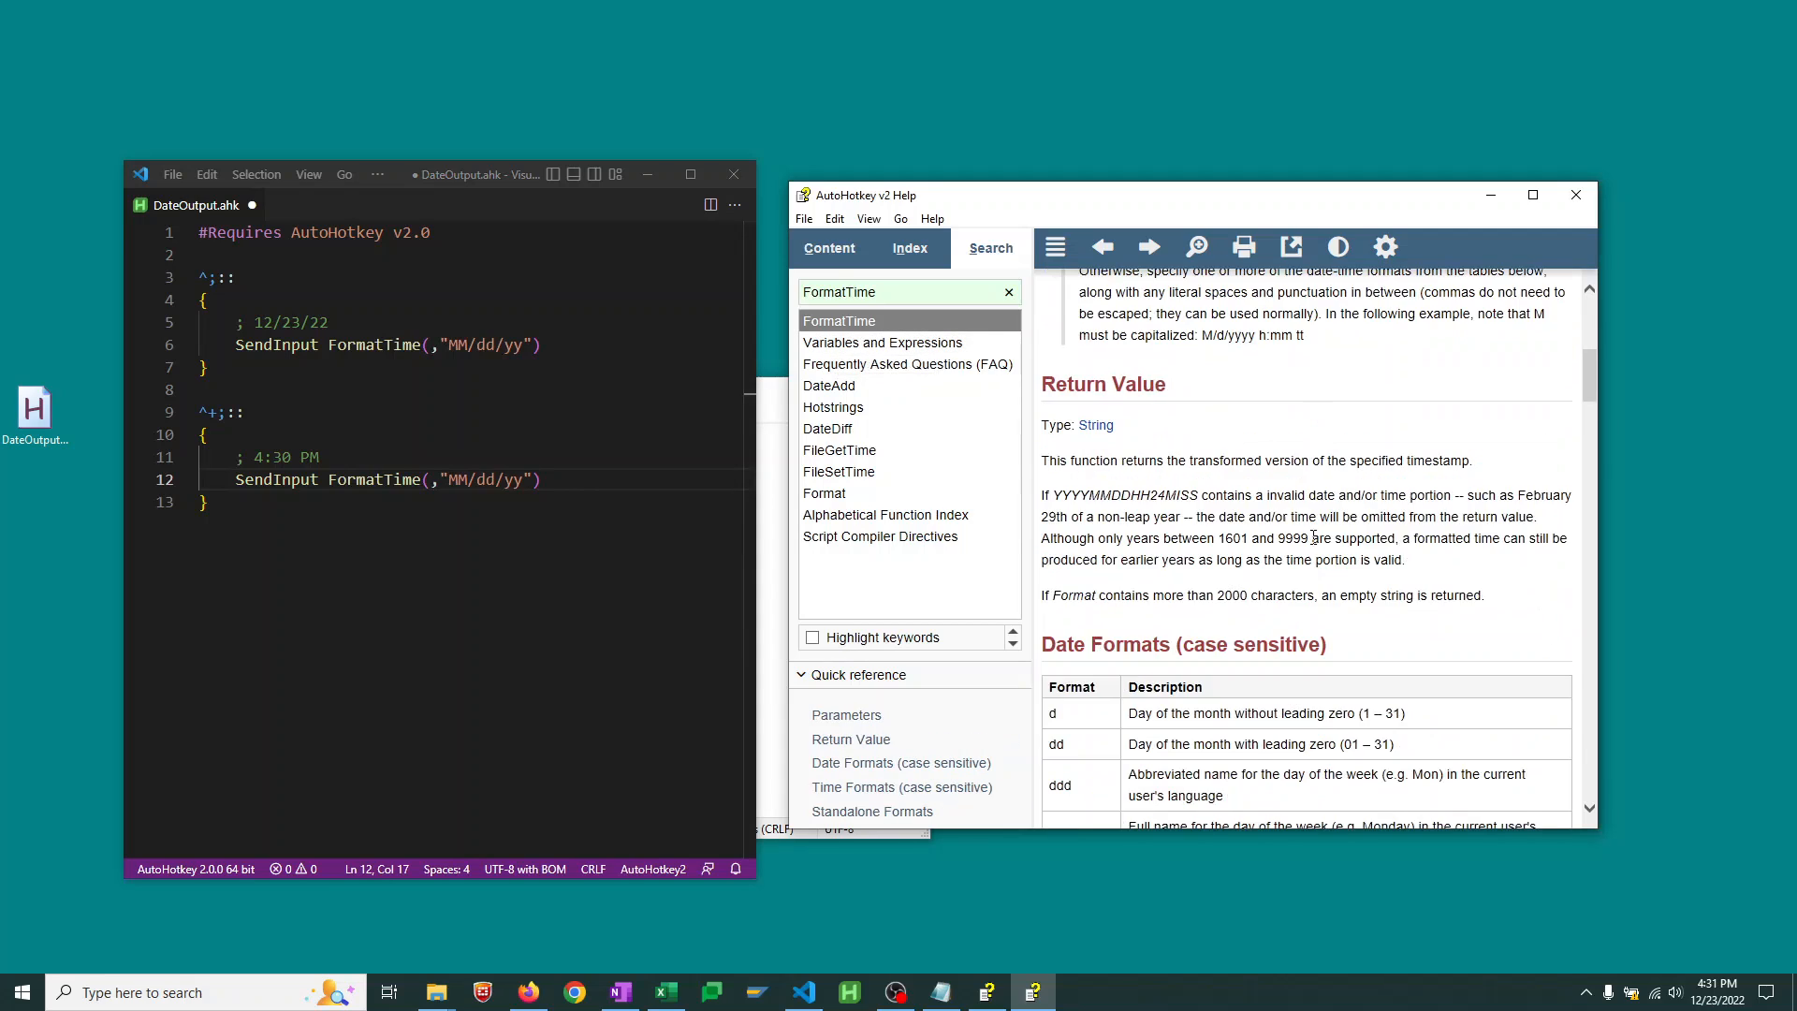
Change the second hotkey's FormatTime format to "hh:mm tt" and fix its modifier to ^+
scroll("down", 3)
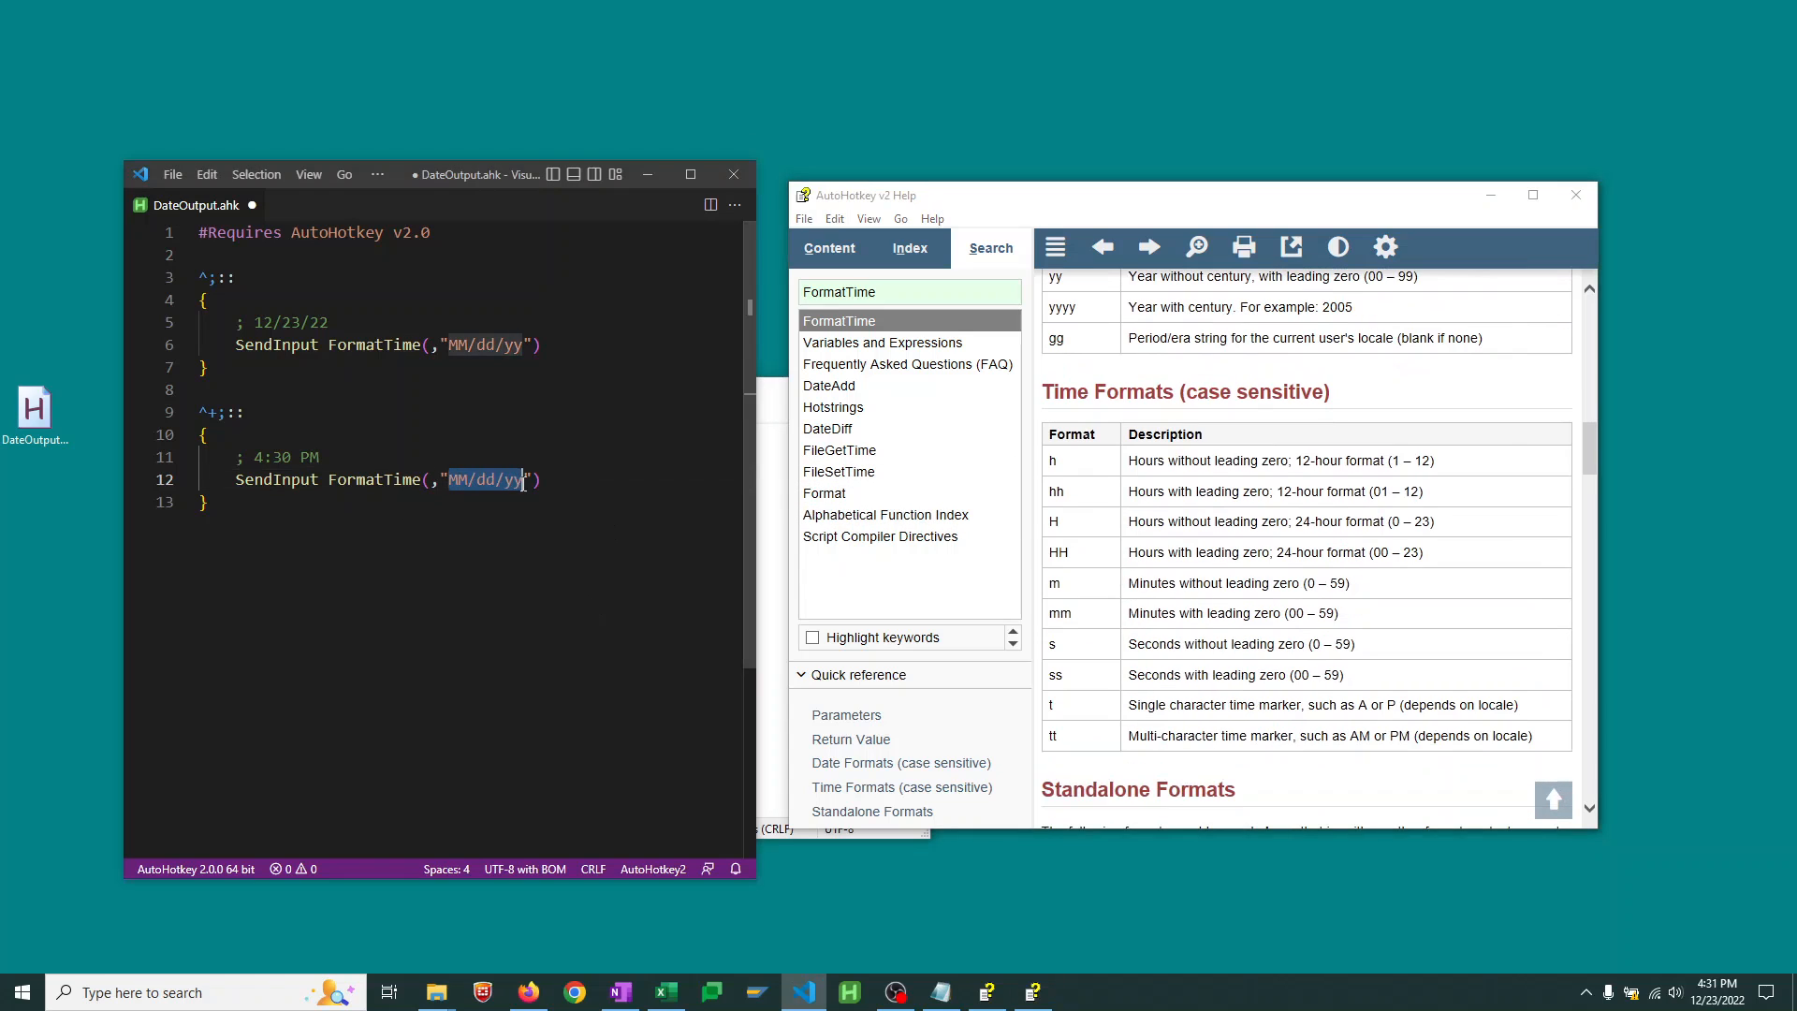
type("hh")
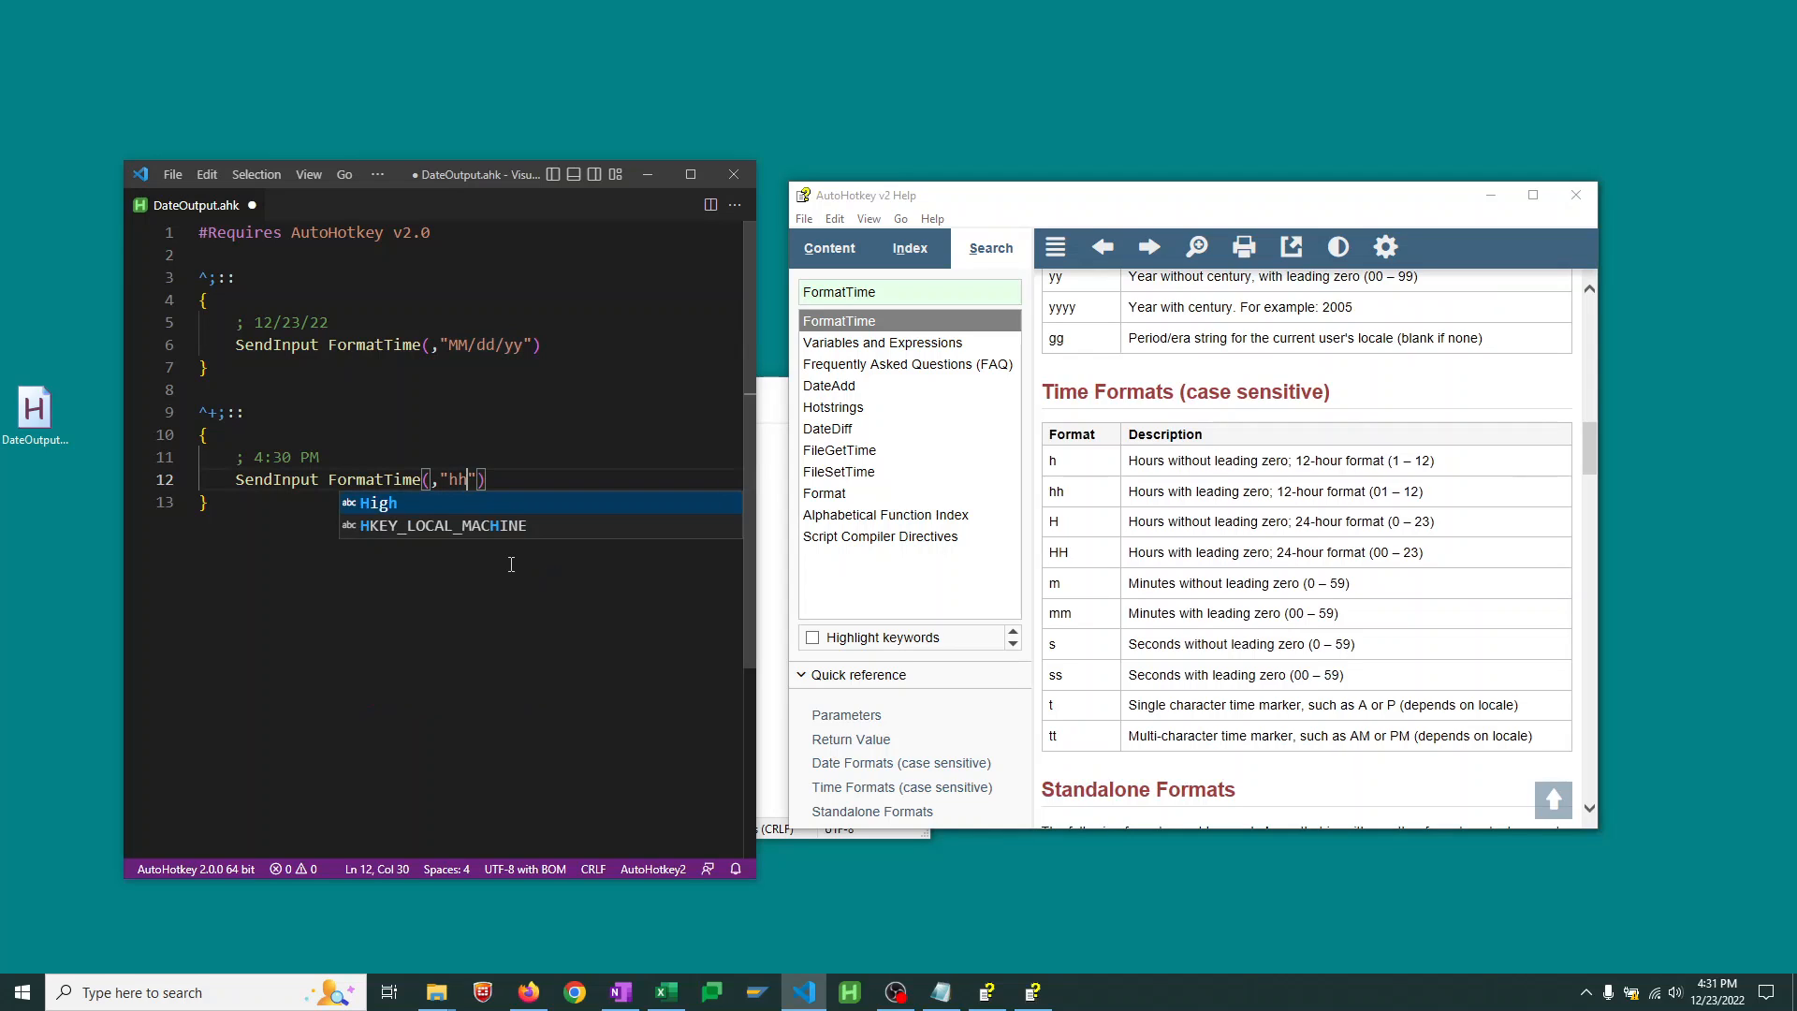
type(":mm")
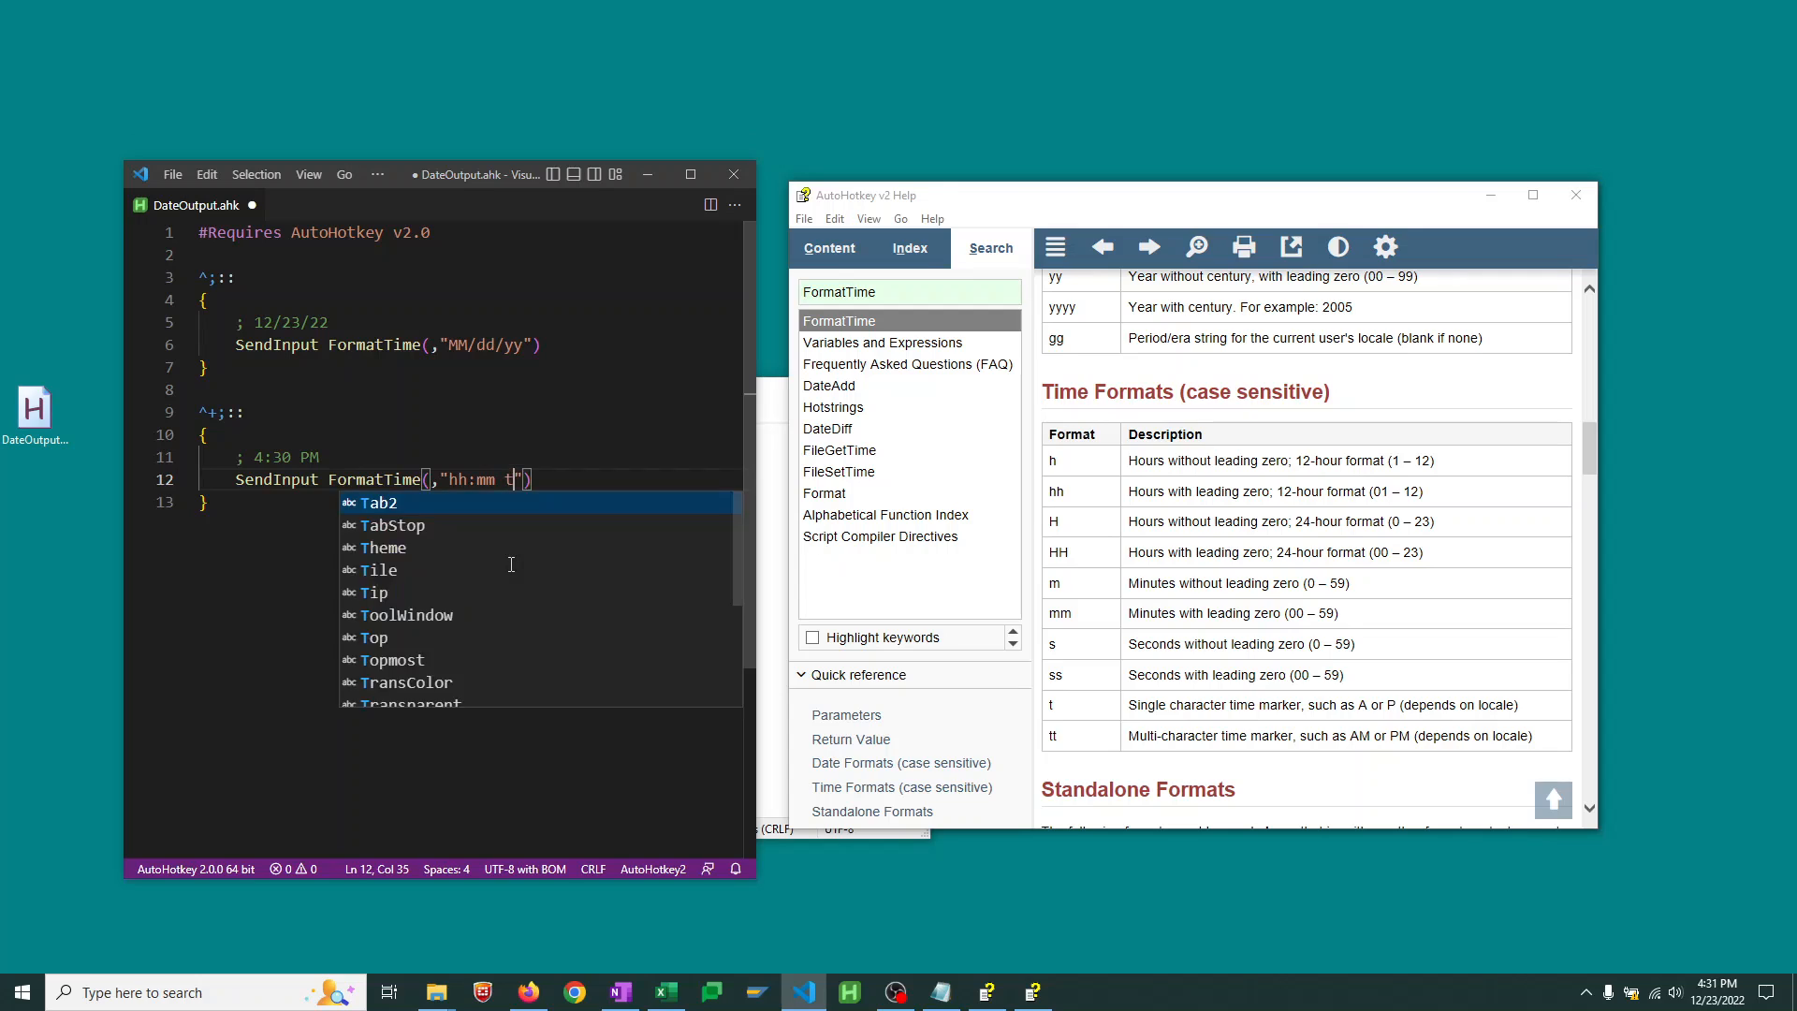
type("t")
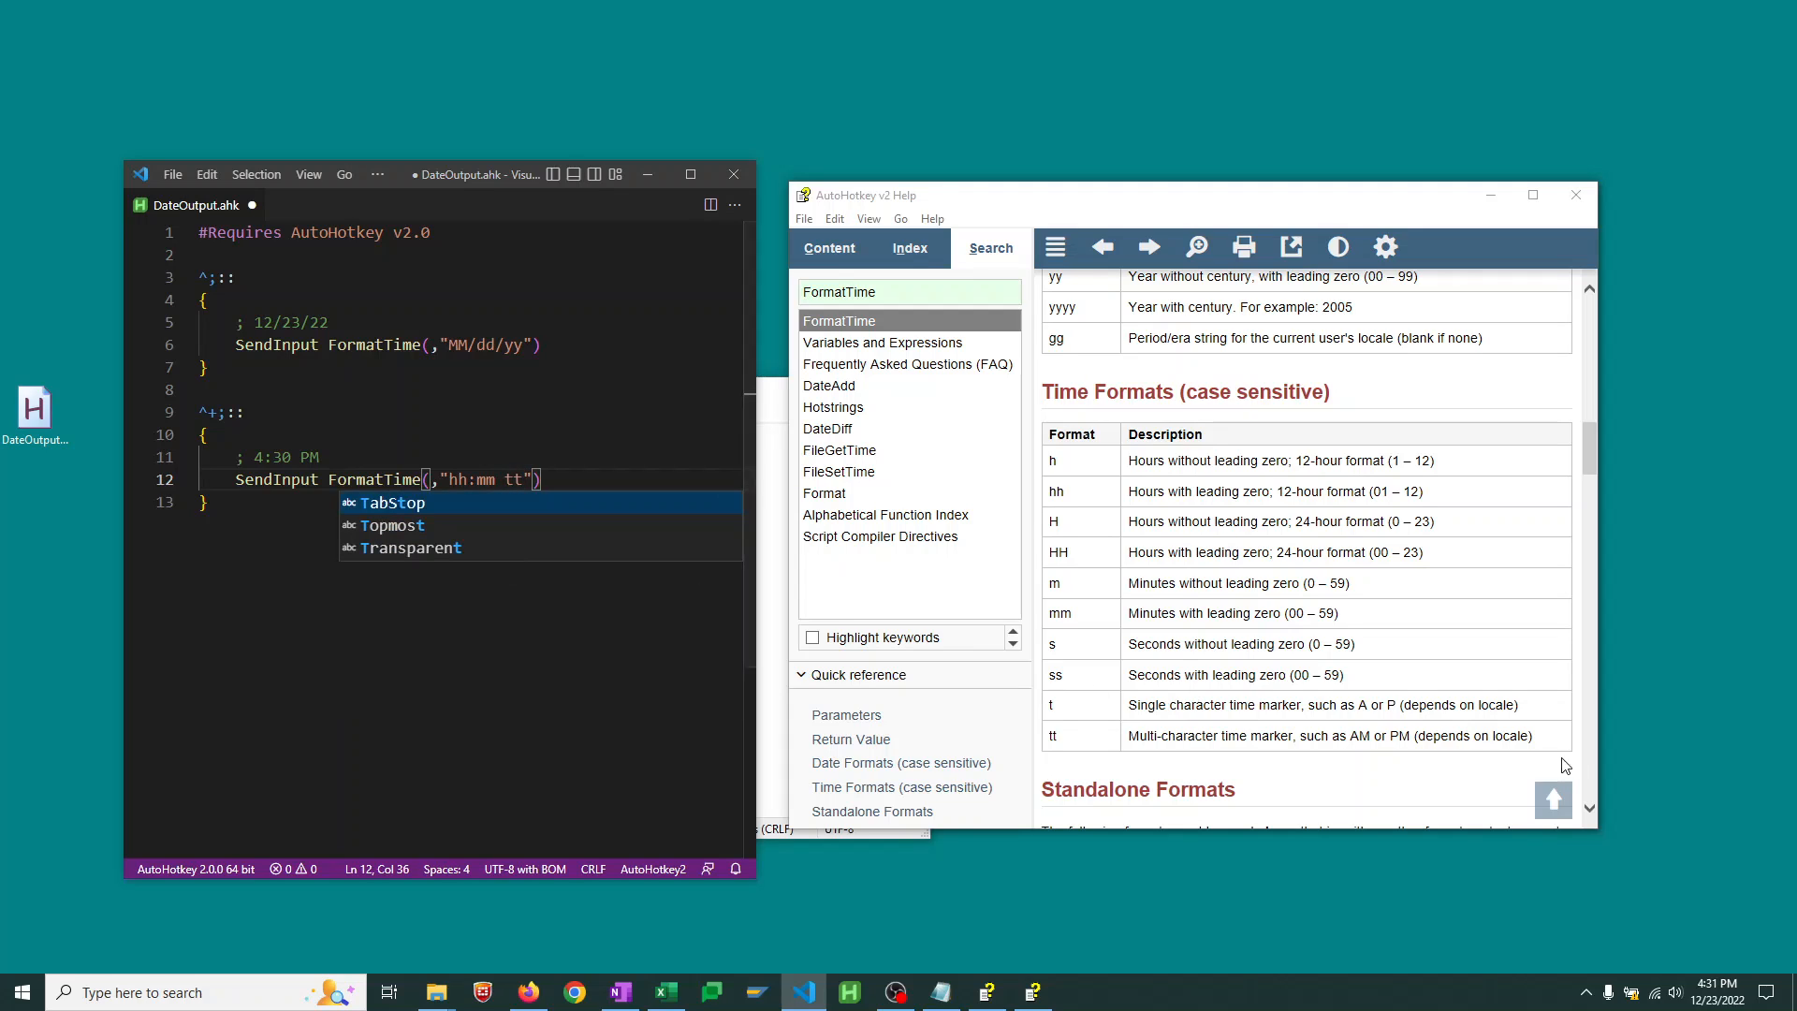
key("Escape")
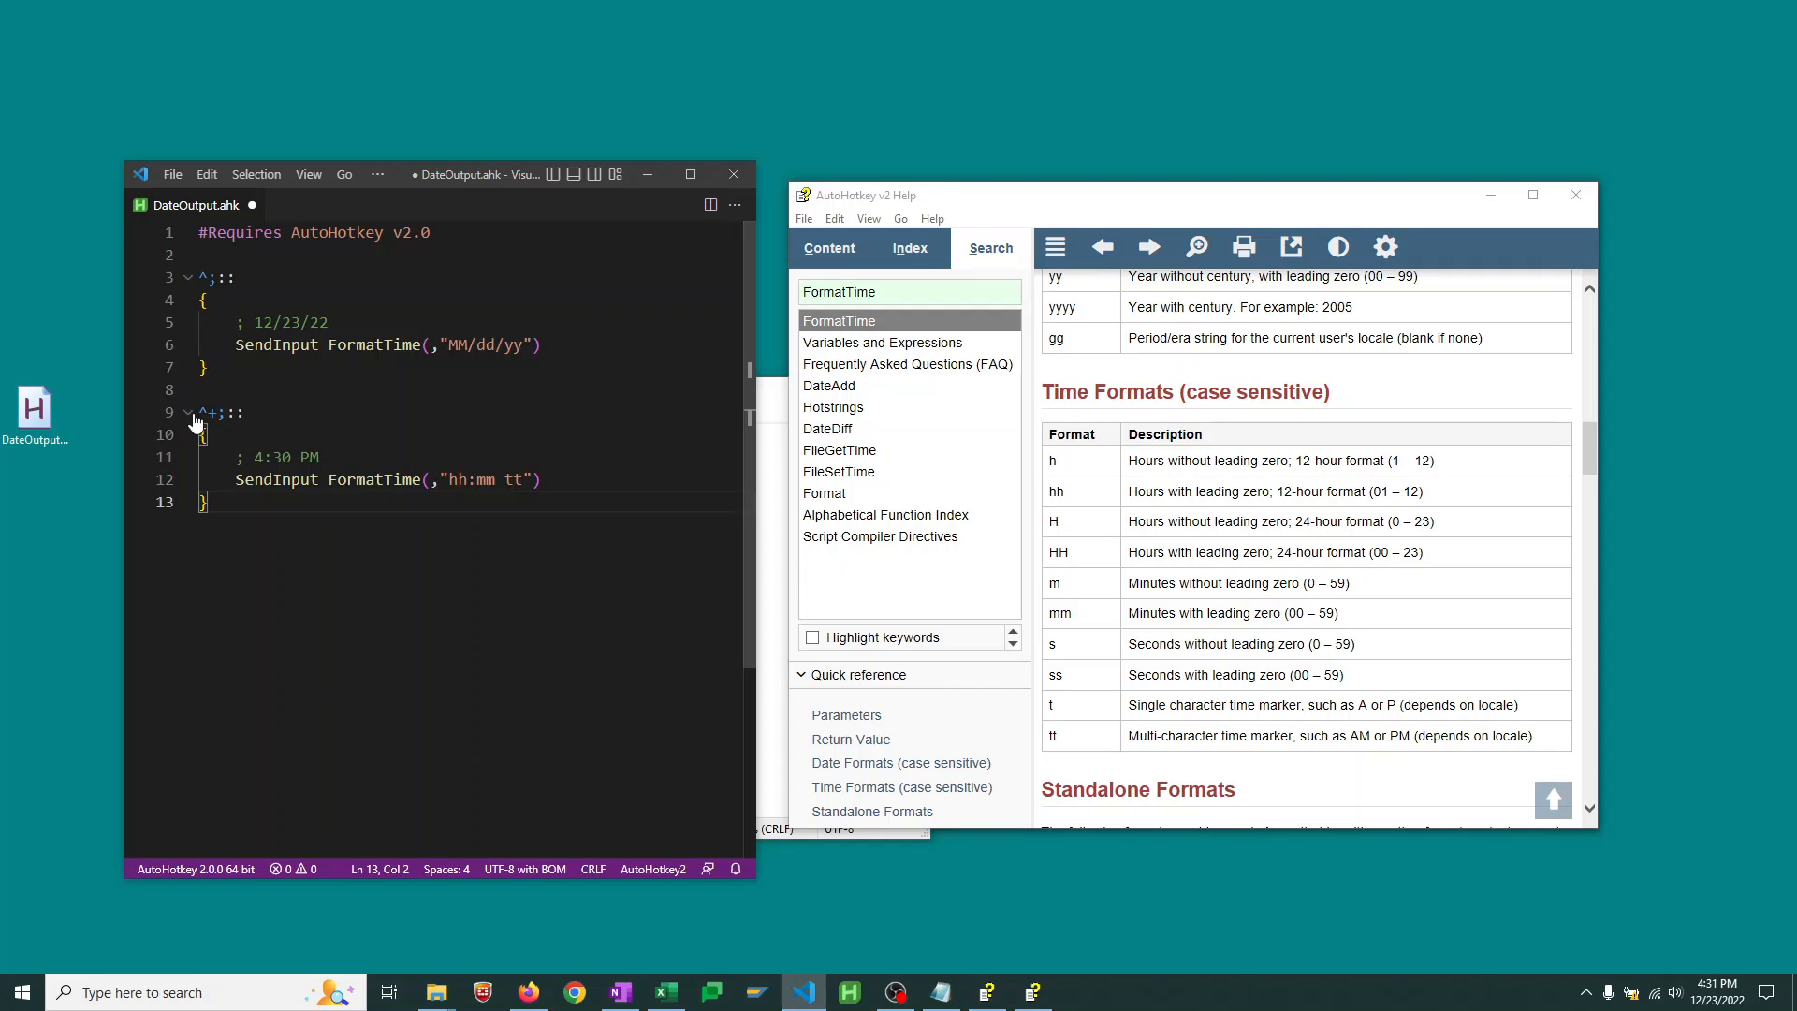
double_click(206, 412)
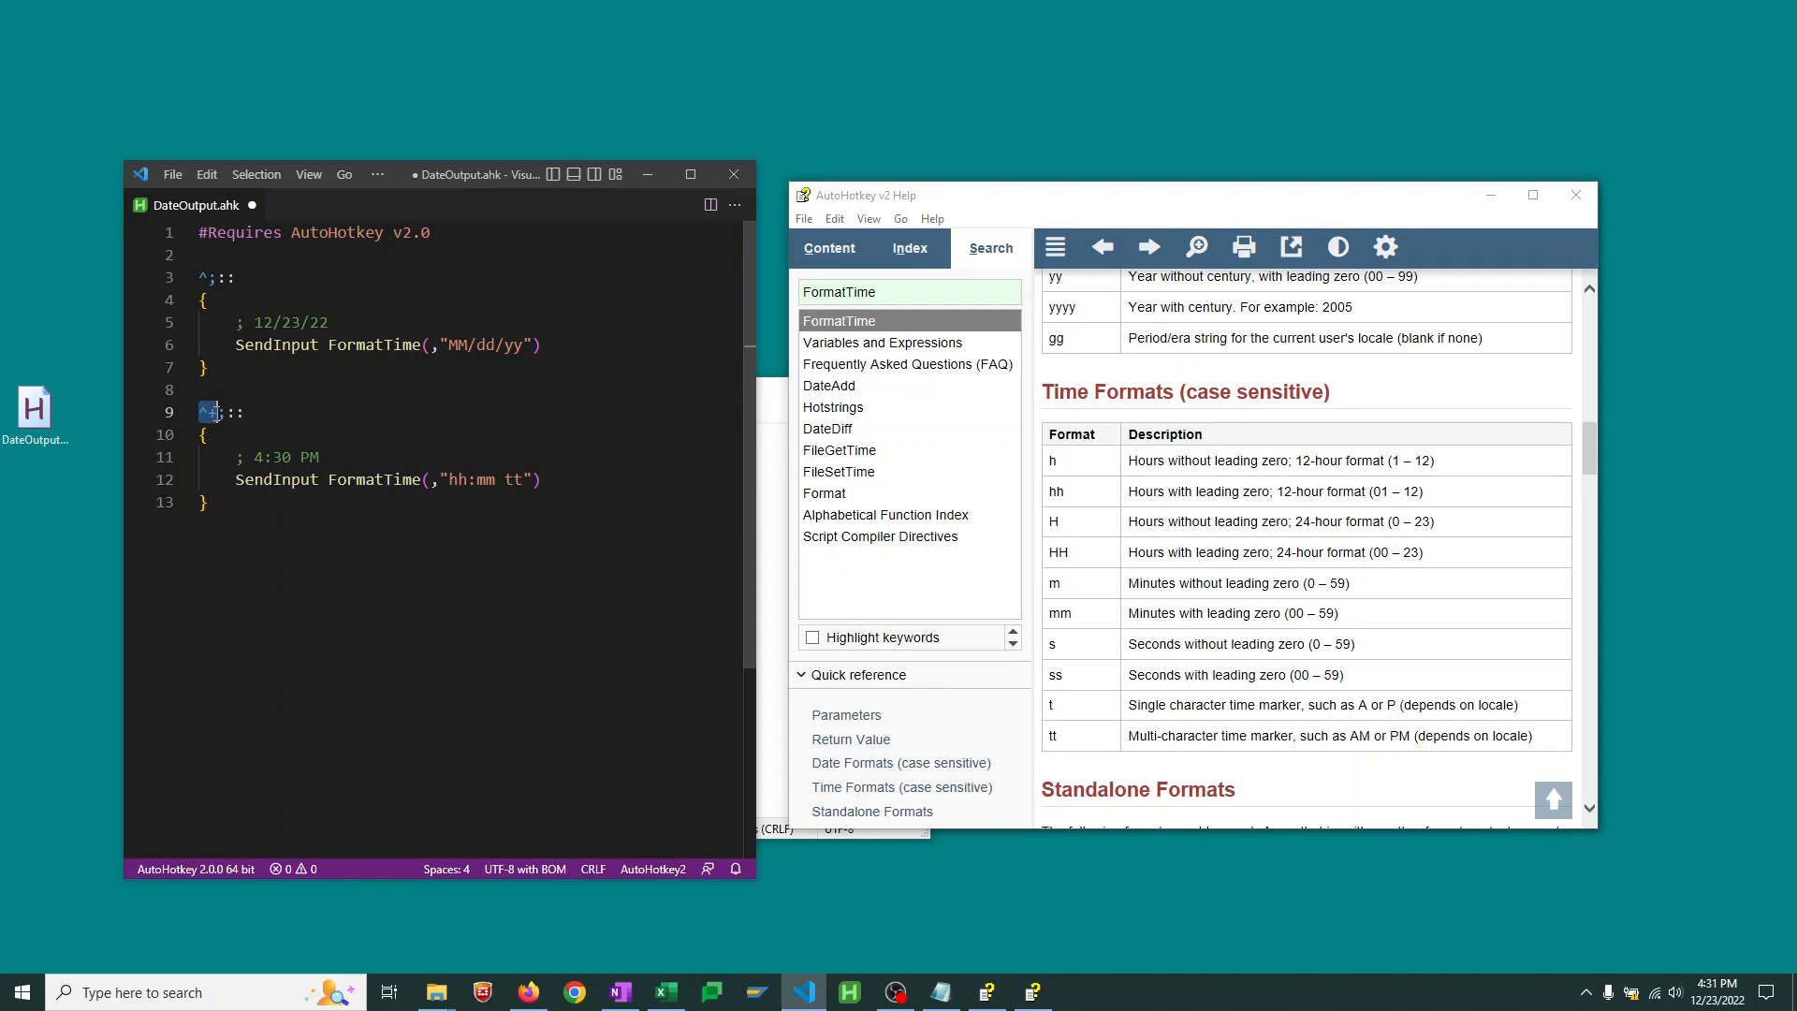
type("+")
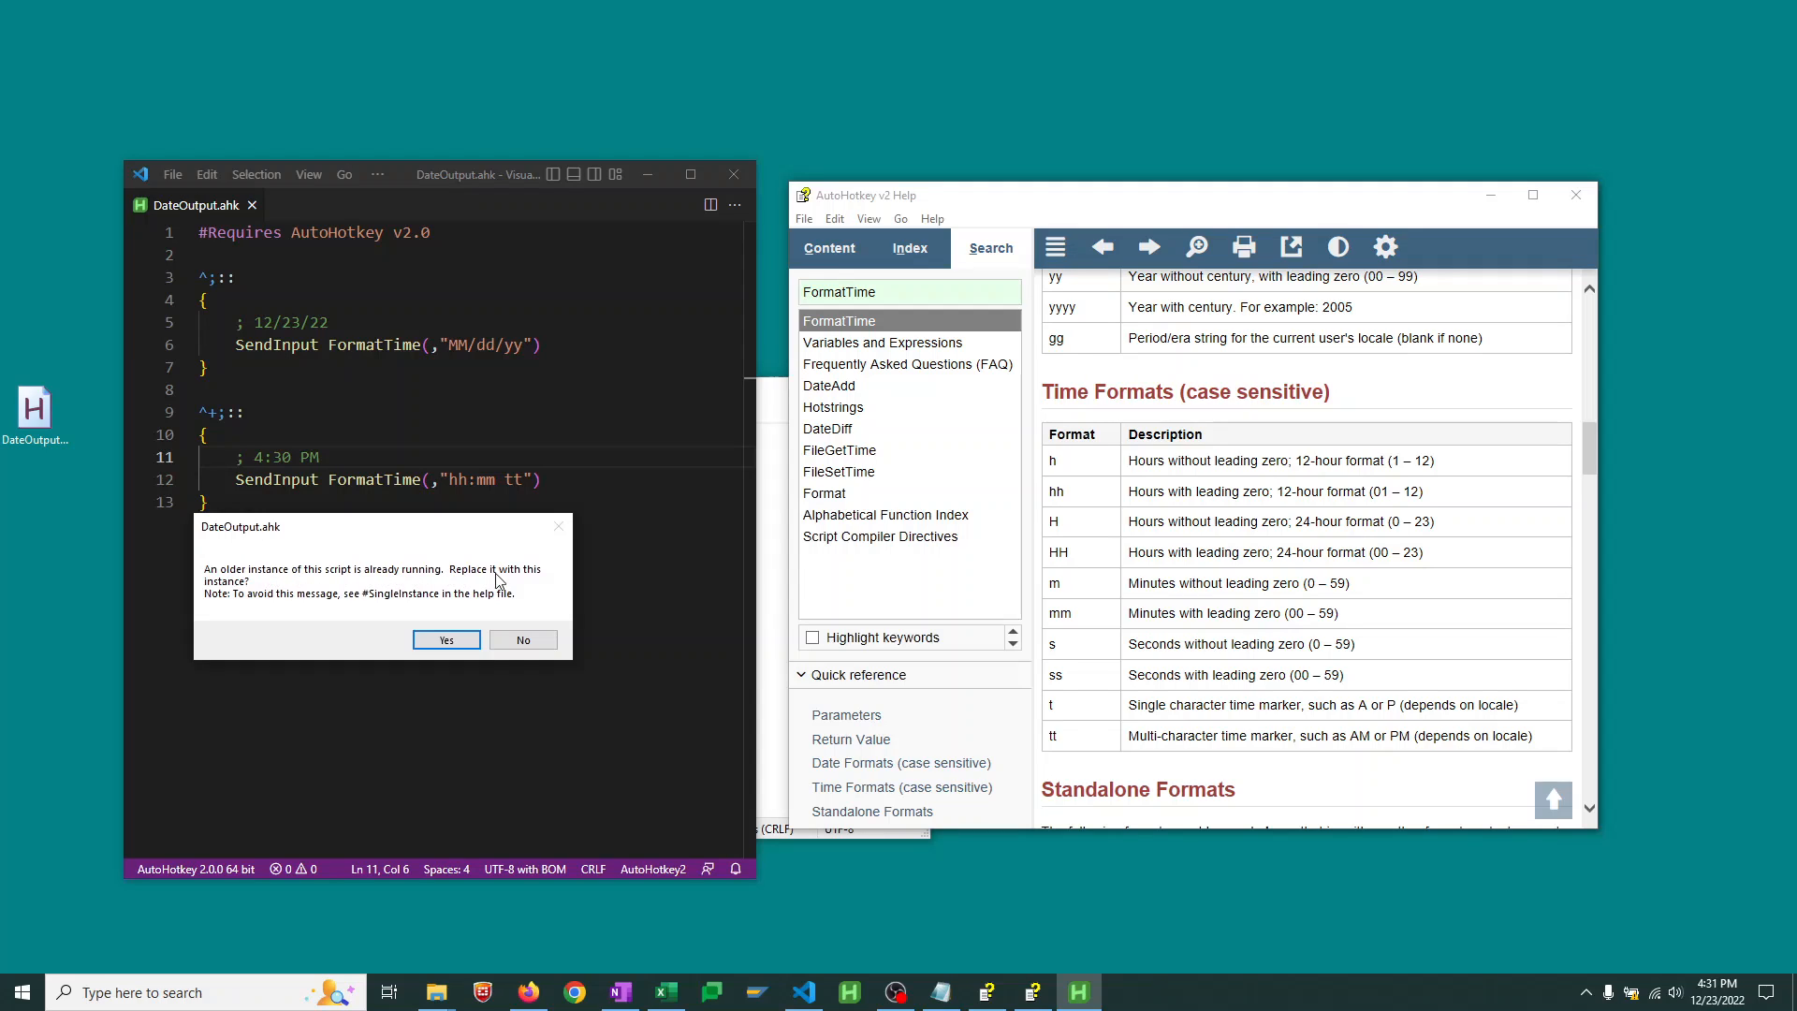
mouse_move(447, 588)
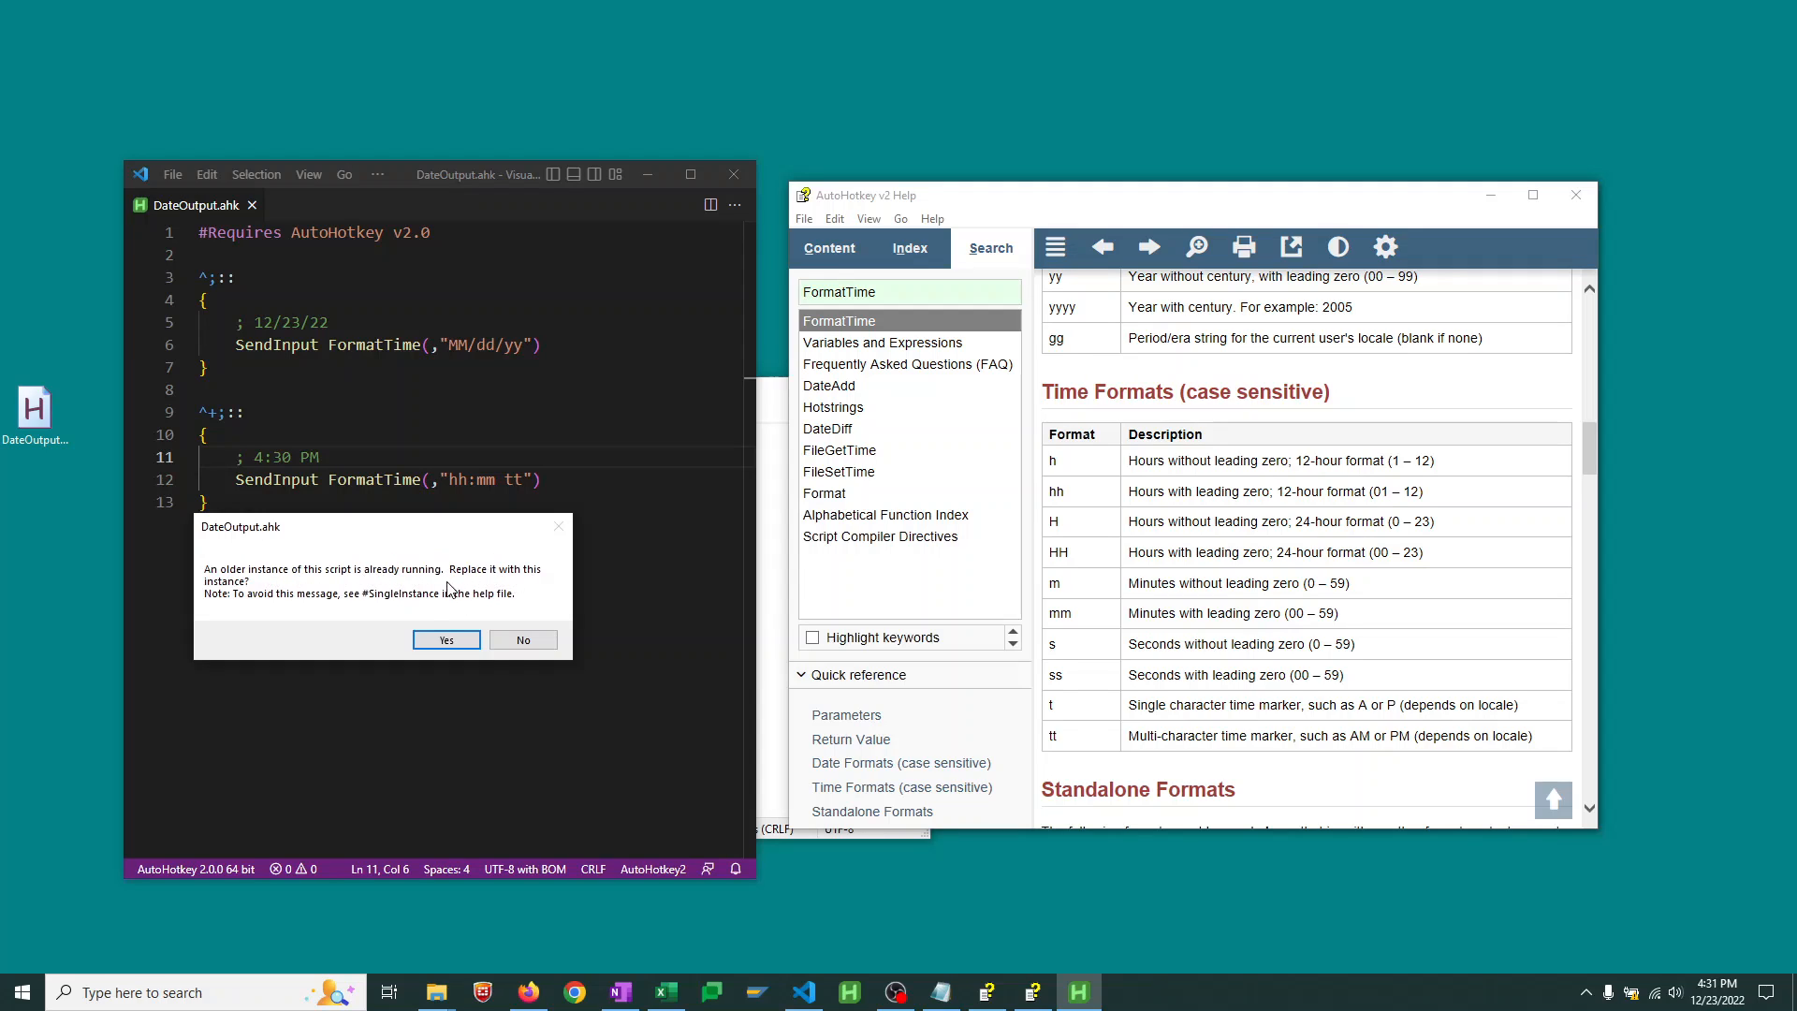
mouse_move(235, 599)
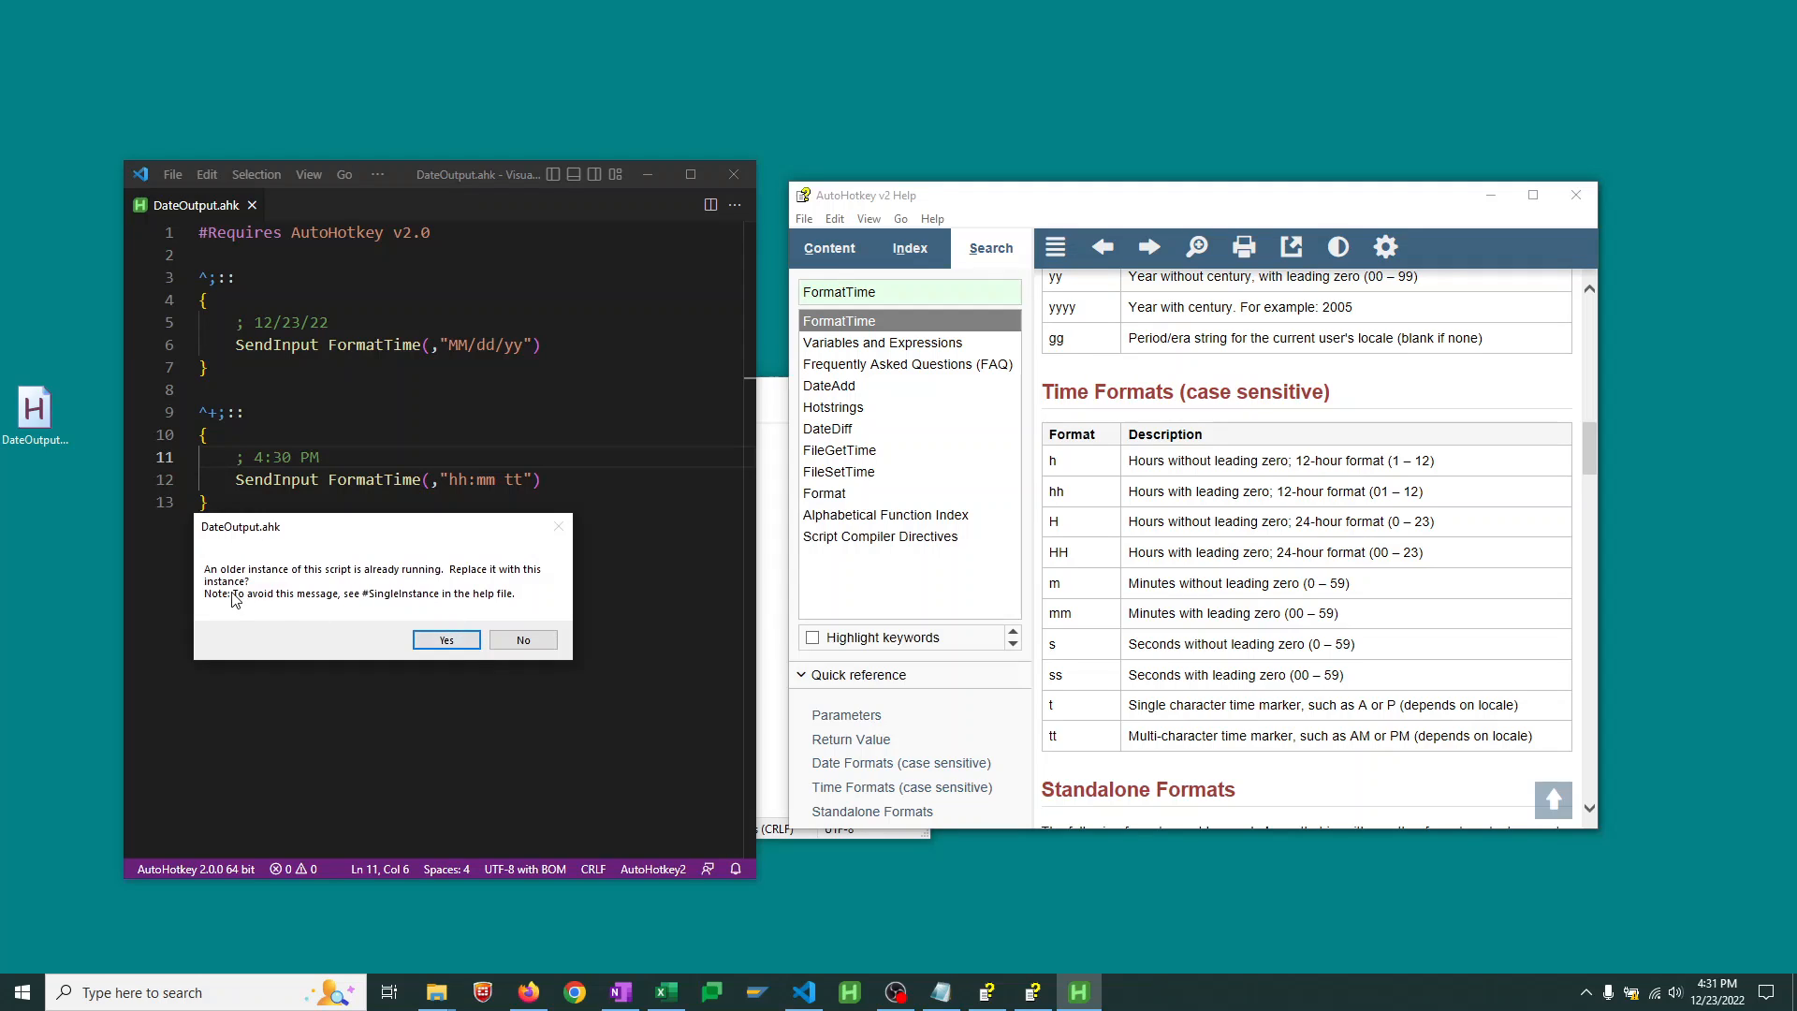
mouse_move(354, 586)
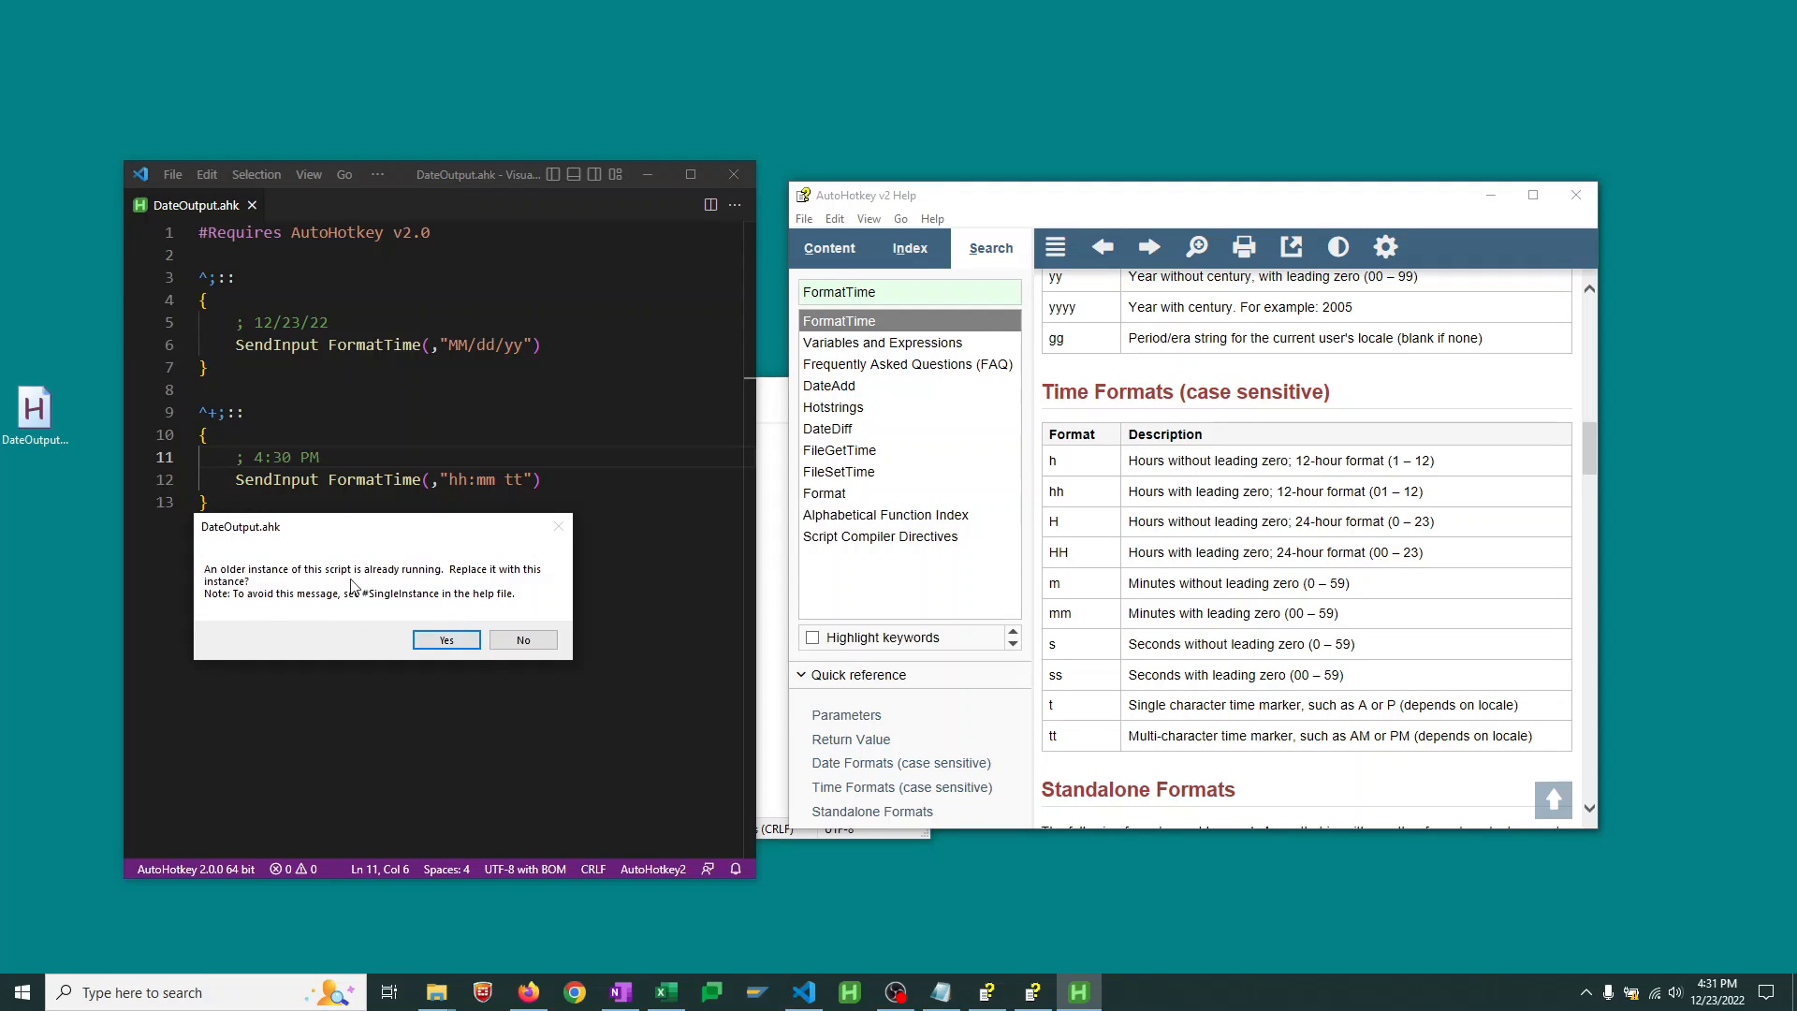
mouse_move(371, 605)
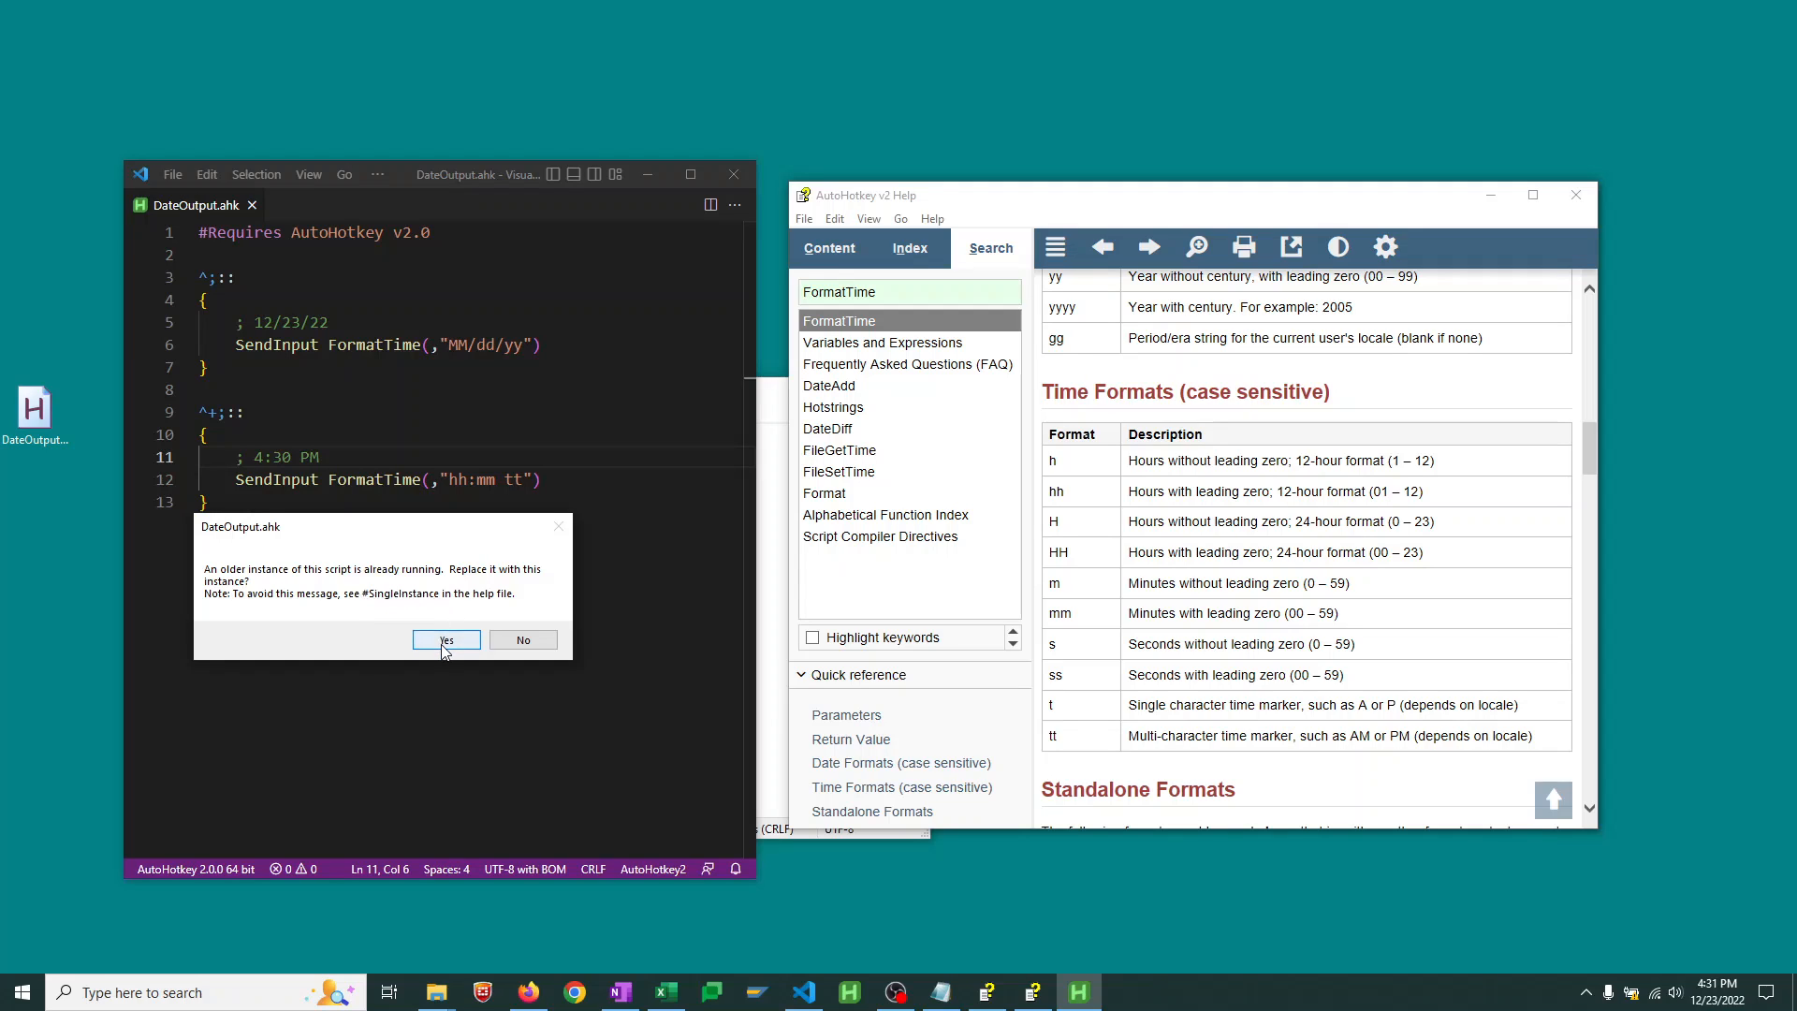
Place the caret at the end of the #Requires AutoHotkey v2.0 line
left_click(446, 640)
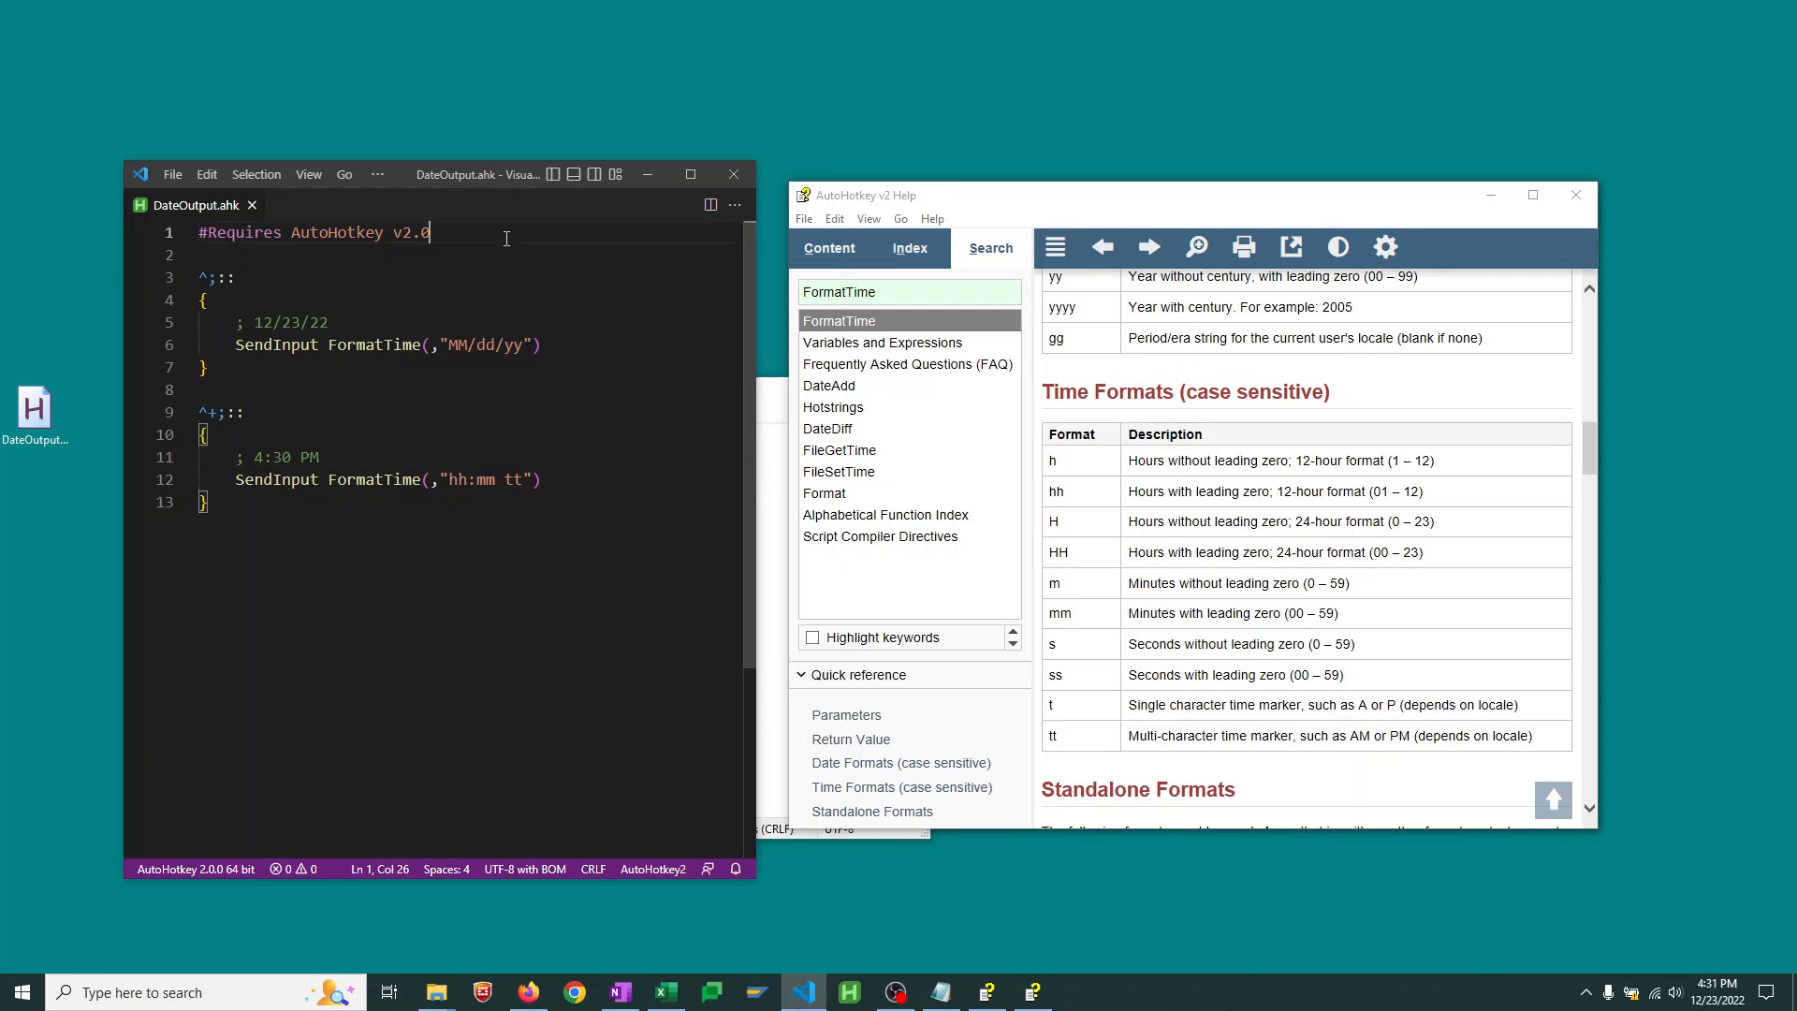
Add a #SingleInstance Force line directly below #Requires AutoHotkey v2.0
key("enter")
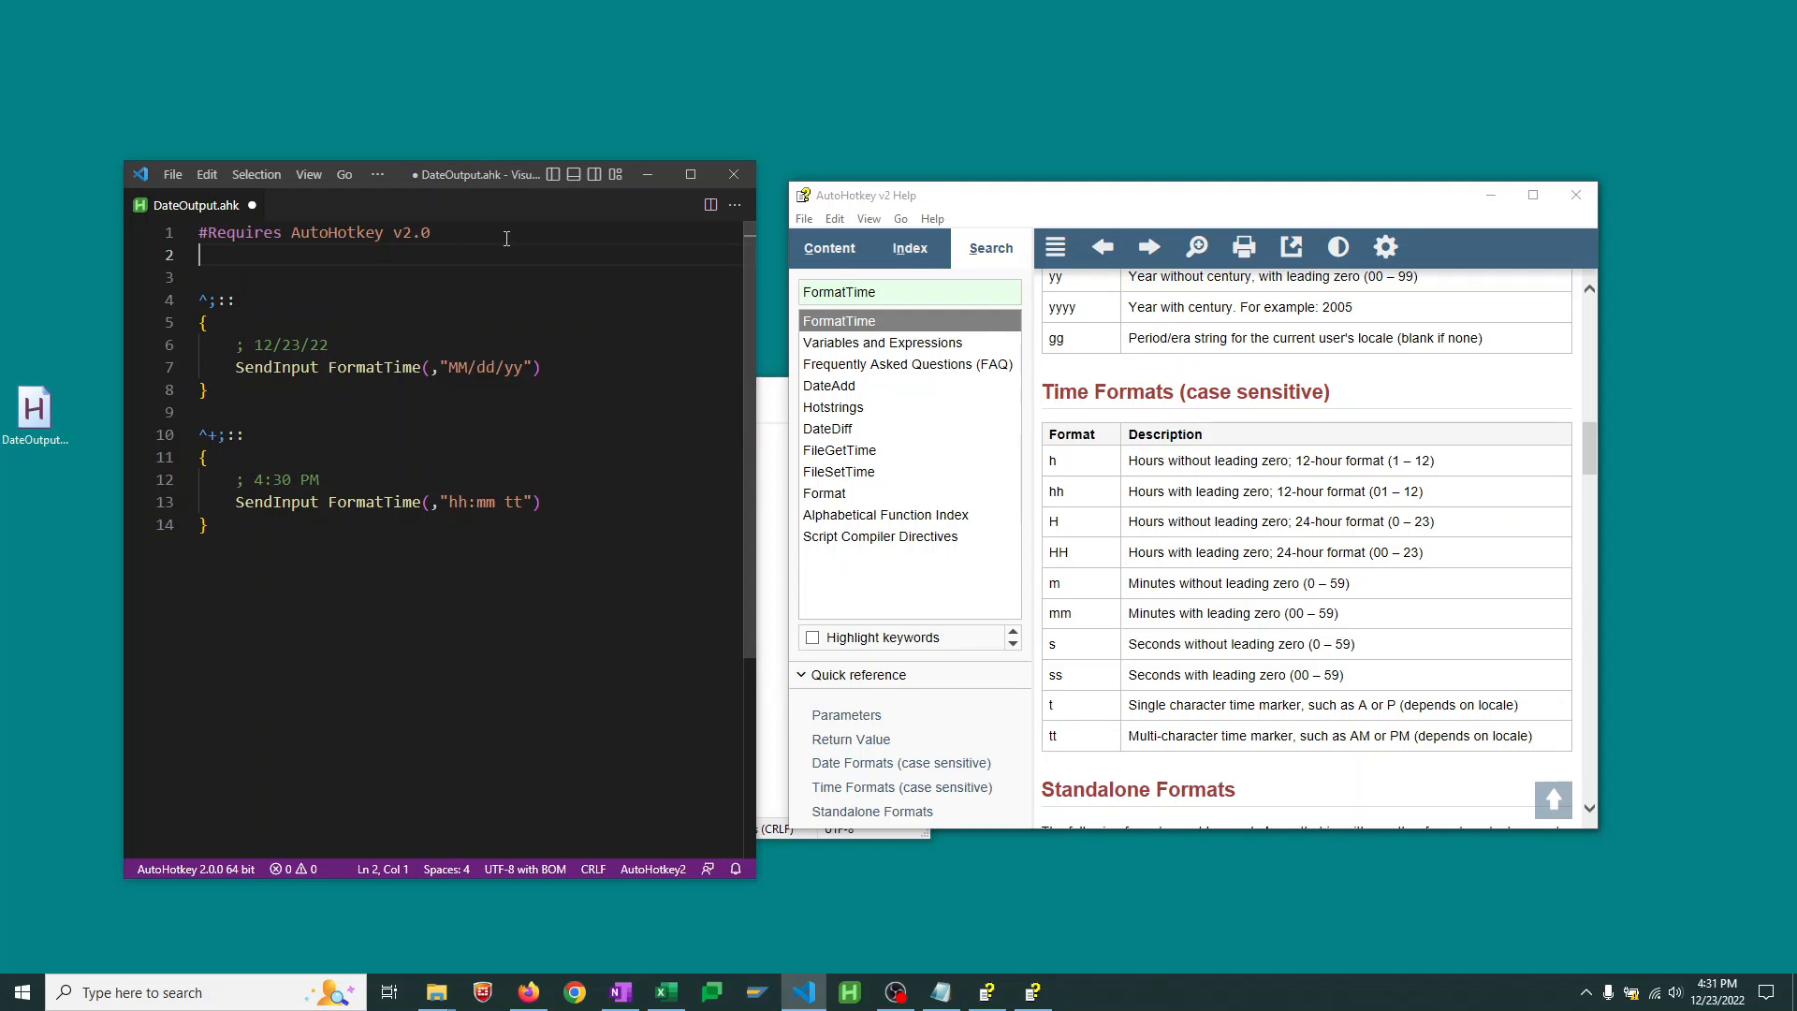
type("#SingleInstance Force")
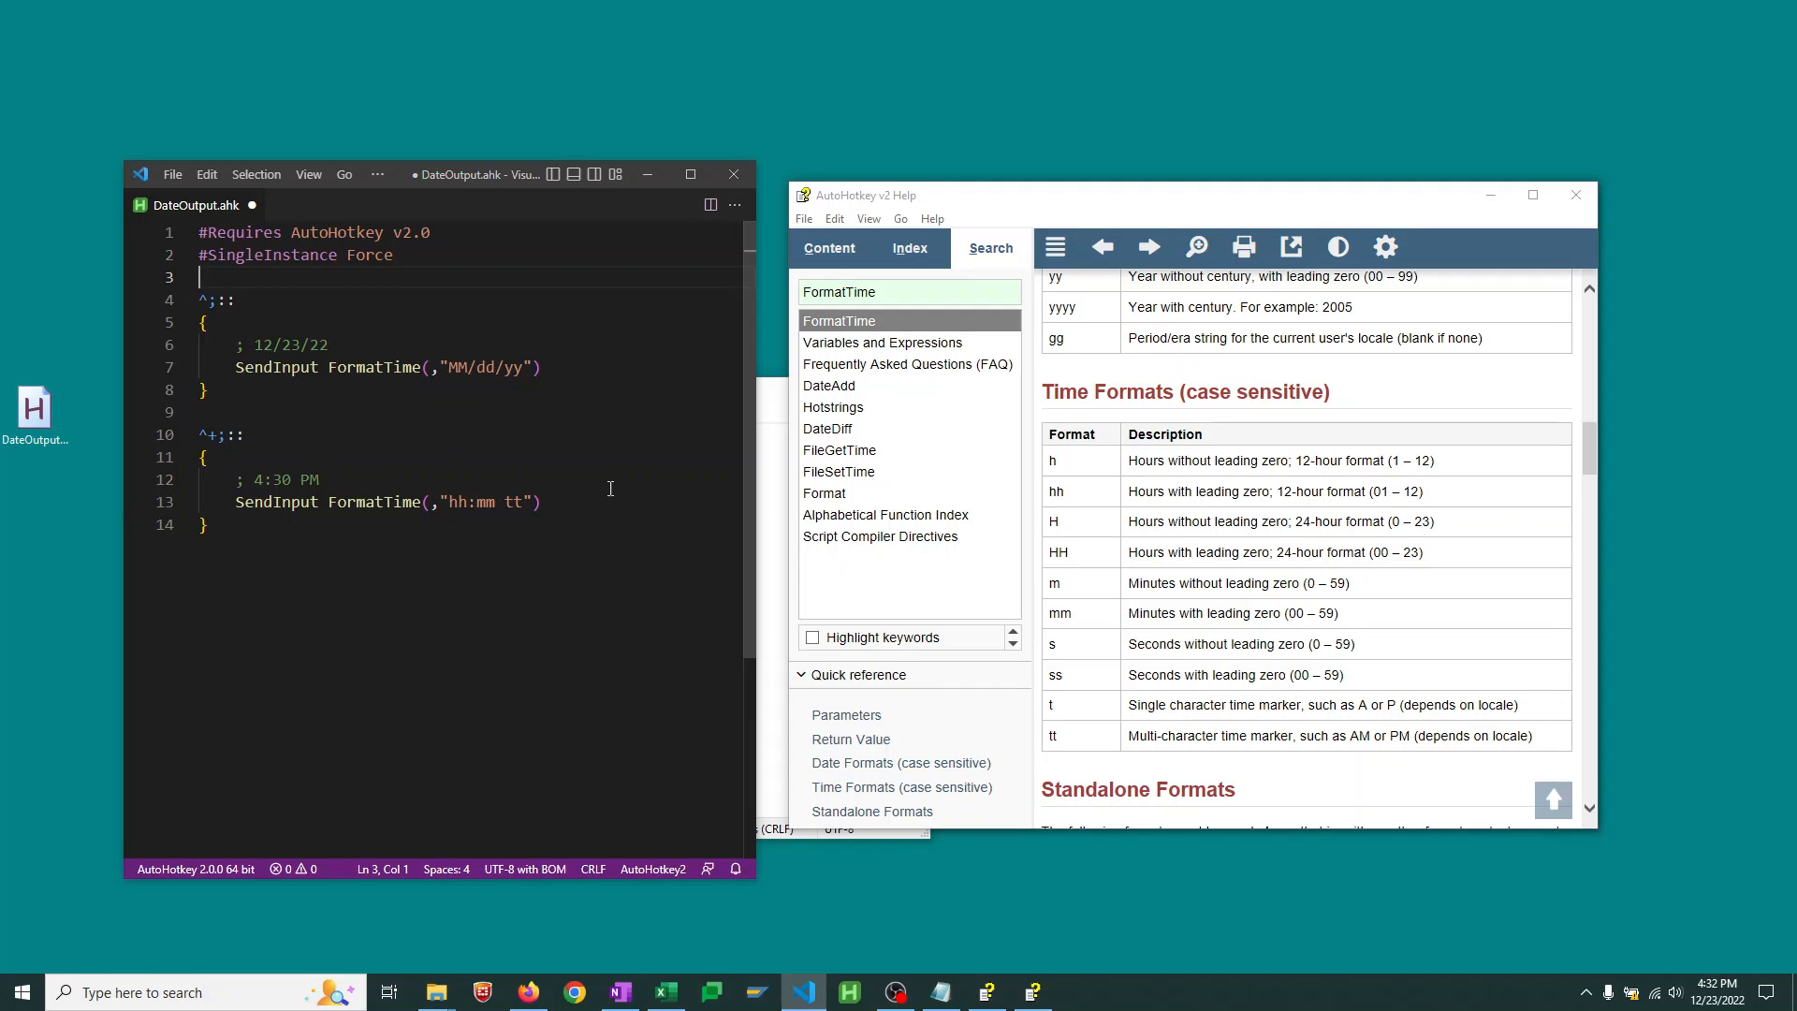
mouse_move(650, 529)
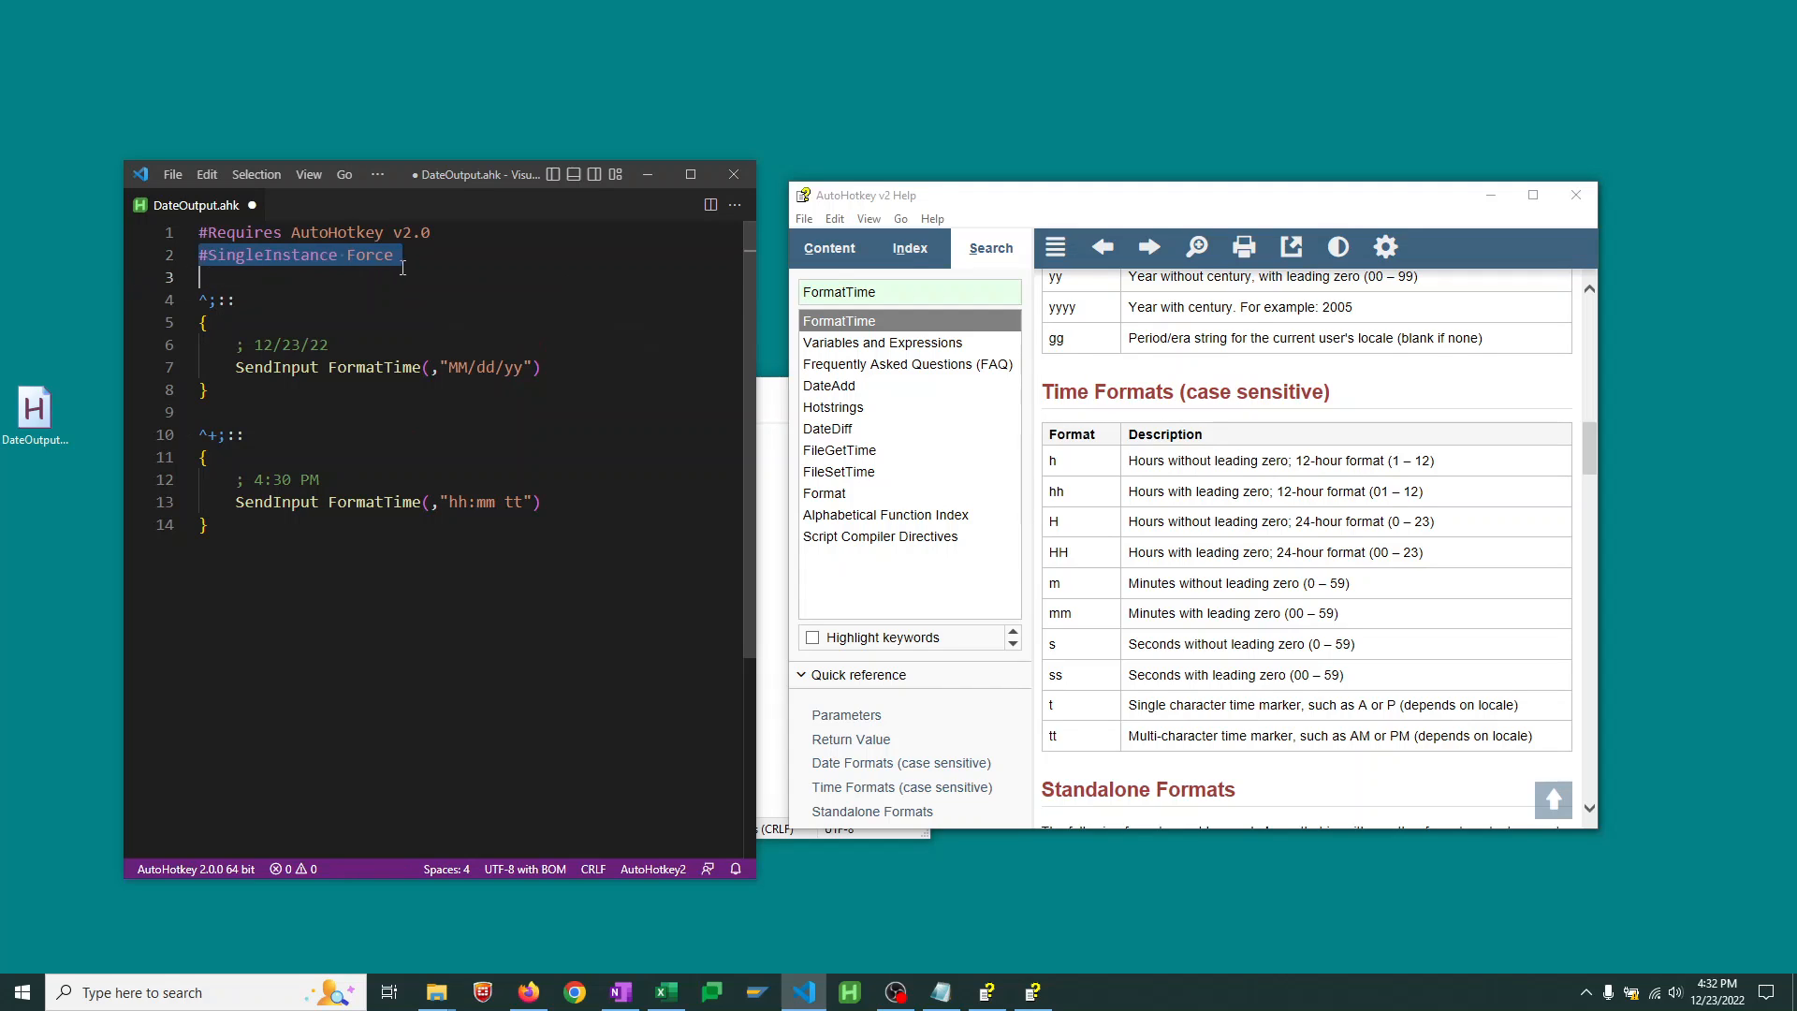
left_click(359, 254)
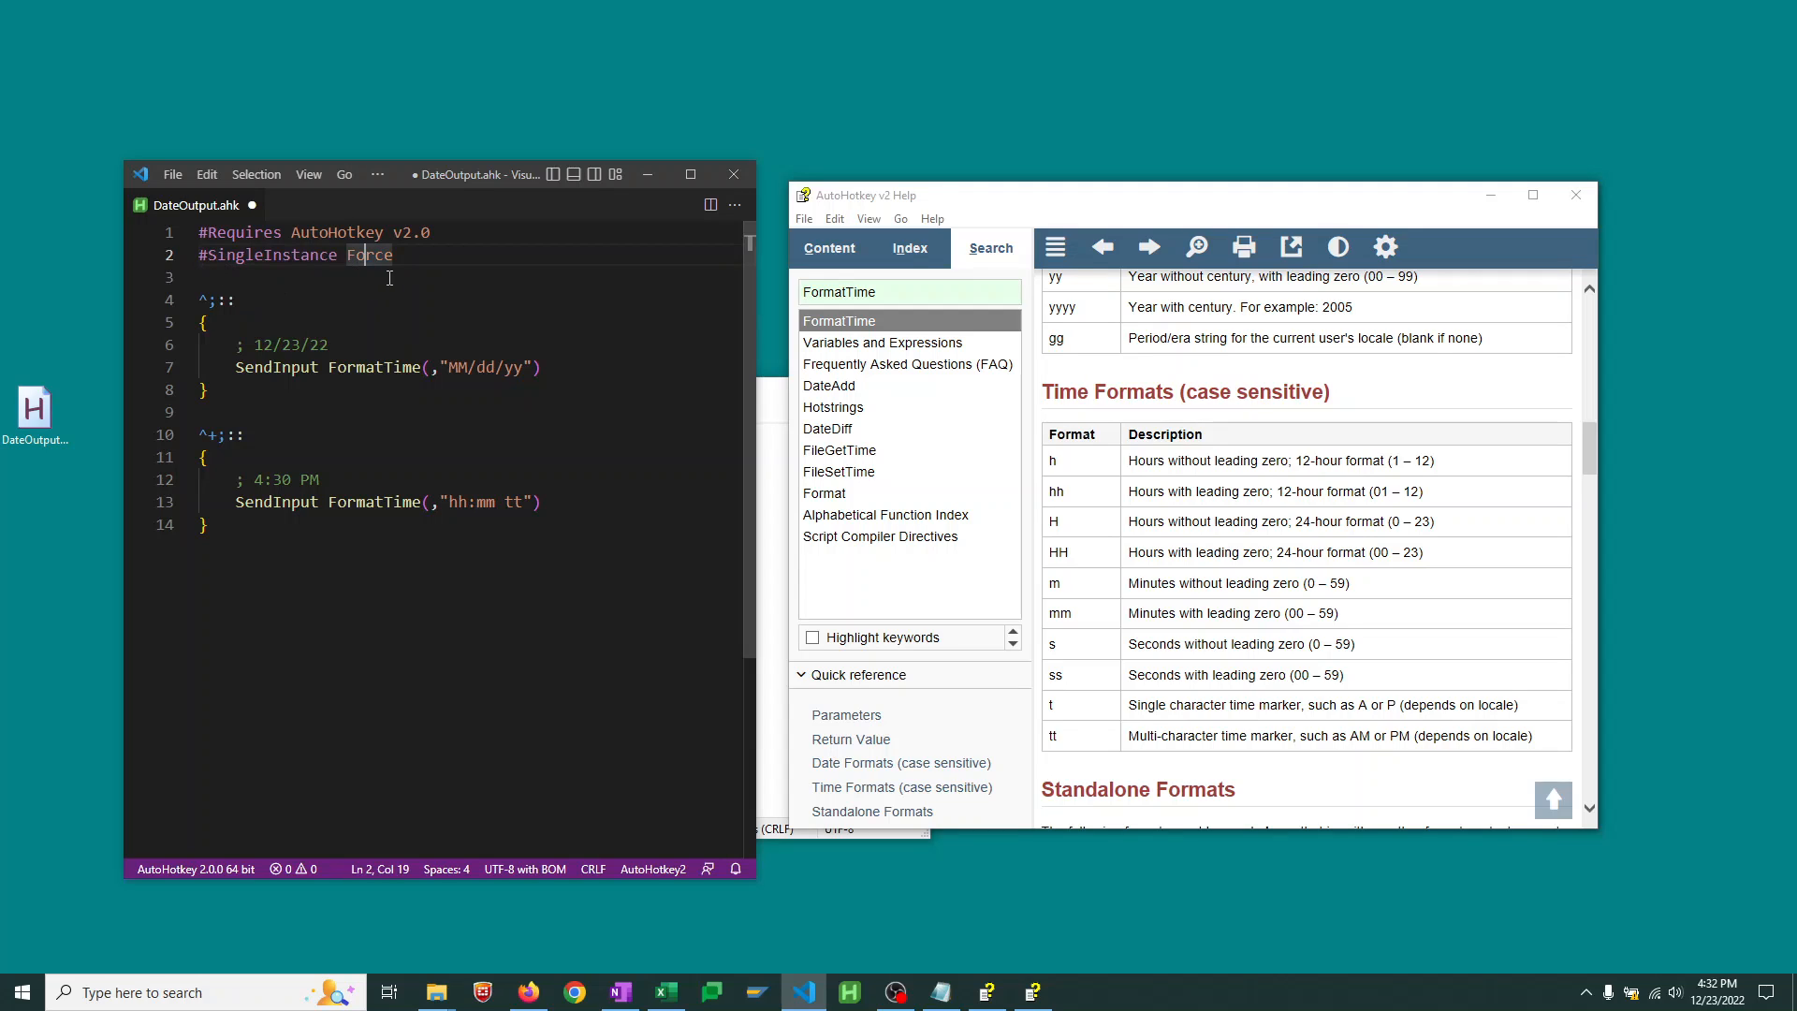
mouse_move(404, 599)
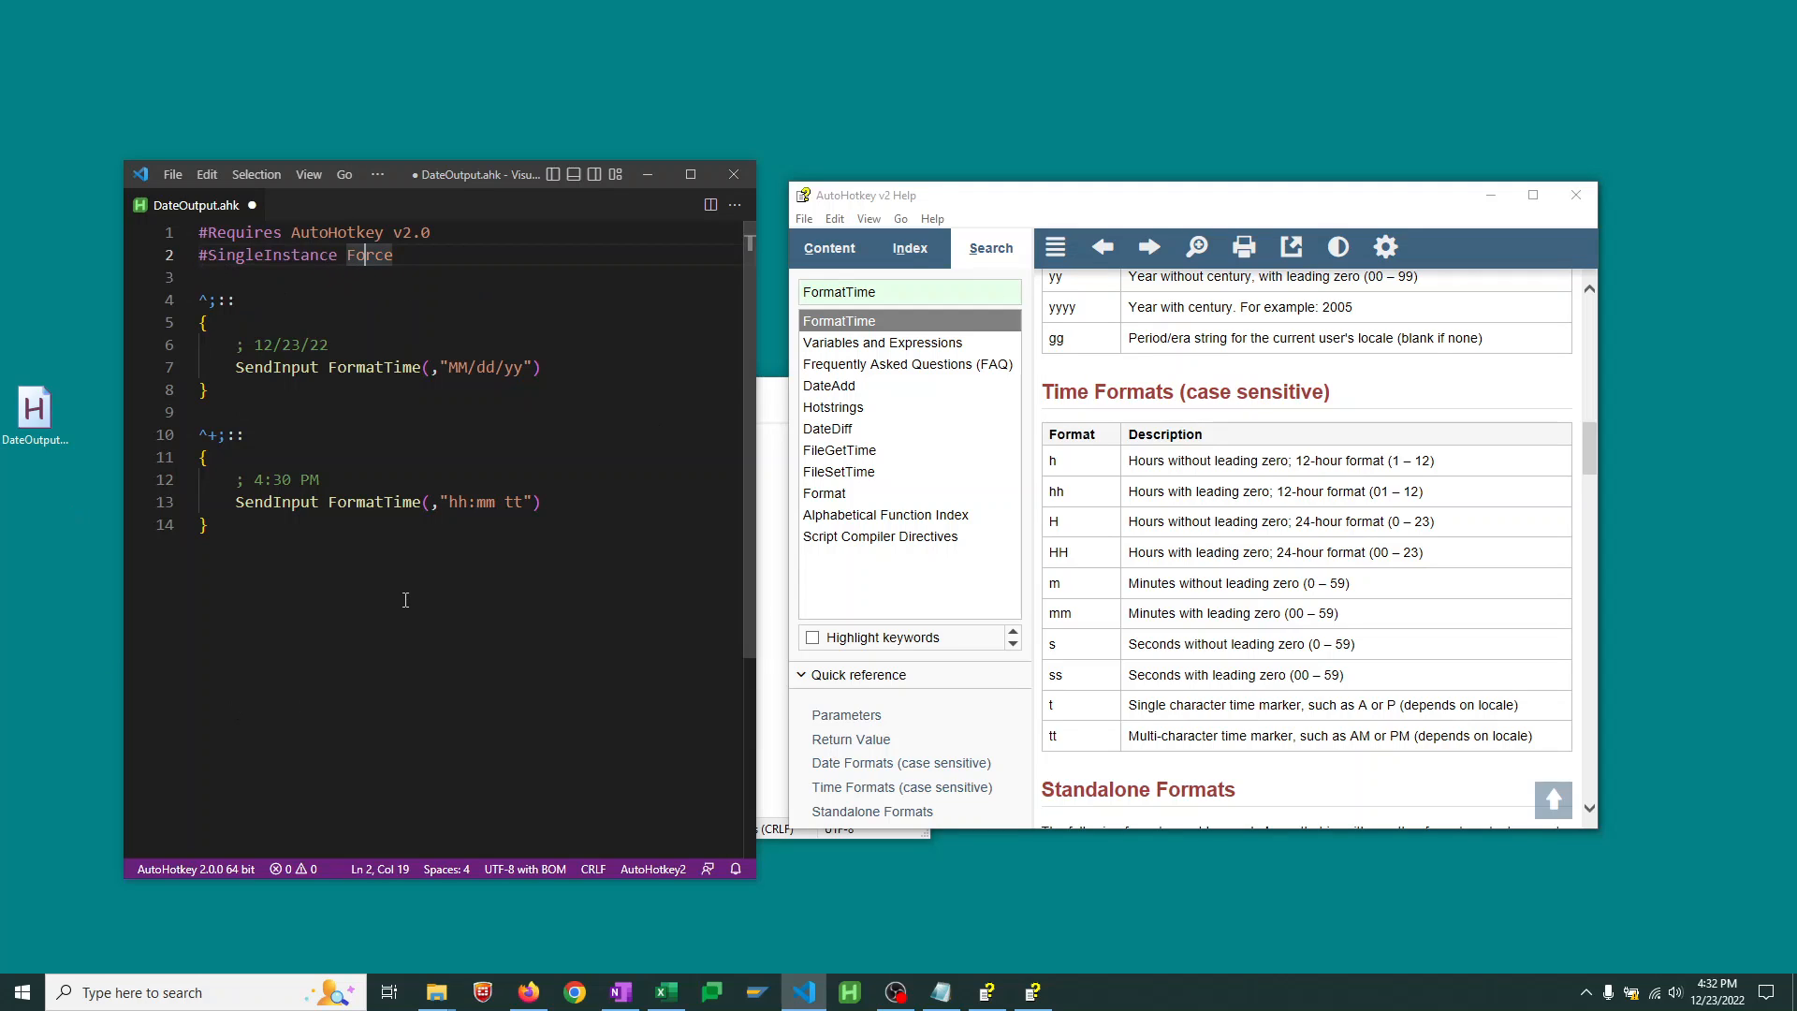
mouse_move(352, 439)
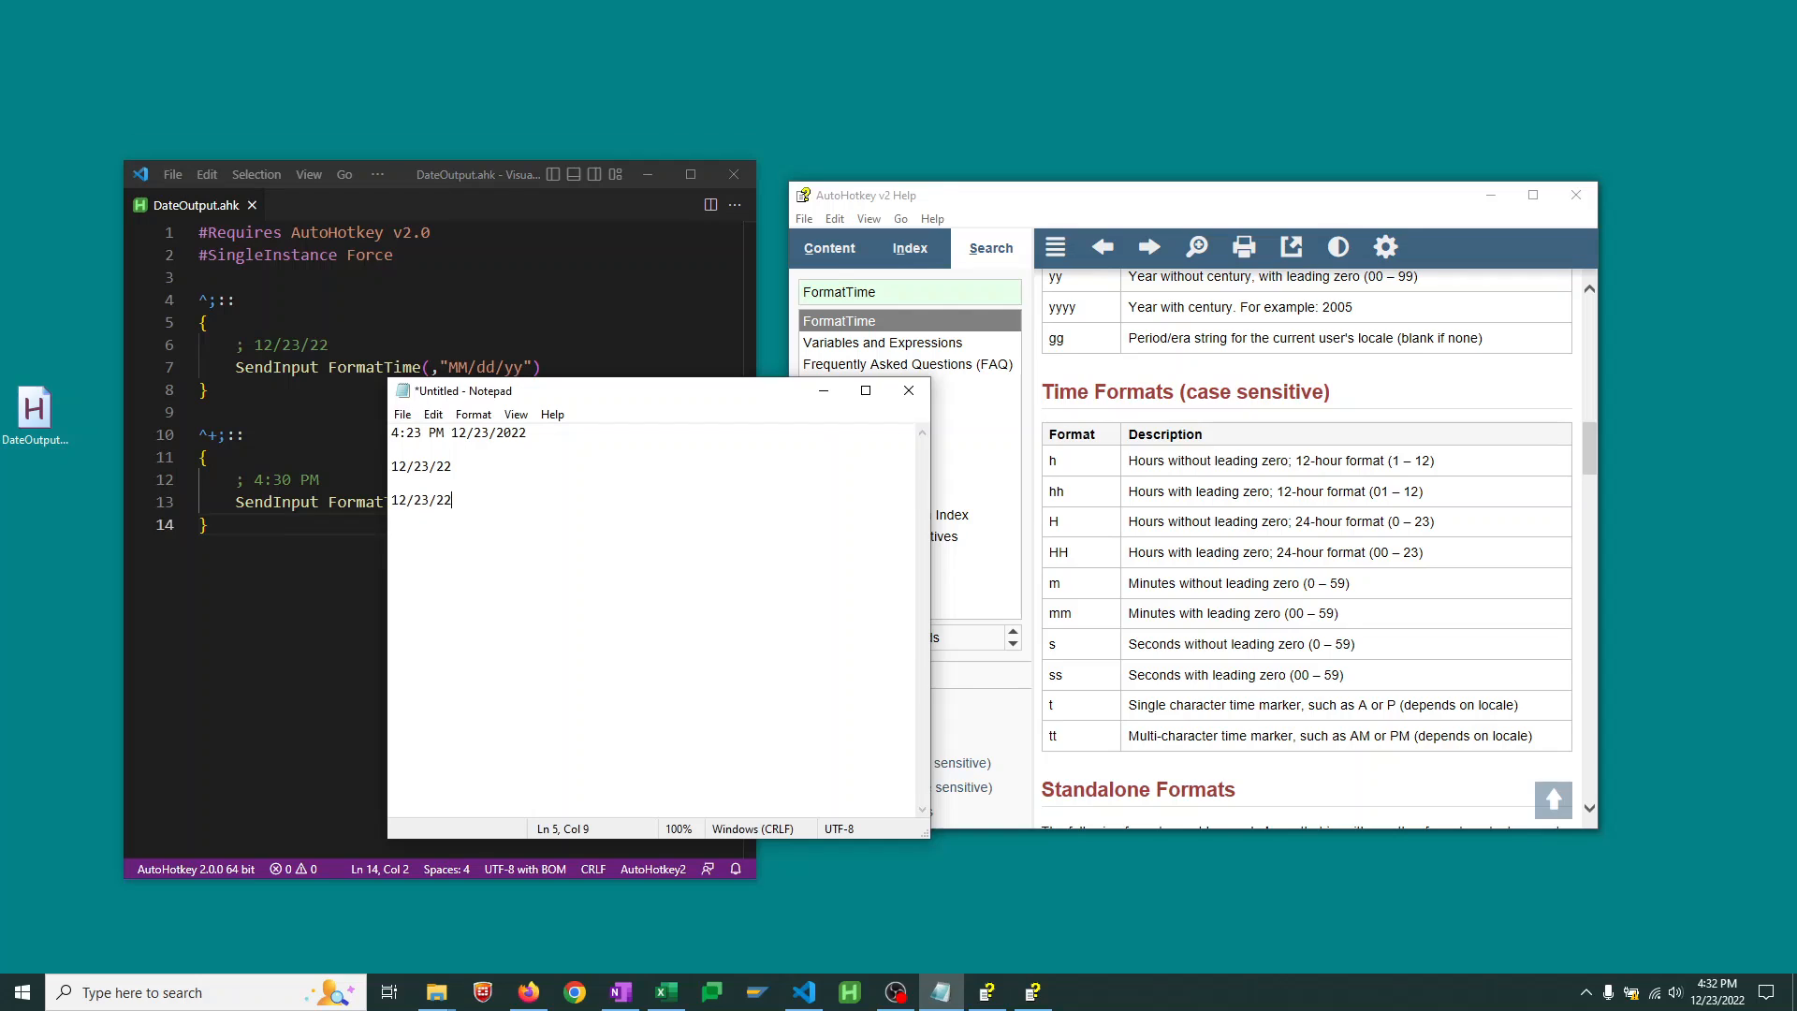
Insert the current time 04:32 PM into Notepad with the time hotkey
type("04:32 PM")
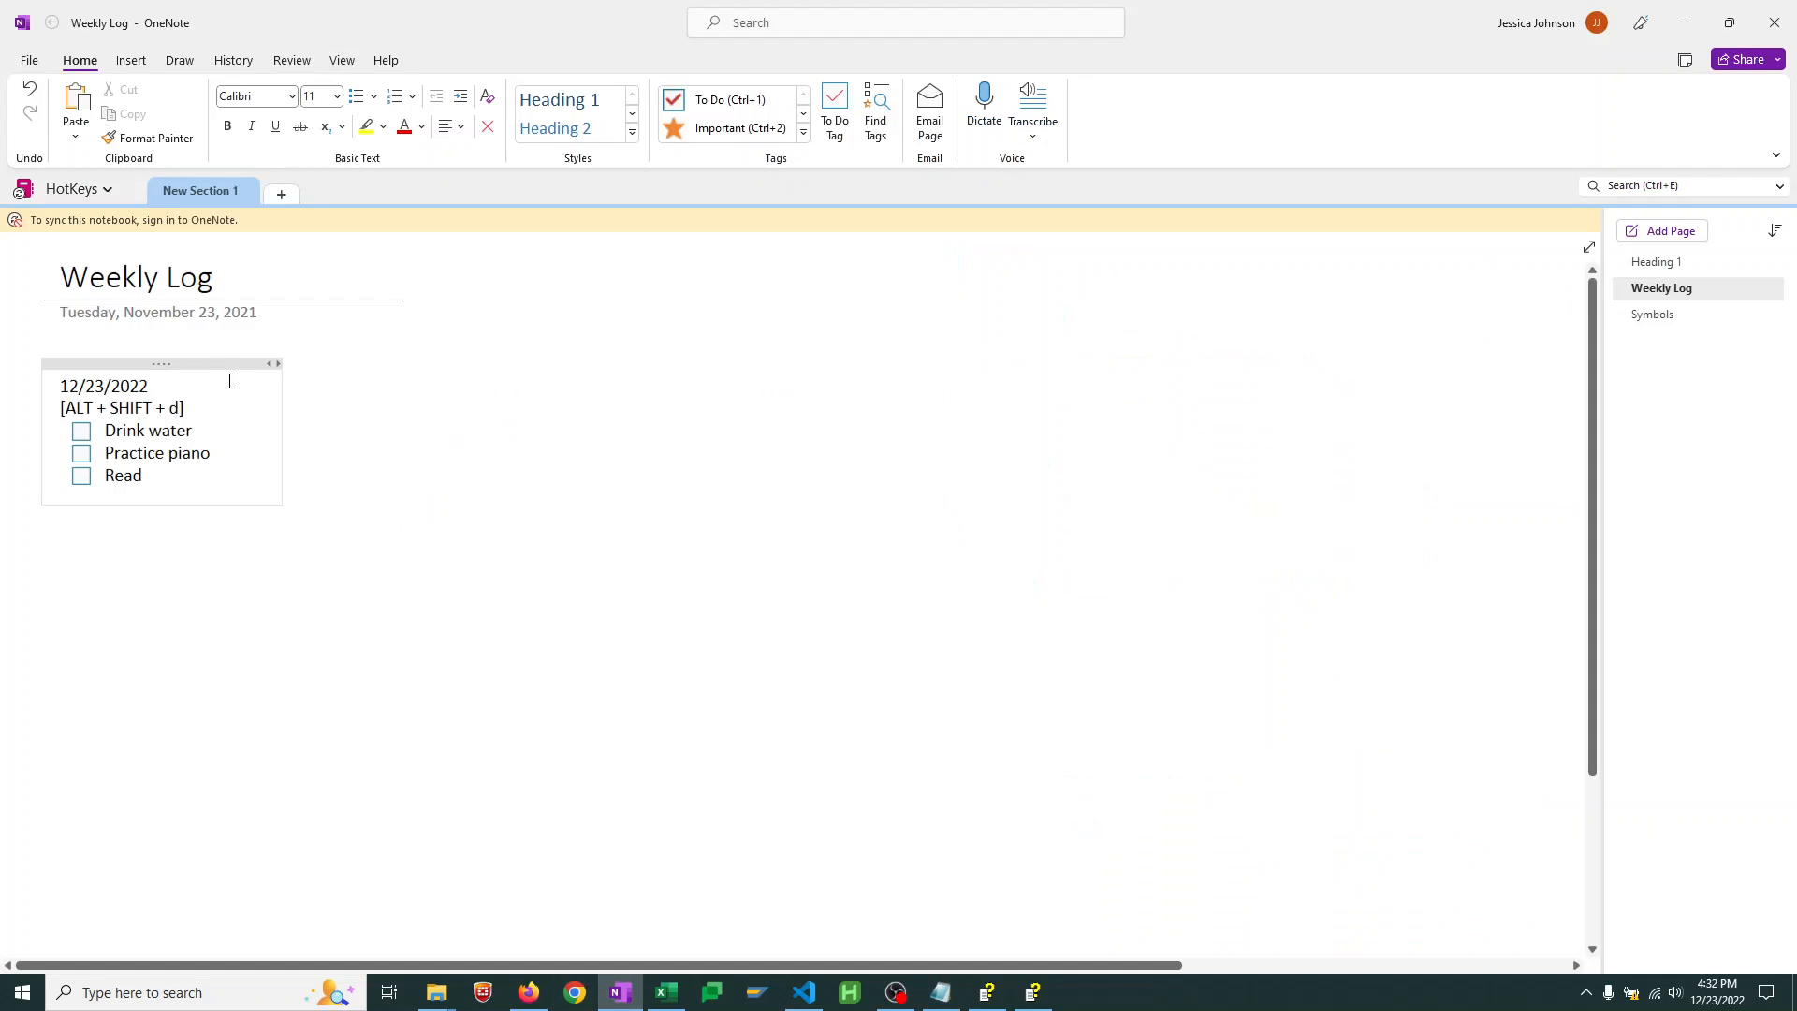
Insert 12/23/22 into the OneNote Weekly Log page, then start a new line
type("12/23/22")
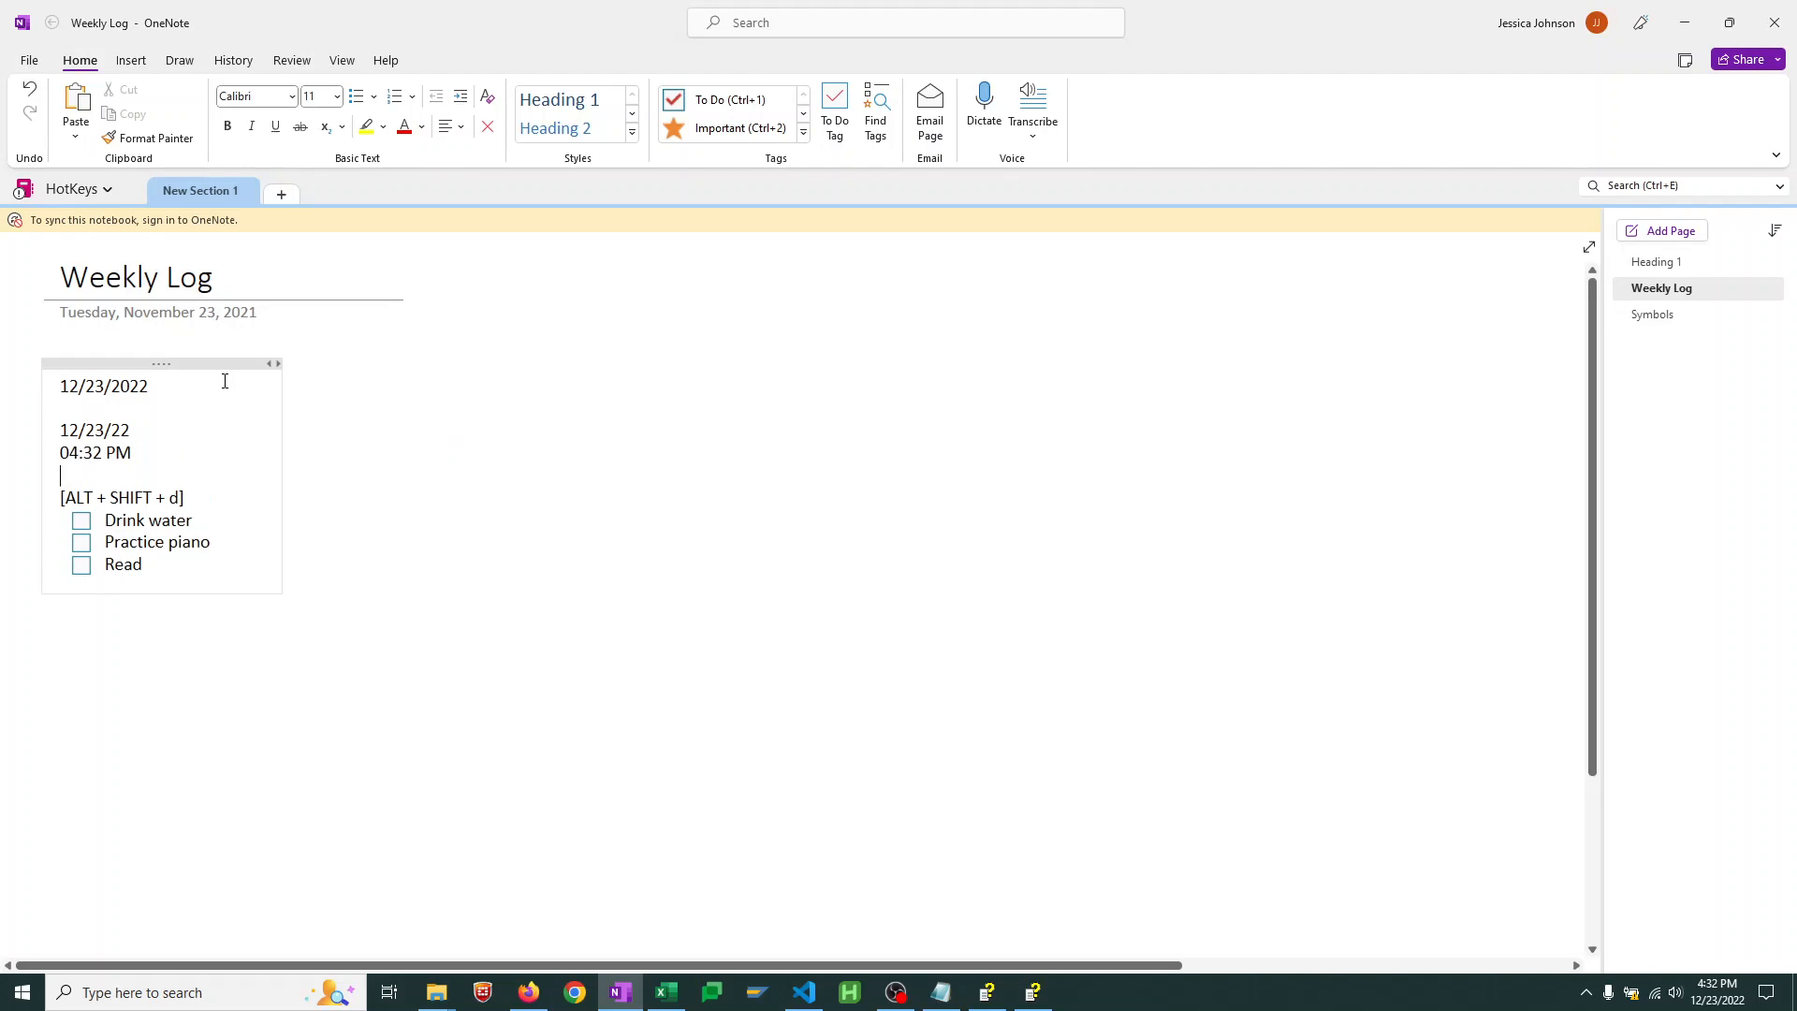
mouse_move(392, 456)
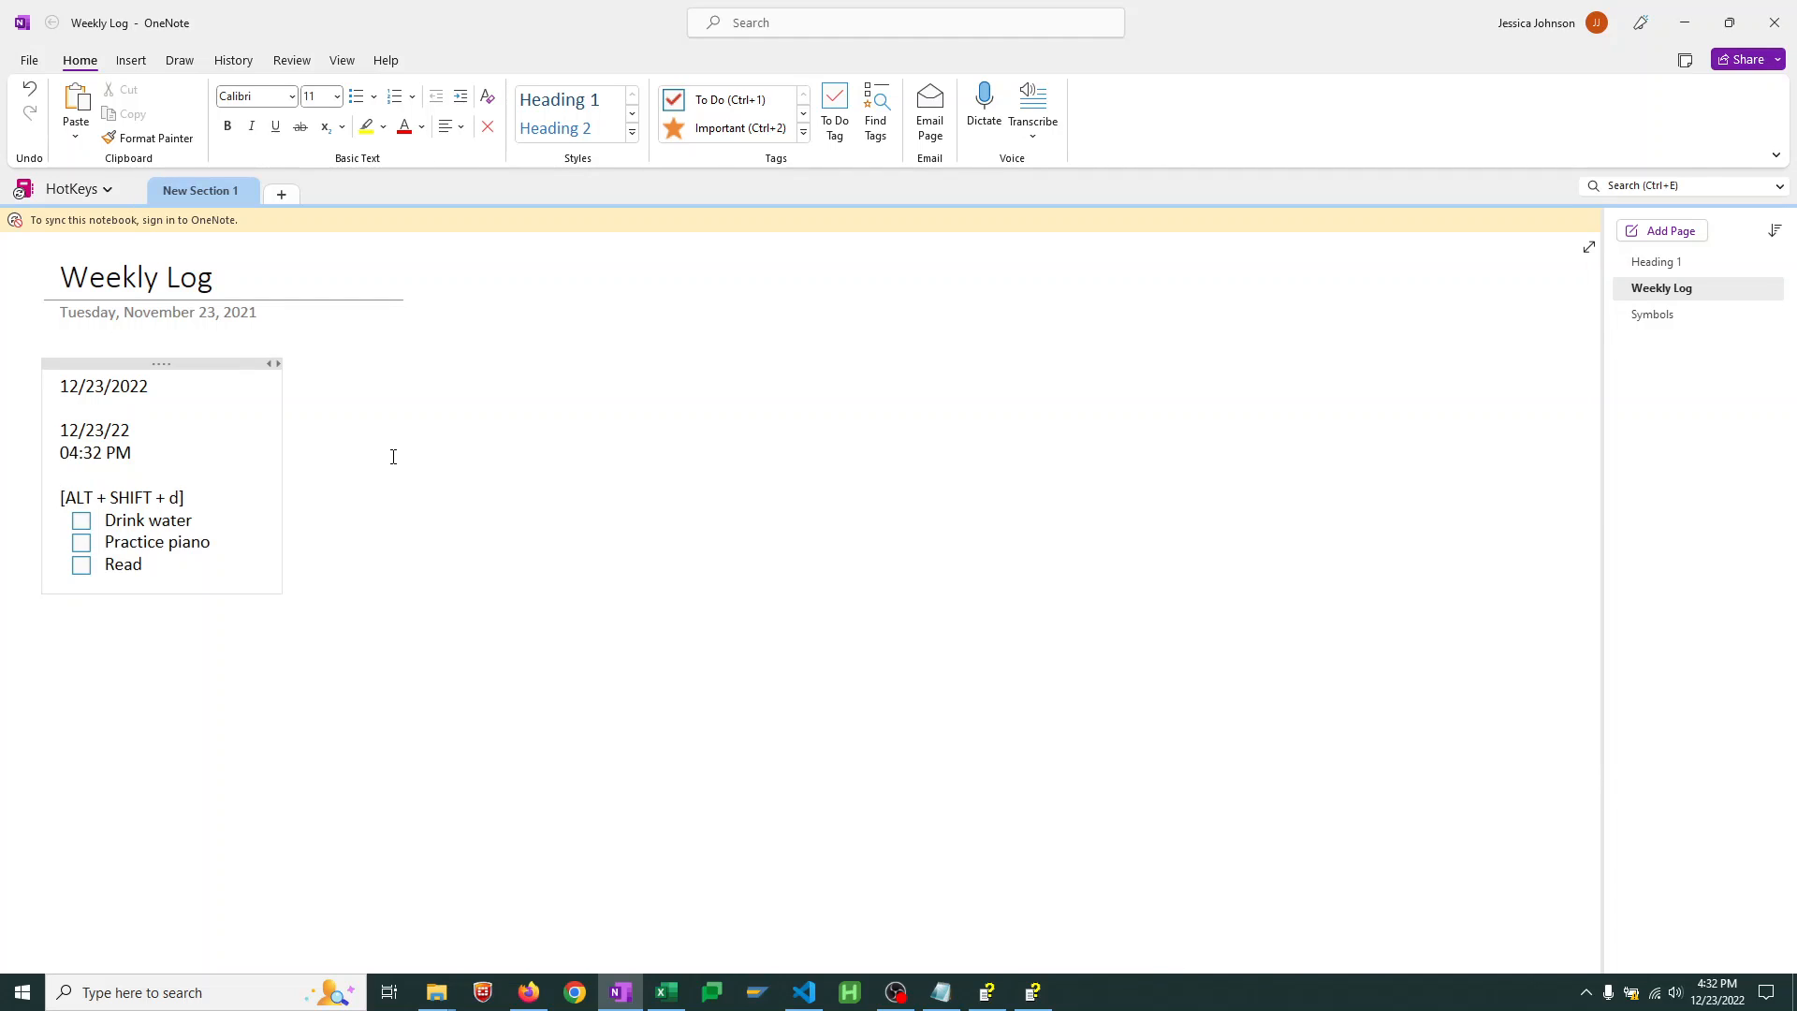
key("enter")
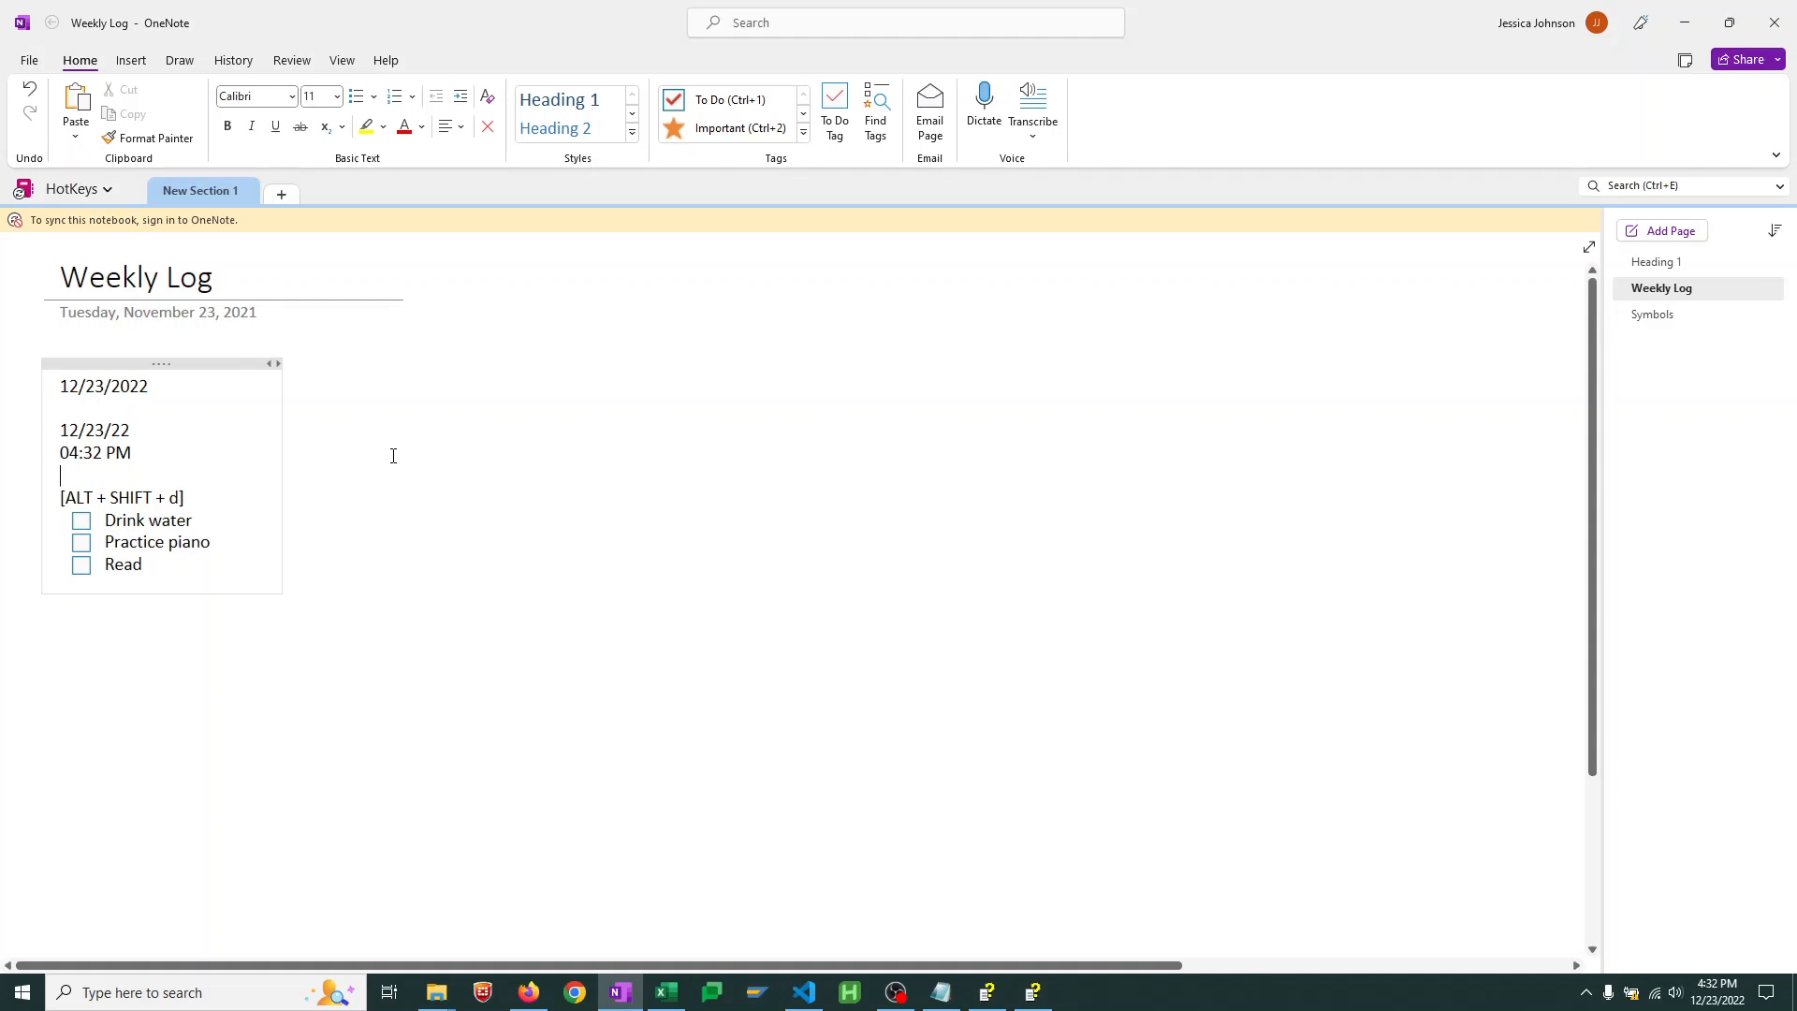